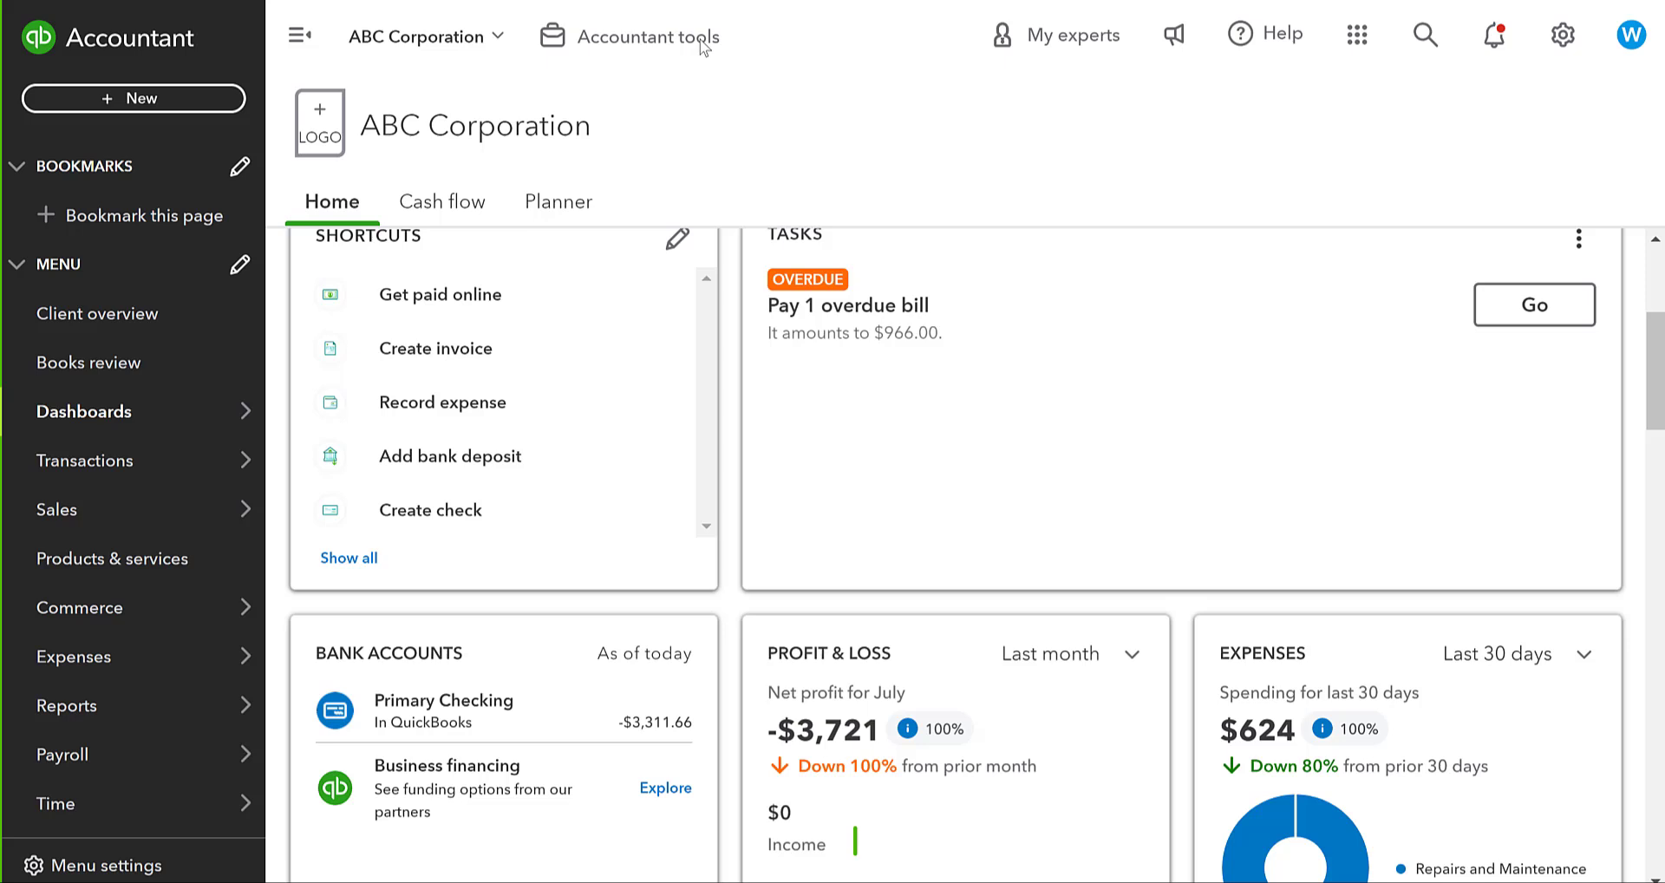
mouse_move(182, 45)
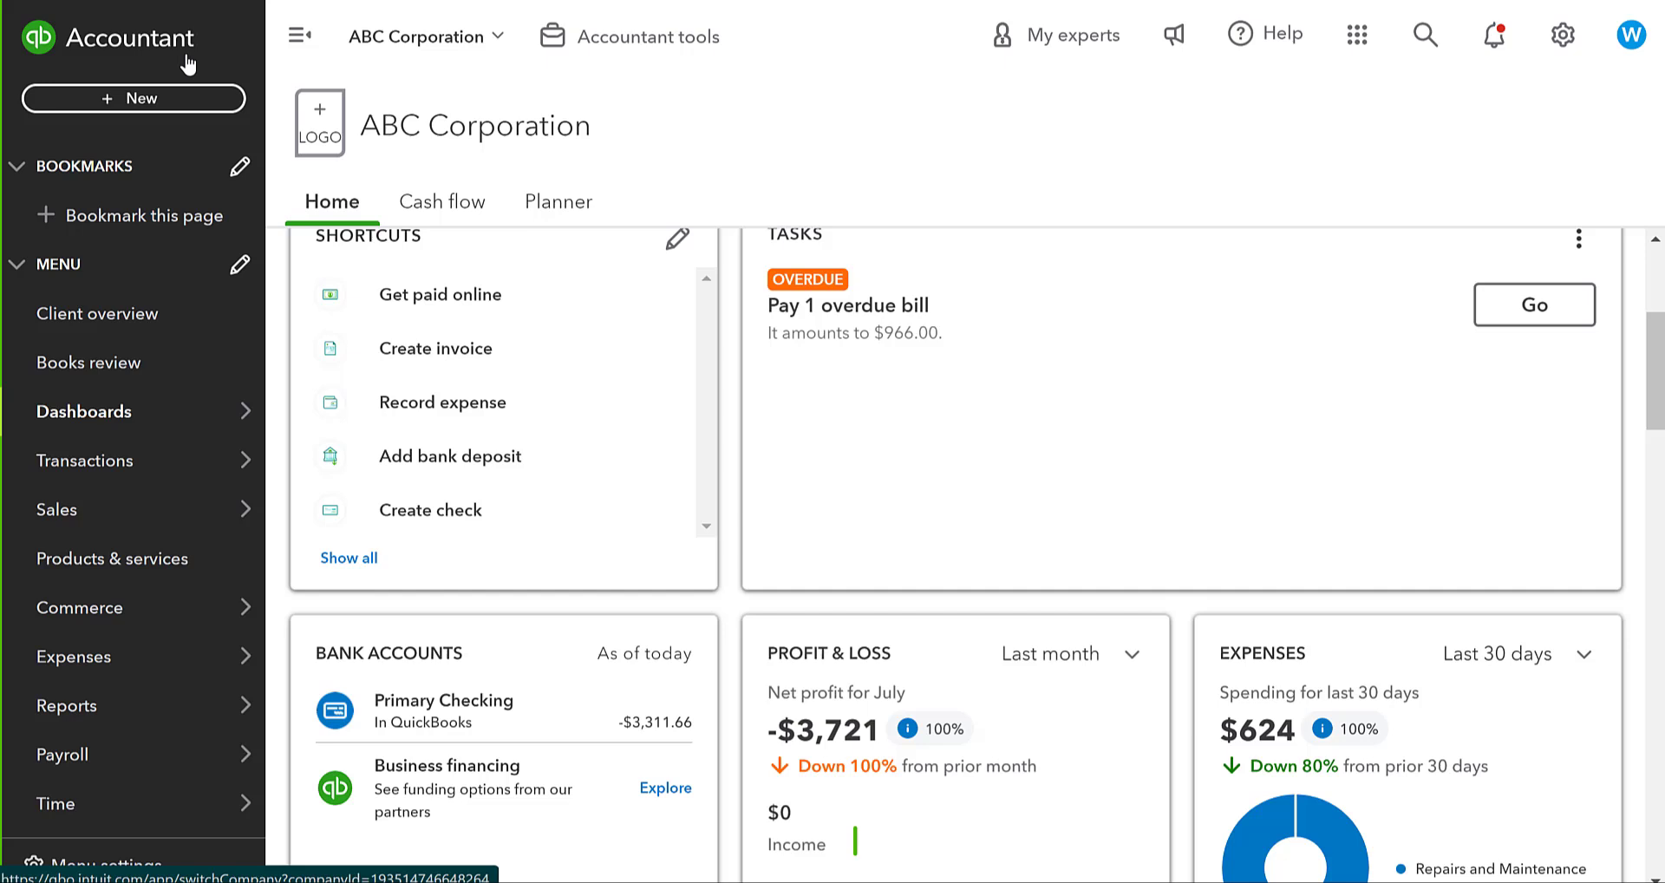
Start a new bill with Belmar Professional Products as the vendor.
click(134, 98)
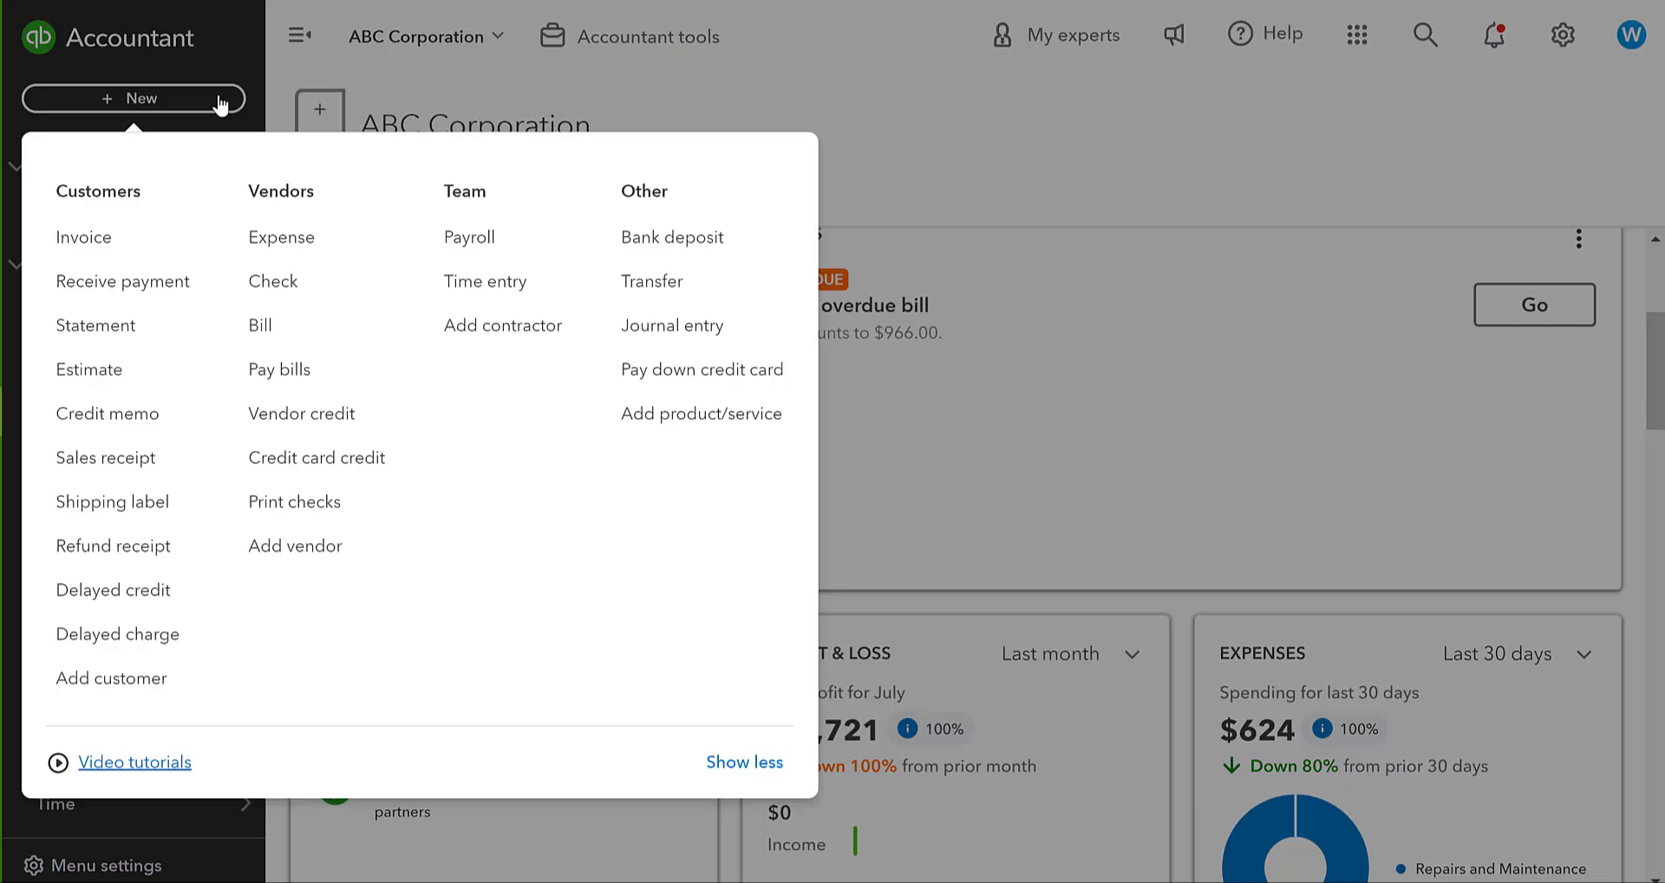
mouse_move(300, 332)
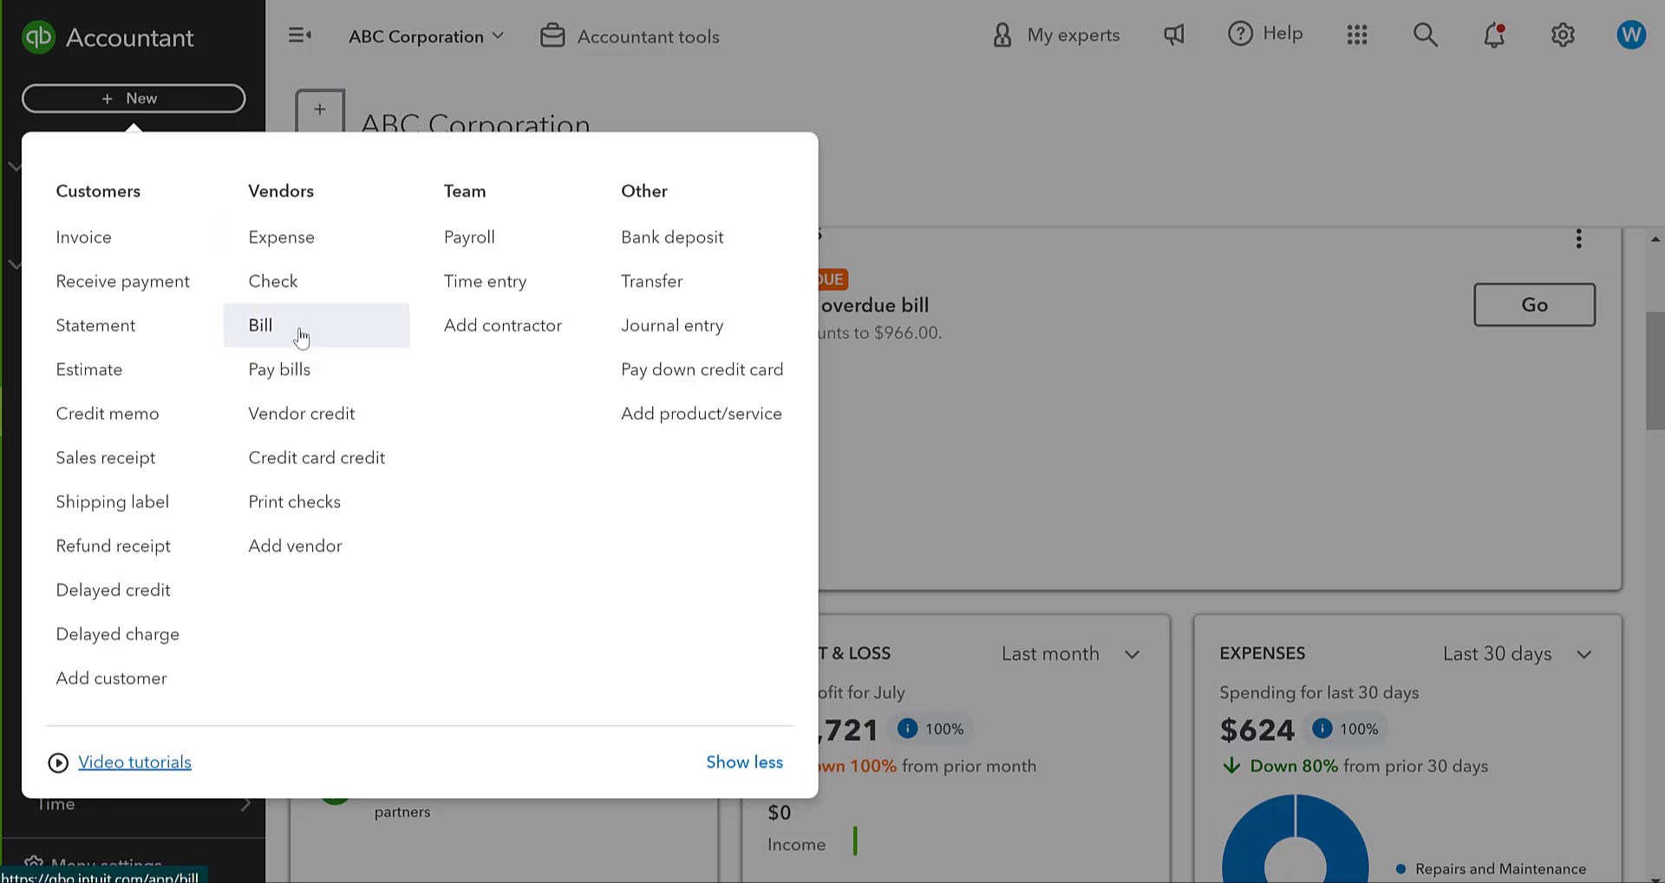
click(260, 325)
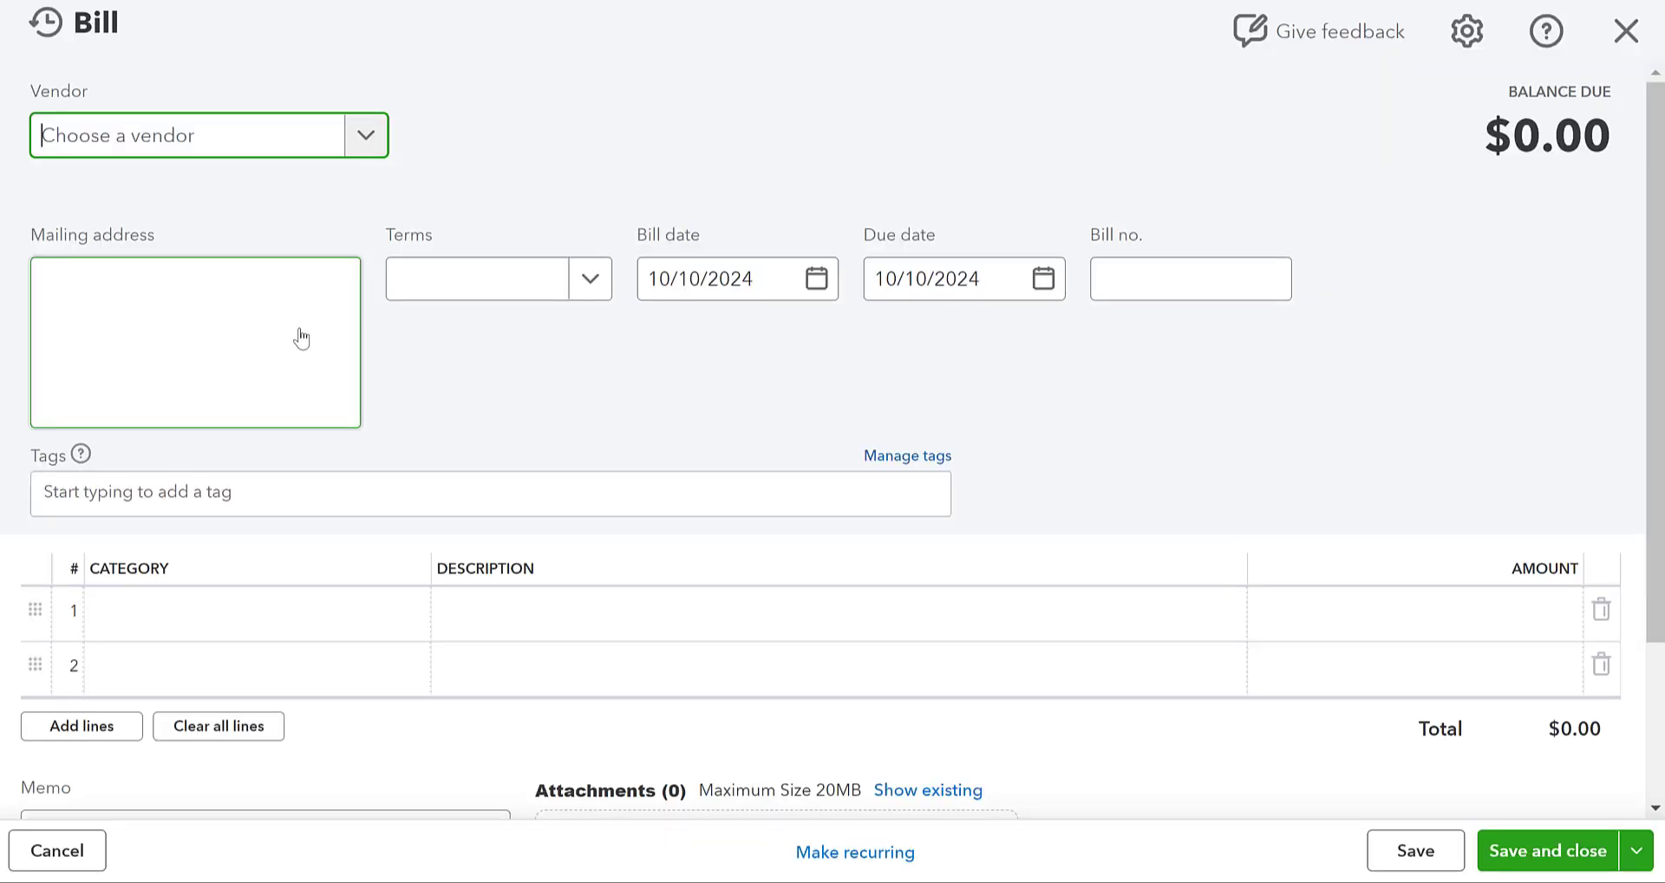
text(Belm)
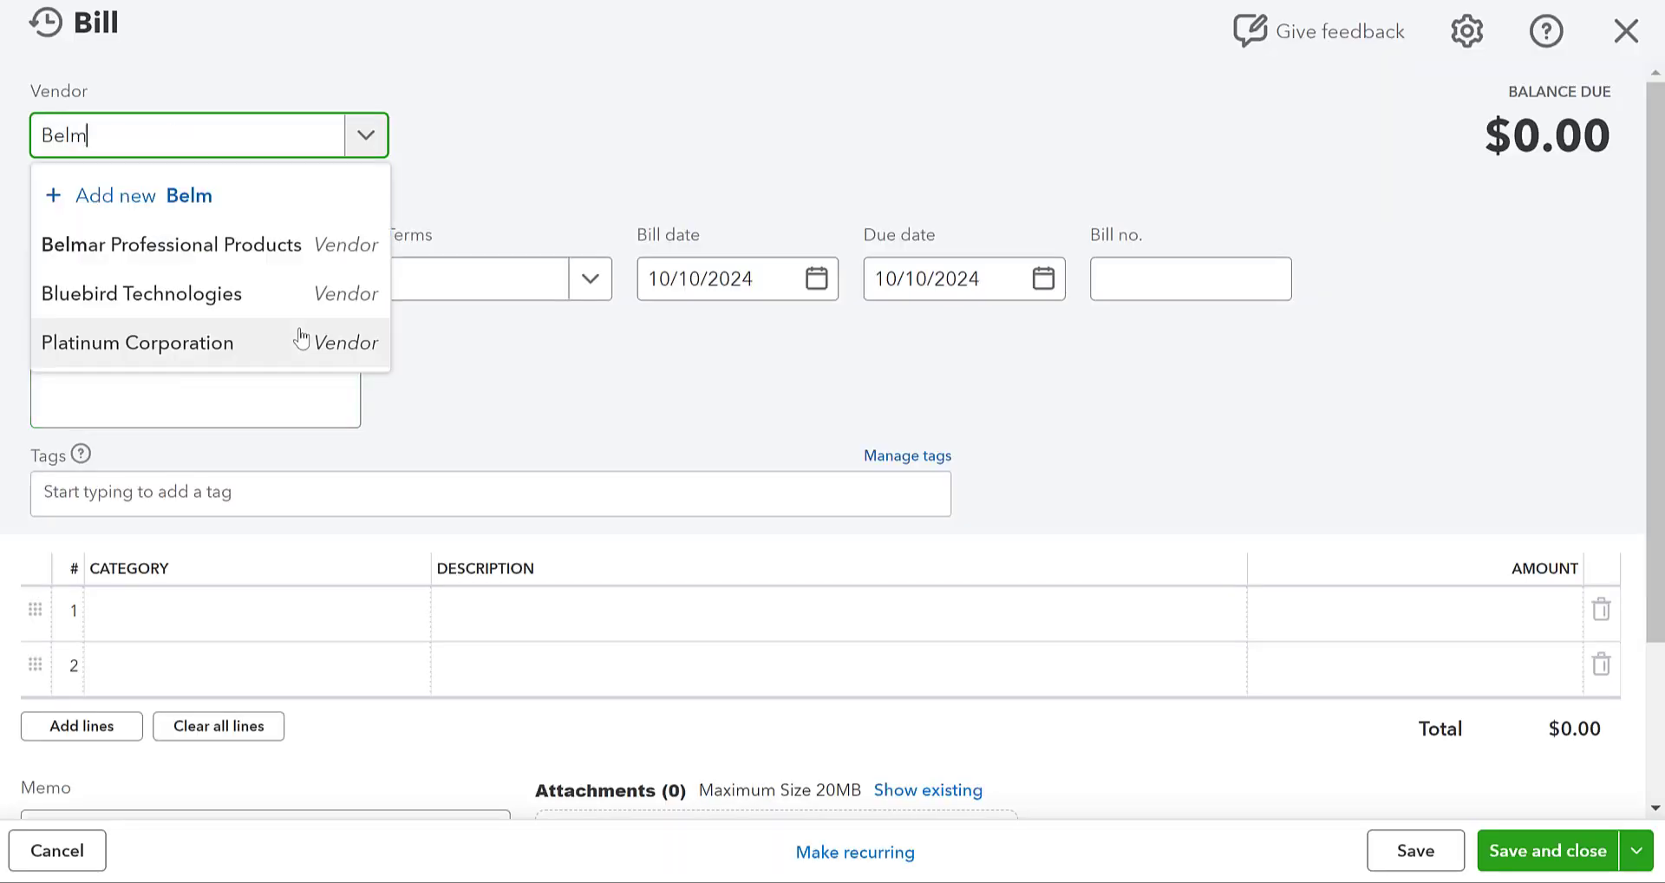
click(171, 244)
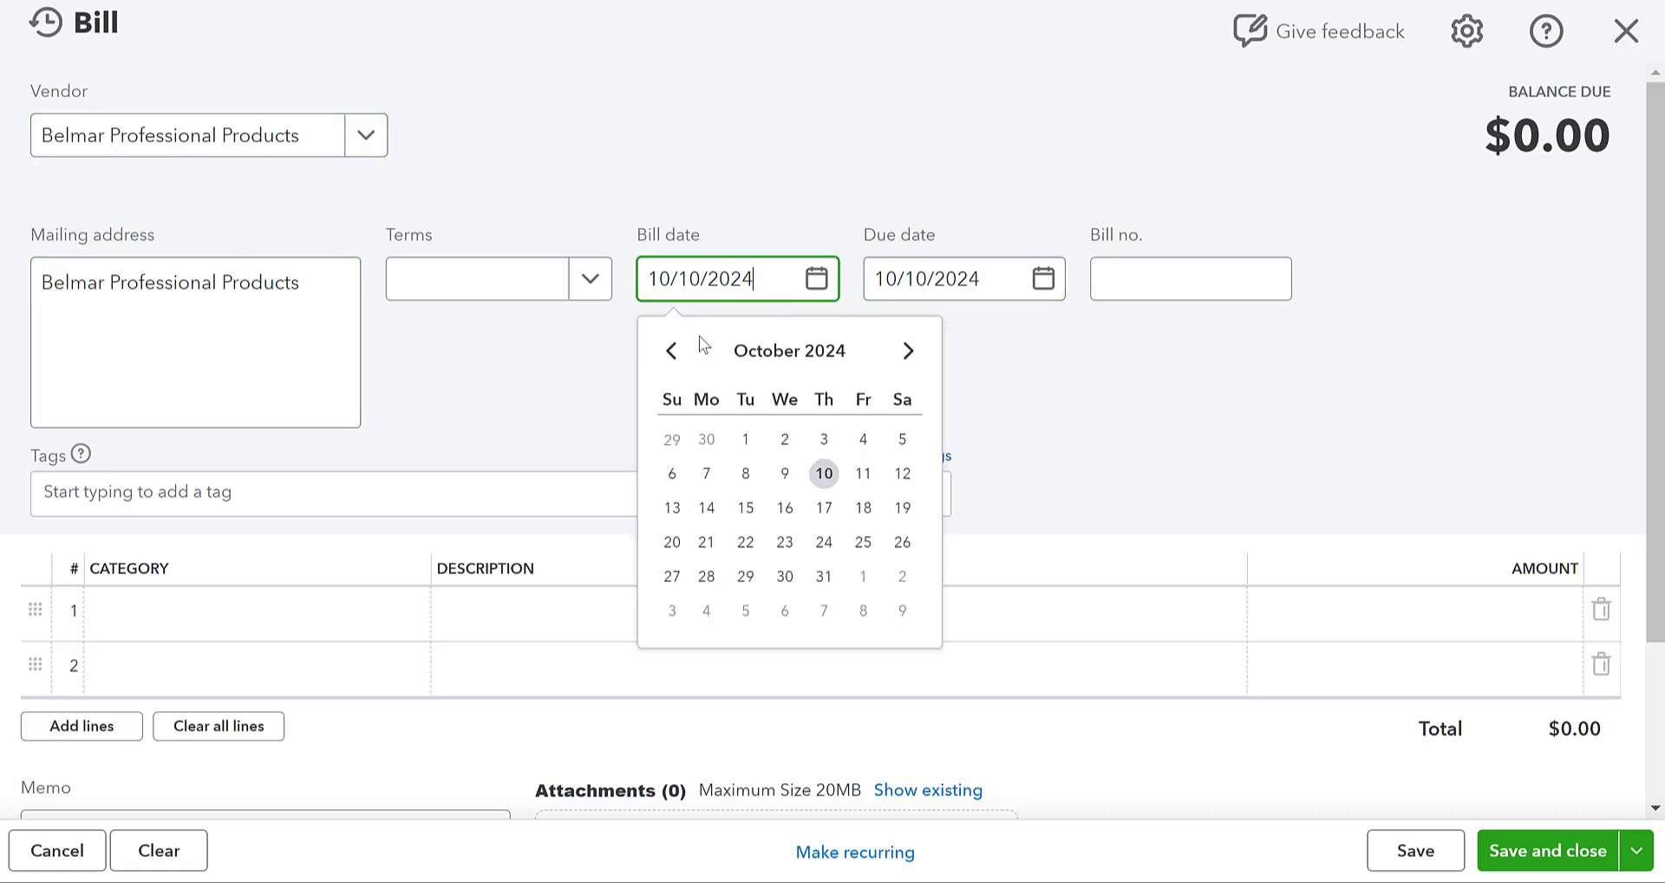
Date the bill 08/12/2024 and enter bill number 946812.
click(671, 351)
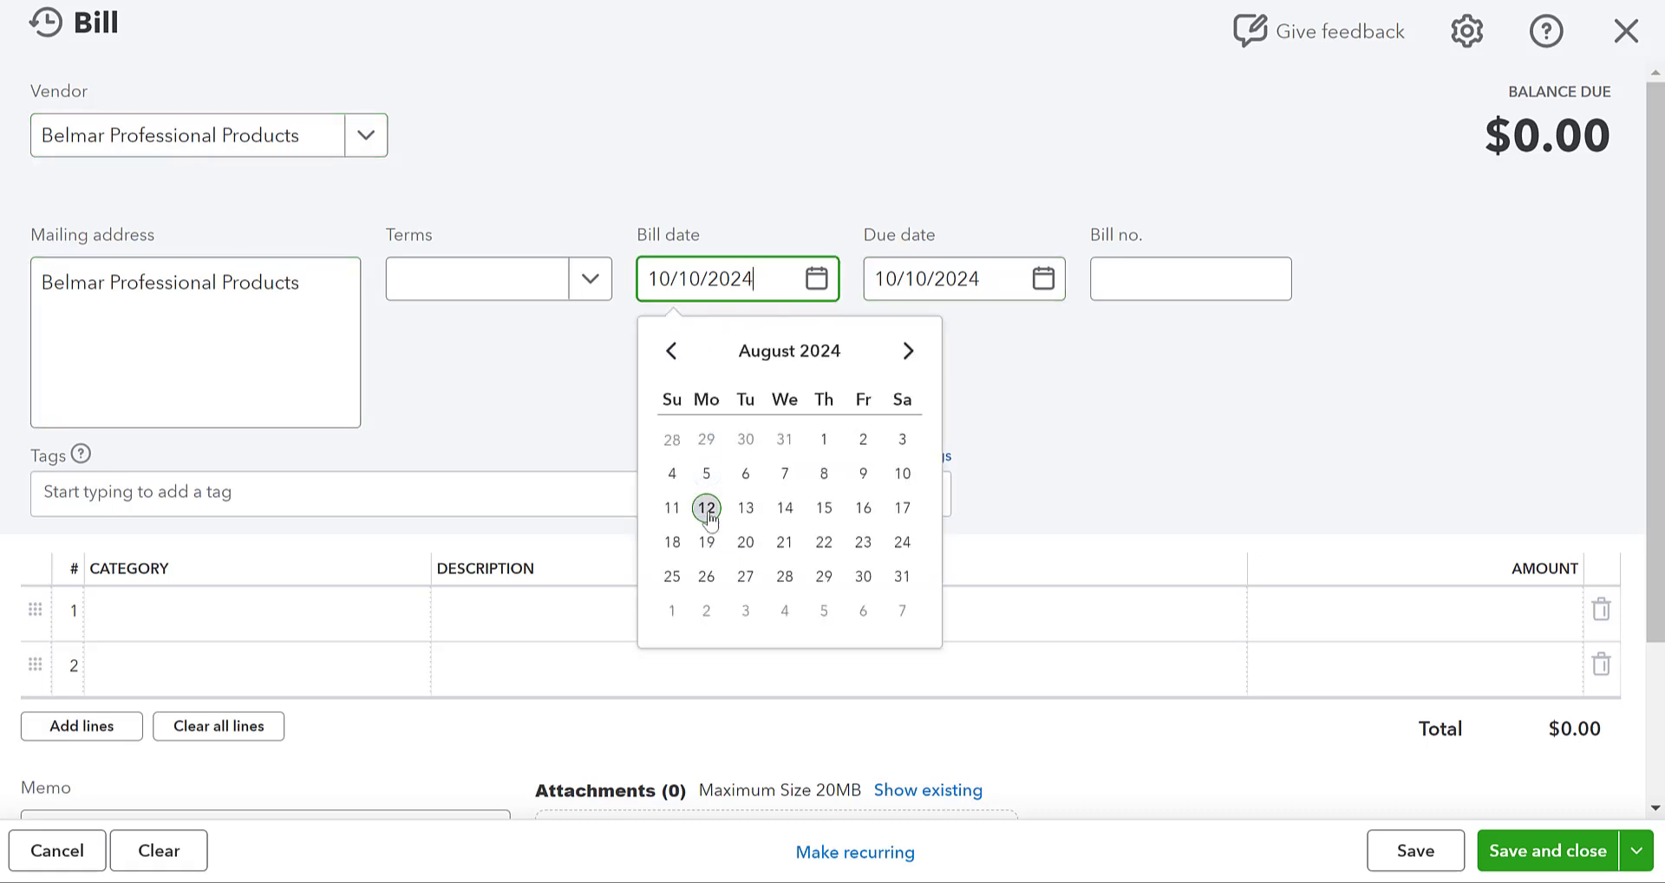
click(706, 507)
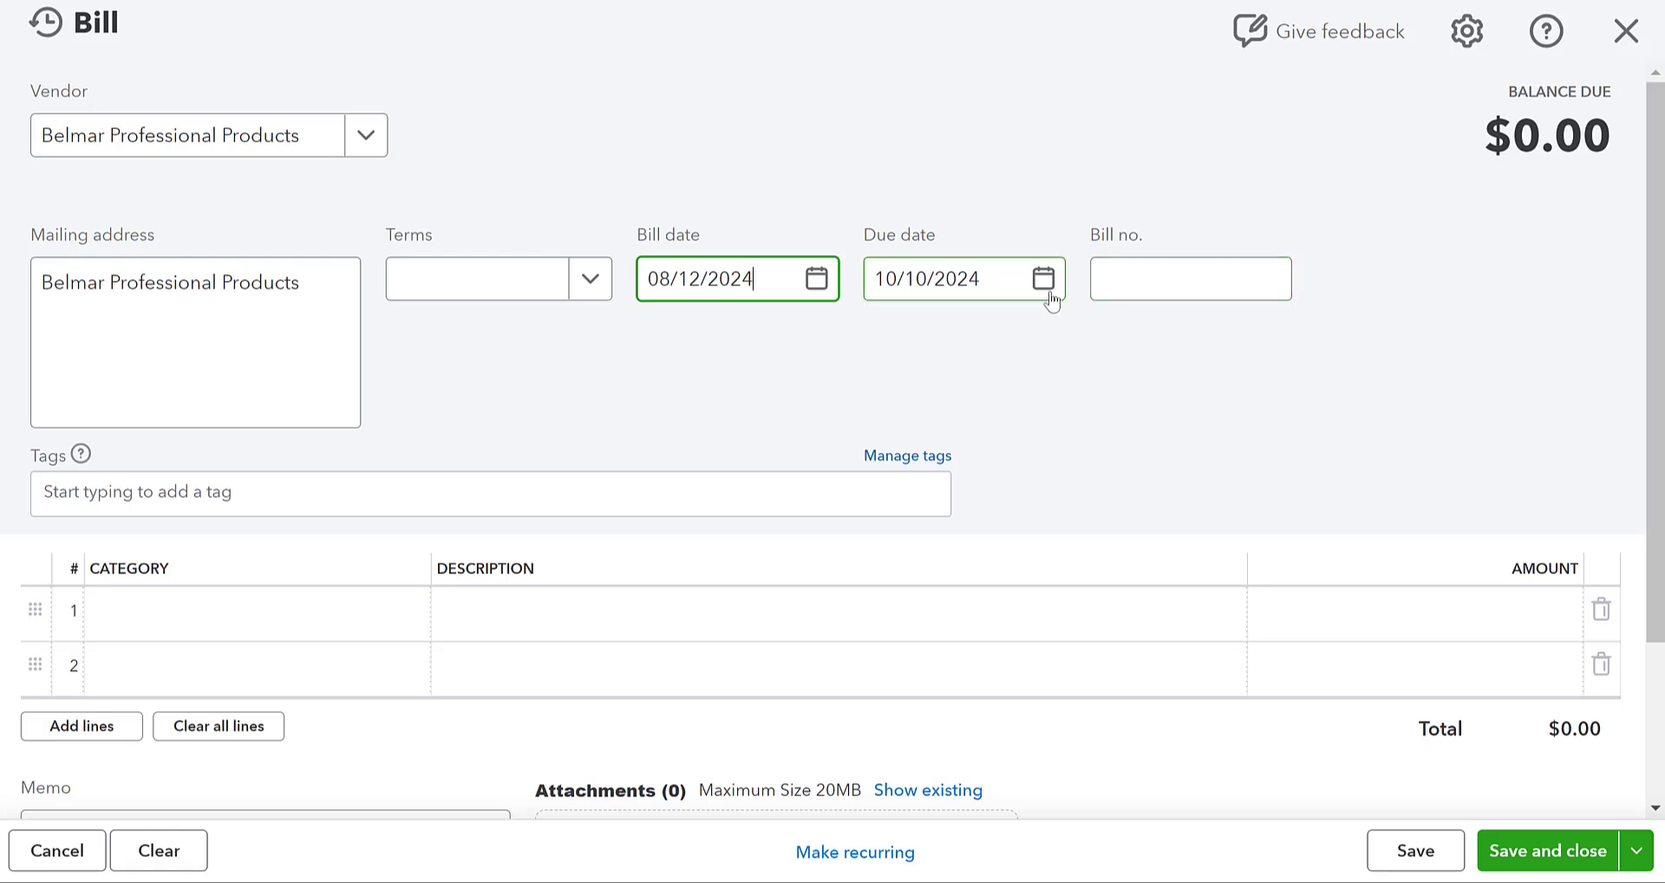
click(1191, 279)
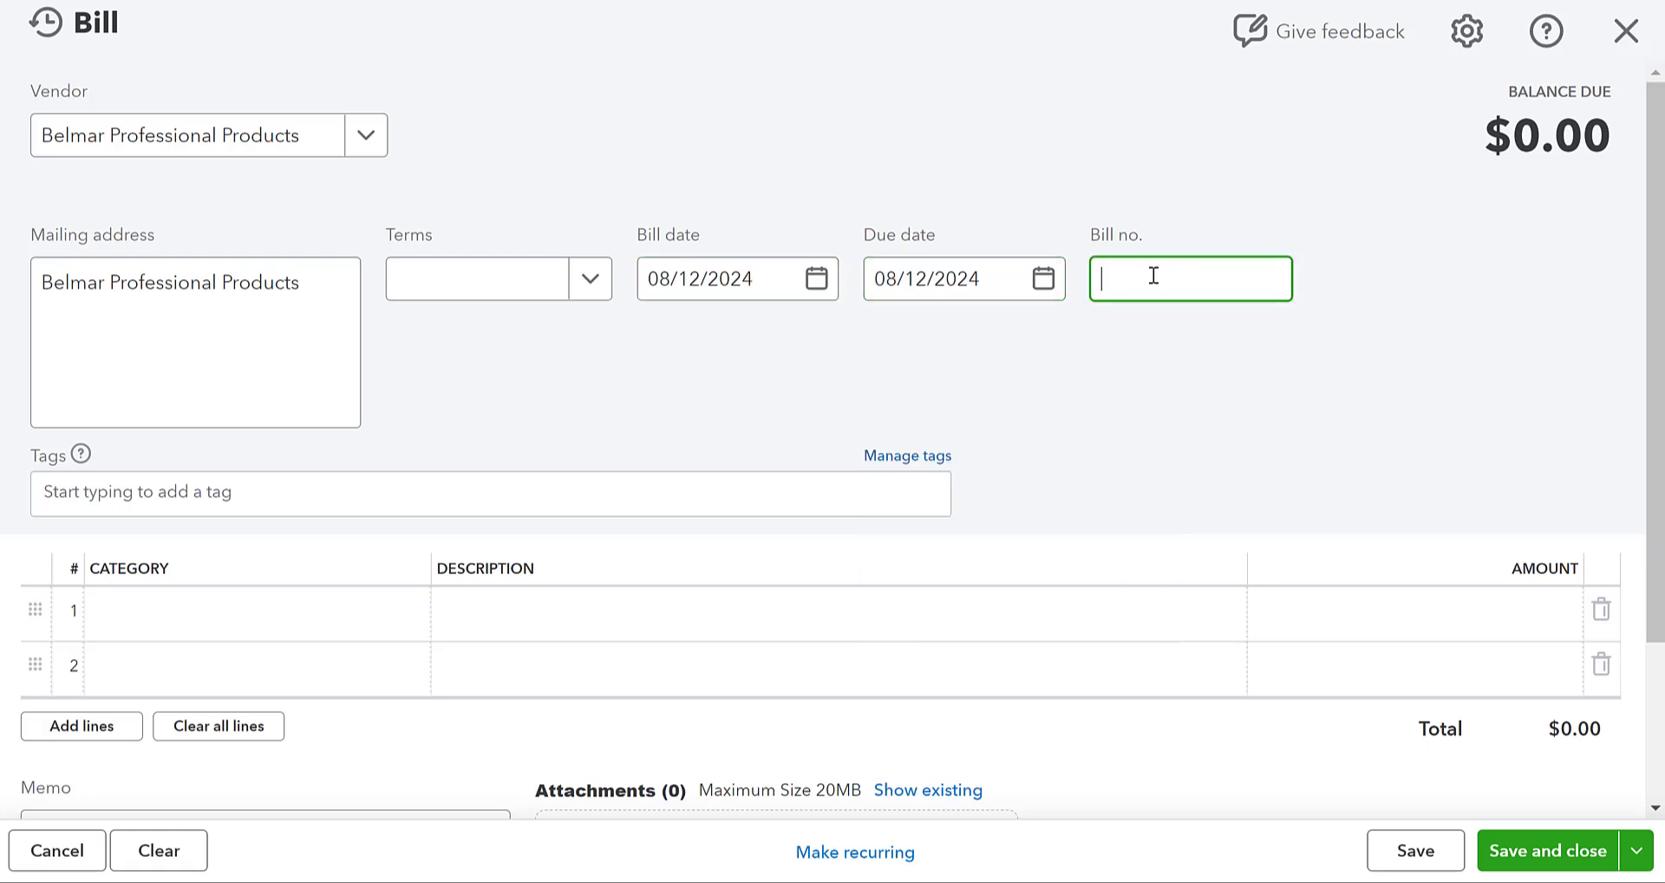
text(946812)
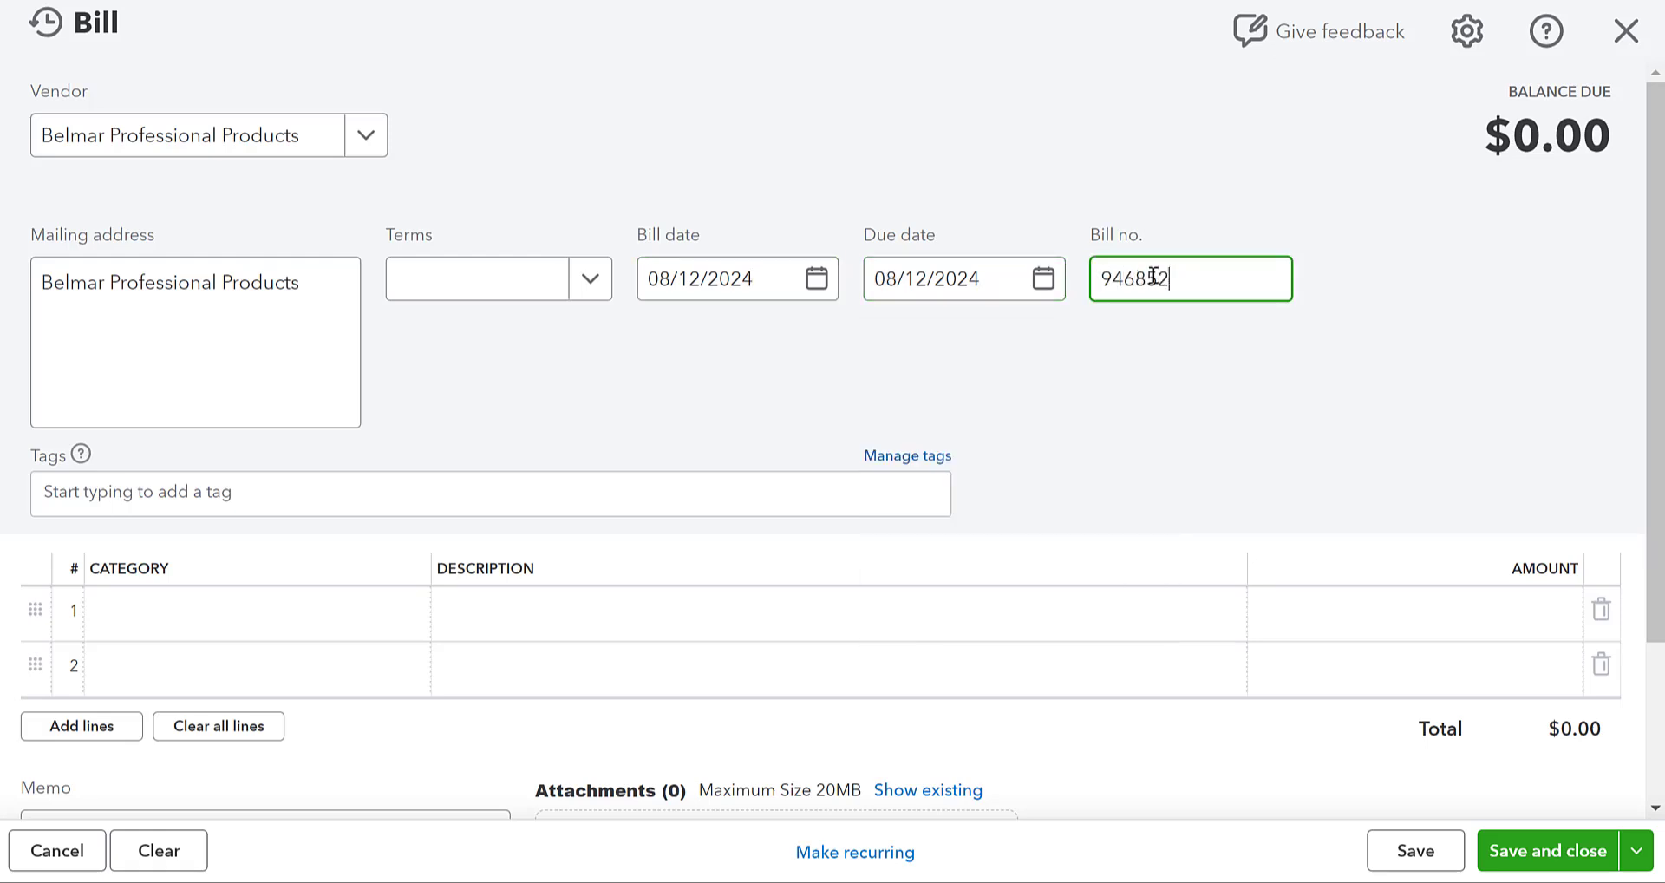
Add a $1,250 Reagents line under Supplies & Materials - COGS and save the bill.
click(235, 612)
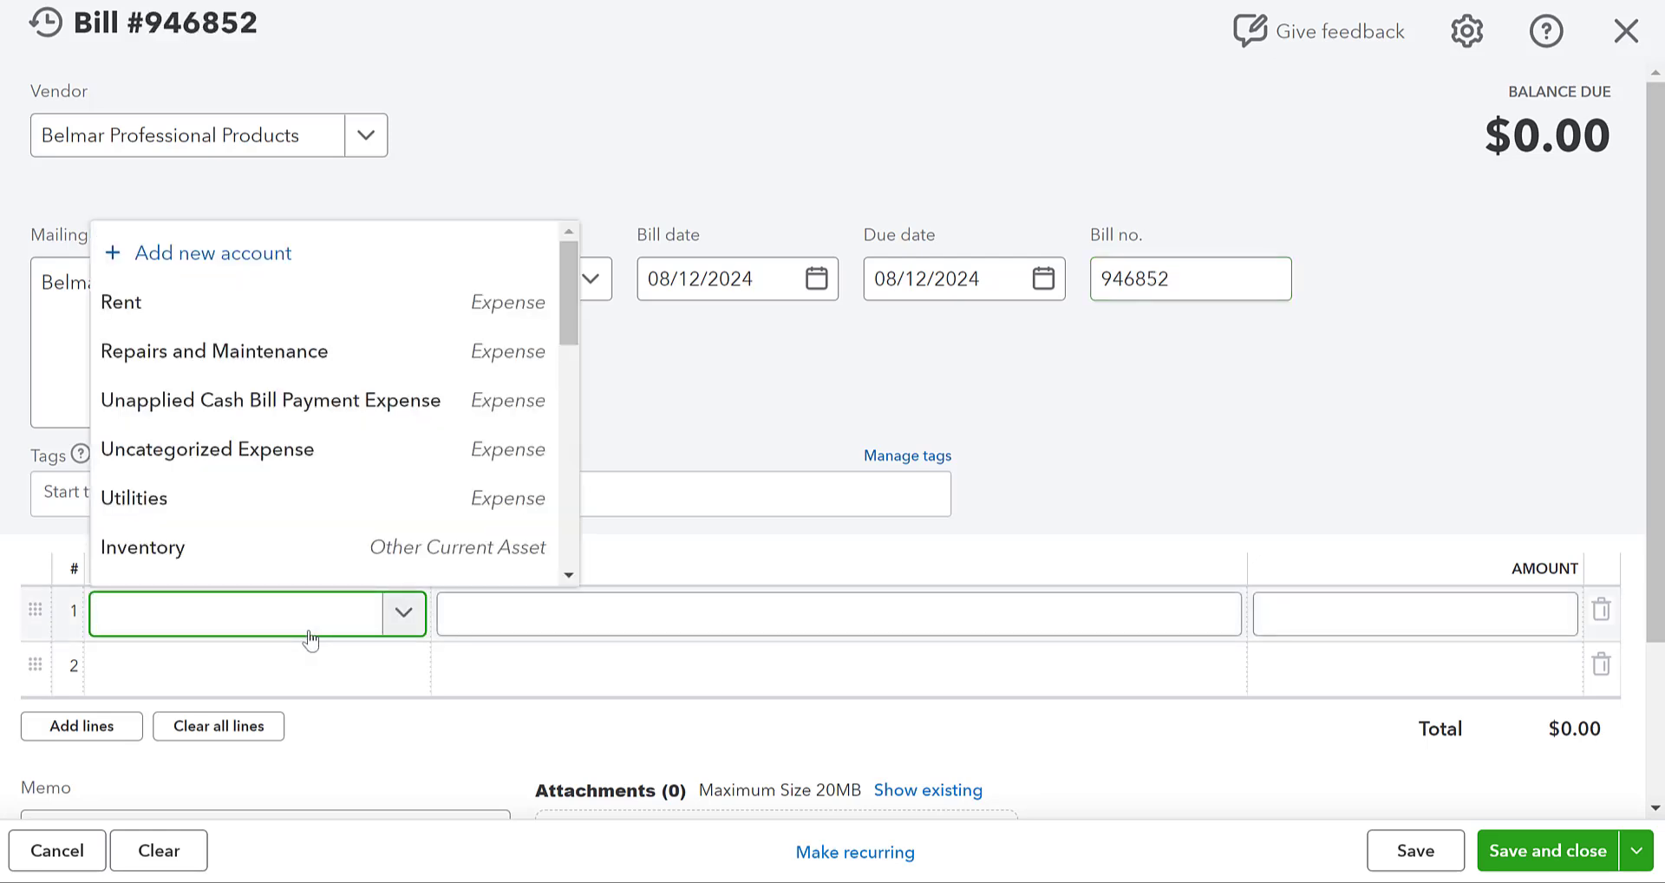
text(supplies & Materials - COGS)
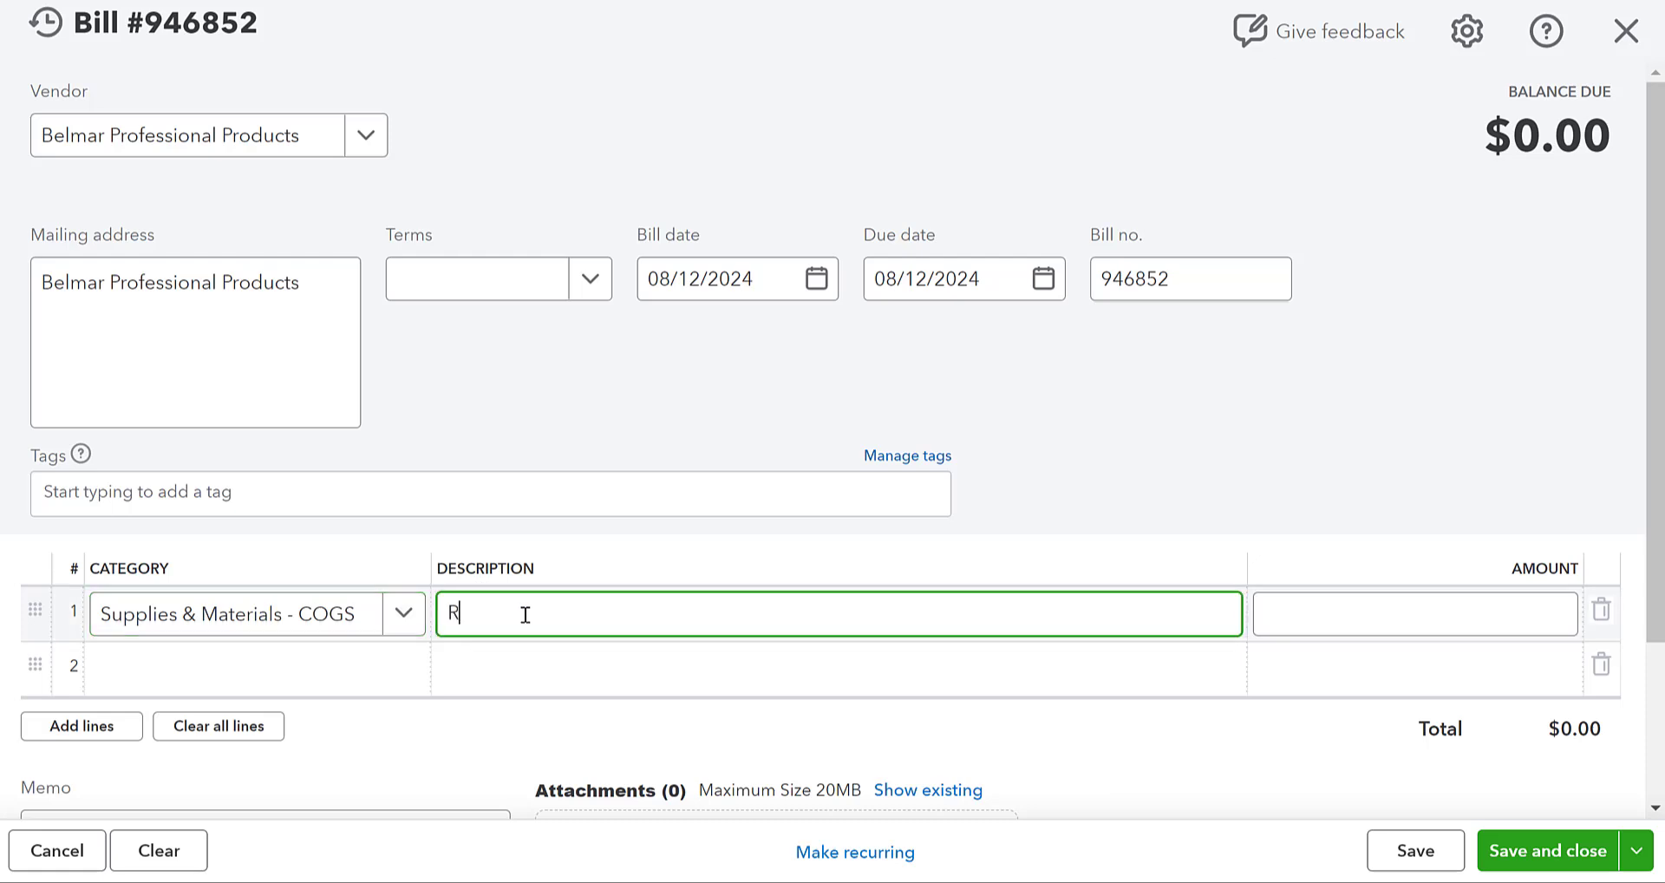
text(eagents)
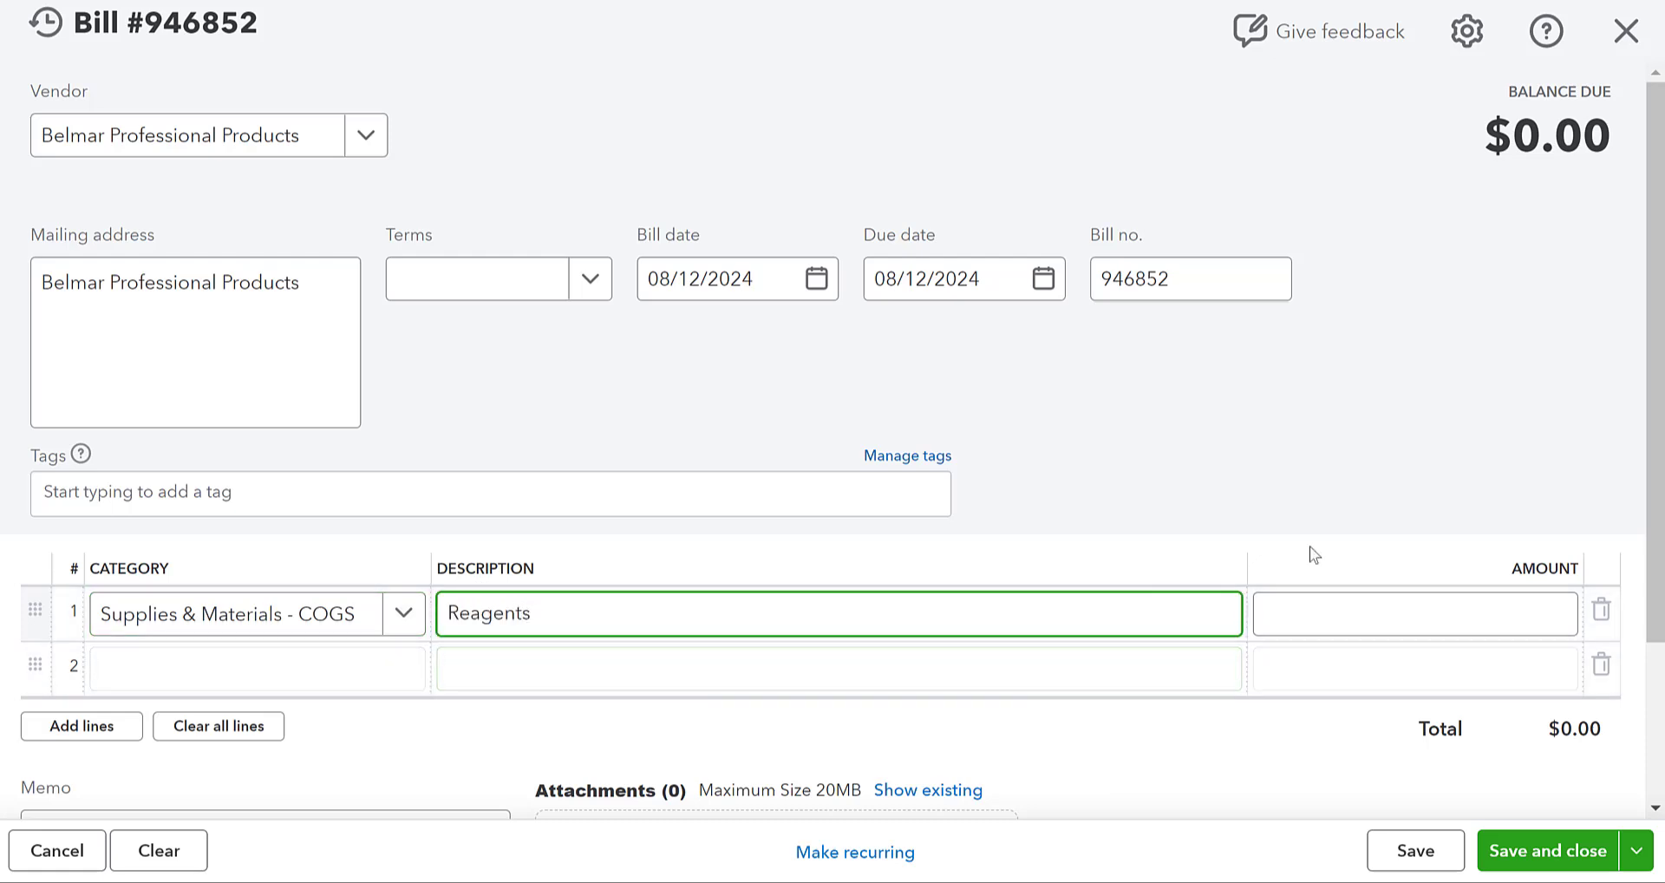
text(125)
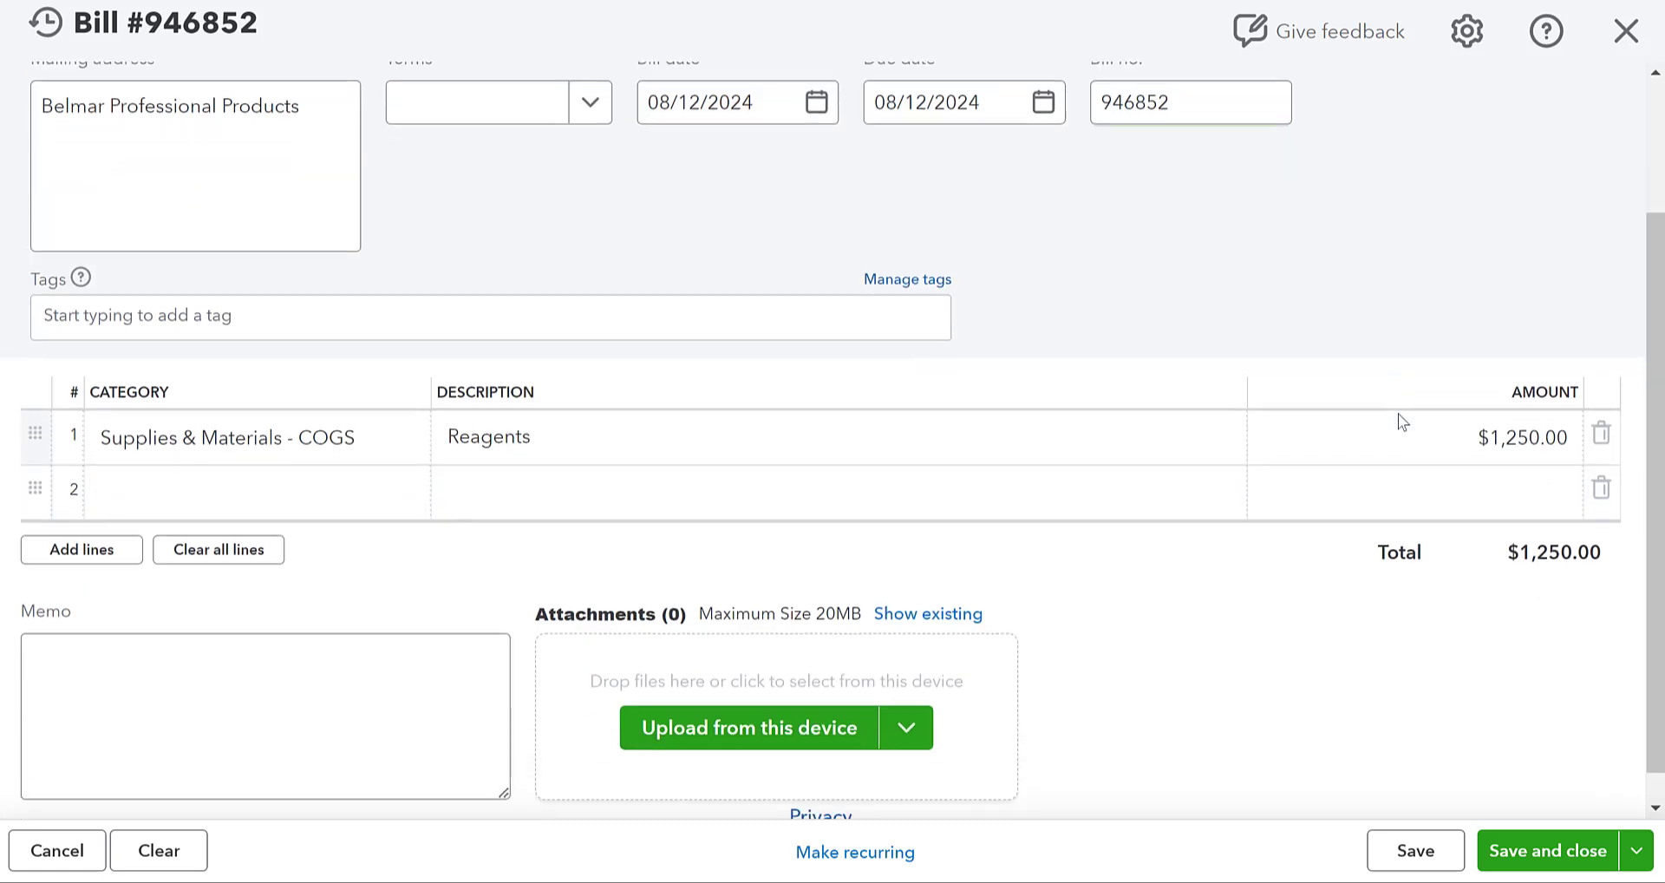
scroll(down, 3)
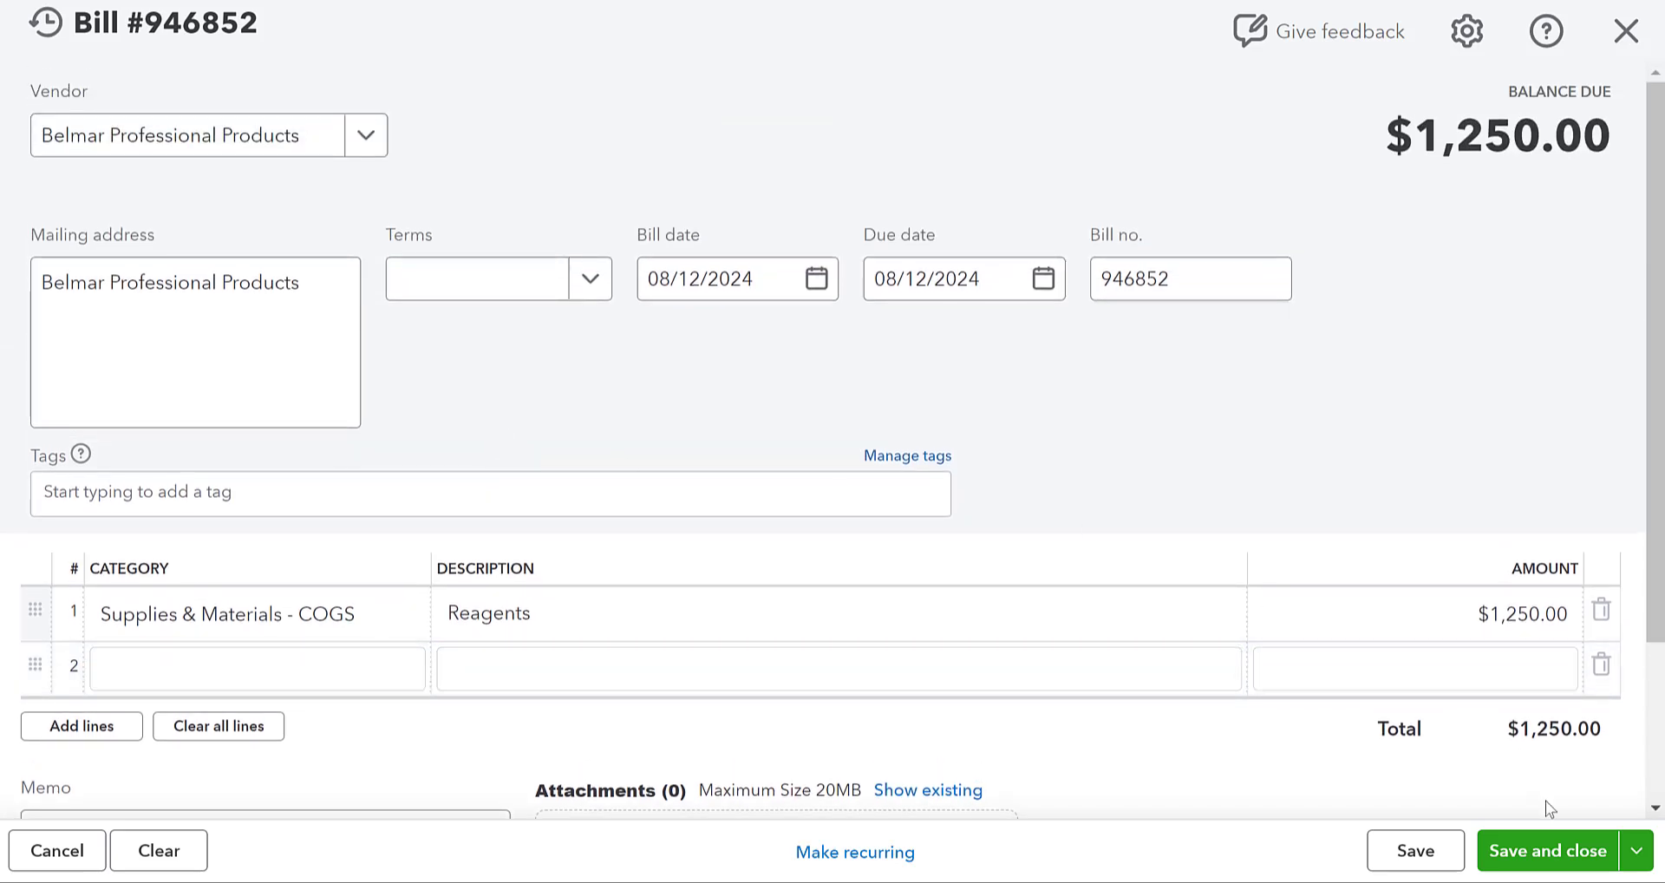
click(1569, 873)
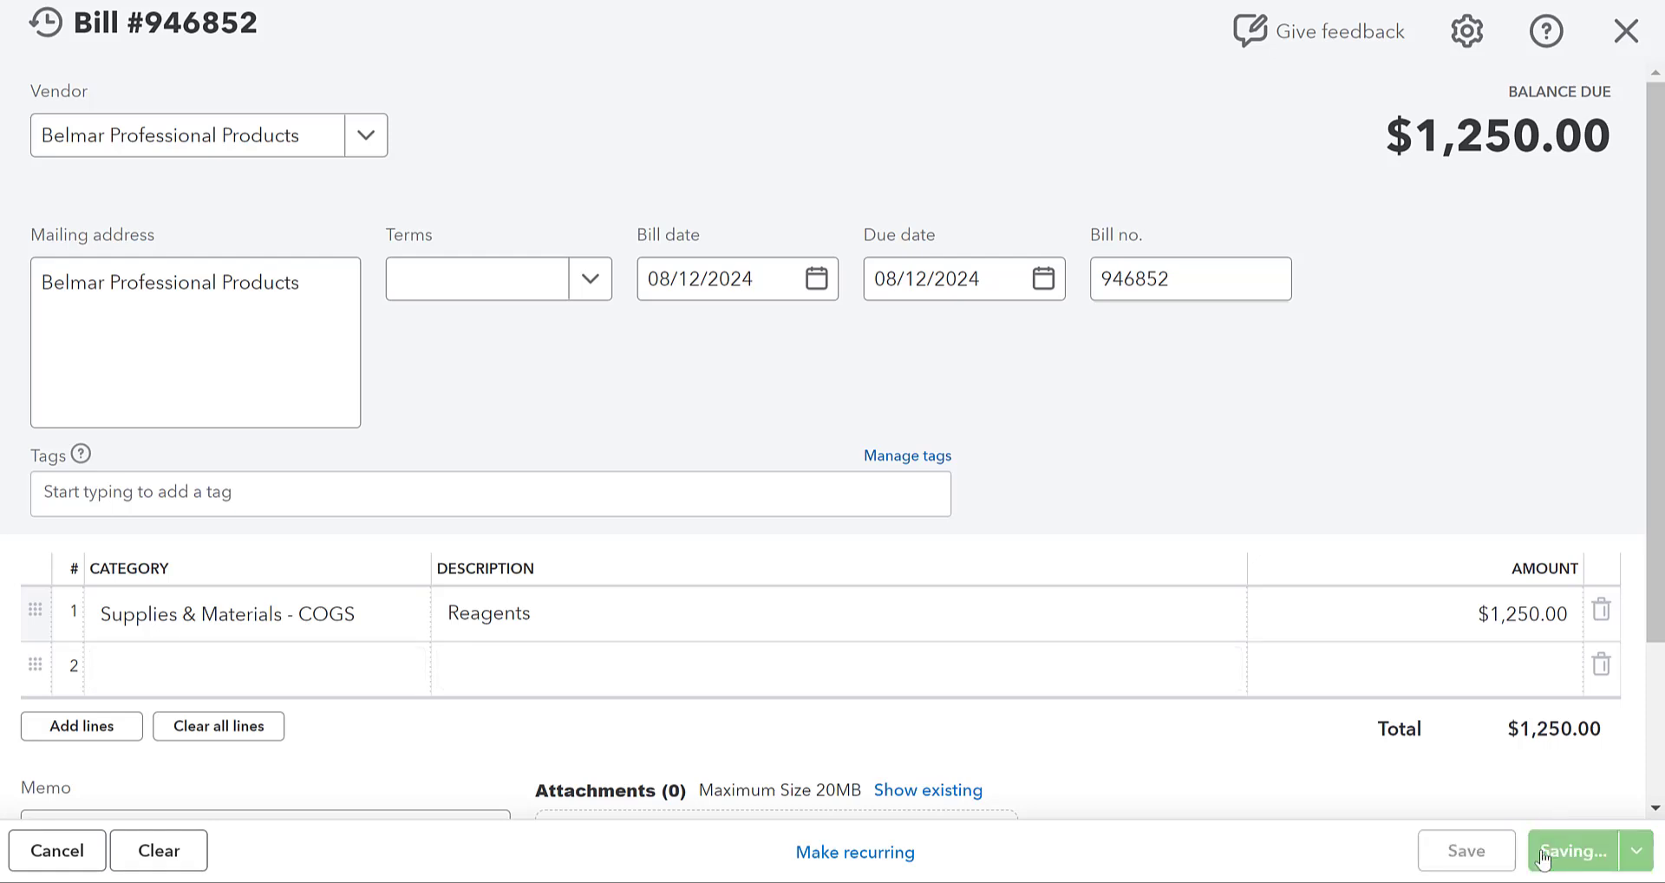
click(1574, 852)
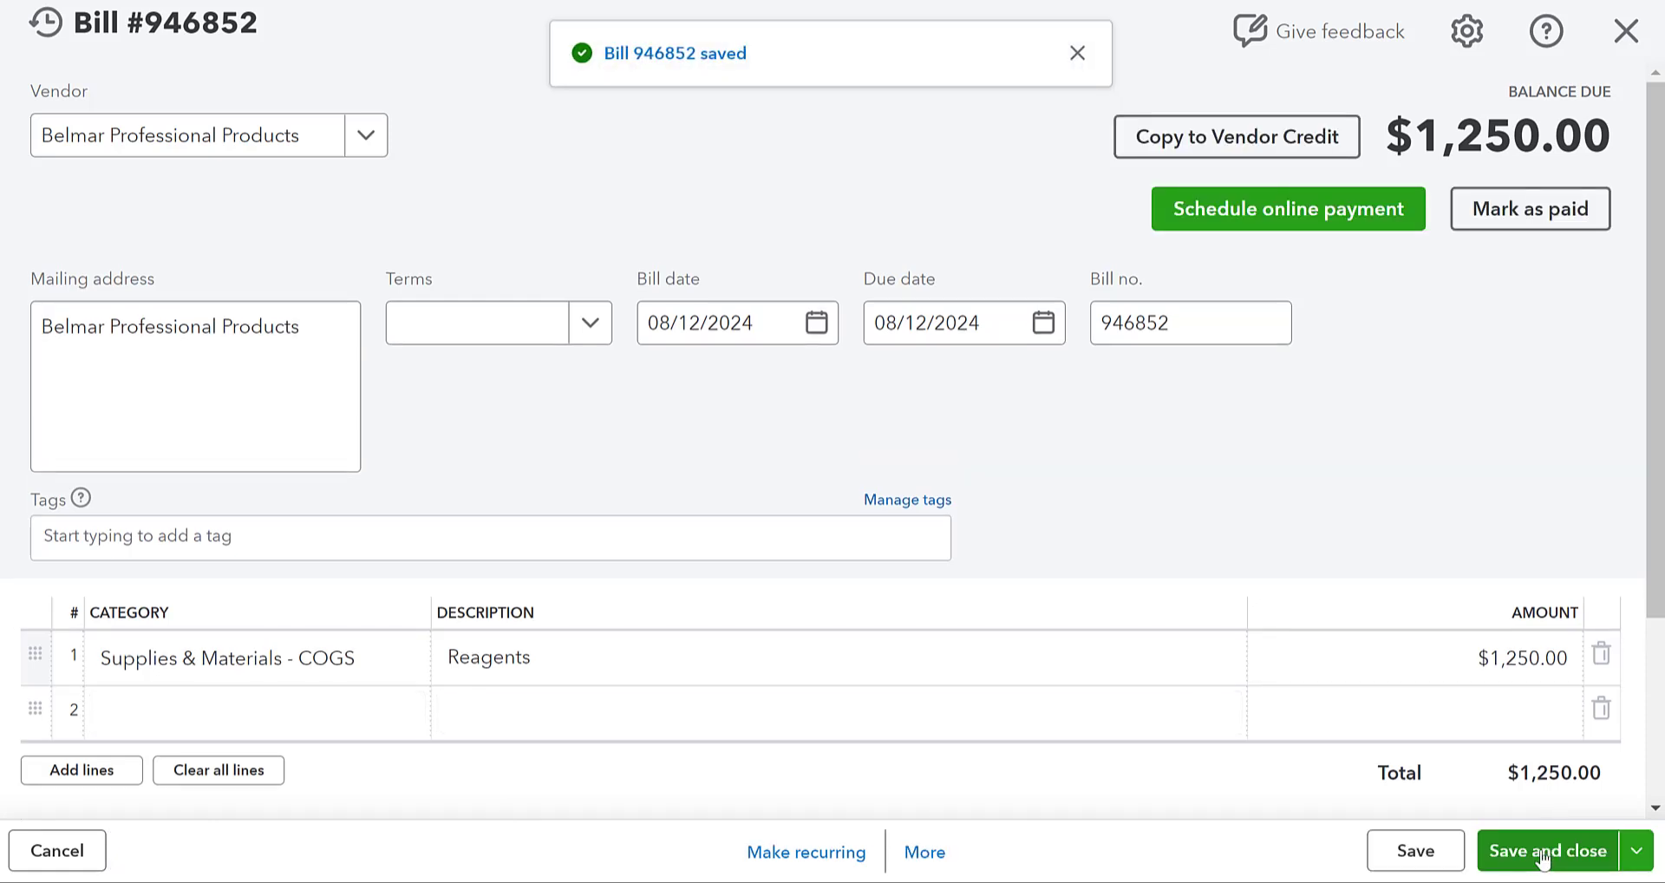
Close the bill and dismiss the new-transaction list, returning to the home dashboard.
click(1547, 875)
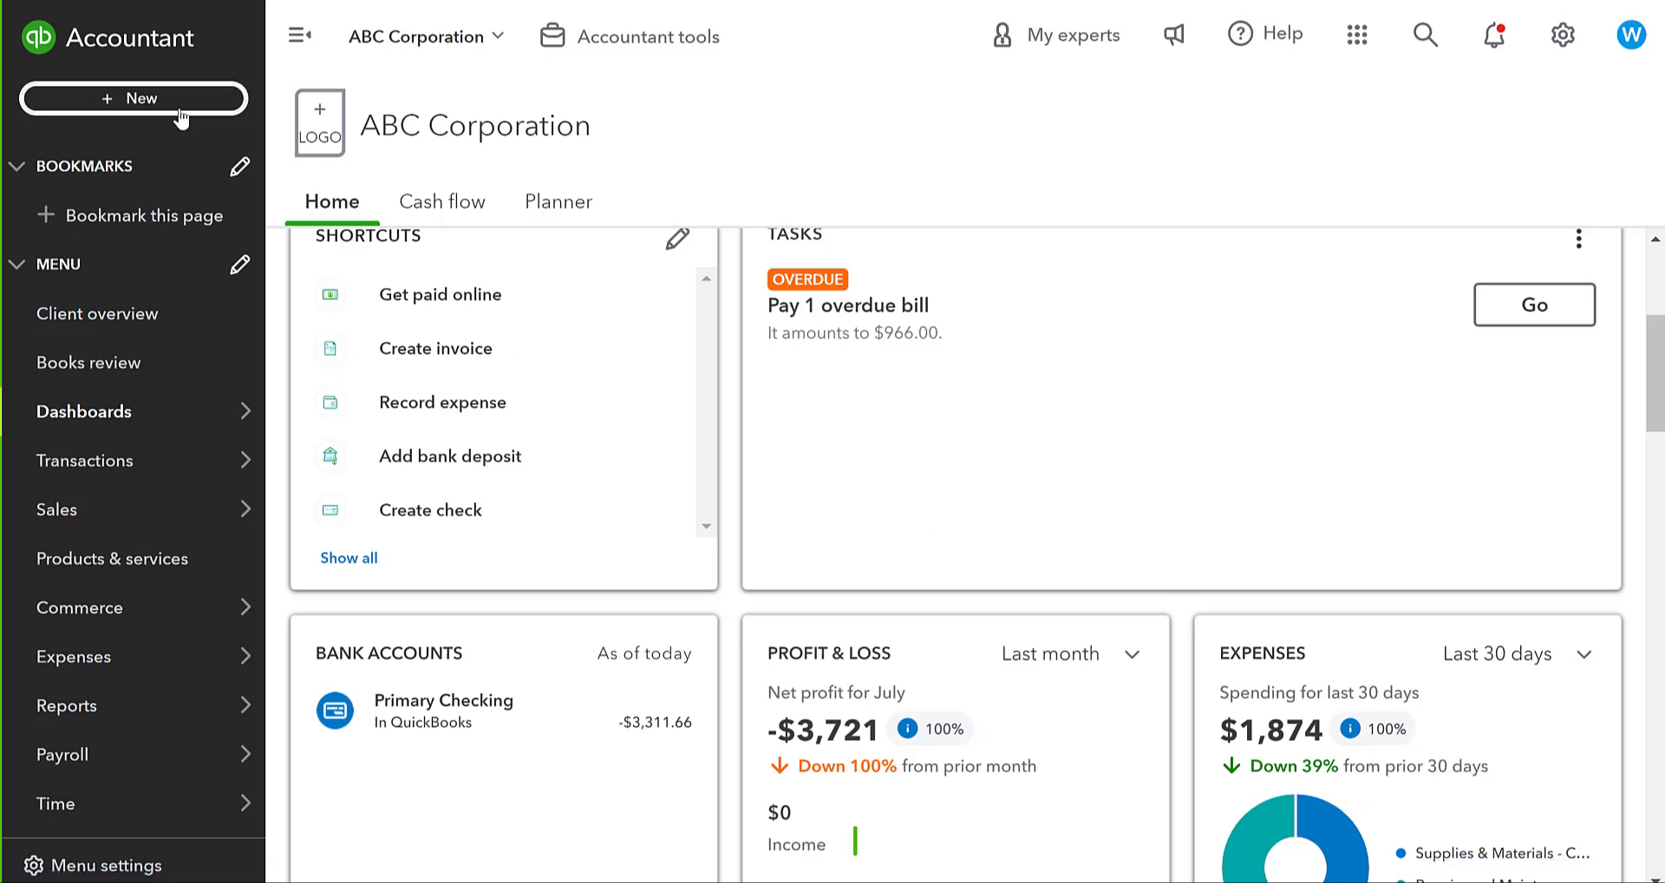
click(133, 97)
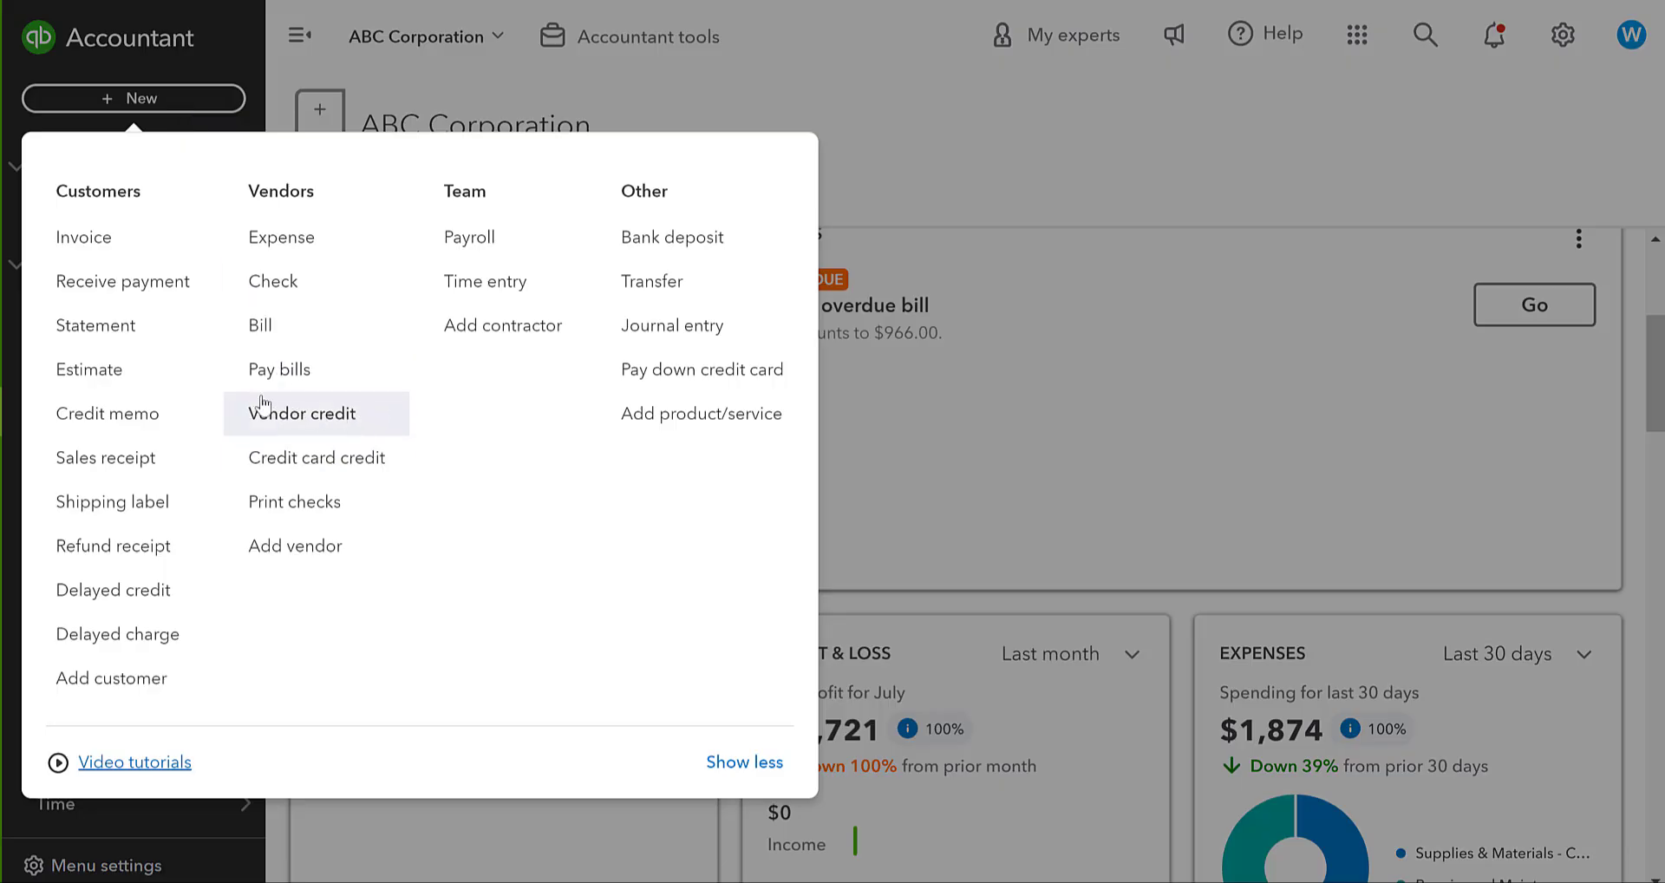
mouse_move(859, 111)
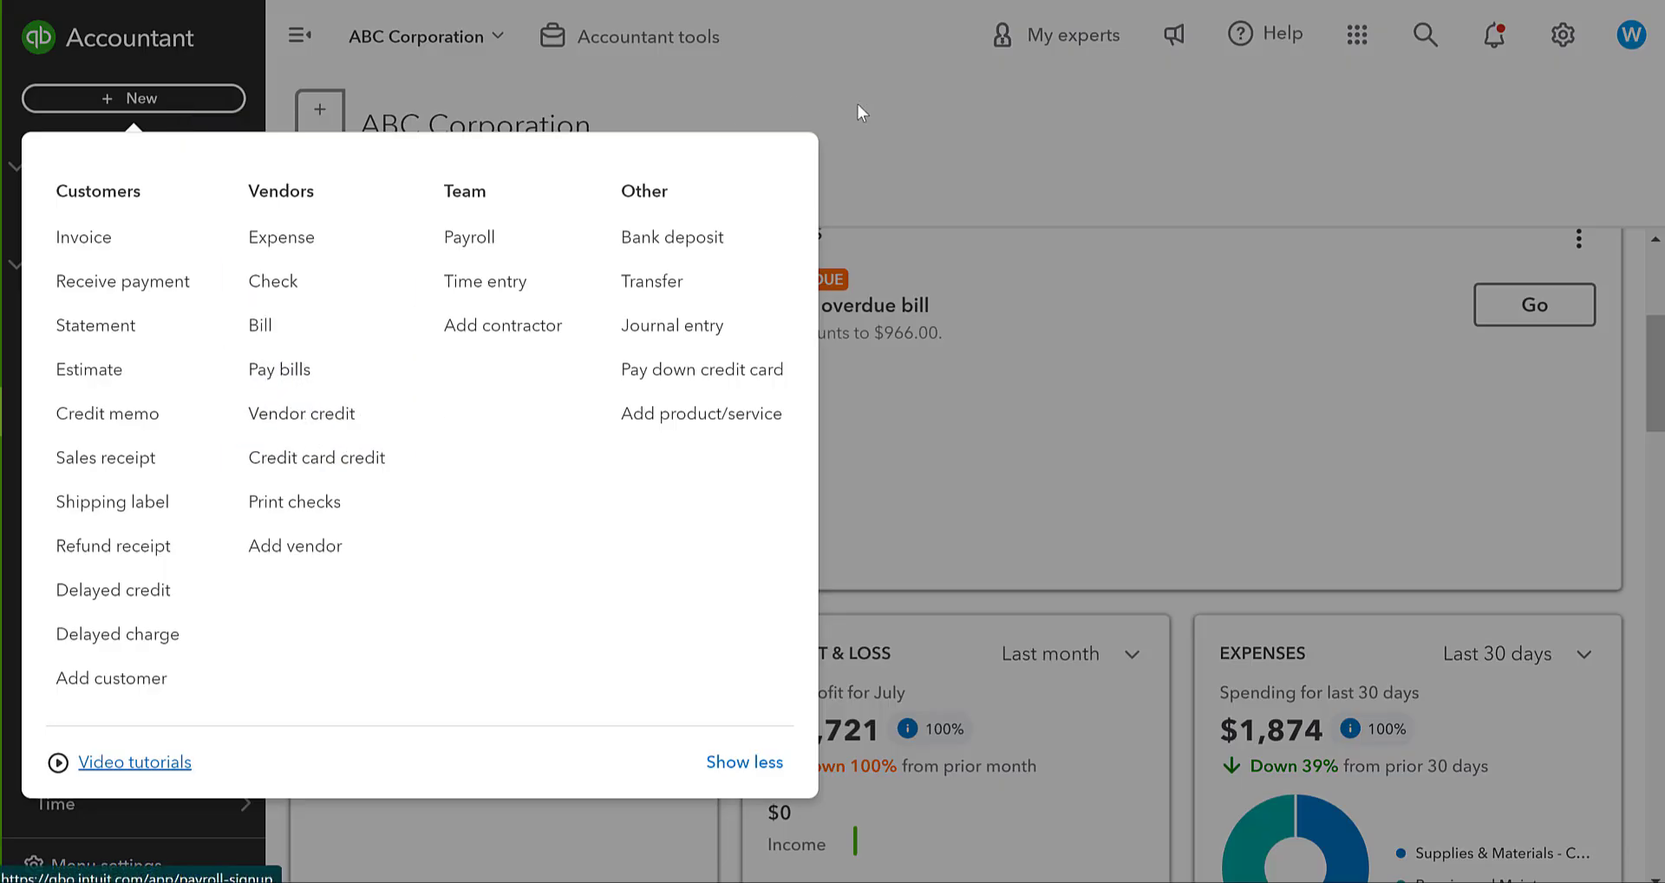
click(73, 657)
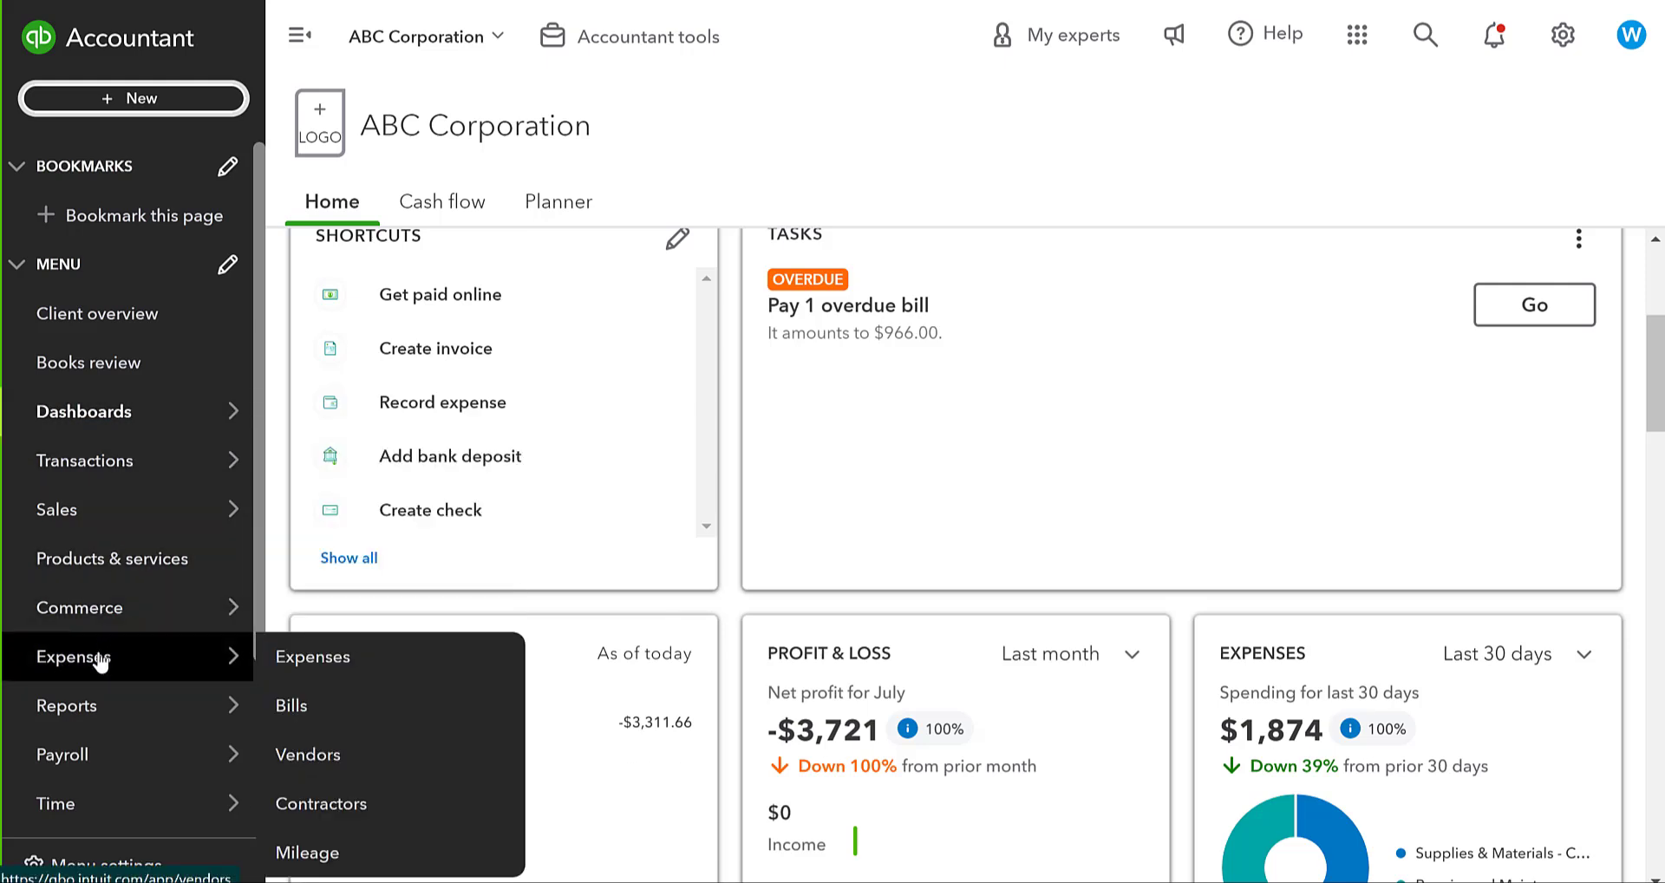
mouse_move(115, 649)
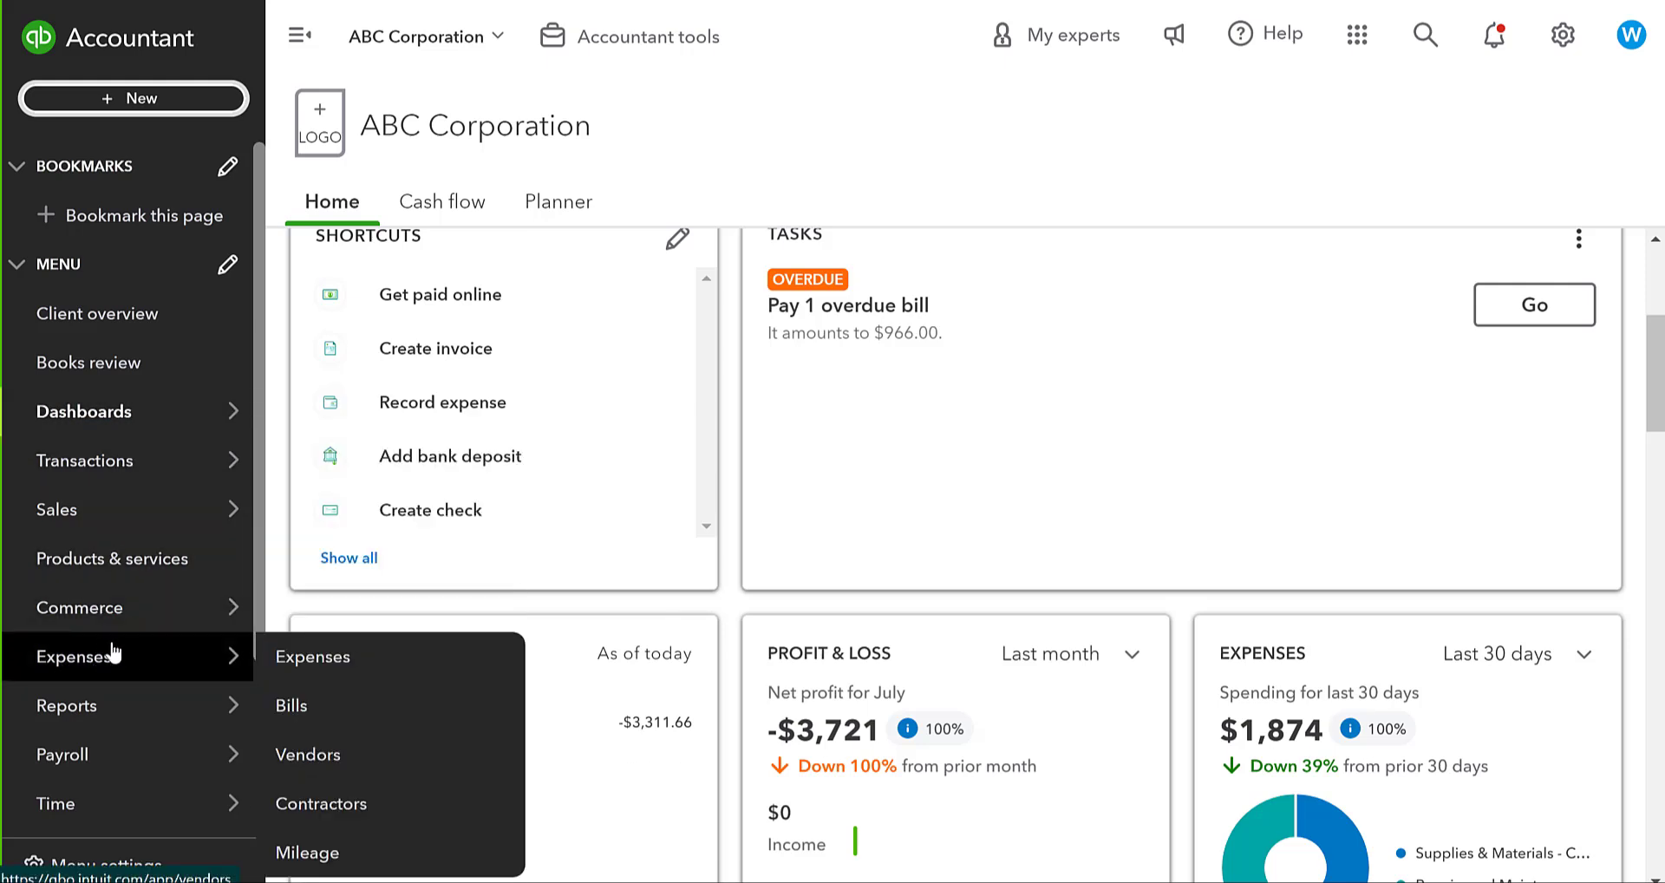
mouse_move(338, 764)
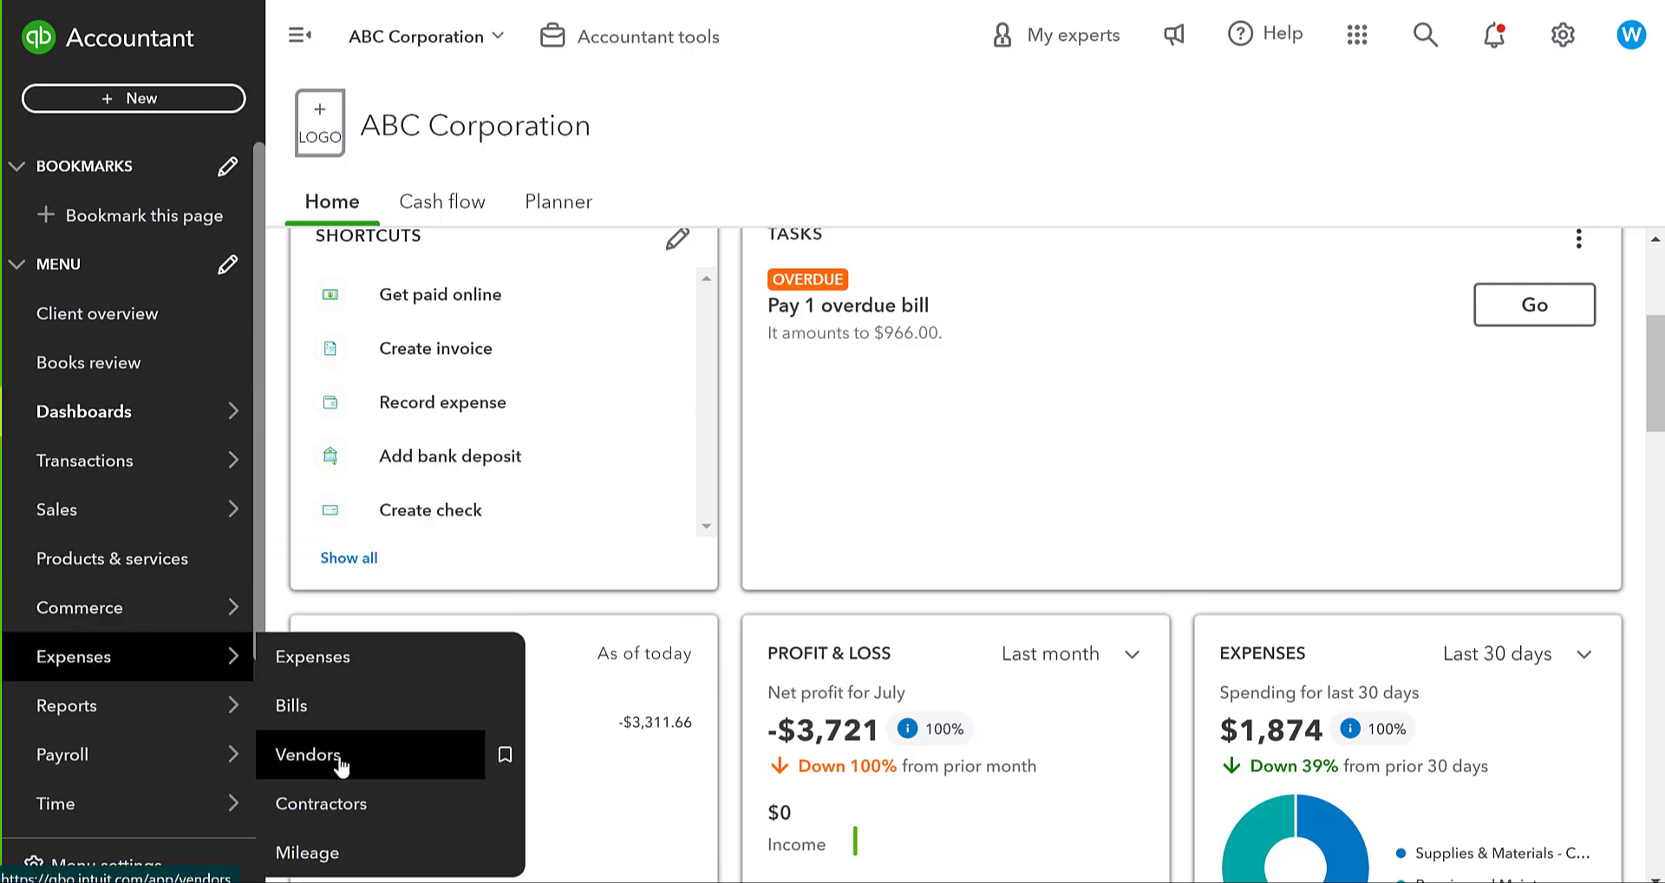
From the Vendors list open Belmar Professional Products and start a new Vendor Credit.
click(308, 754)
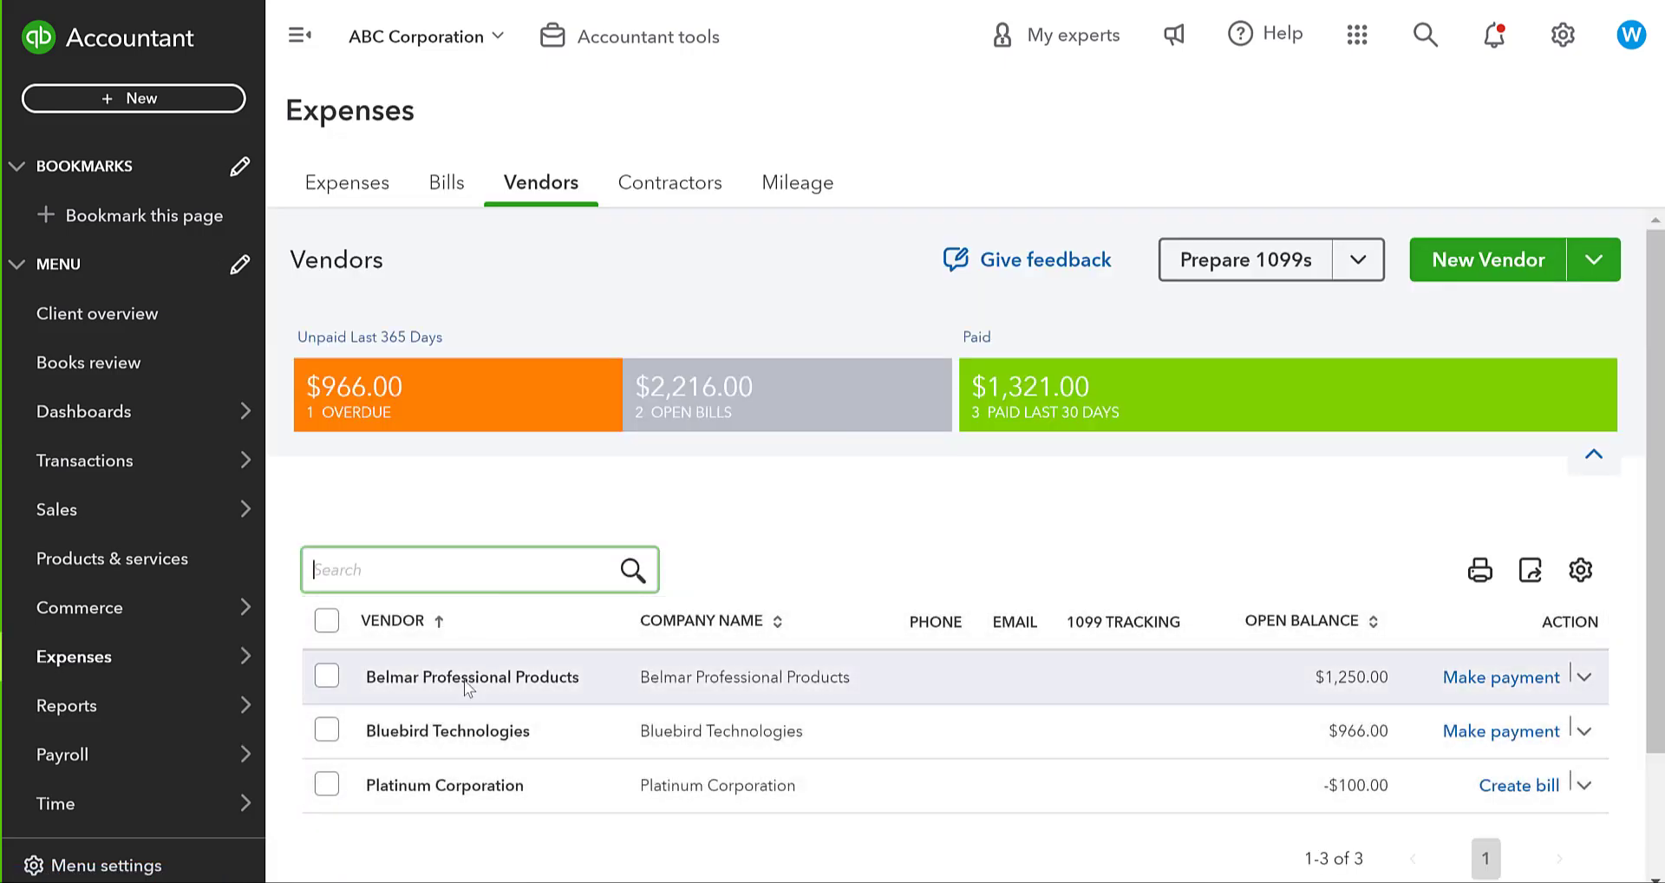
click(471, 677)
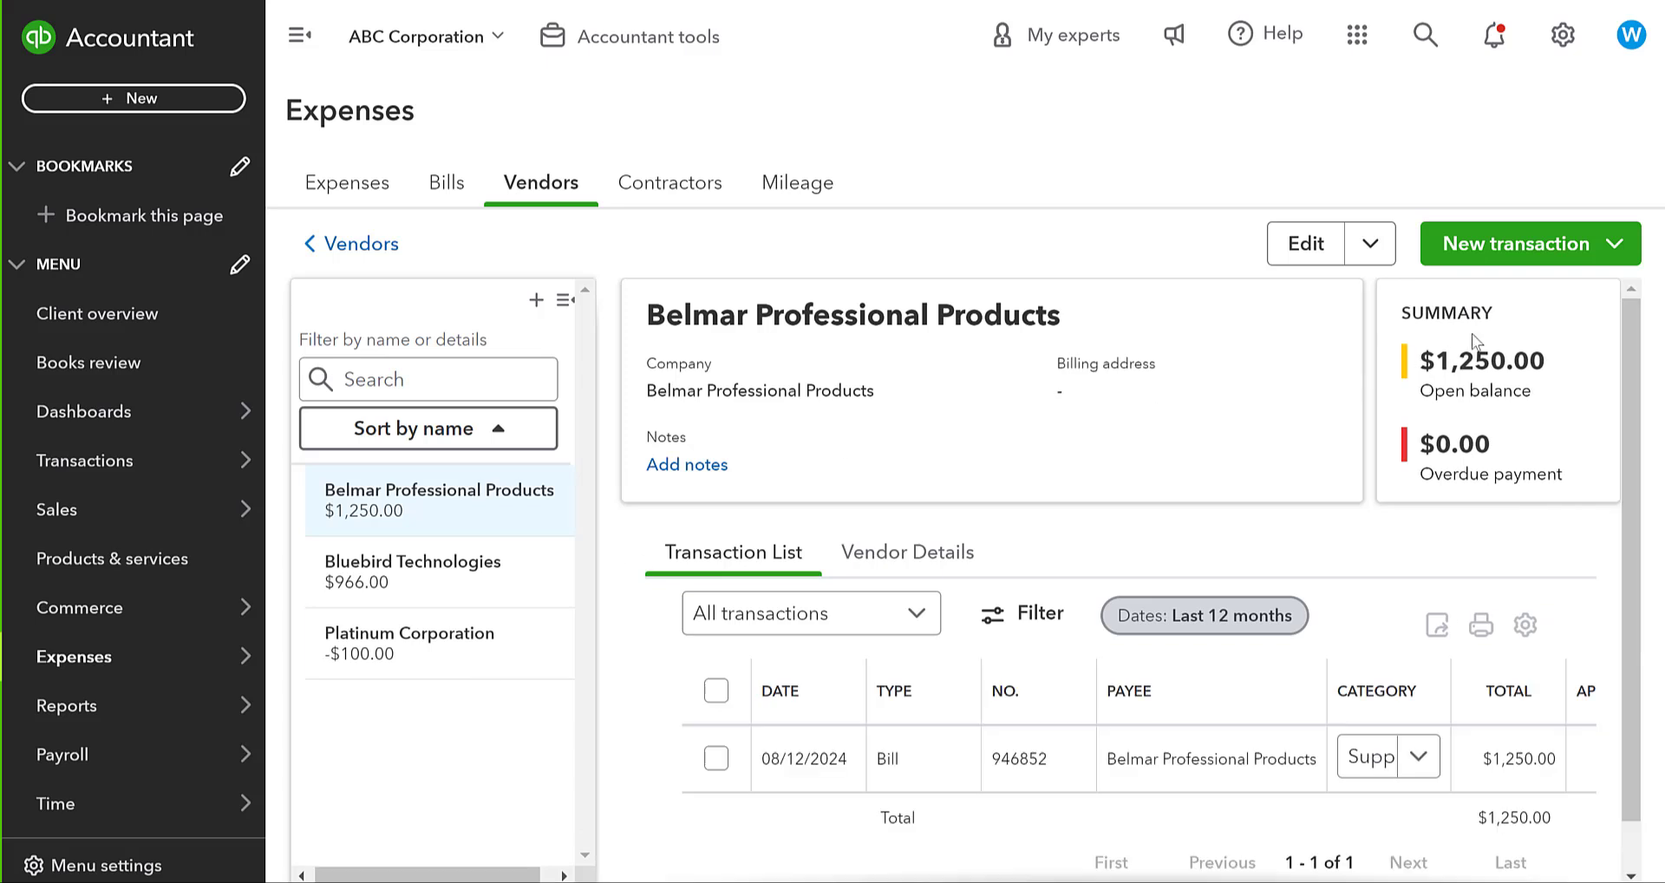
click(1516, 244)
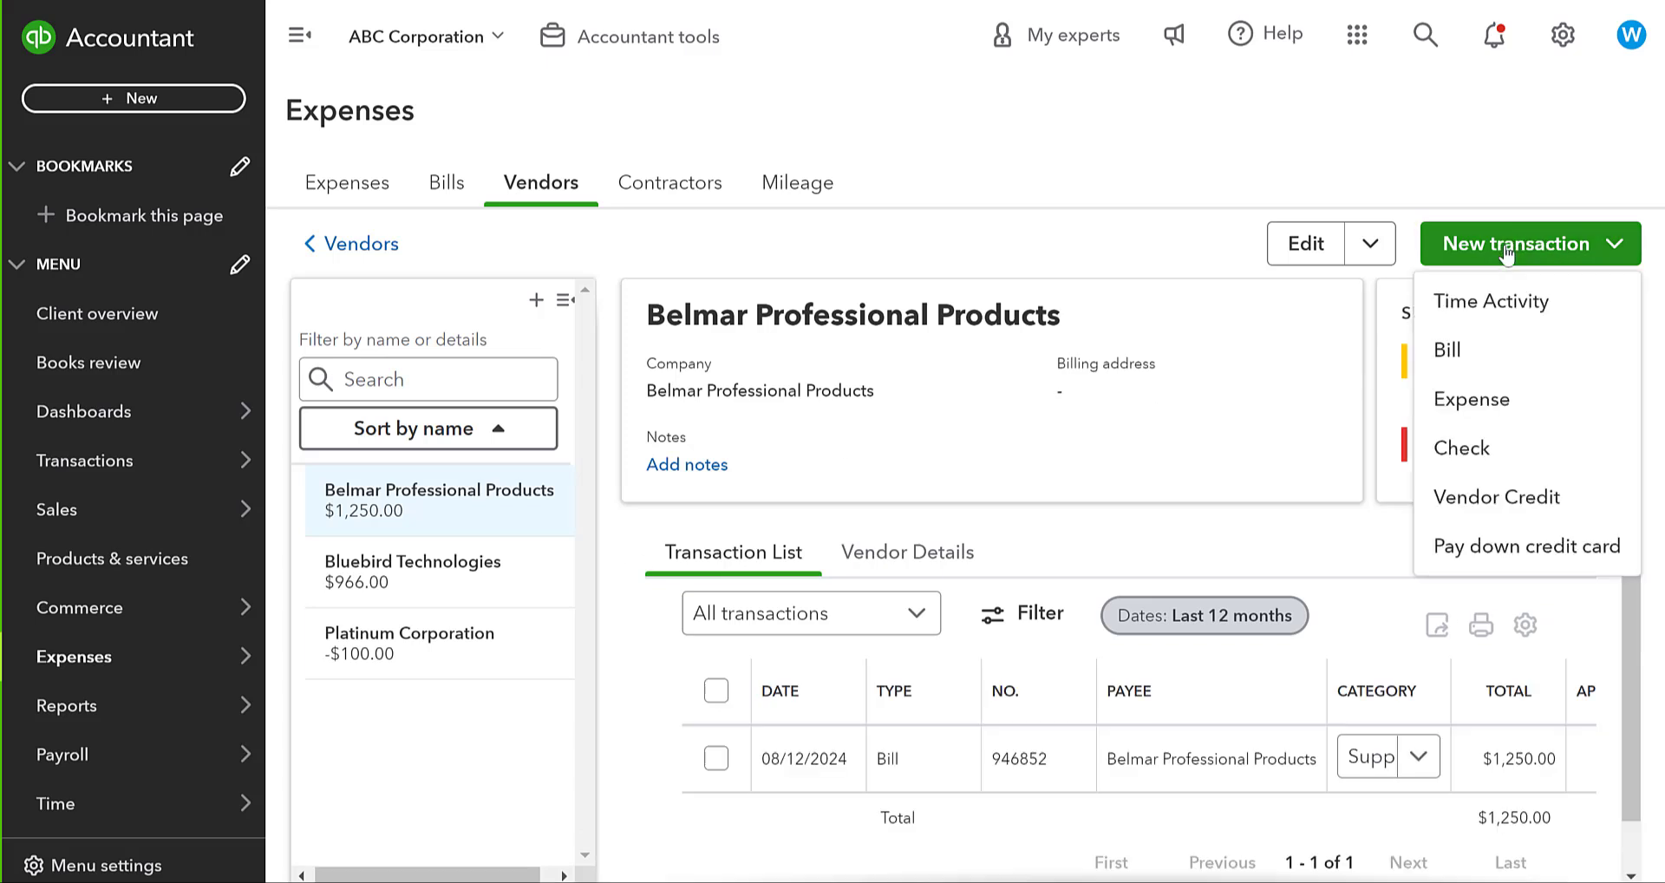
mouse_move(1468, 497)
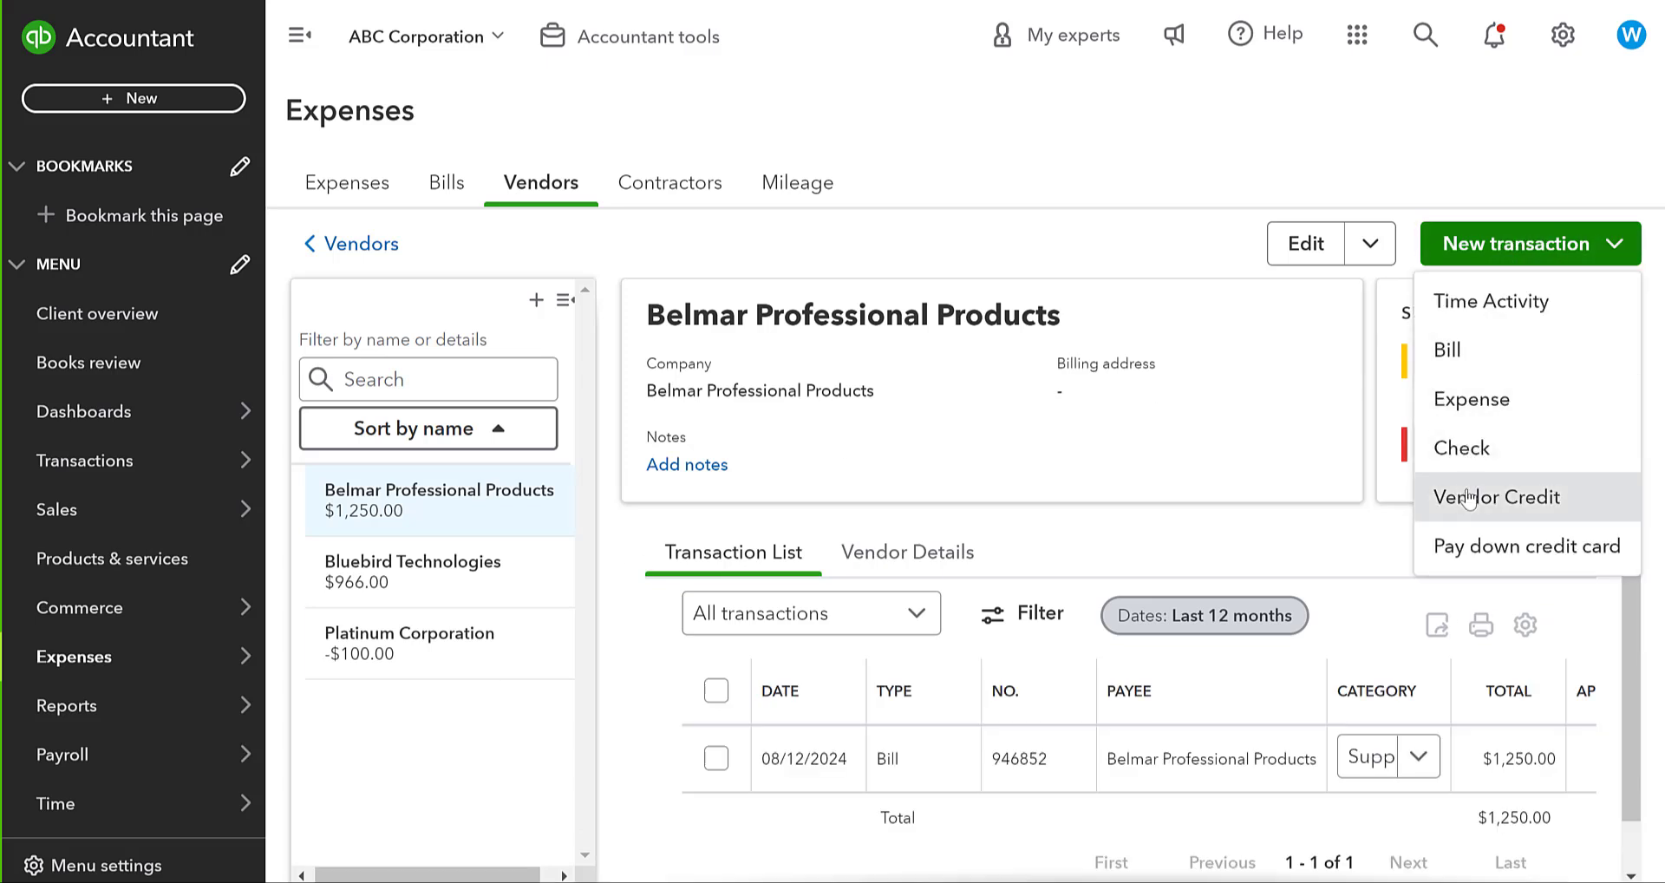
click(1497, 497)
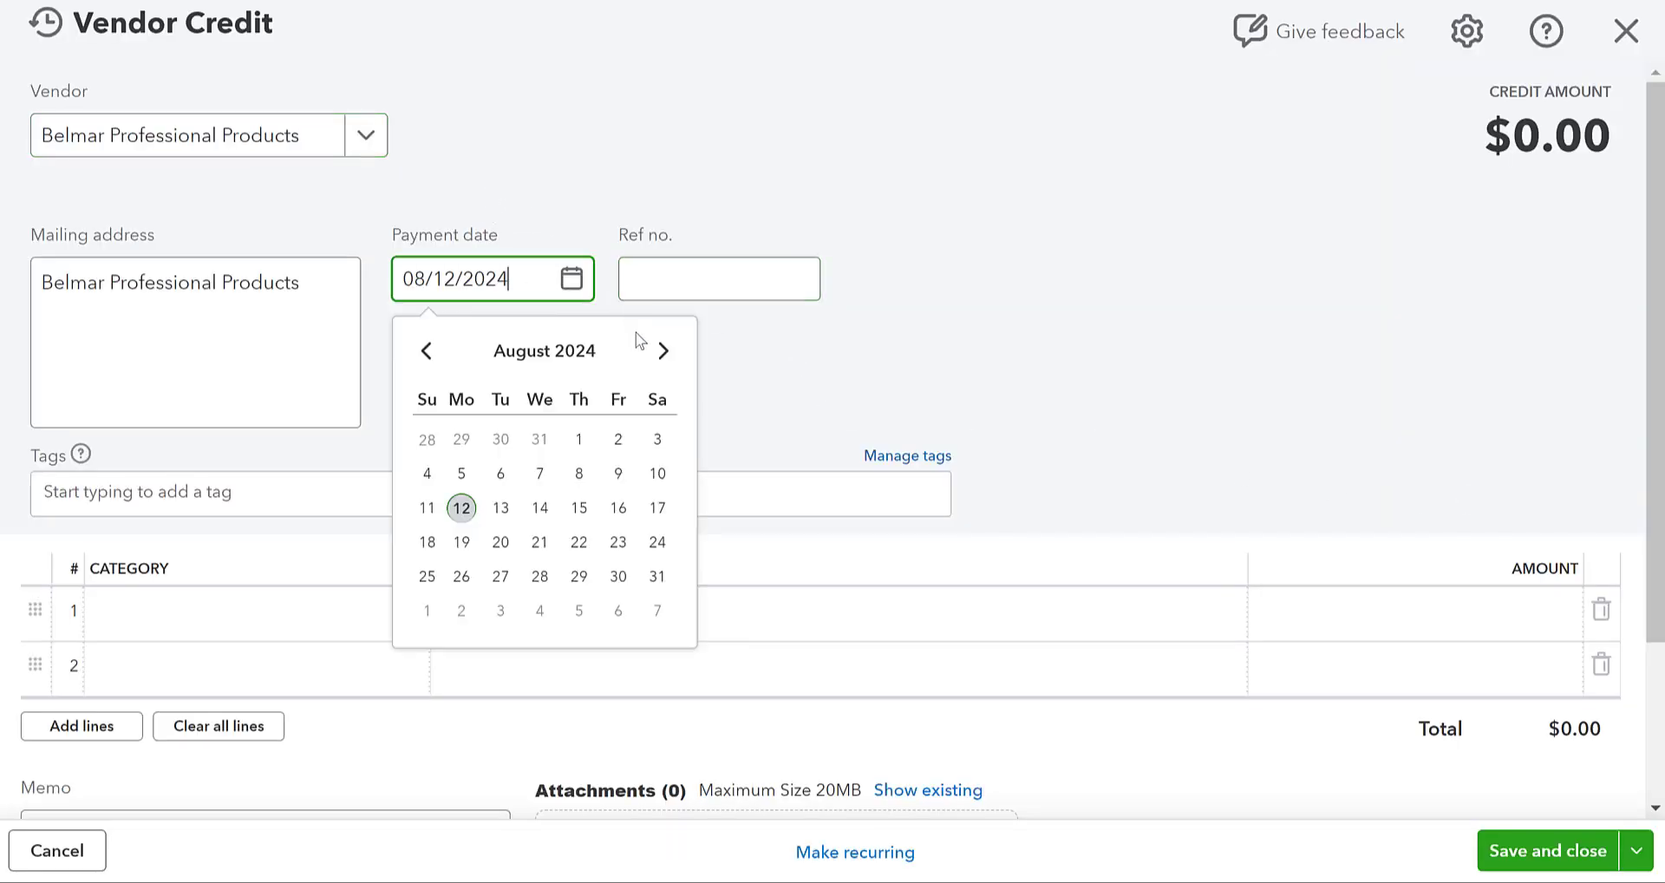
Set the credit date and categorize the credit line as Supplies & Materials - COGS.
click(663, 351)
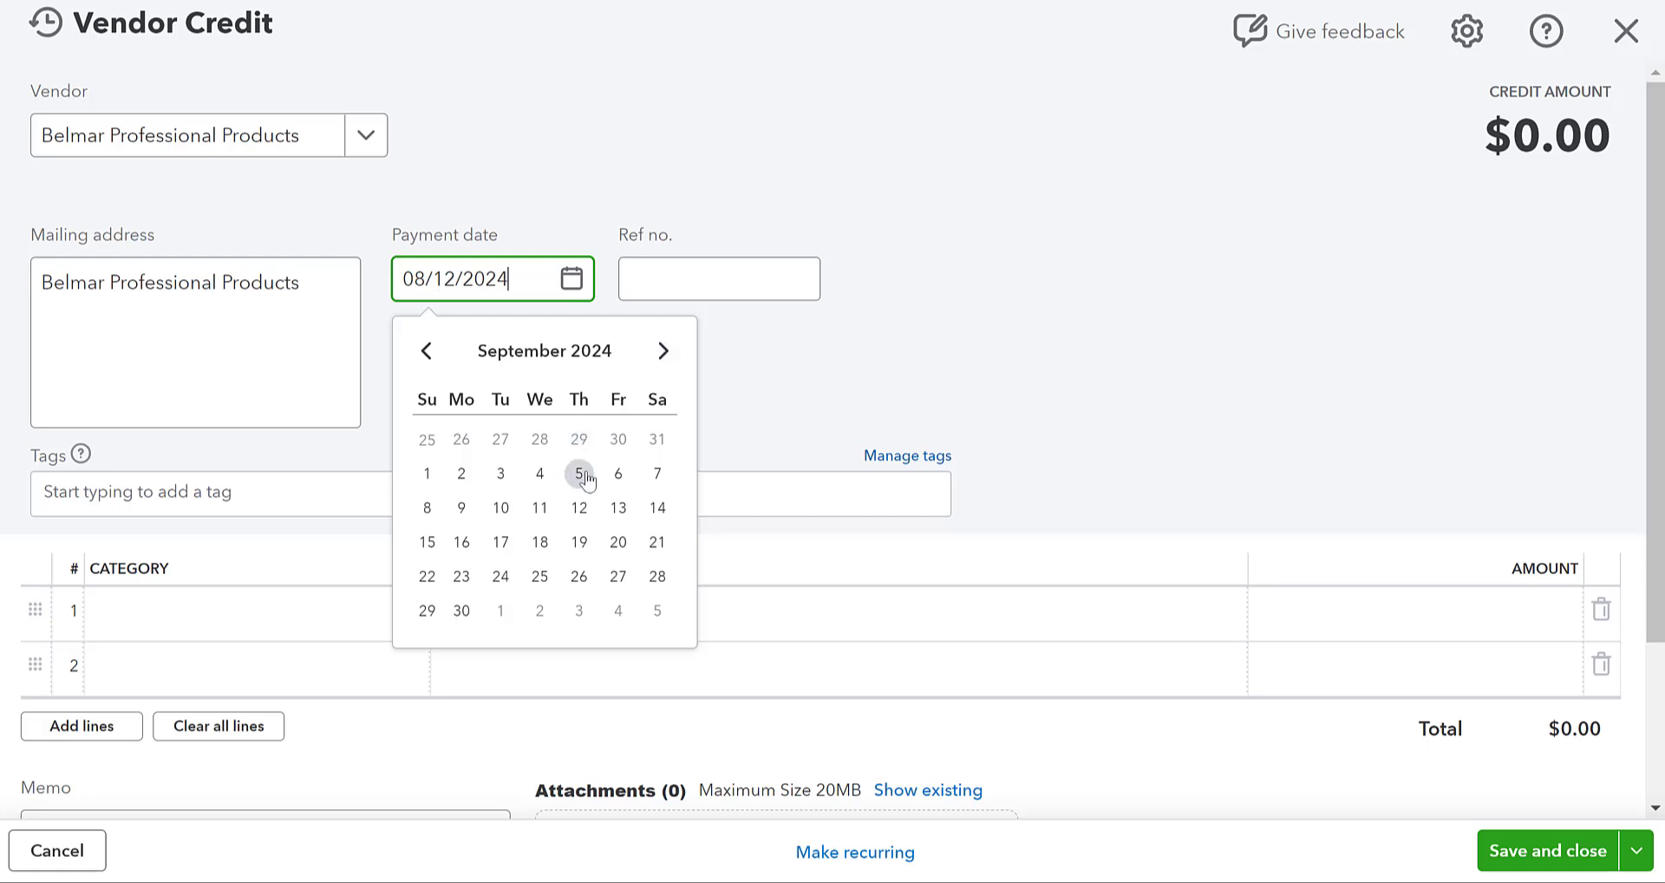
click(579, 473)
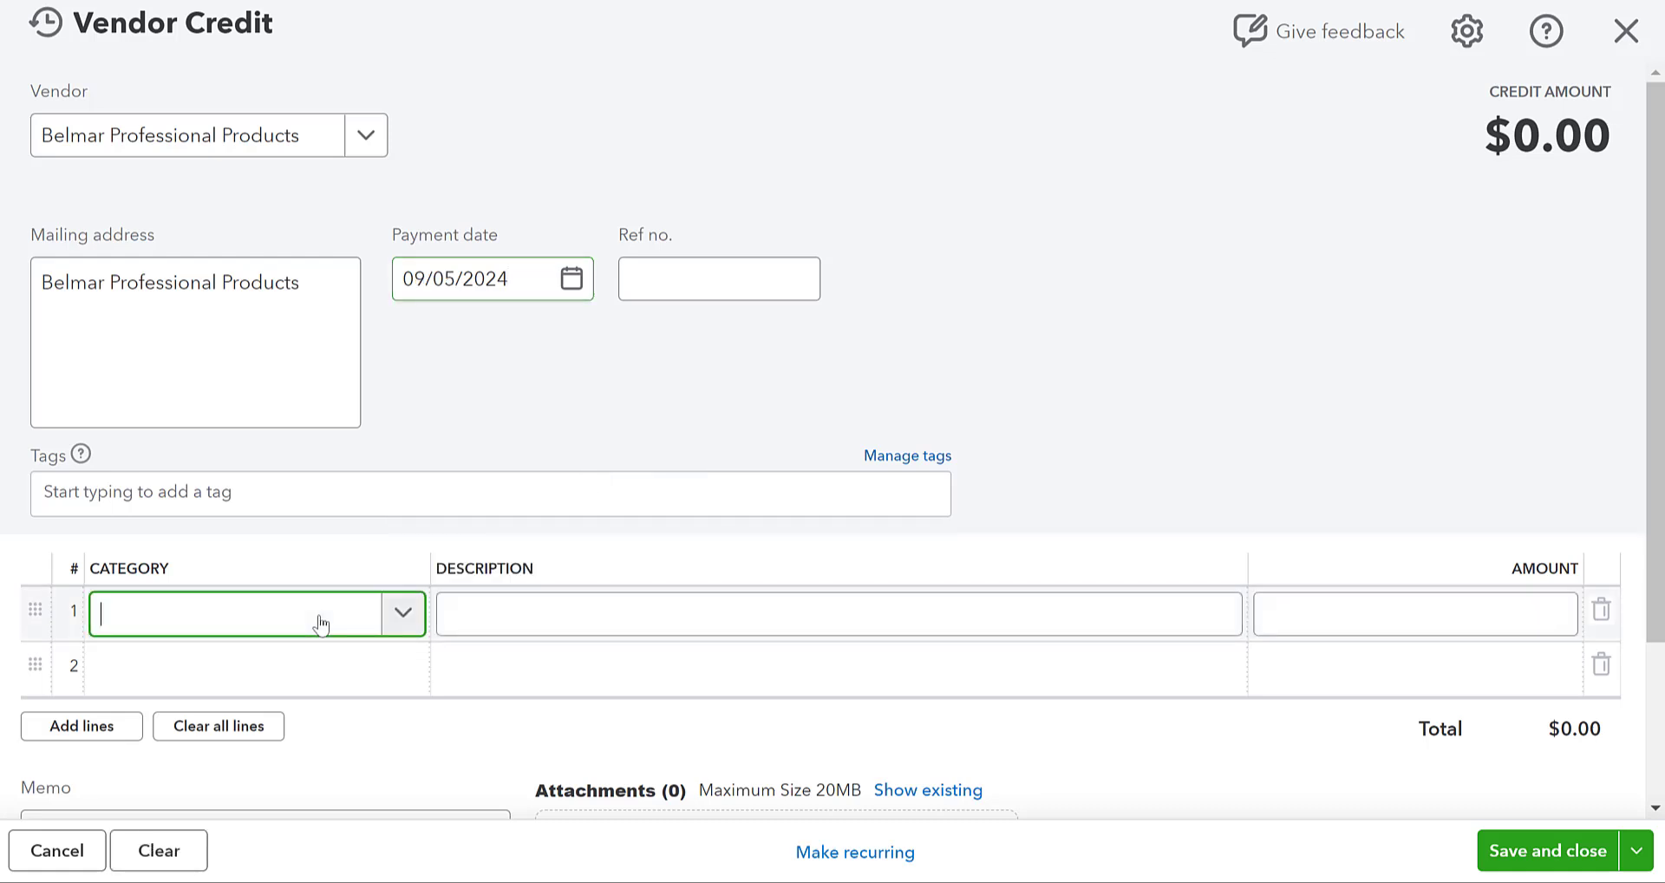
text(supp)
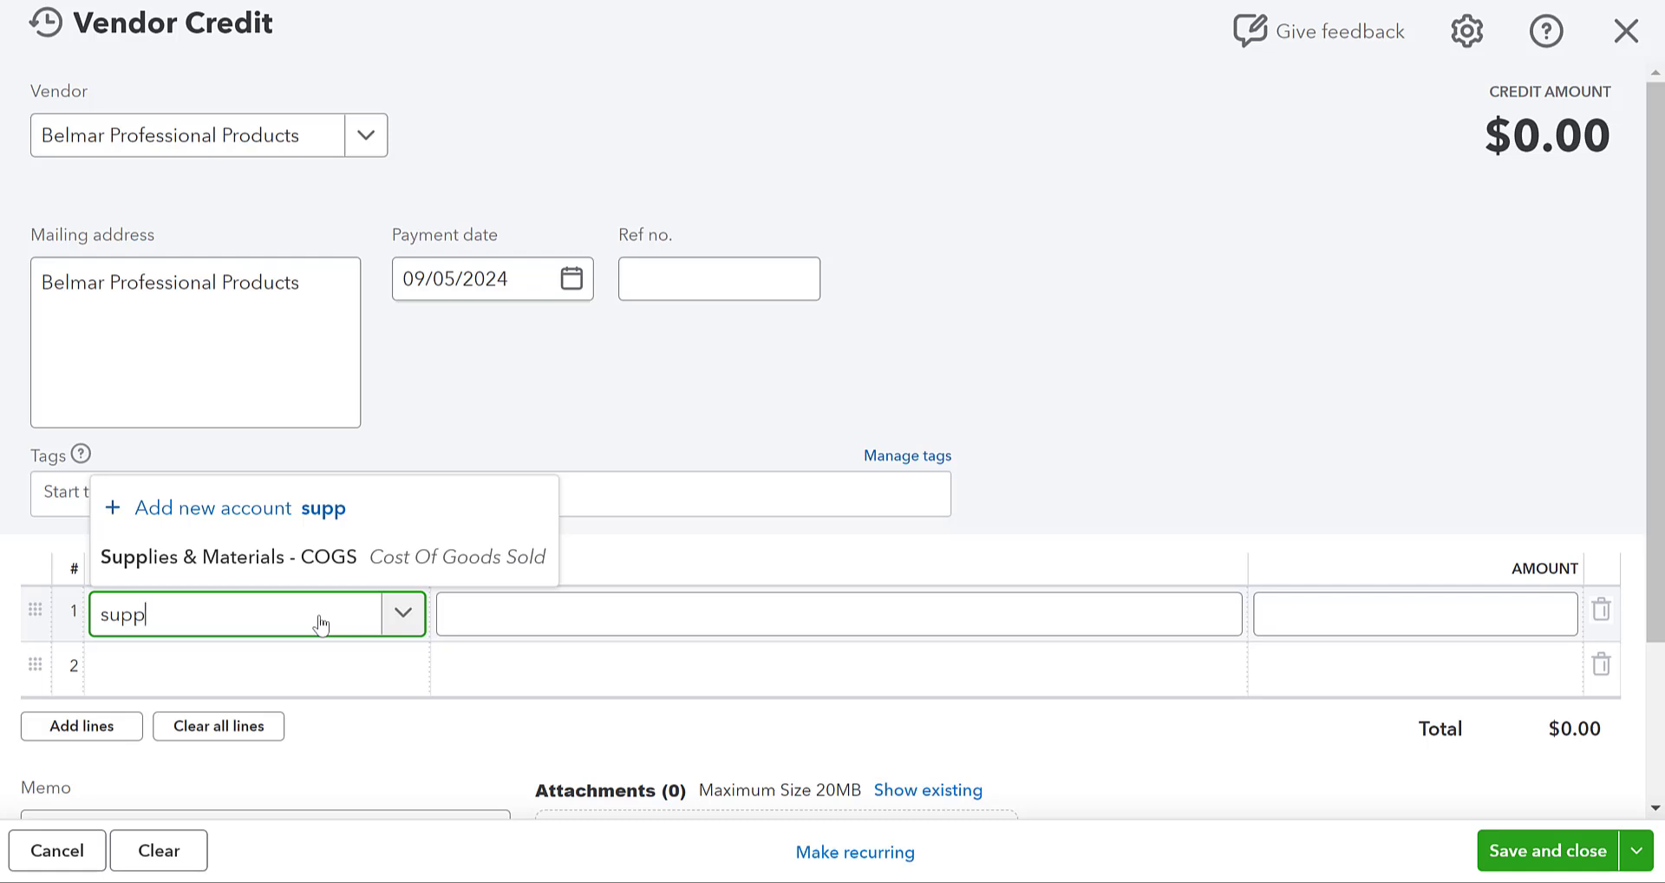
click(229, 557)
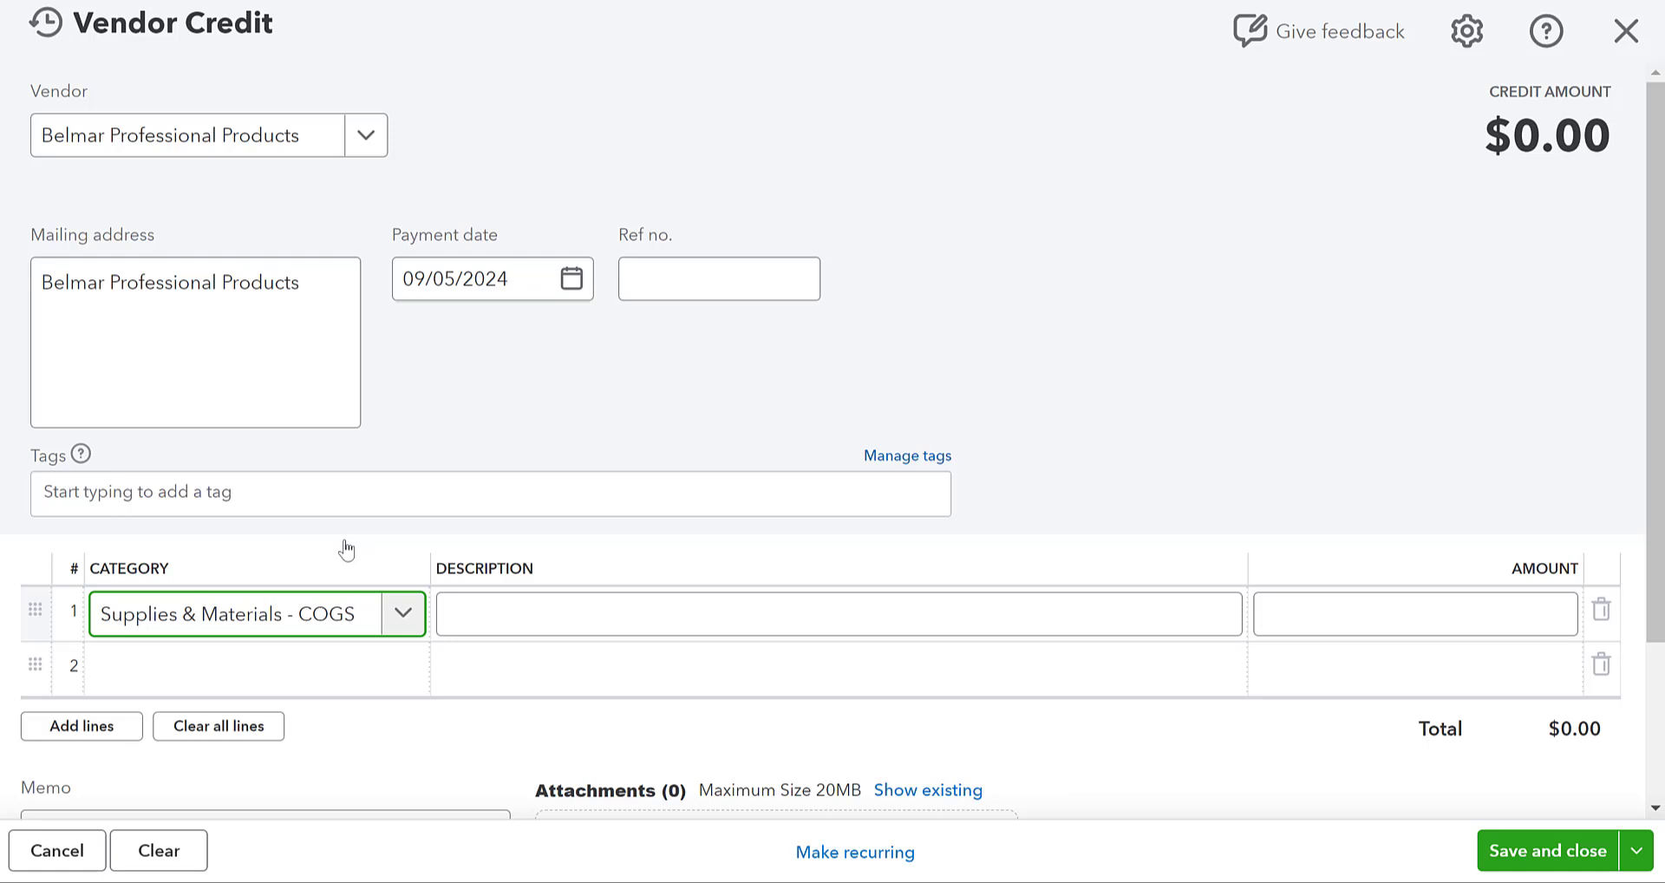
mouse_move(379, 572)
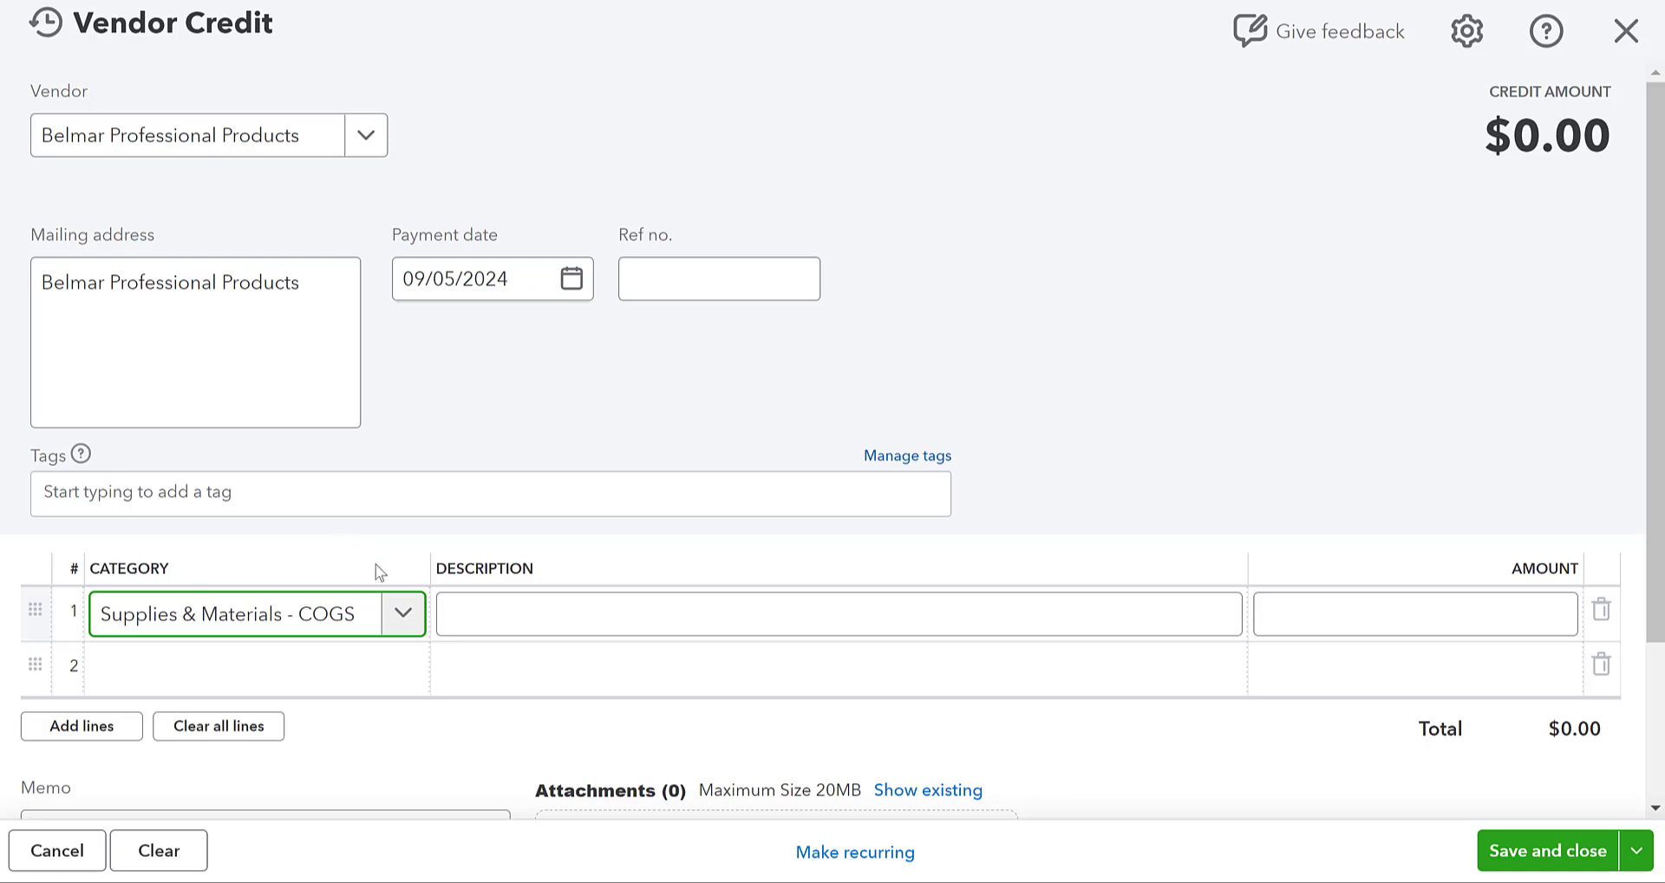
Describe the line as damaged reagents from shipping, a credit from the vendor.
text(R)
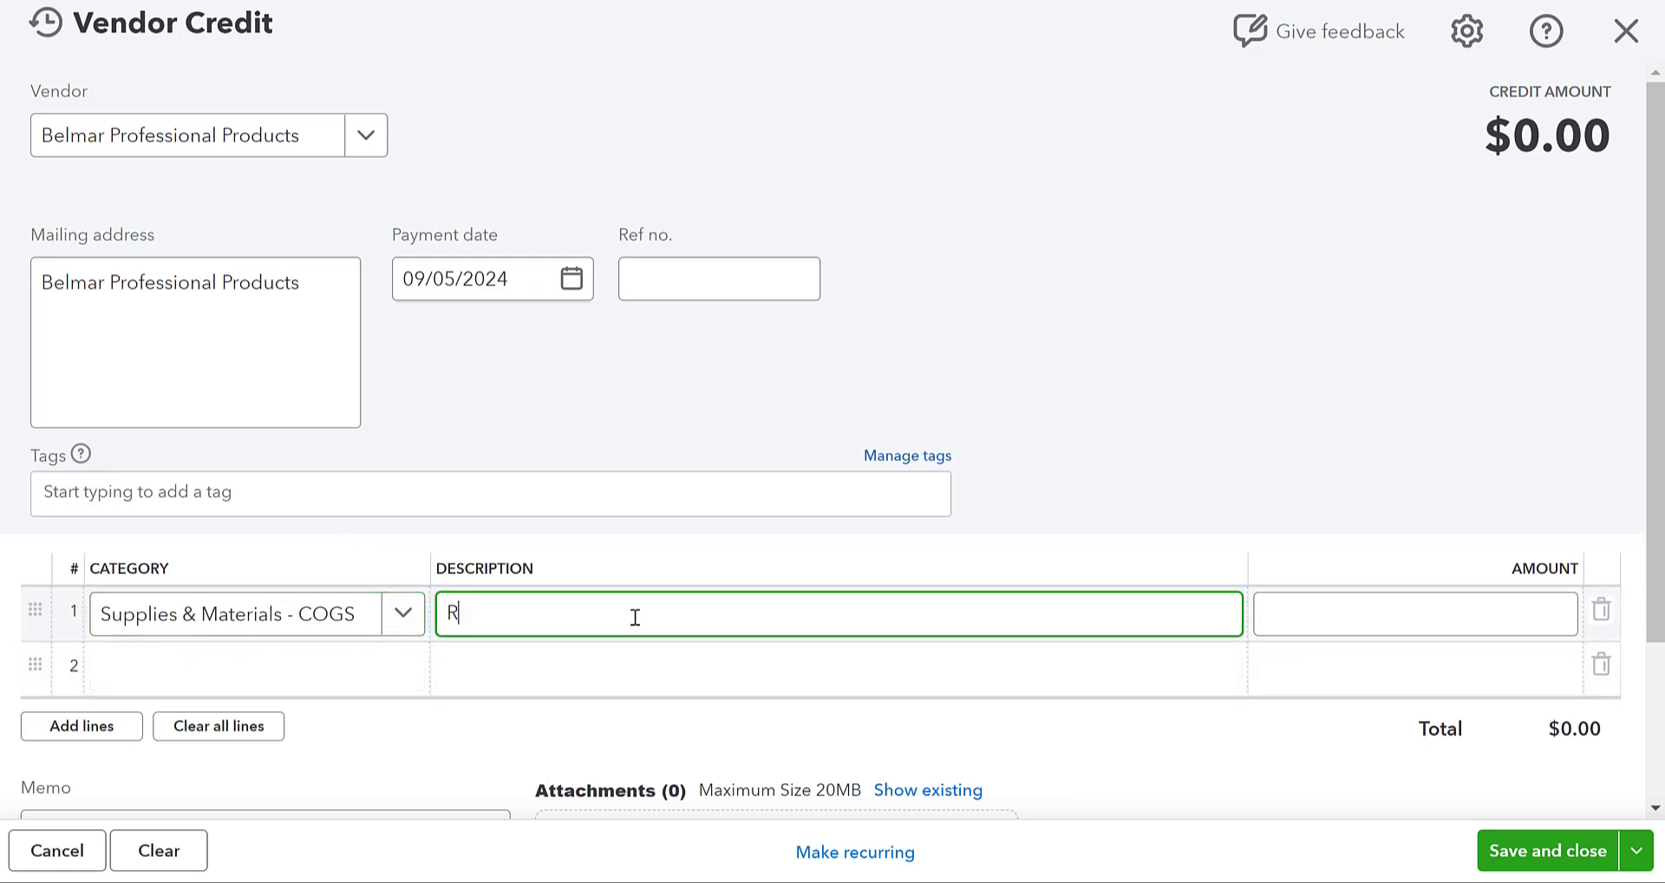
text(Damaged)
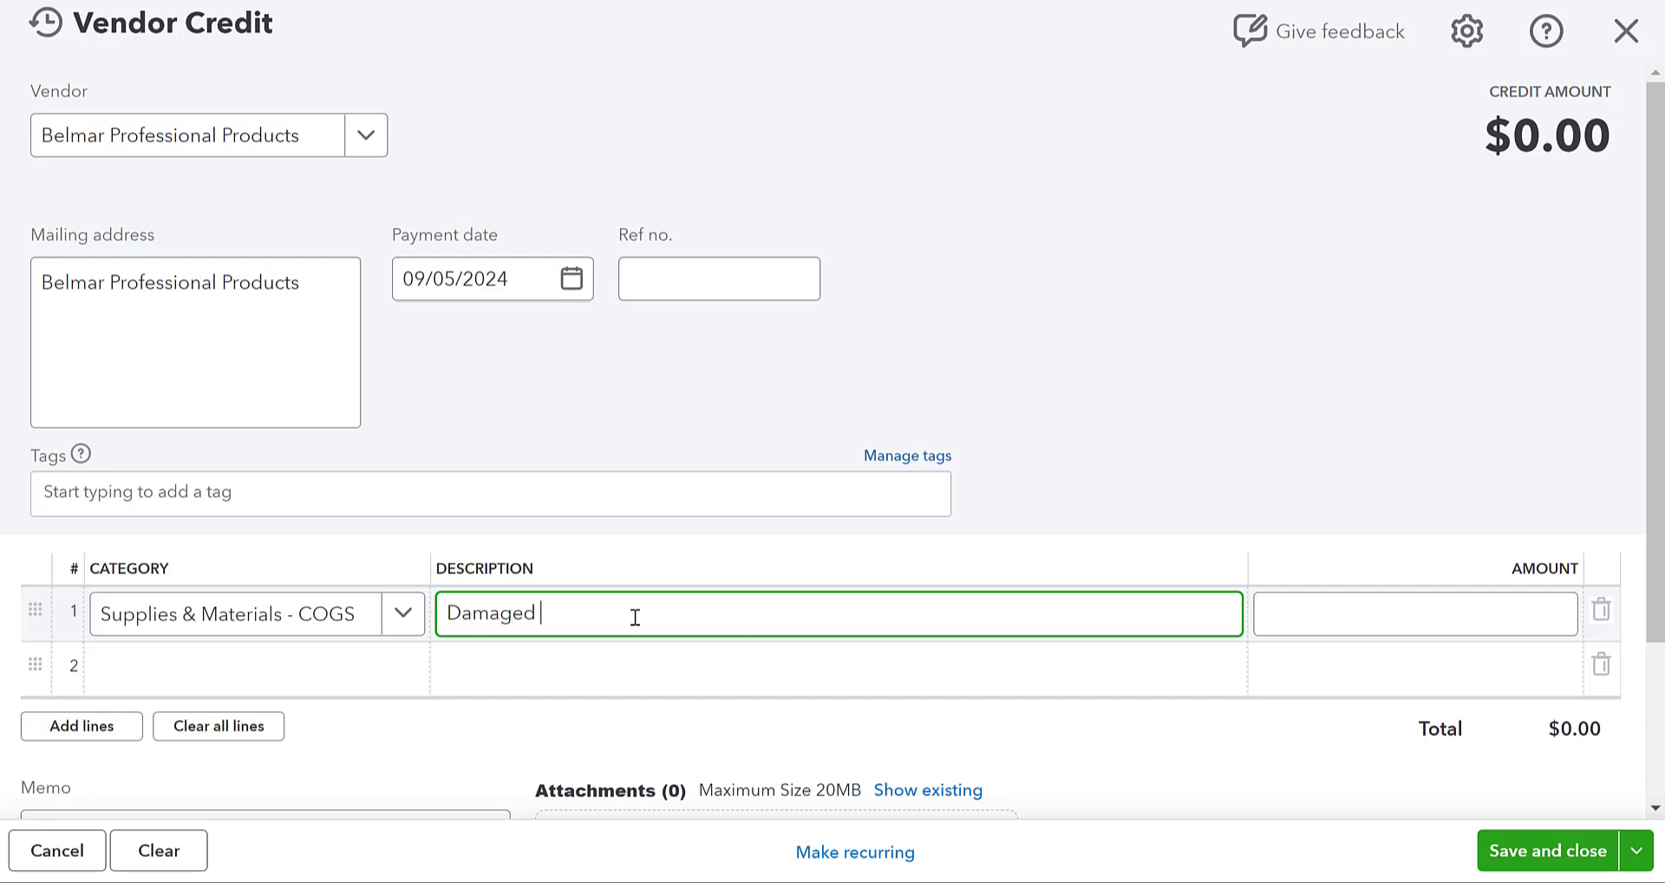
text(Reag)
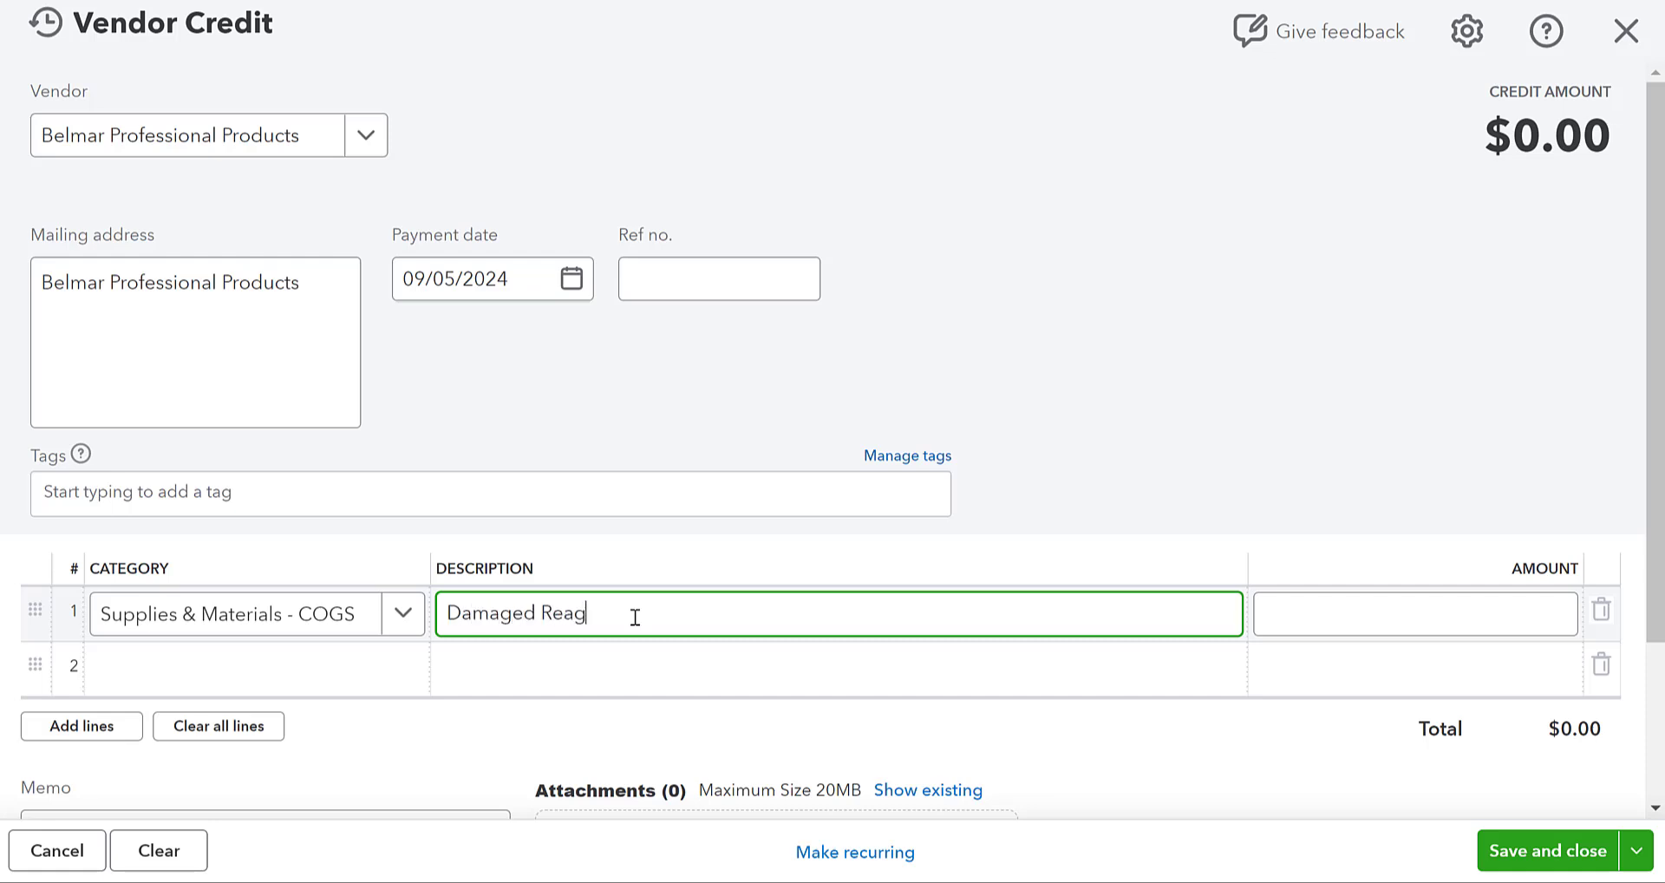
text(ents from)
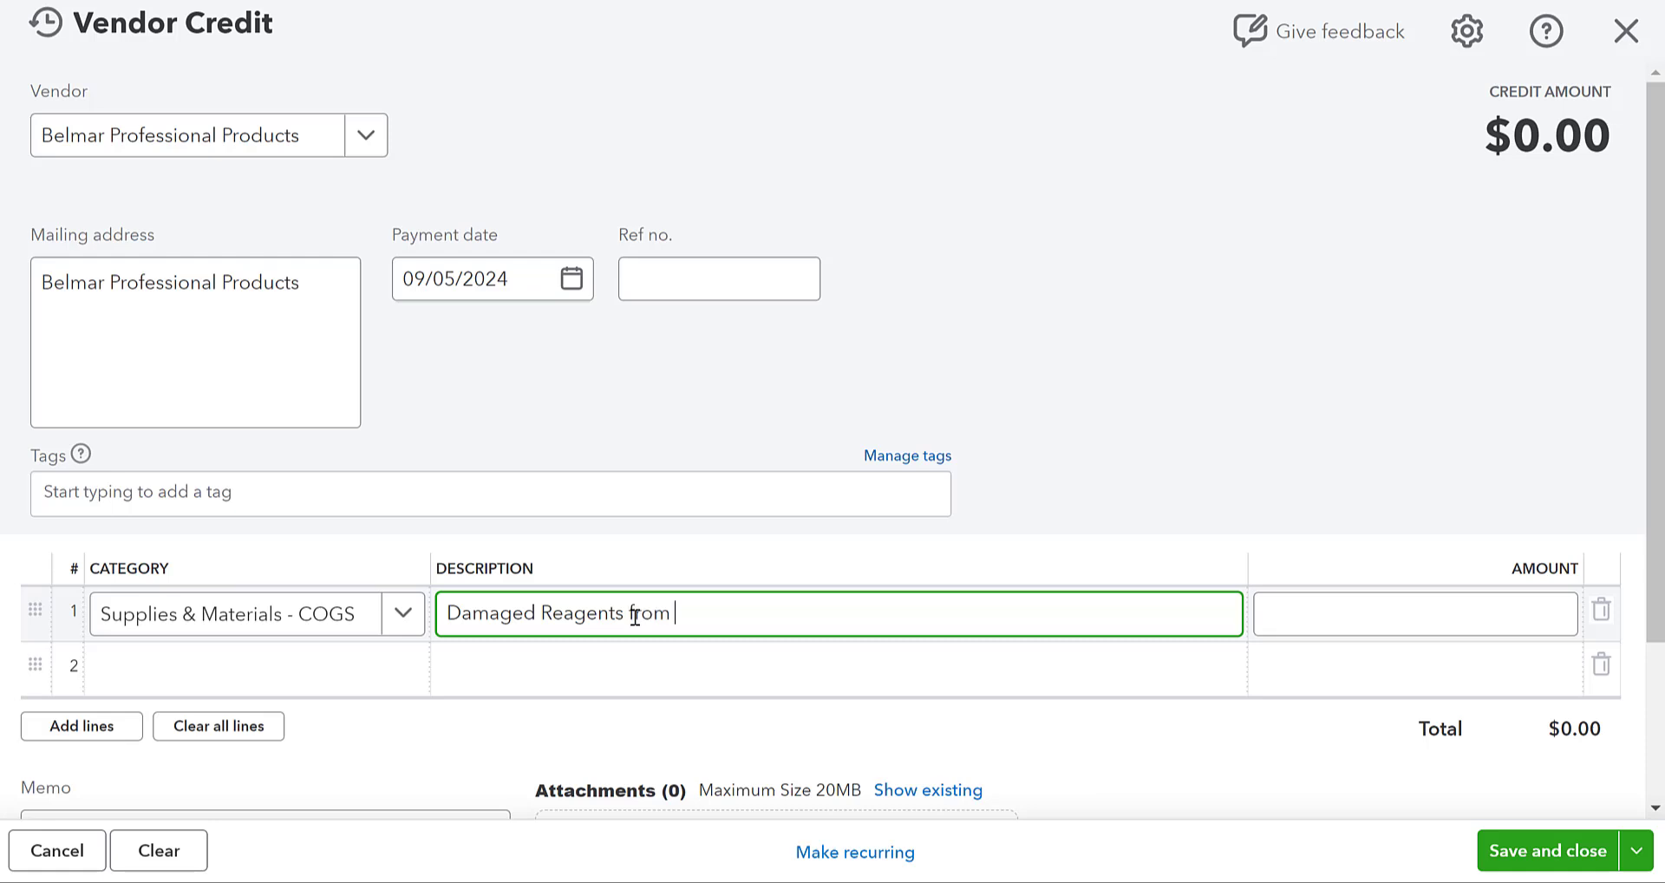
text(Shipping -)
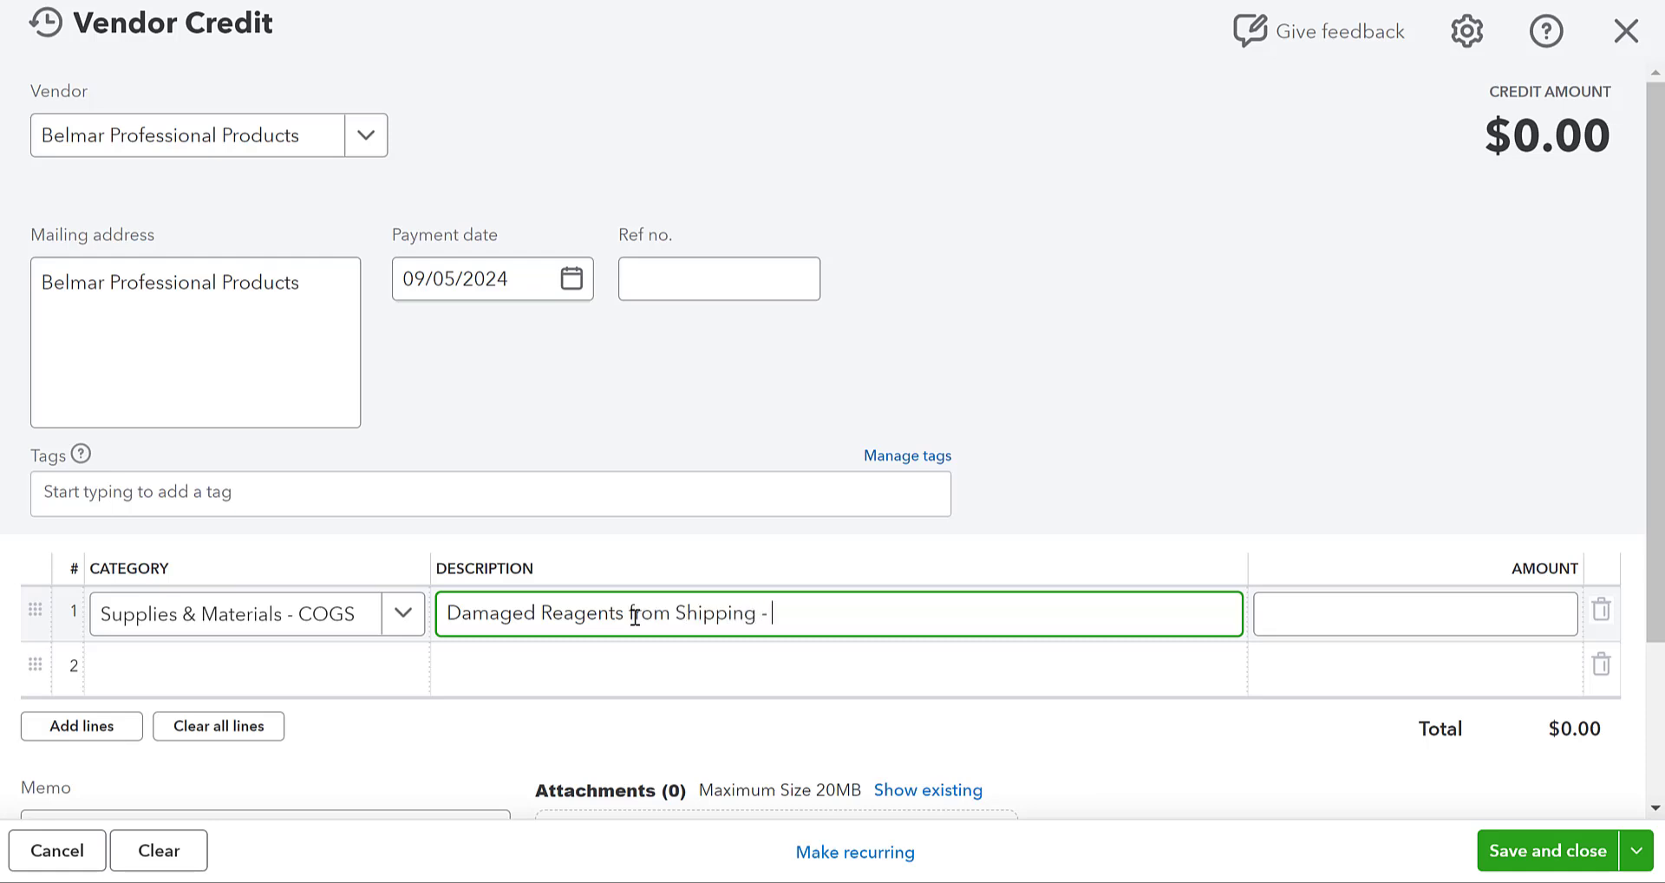
text(Credit from B)
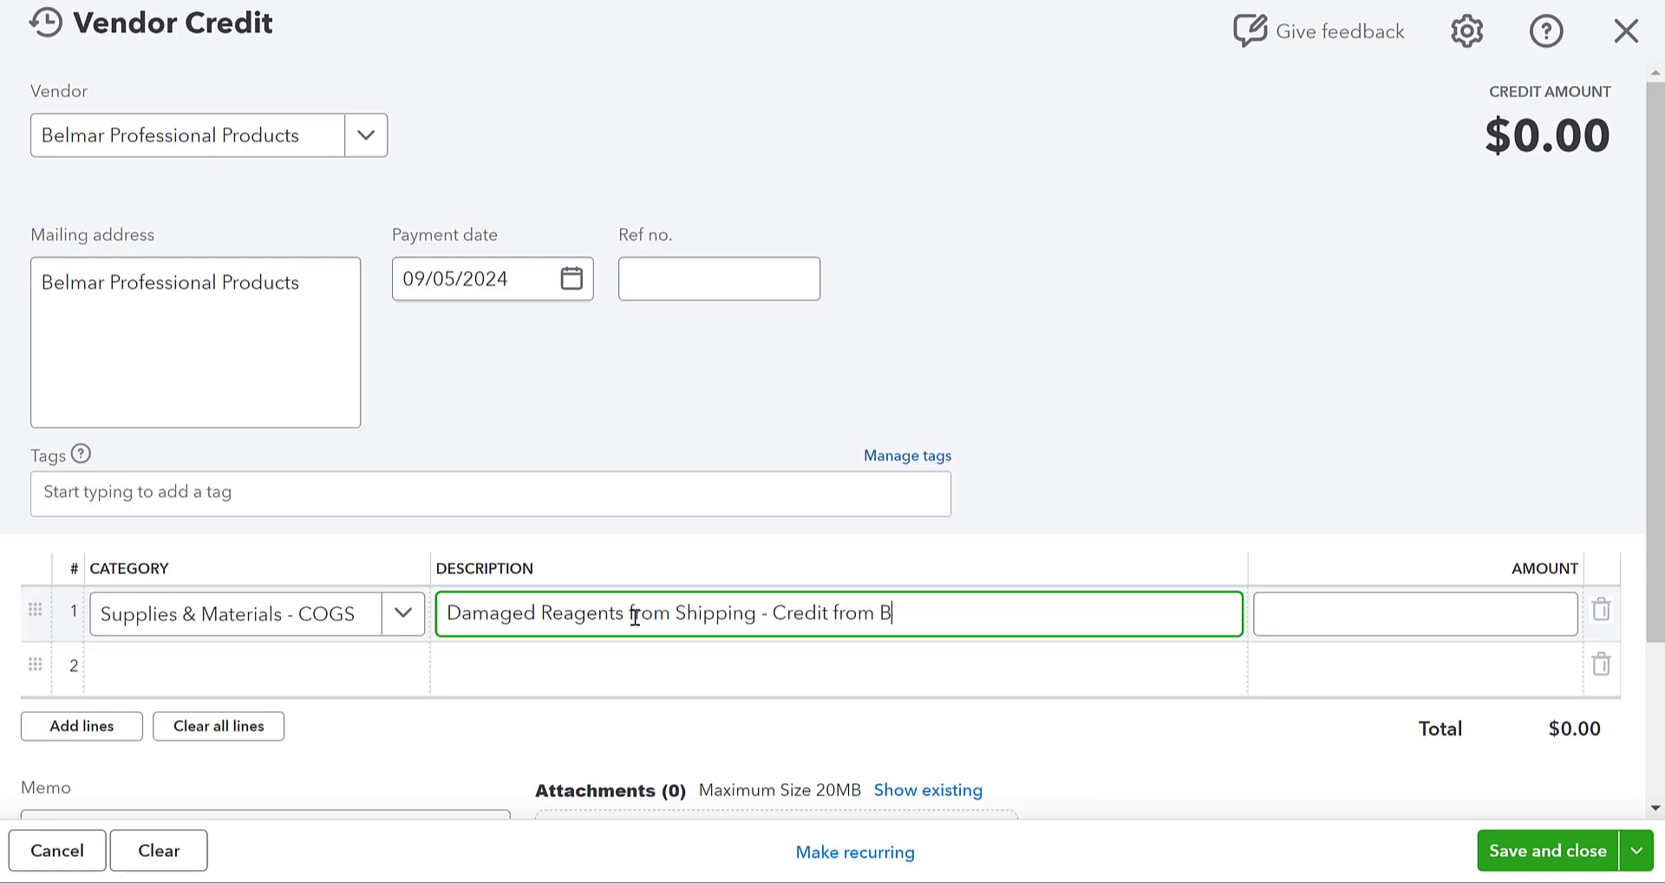
text(endor)
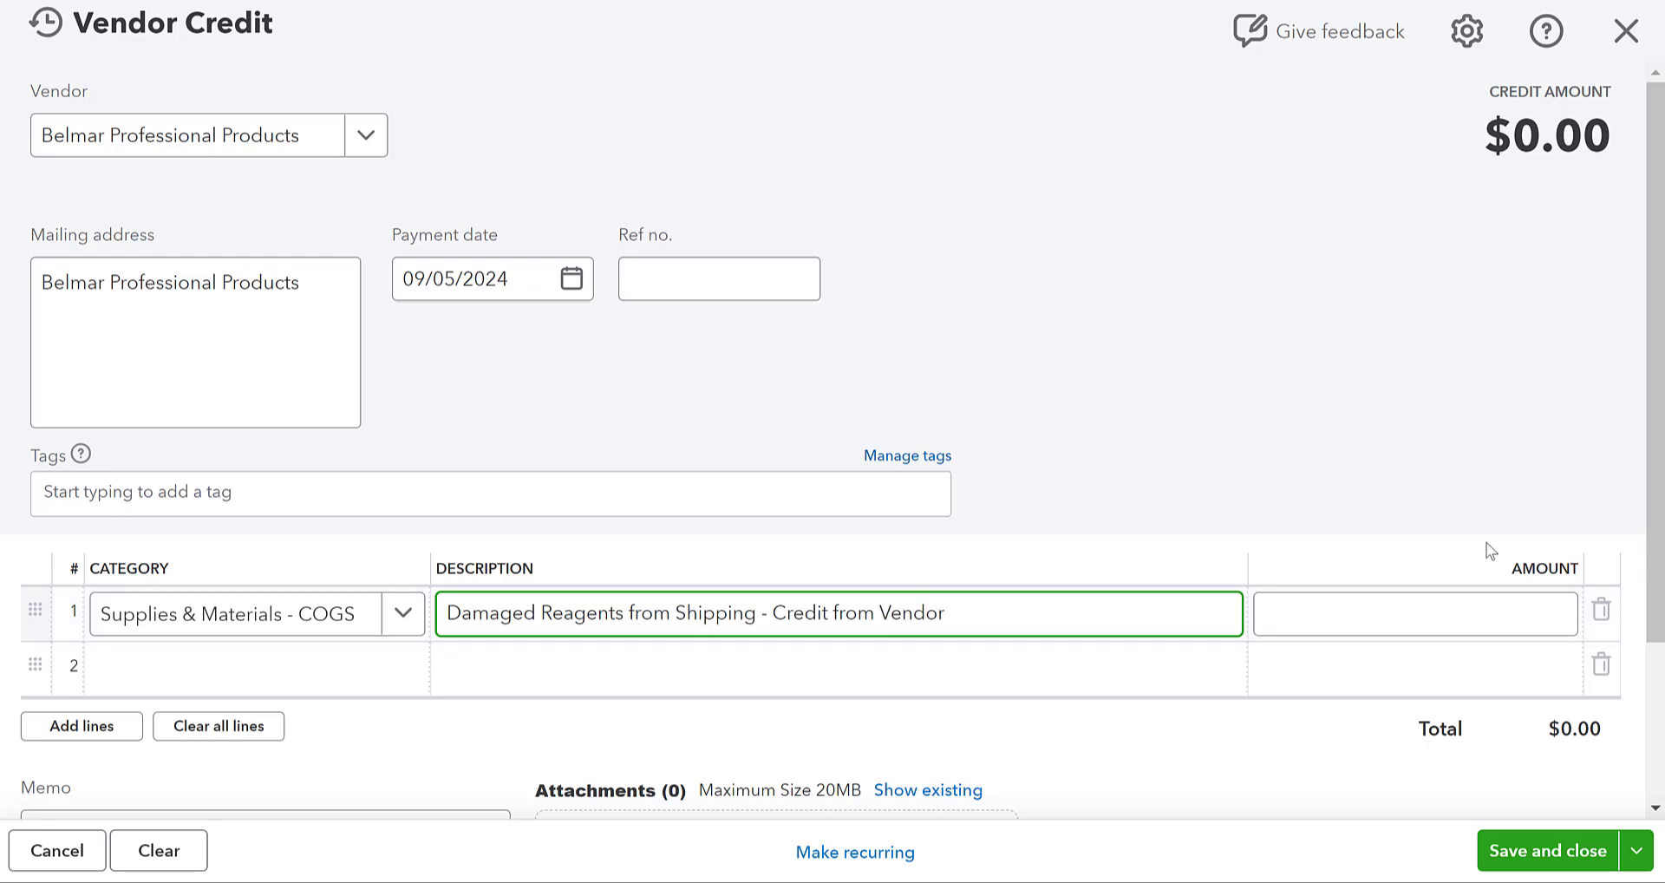
Enter ref no. 9823.15 and amount $200, then save and close the vendor credit.
click(720, 278)
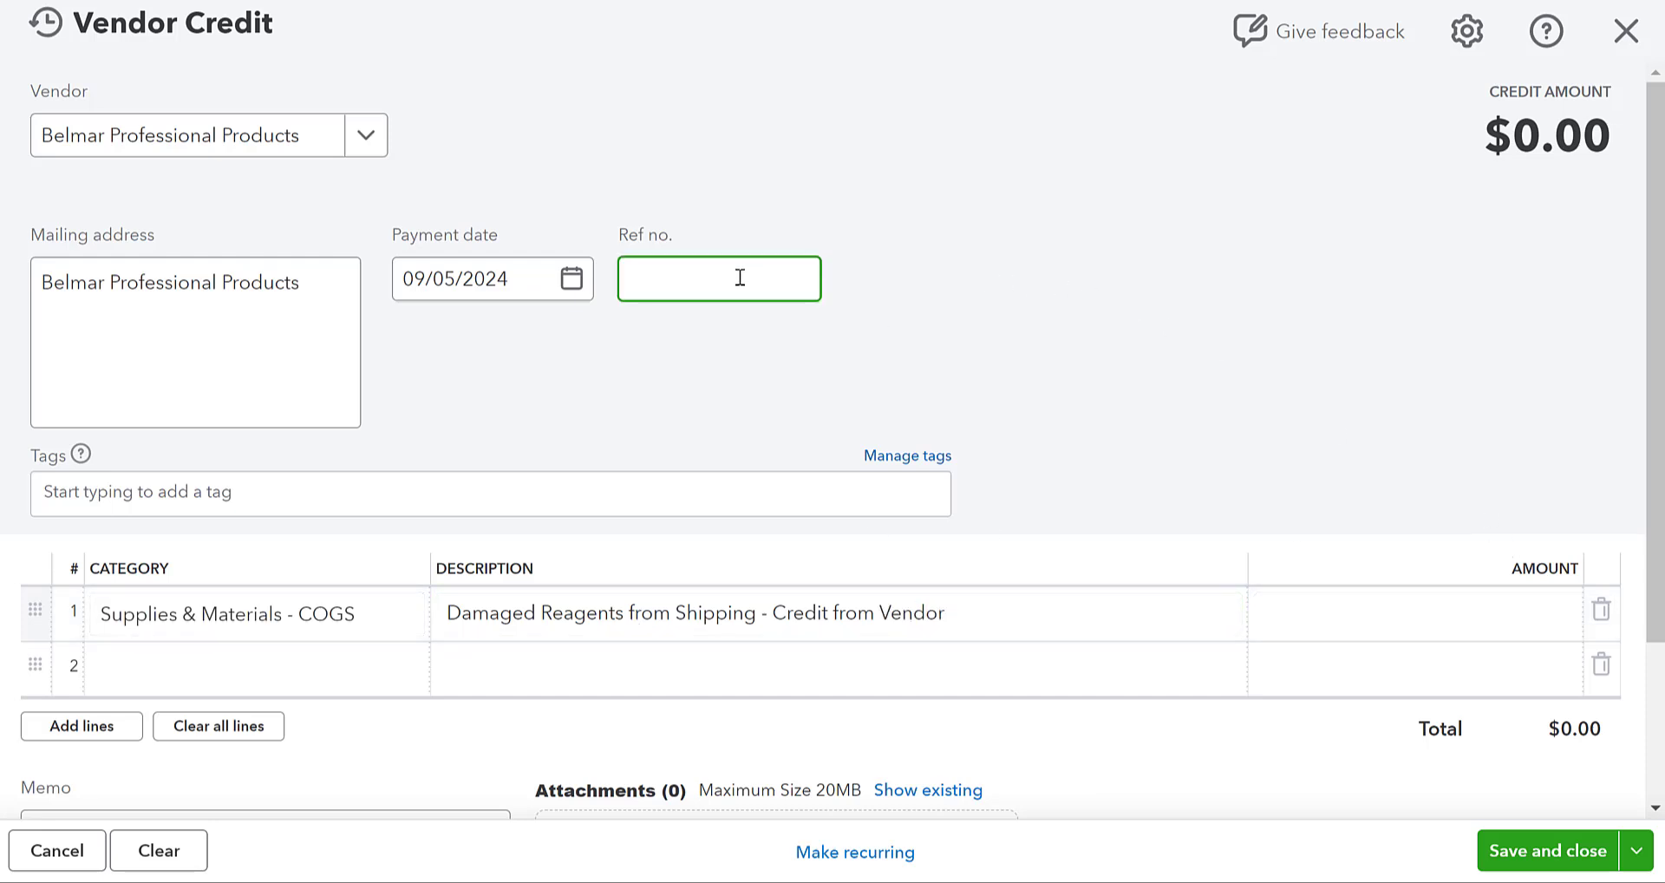
text(9823.15)
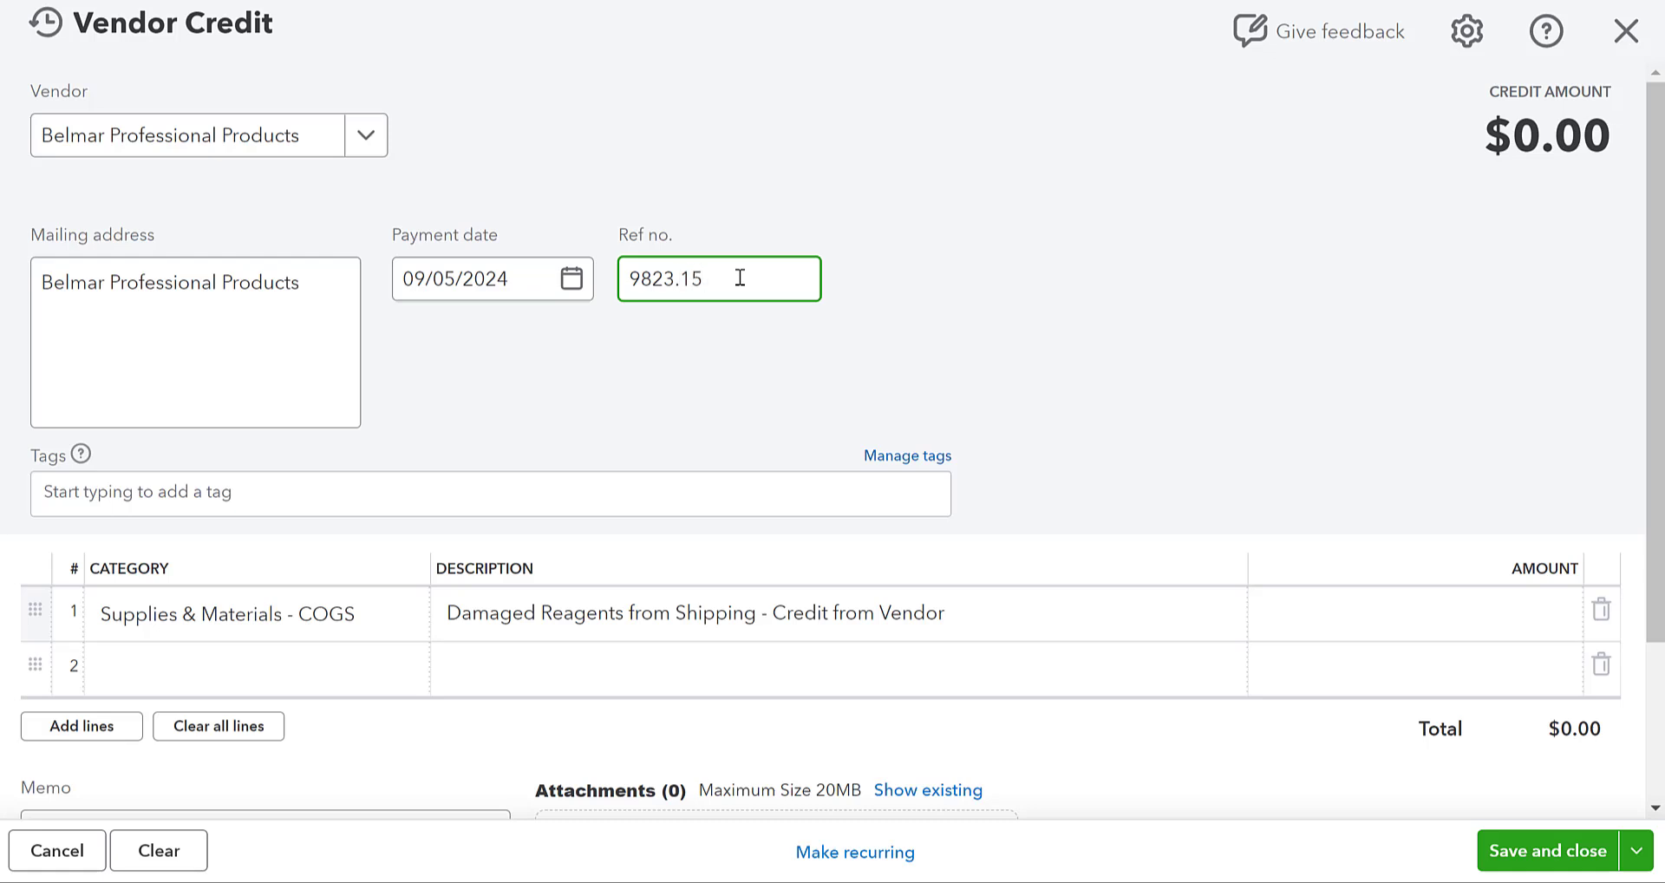
click(1415, 624)
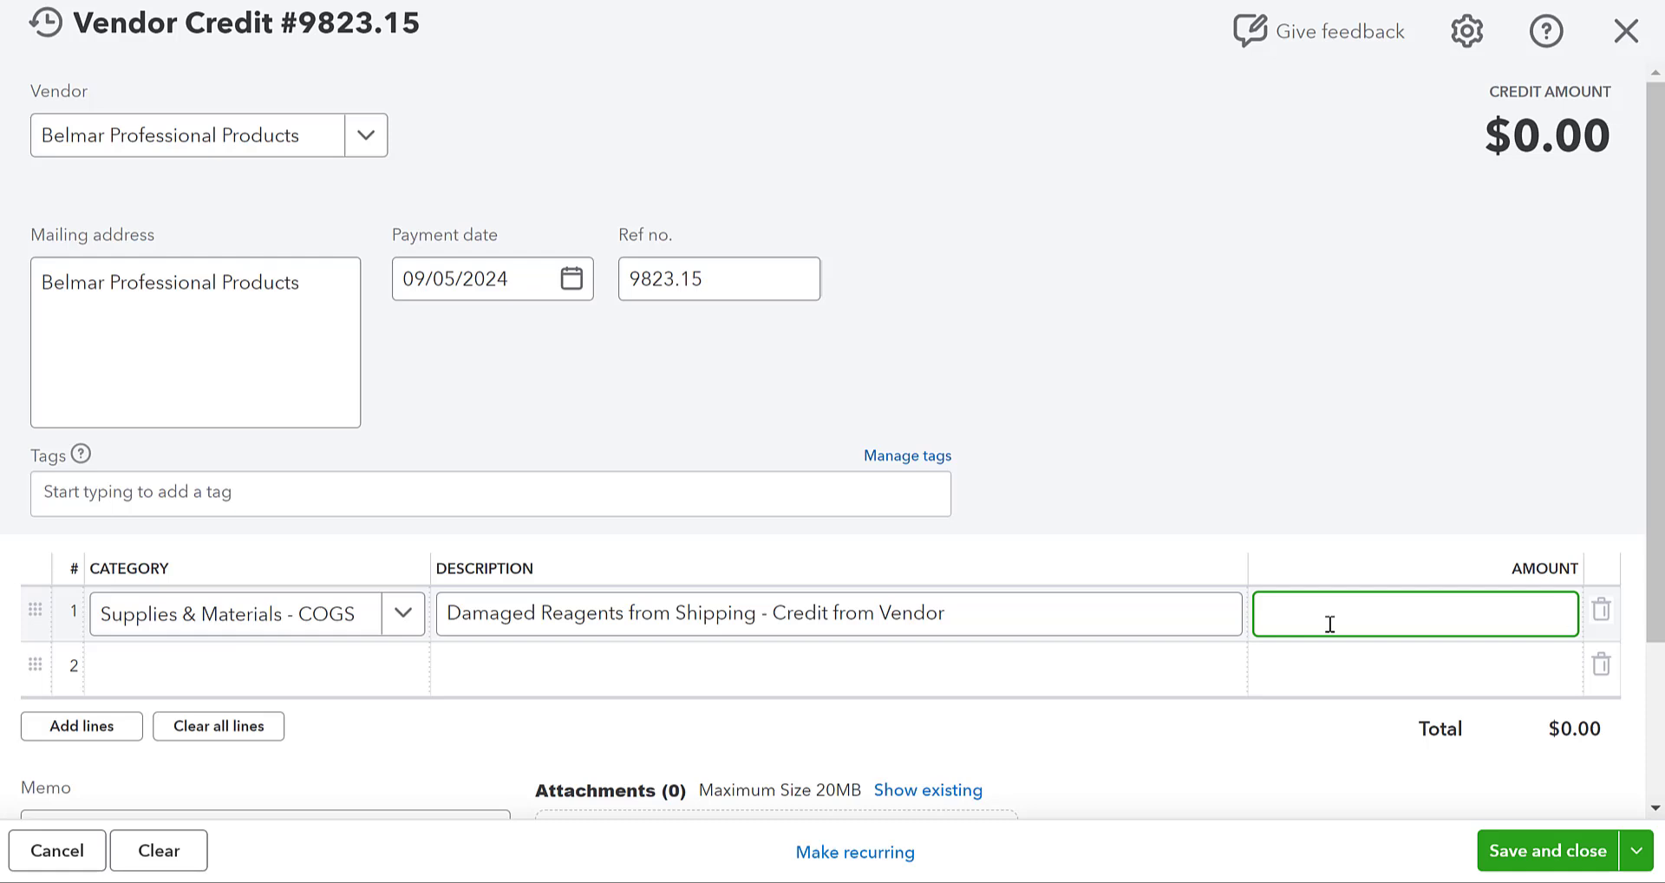
text(200)
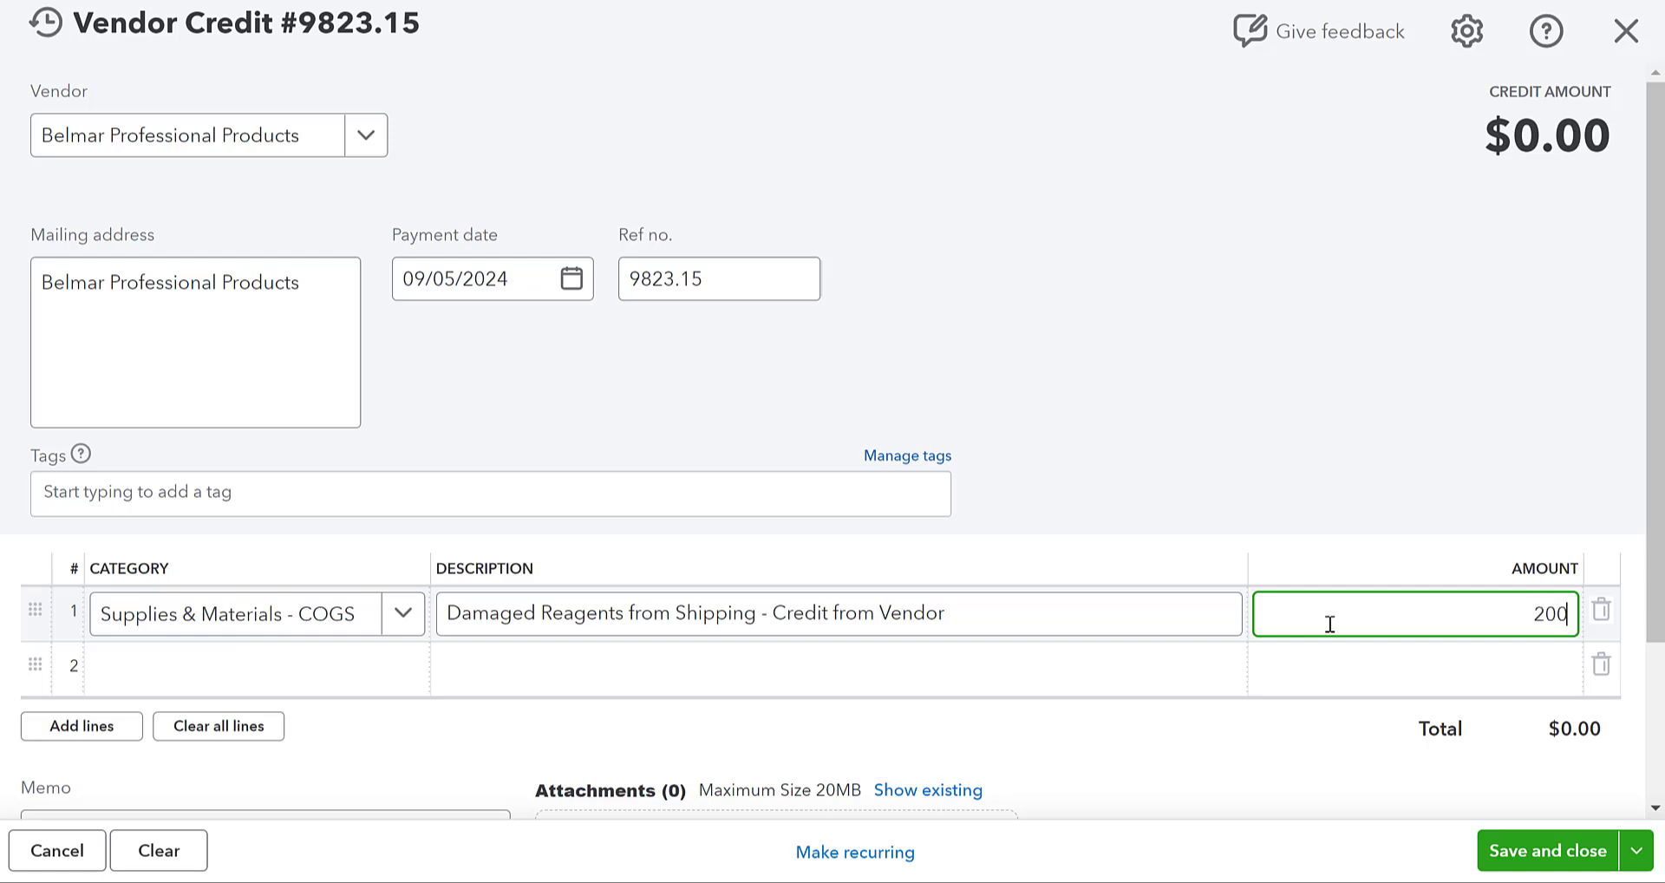
click(1371, 497)
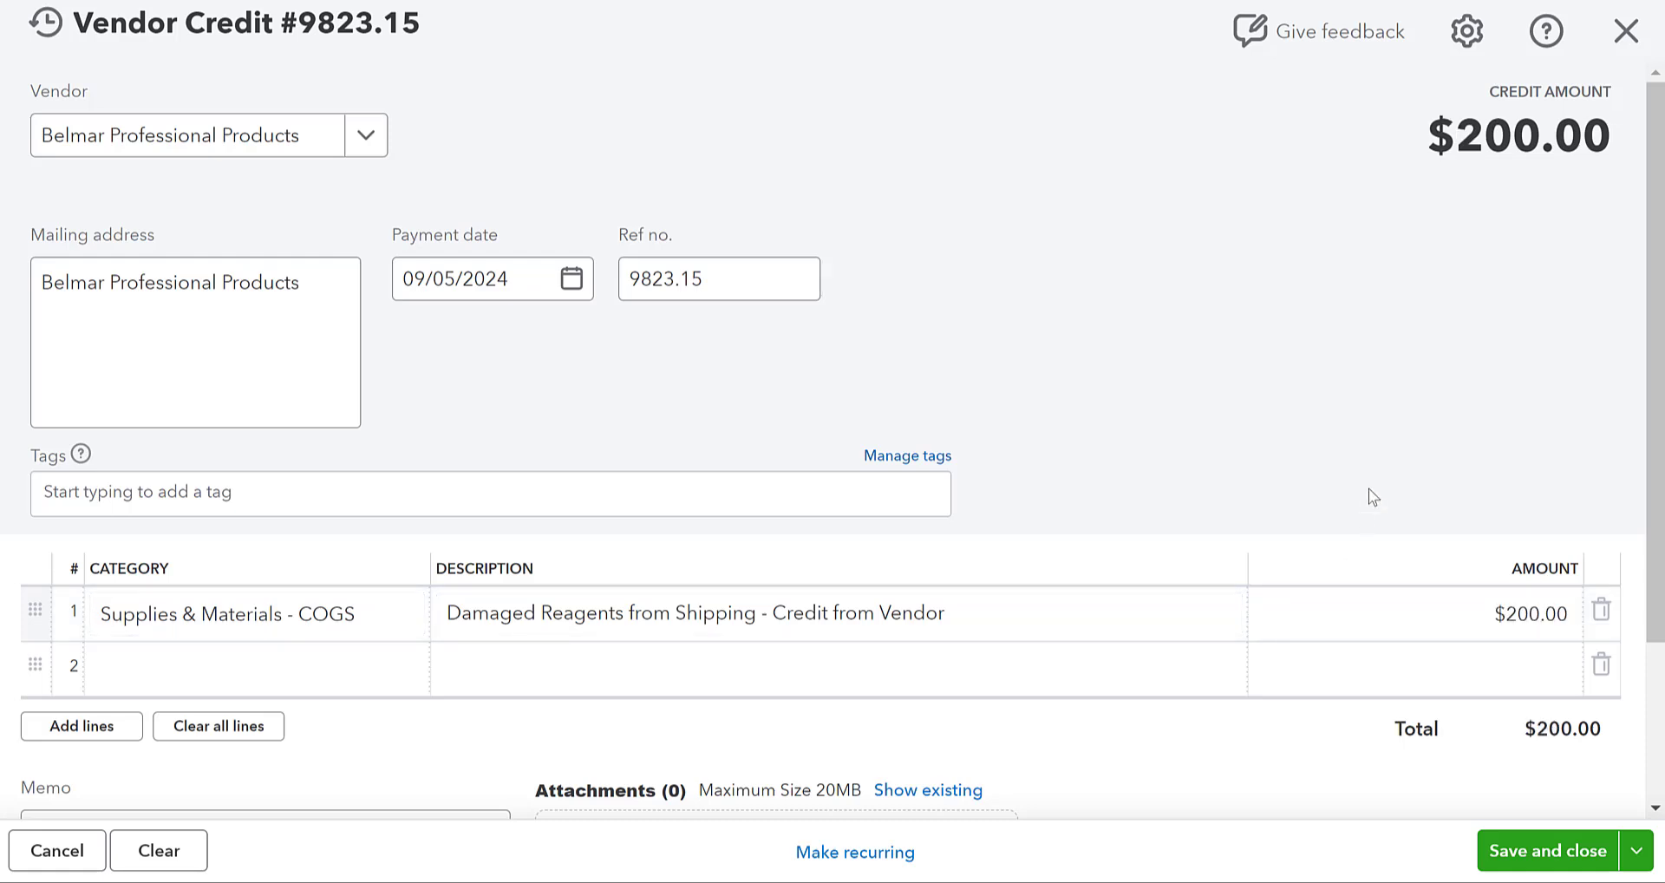
scroll(down, 3)
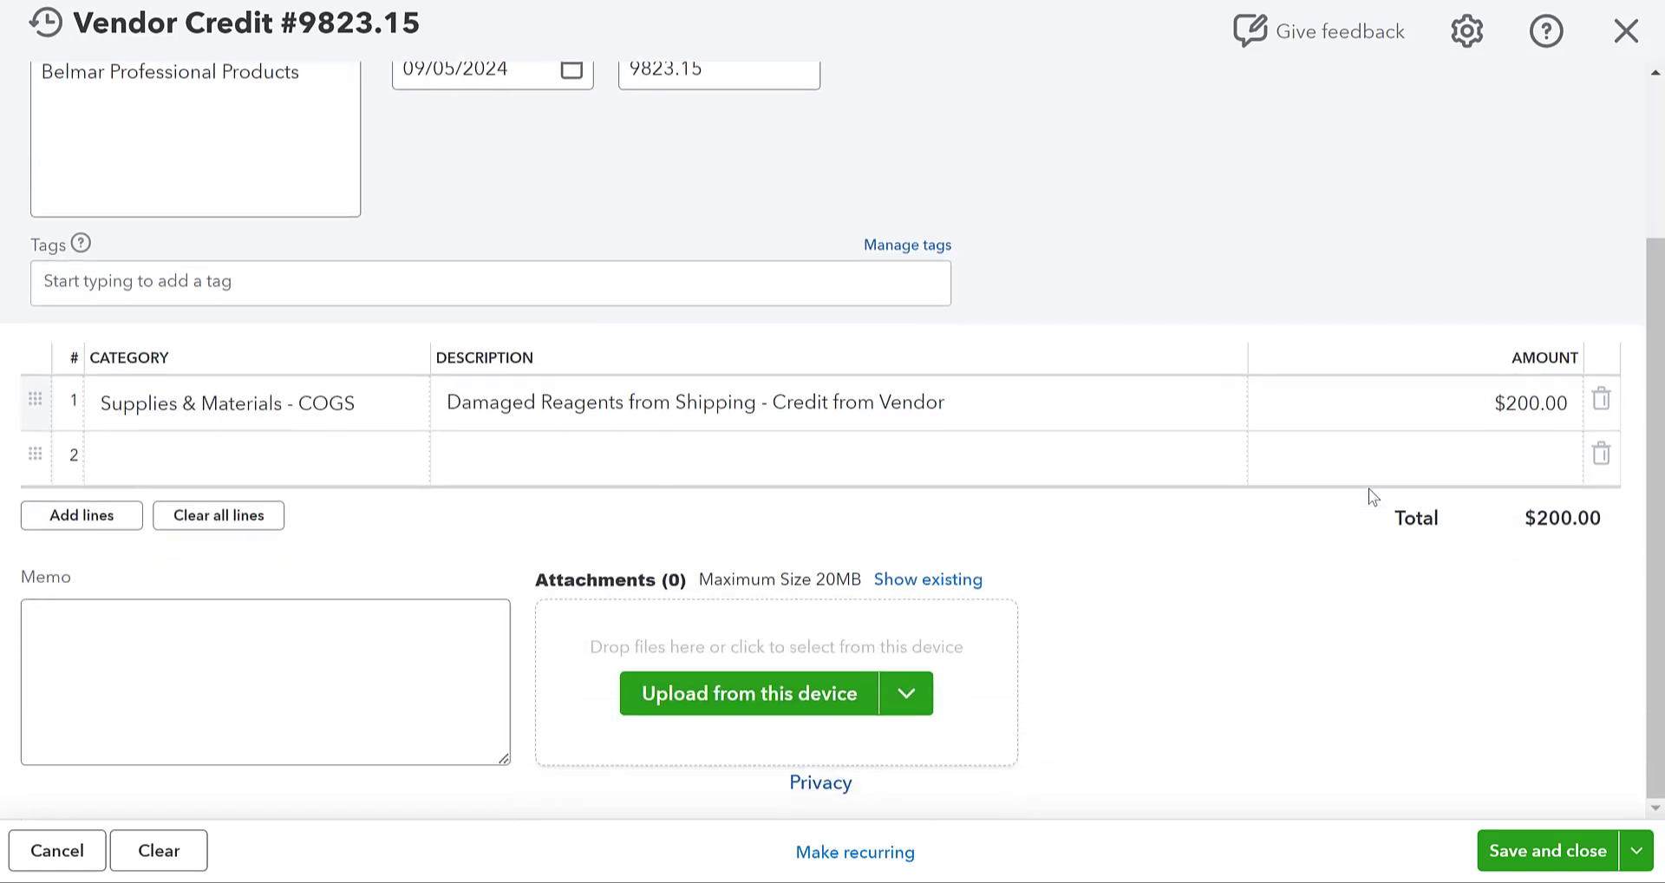
click(1548, 851)
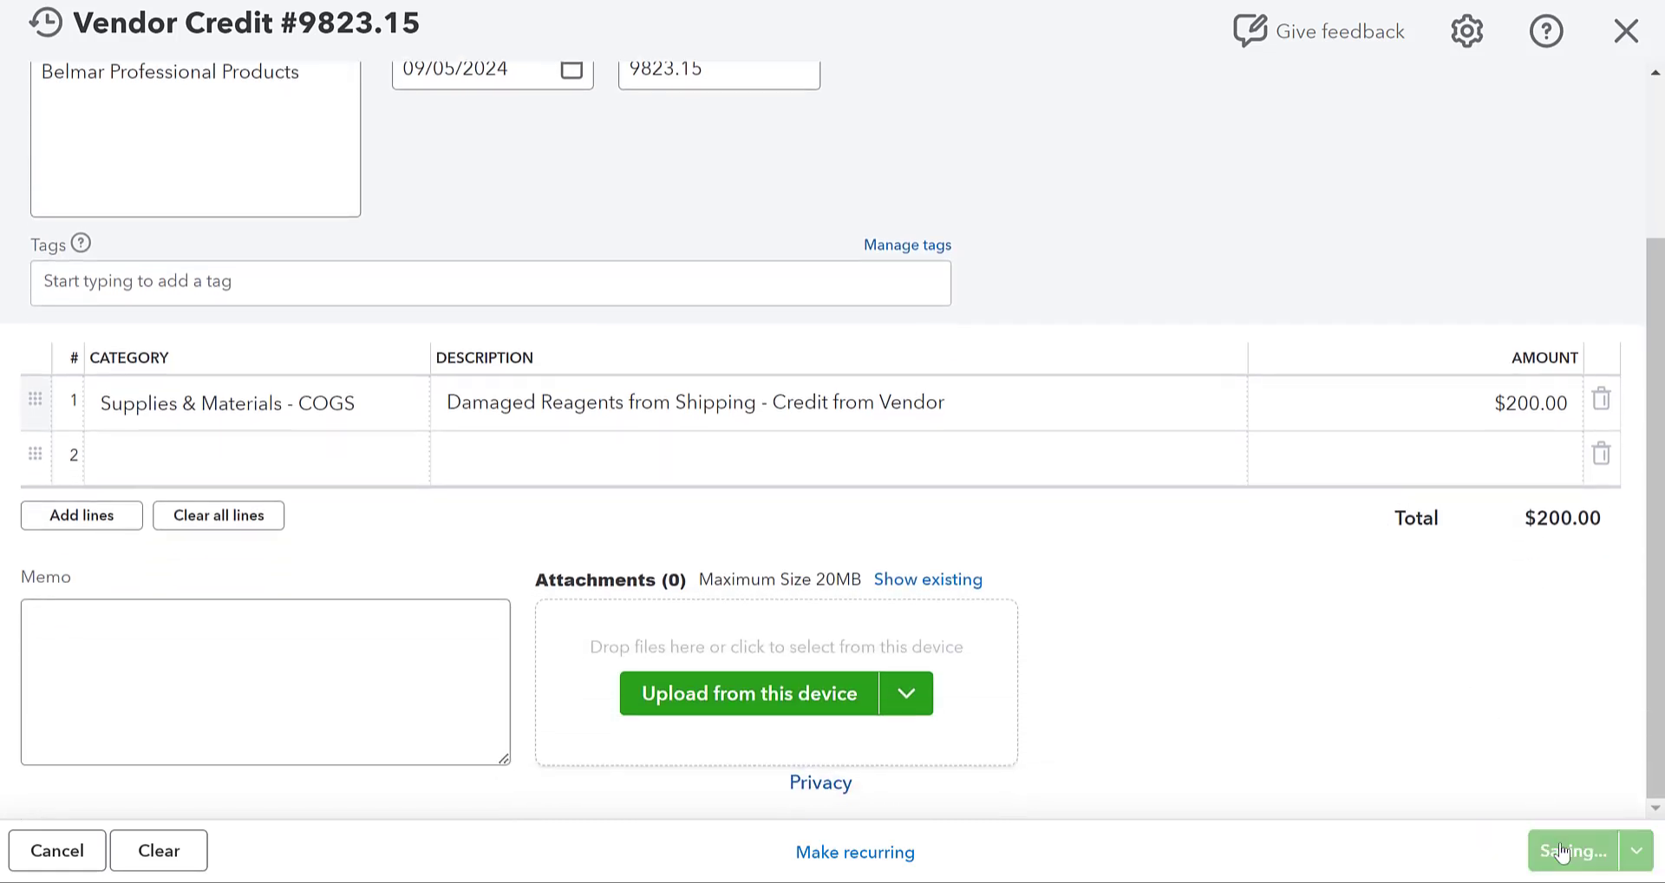
click(1571, 875)
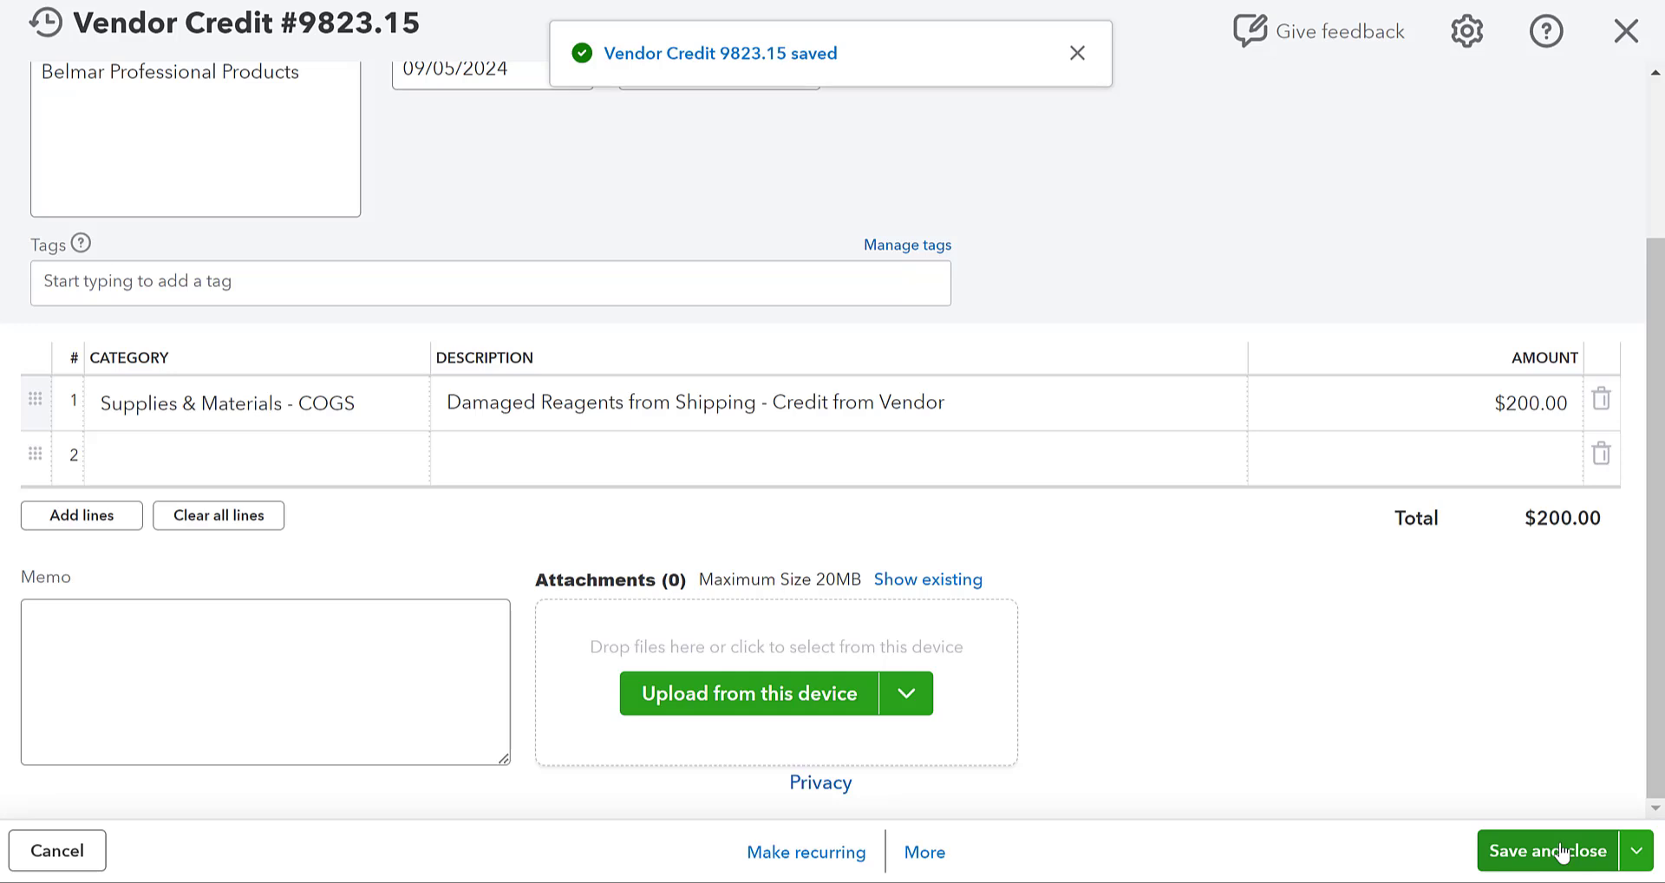
click(1548, 874)
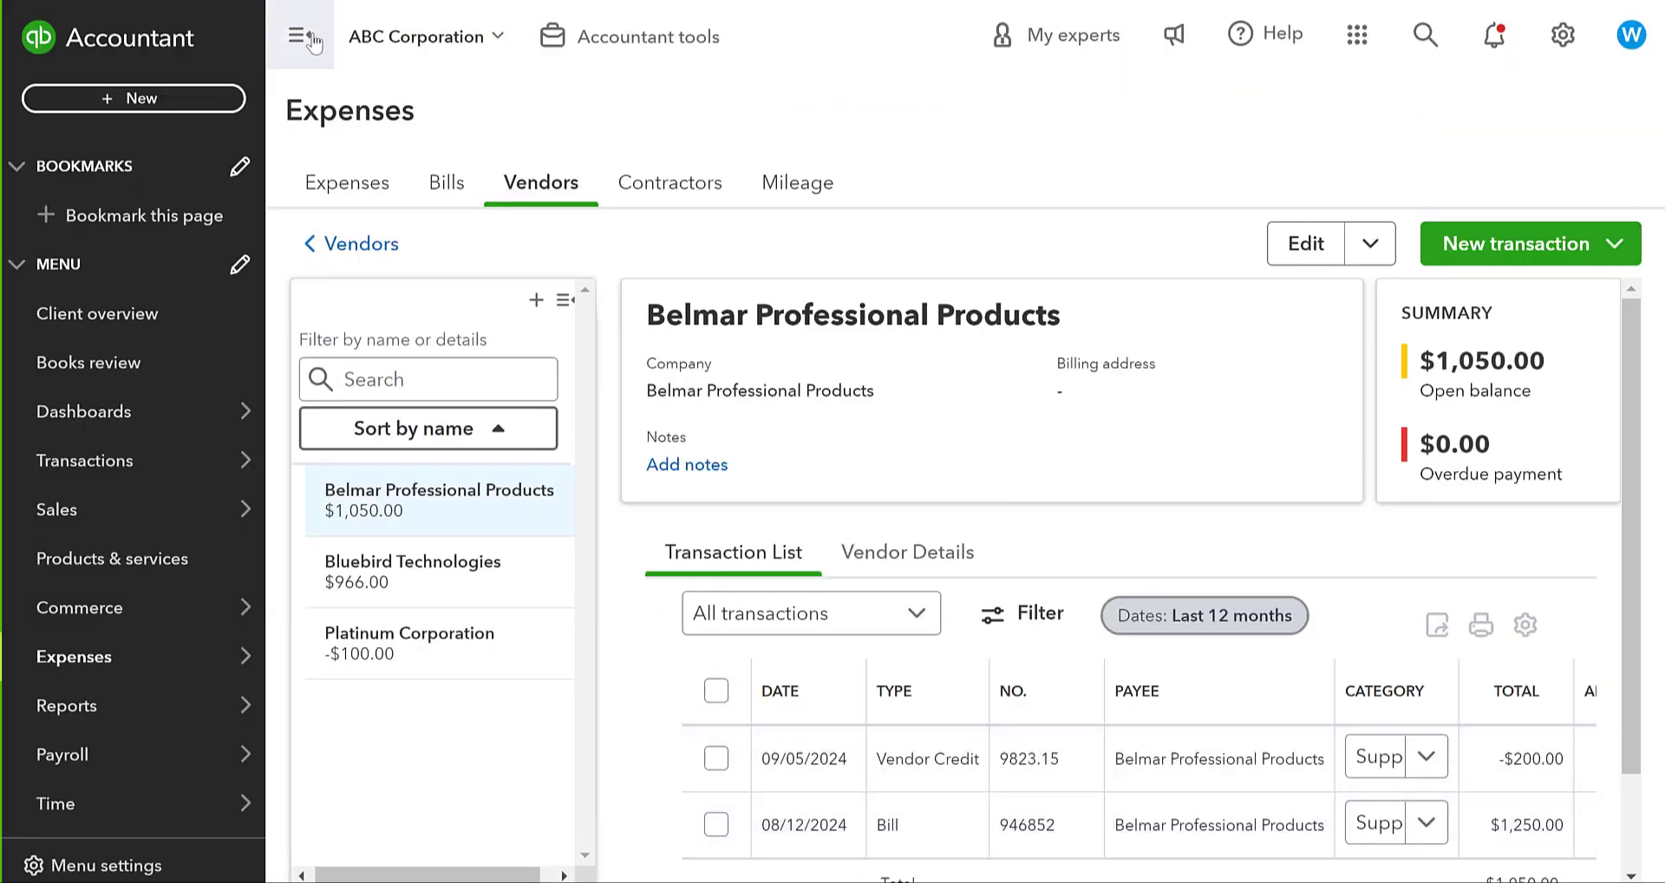
Collapse the sidebar and show more actions for bill 946852 in Belmar's transaction list.
click(303, 35)
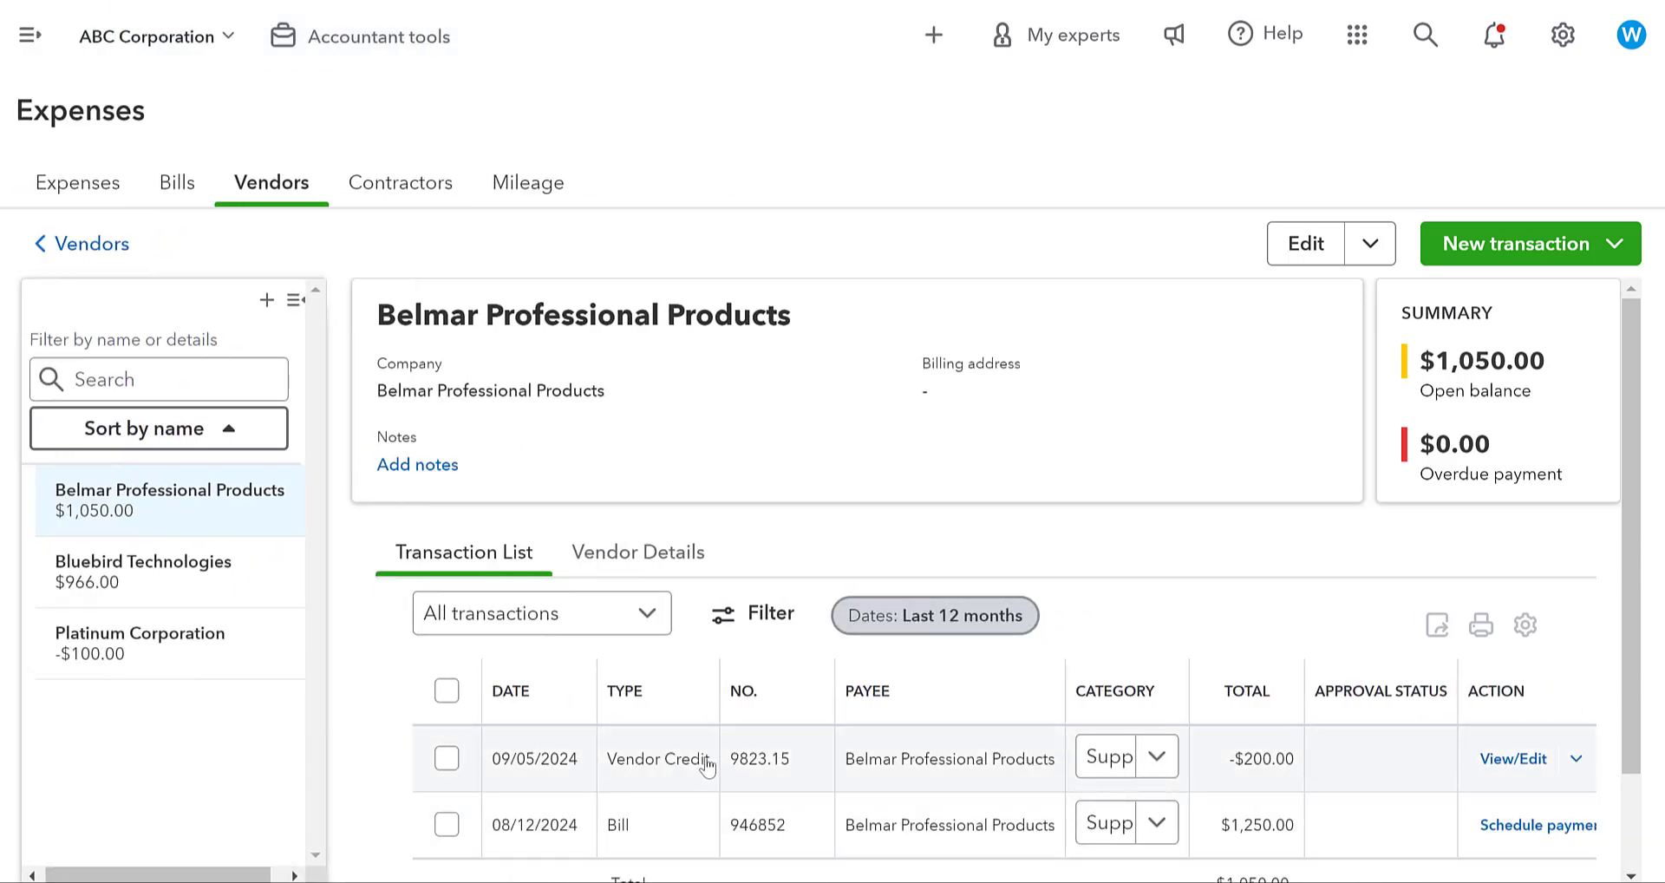
mouse_move(1553, 360)
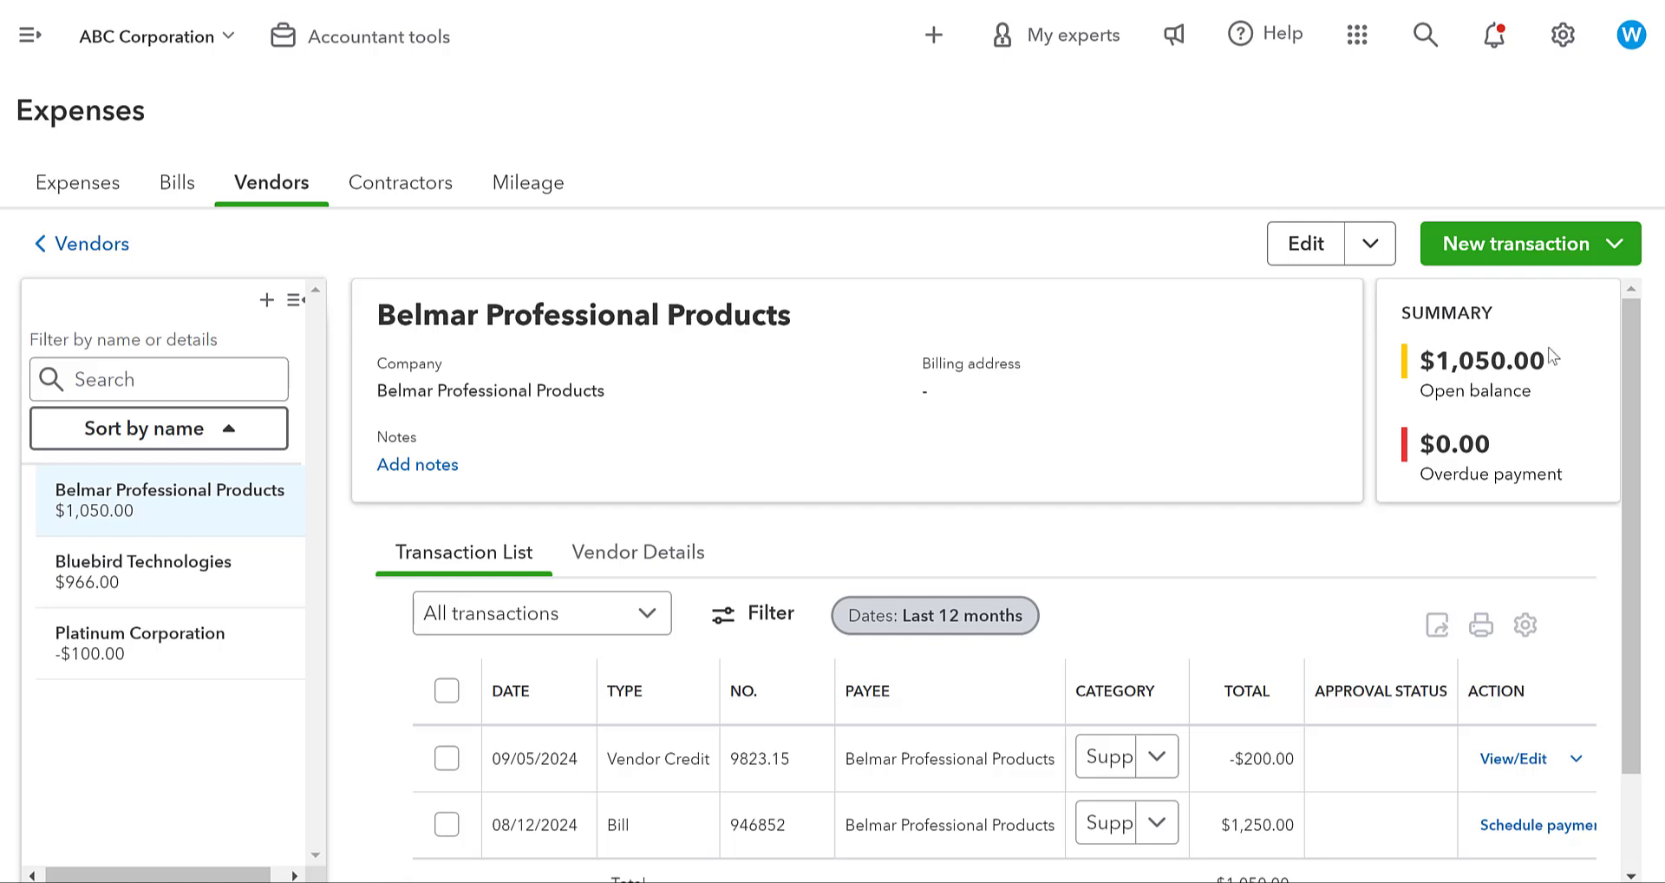
mouse_move(1253, 850)
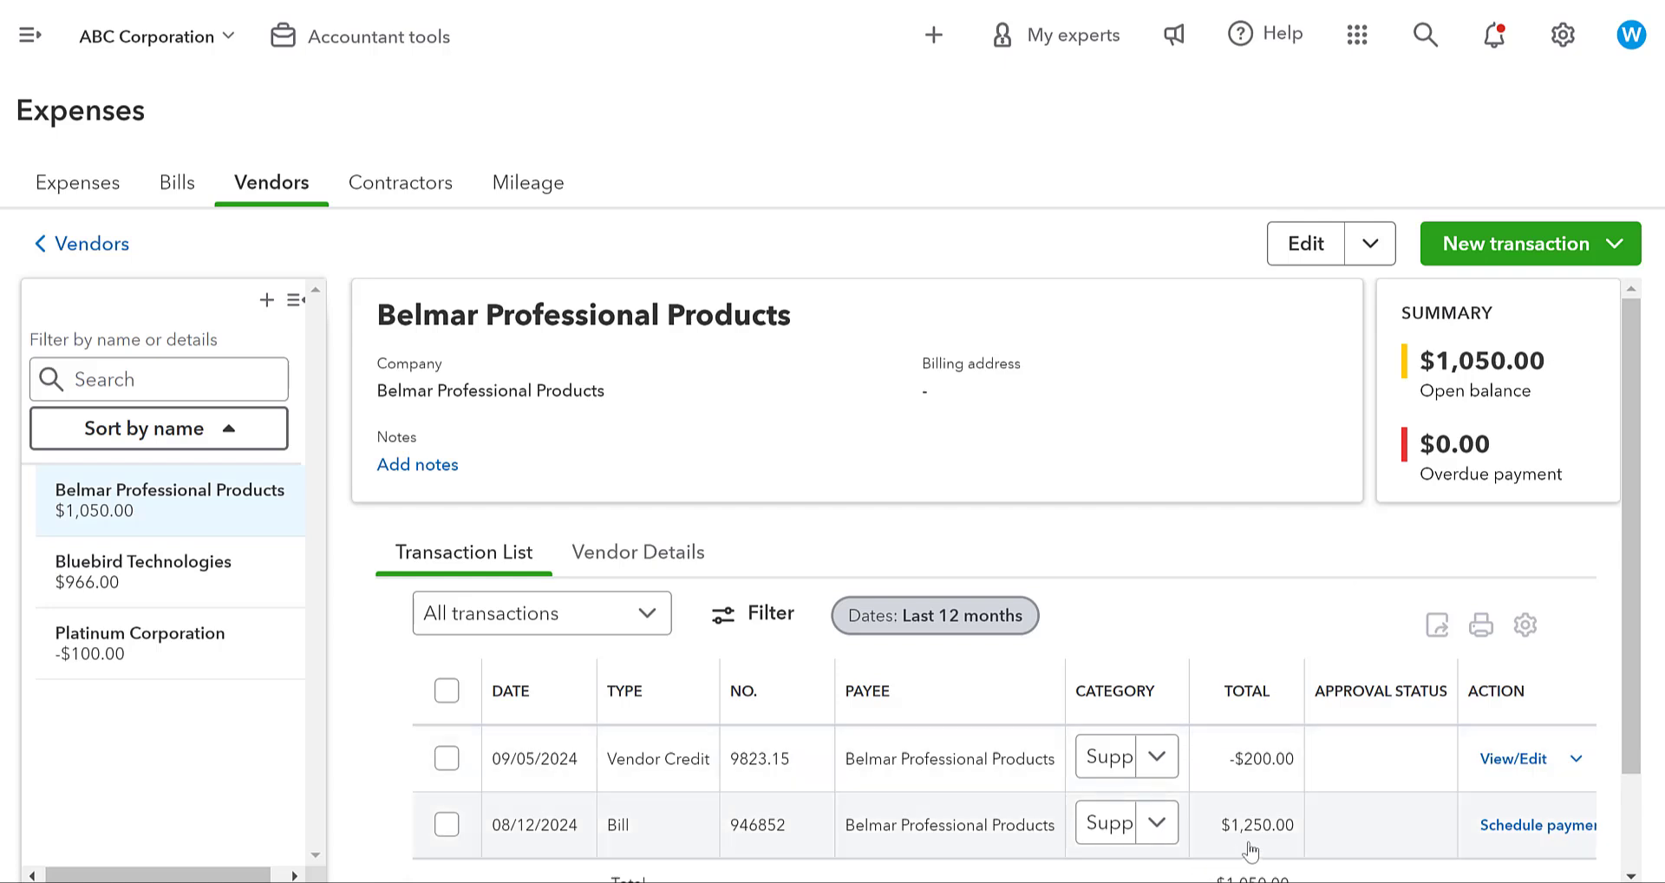
mouse_move(1293, 787)
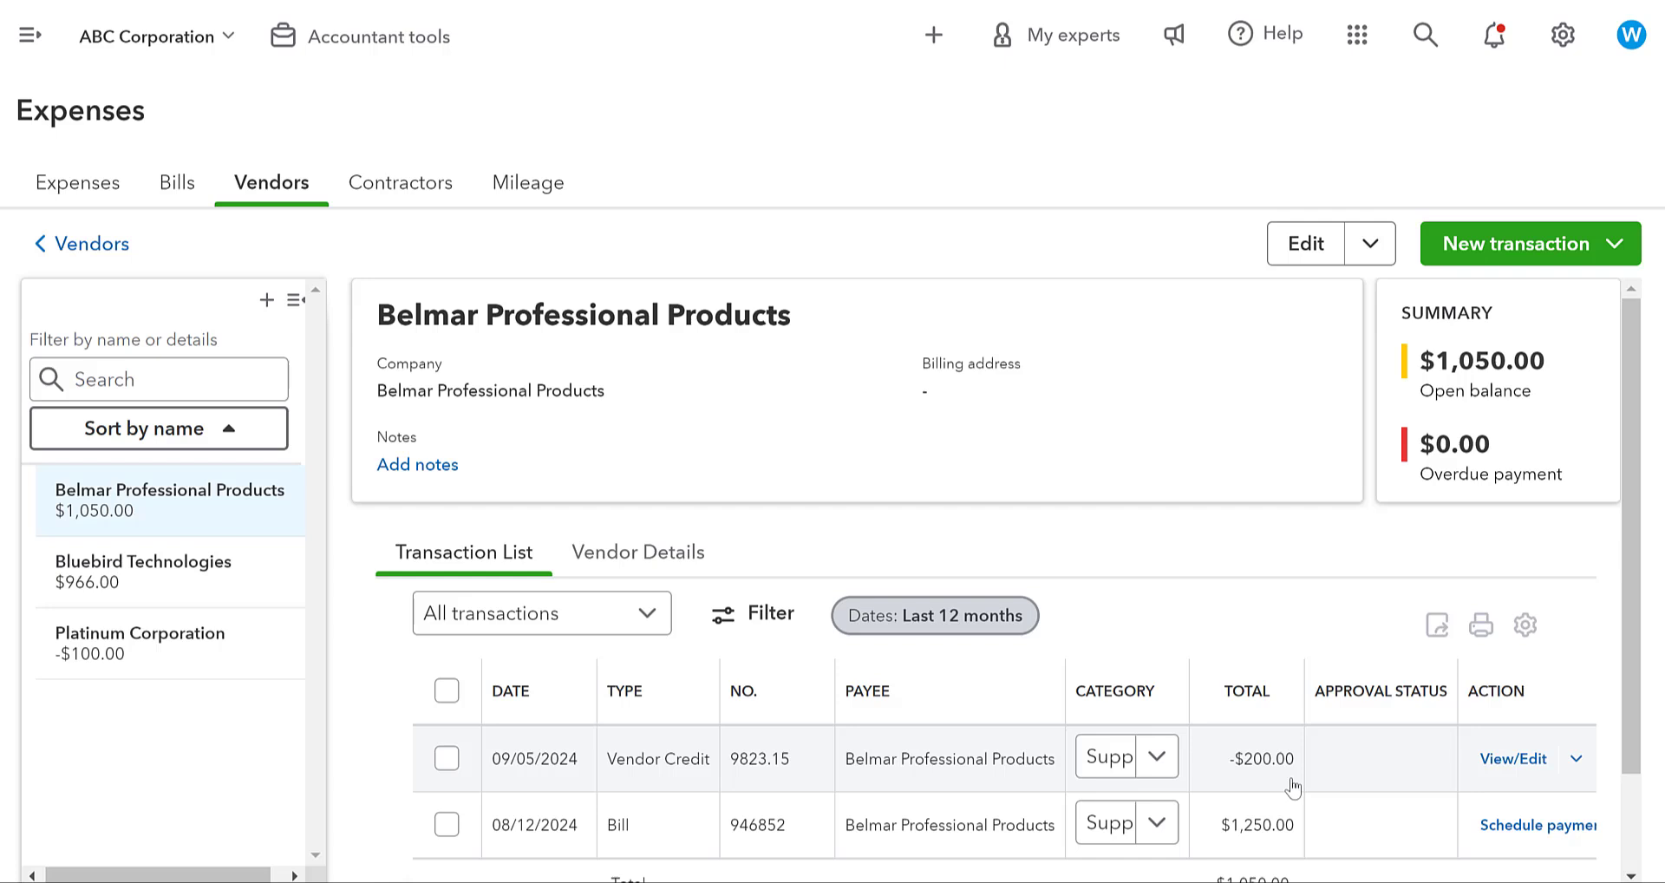
scroll(down, 3)
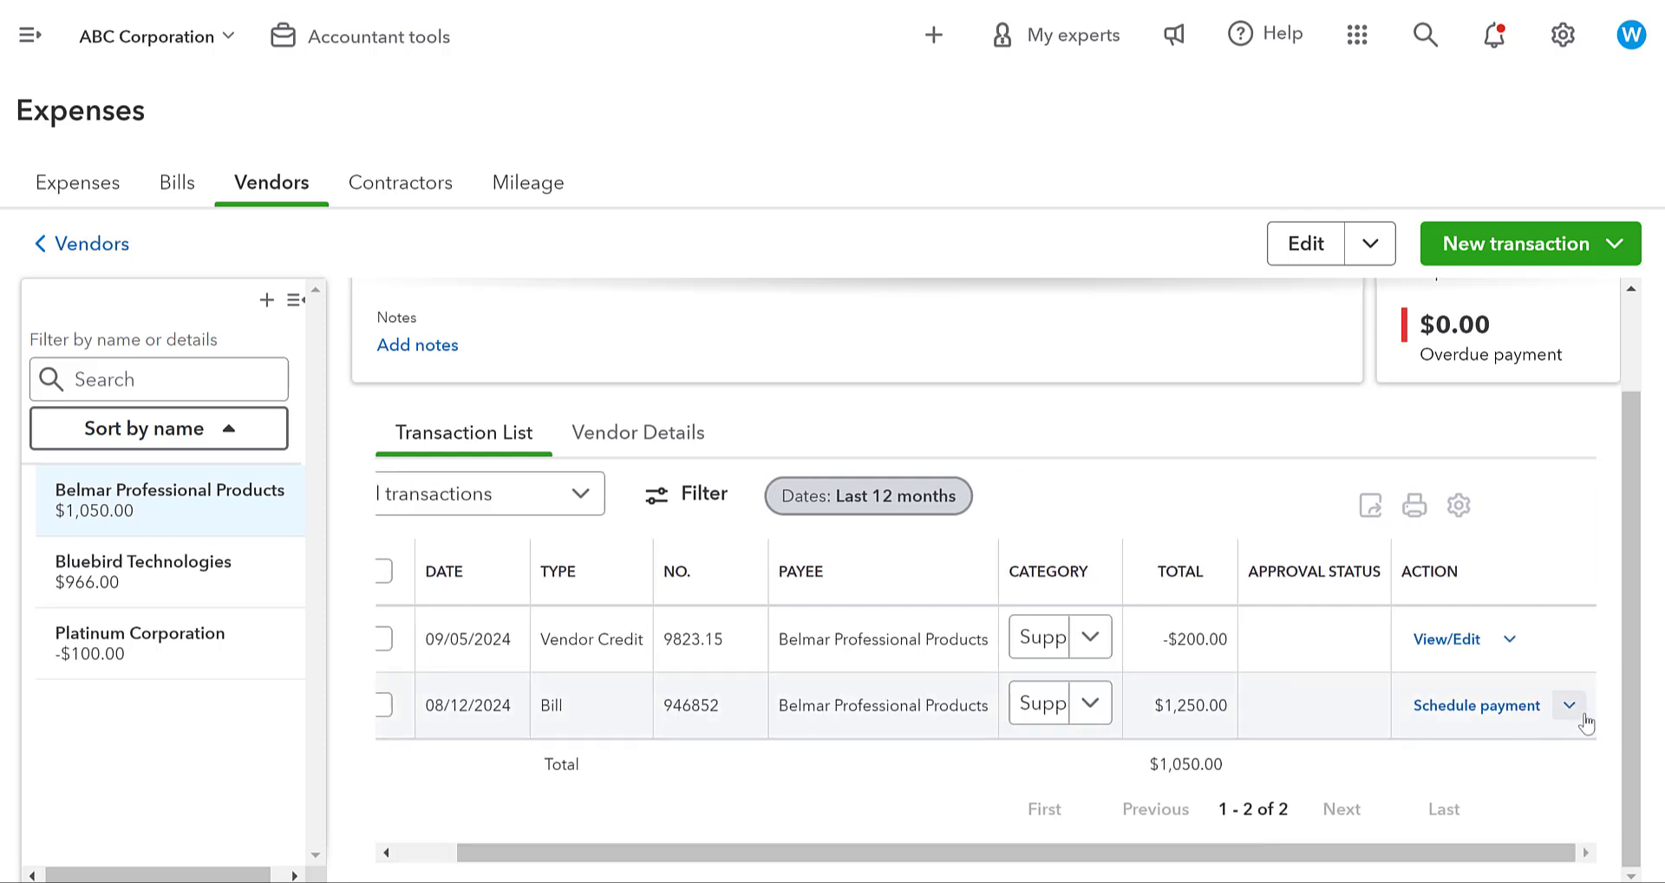
click(1569, 704)
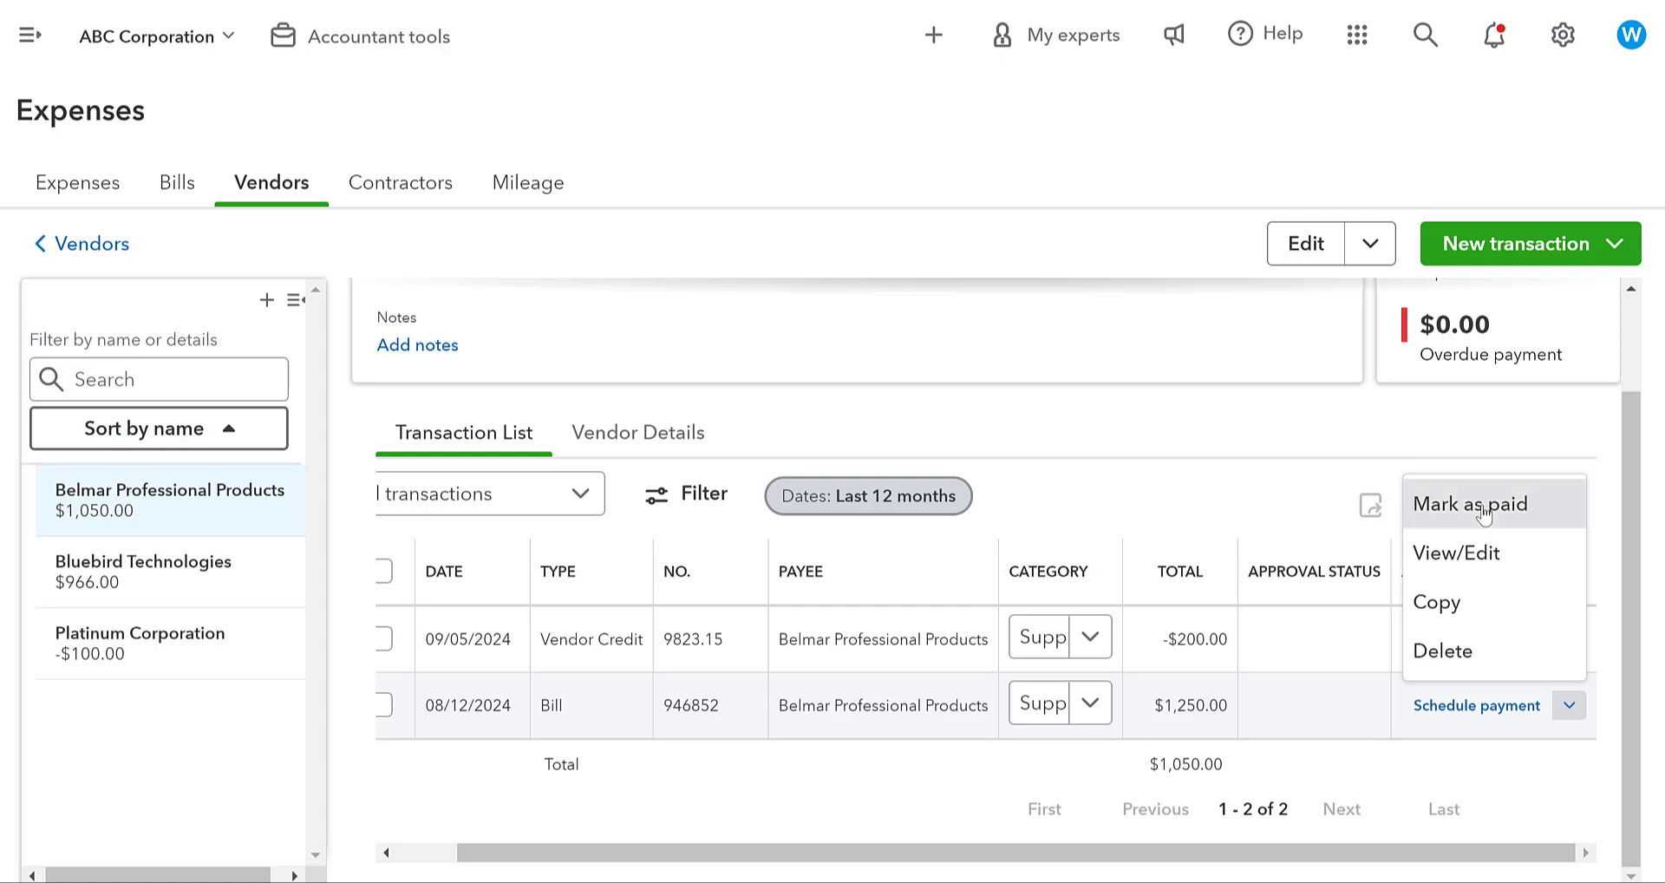
click(1472, 503)
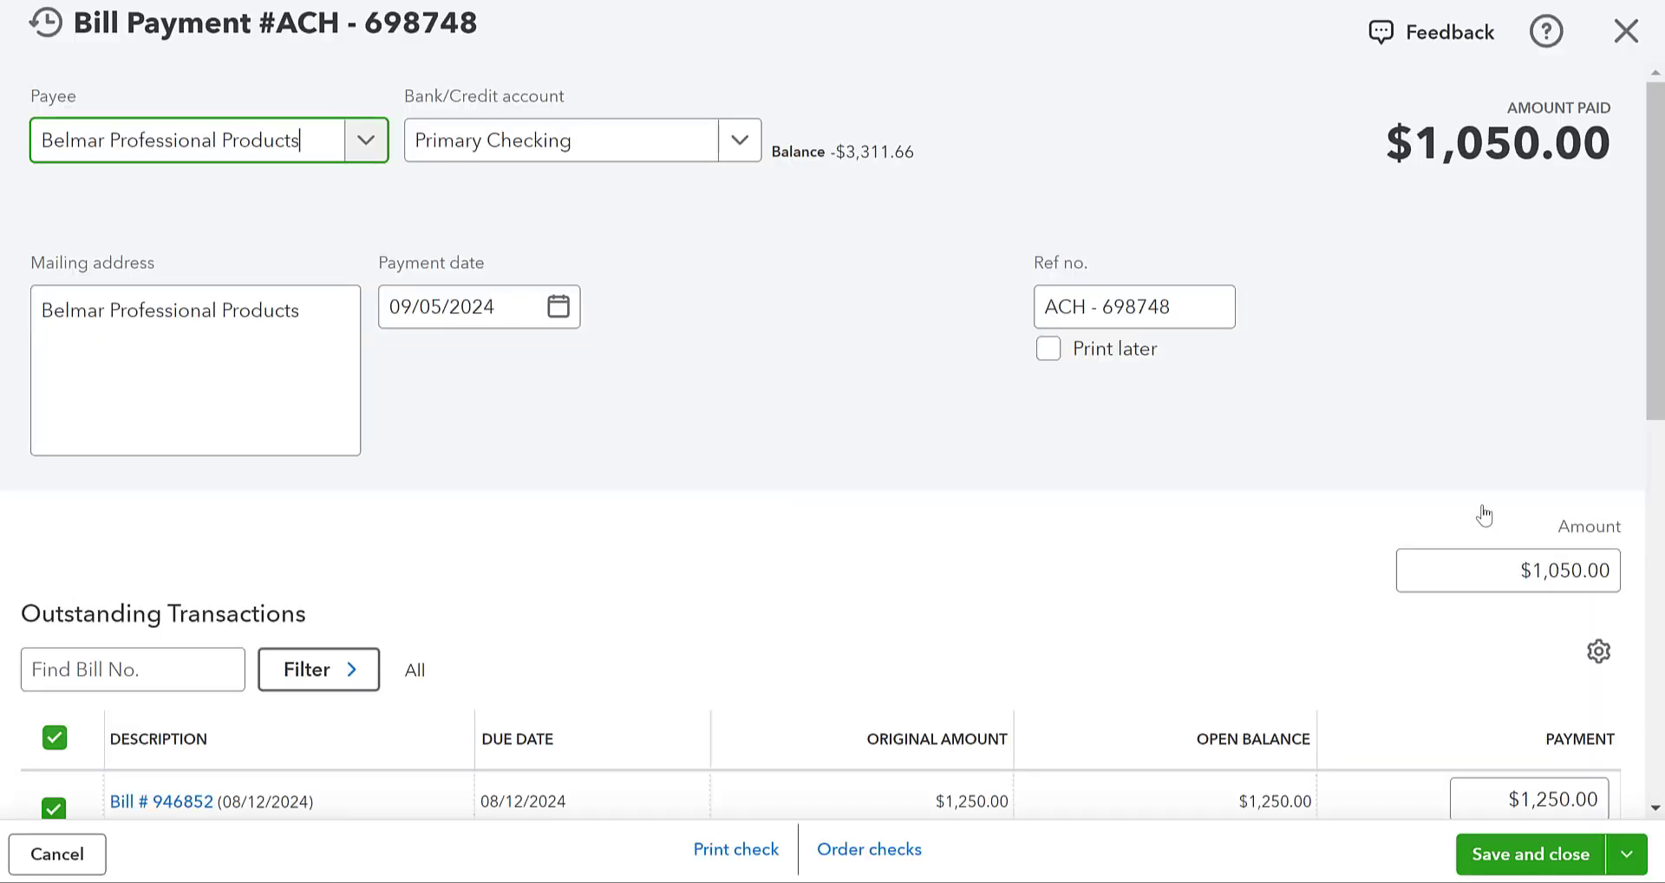
mouse_move(638, 105)
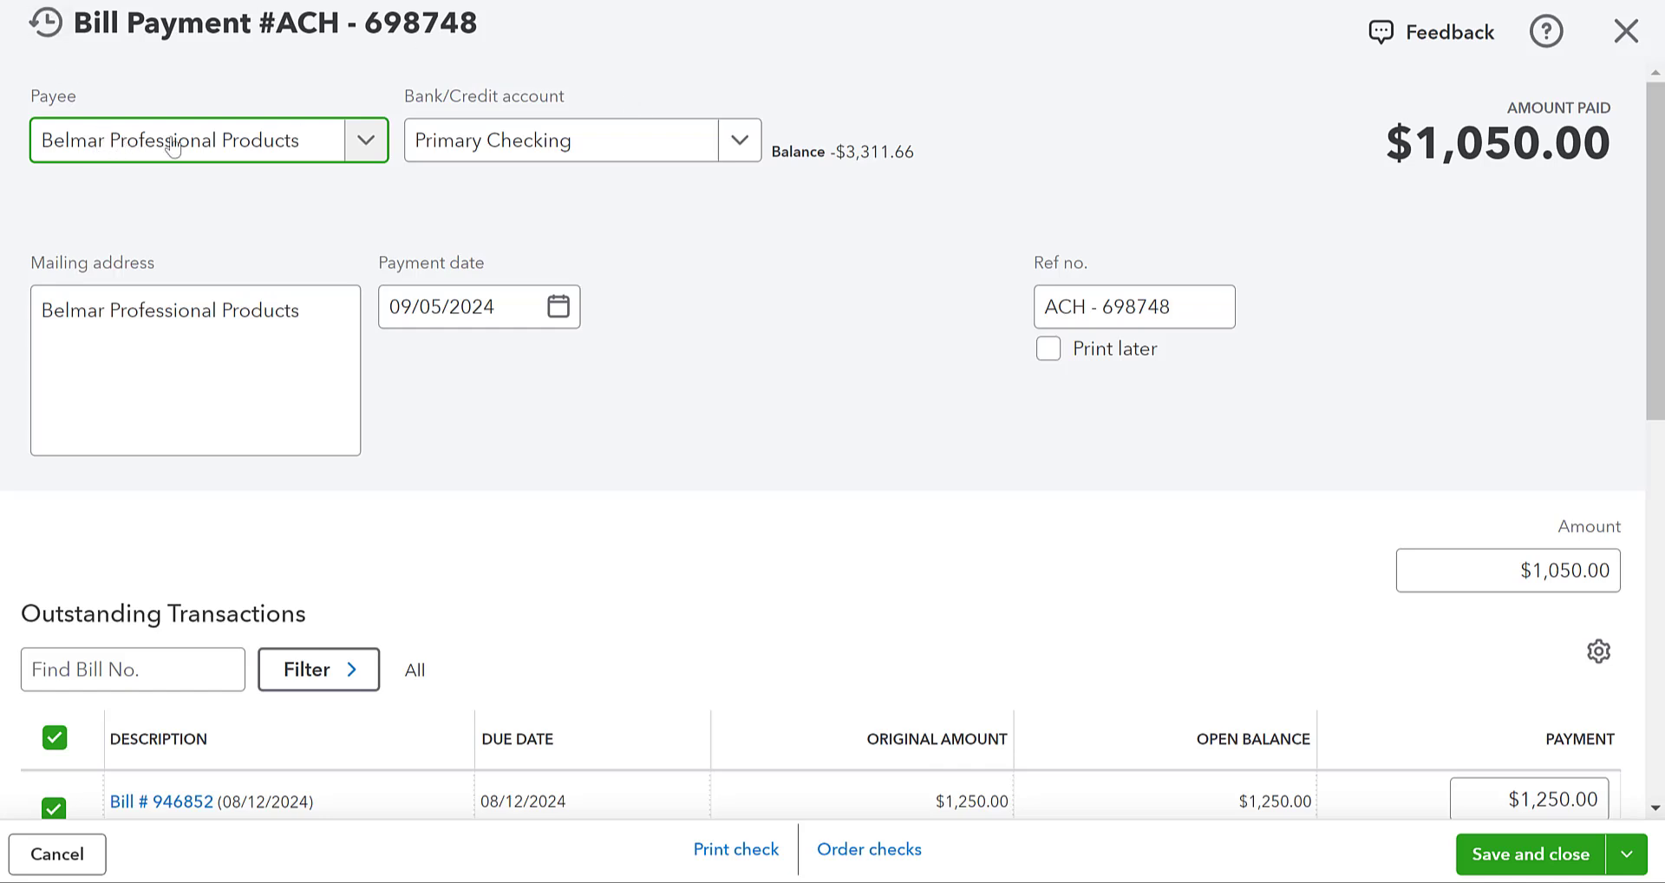
scroll(down, 3)
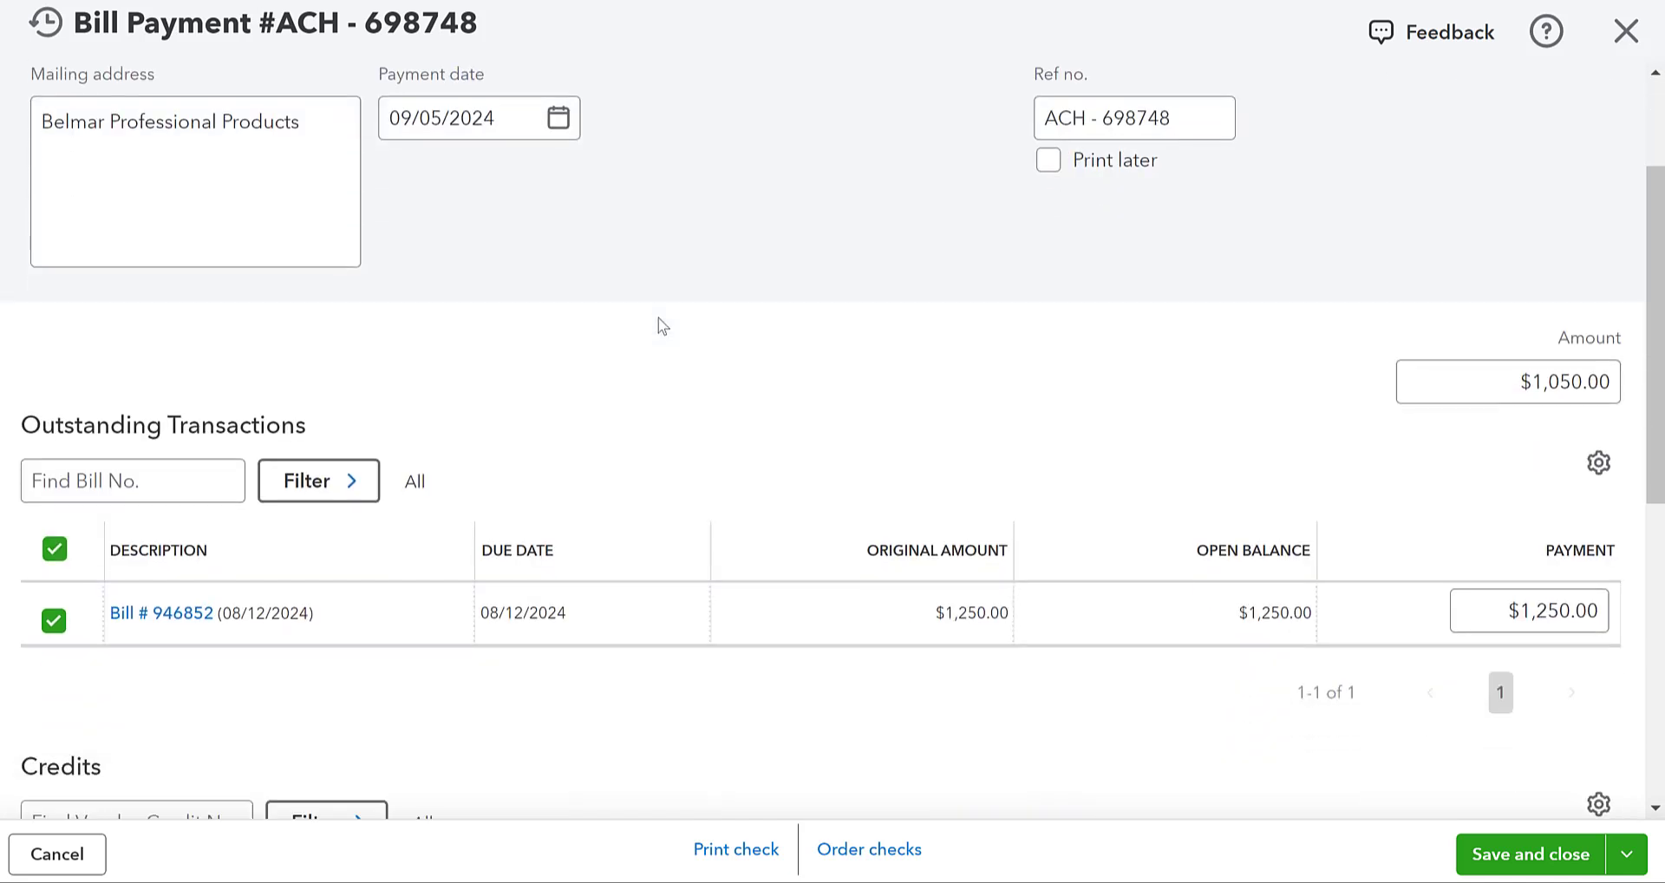
scroll(down, 3)
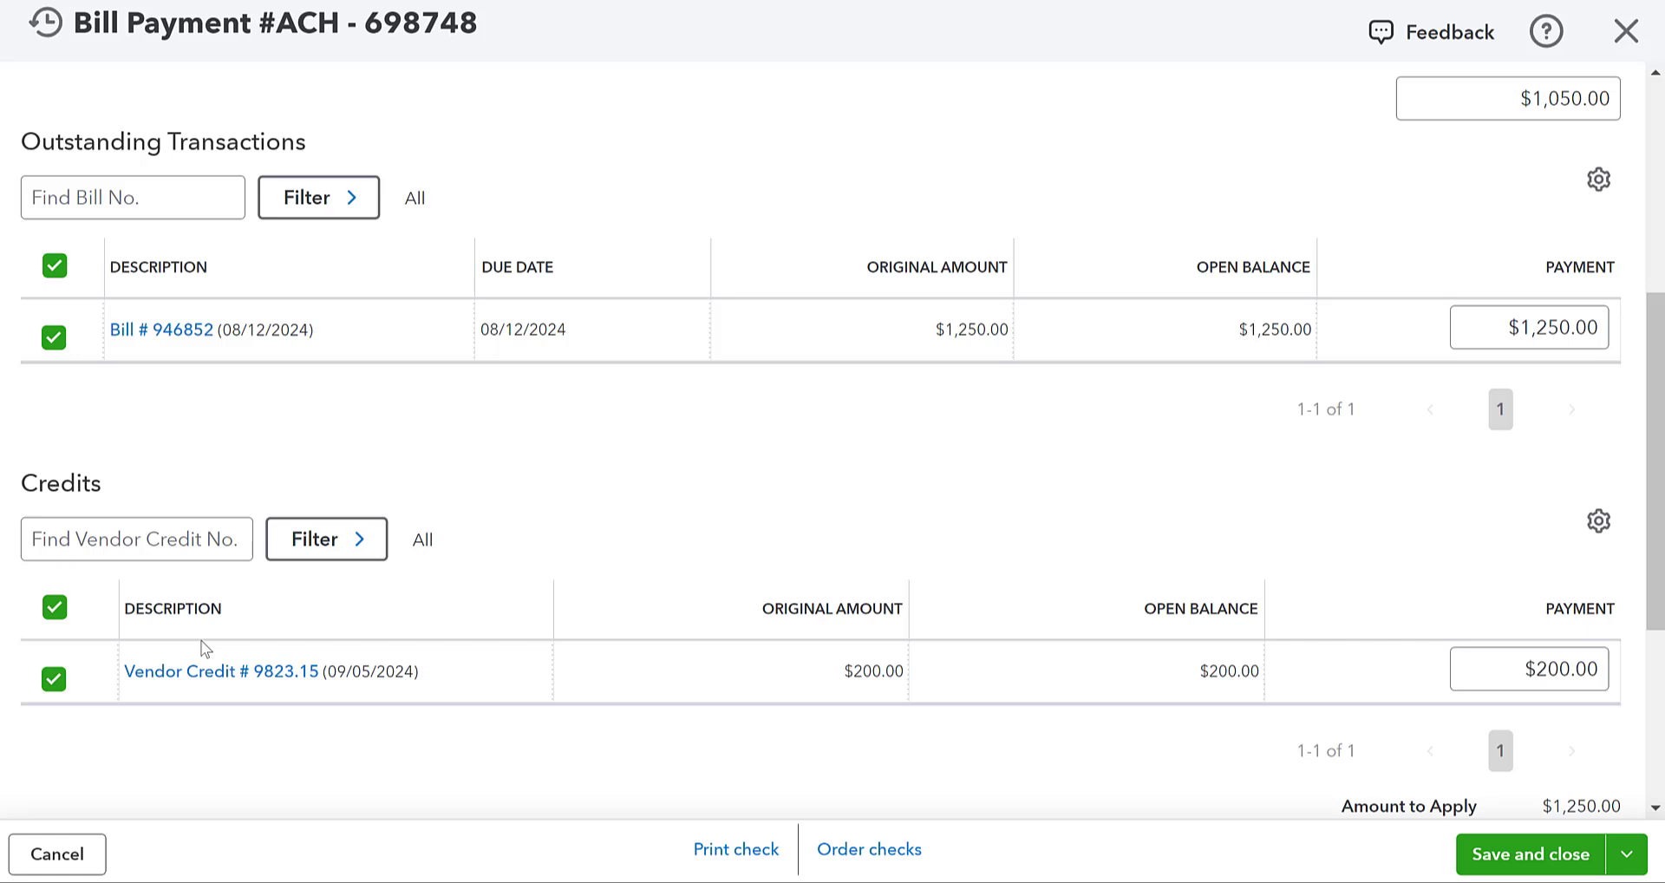
mouse_move(195, 679)
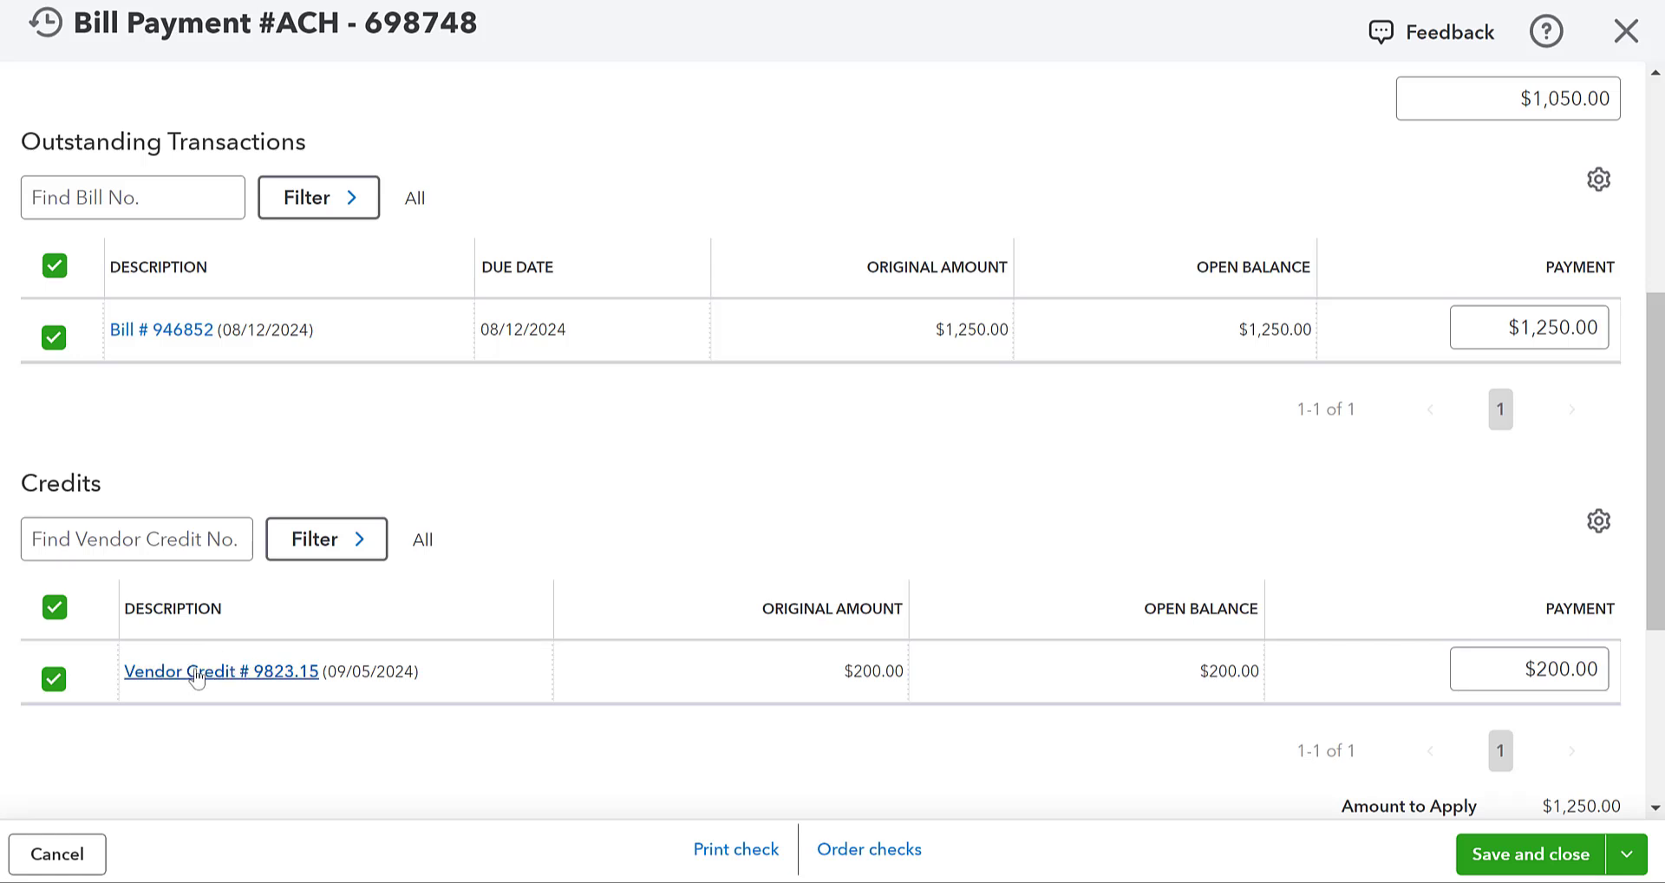
mouse_move(1032, 450)
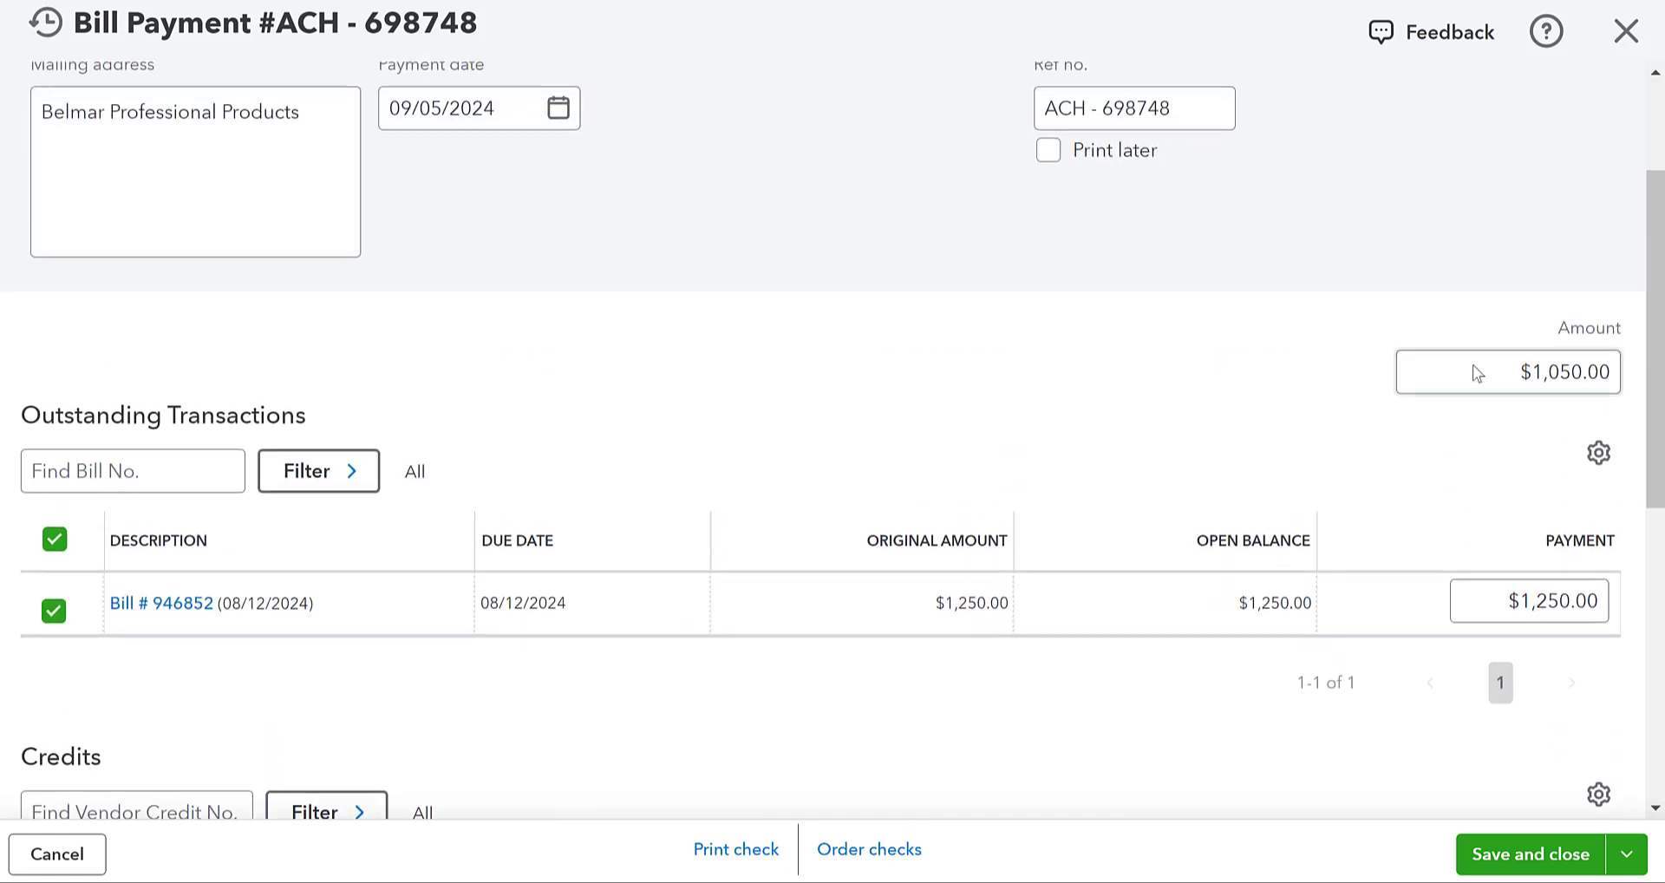
click(1494, 372)
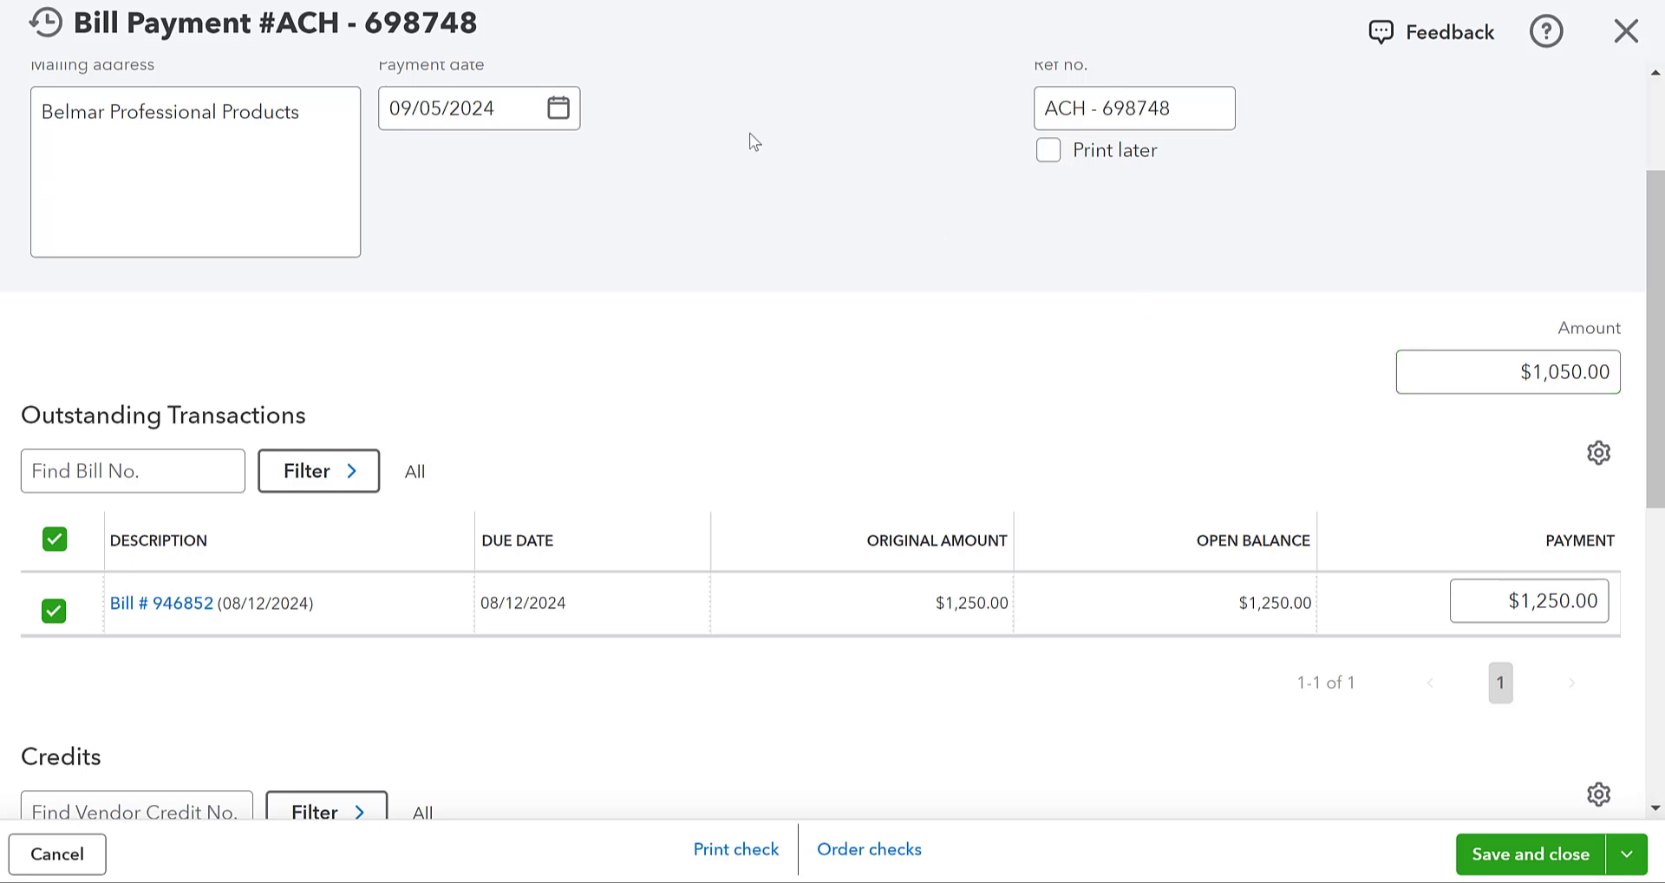
Set the bill payment date to 08/15/2024, with amount paid showing $1,250.00.
click(557, 108)
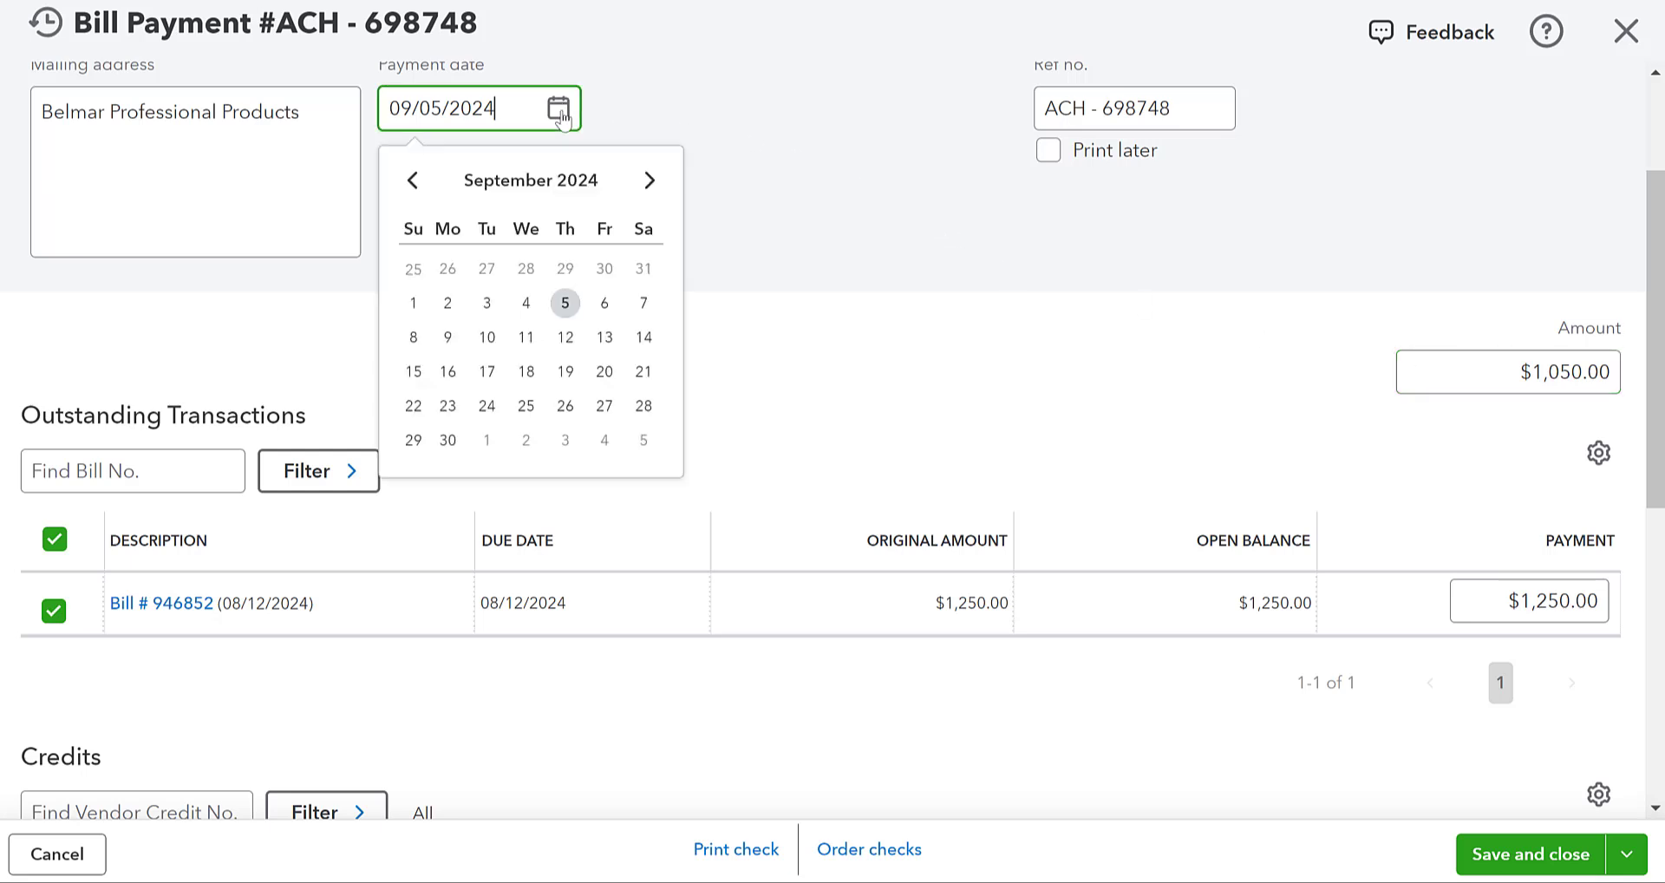
click(413, 180)
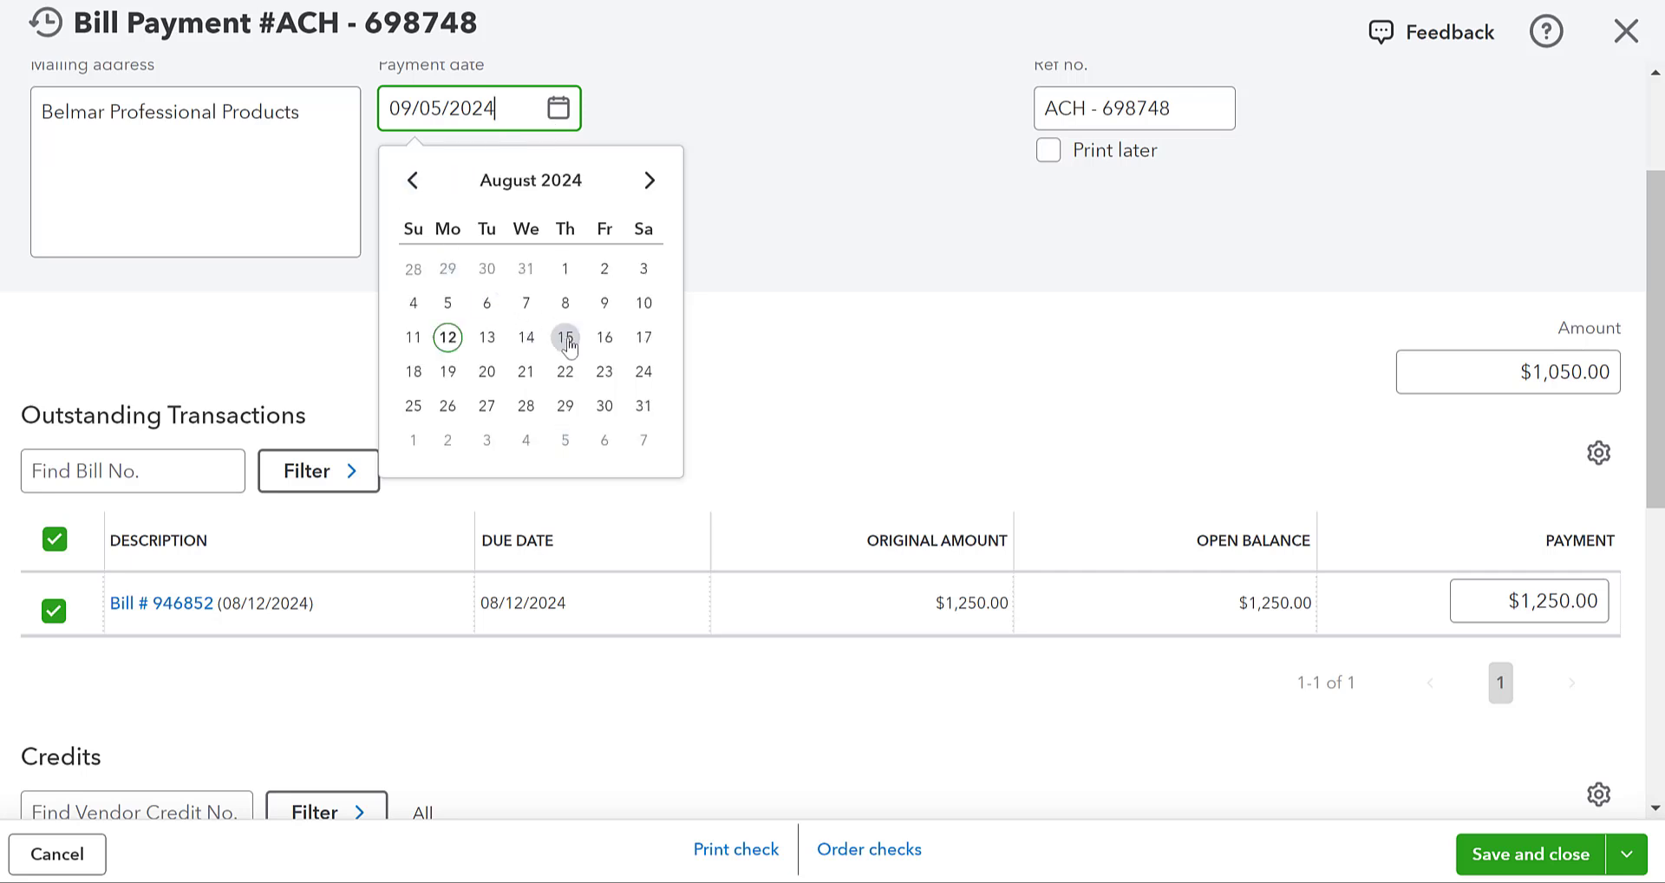
click(565, 338)
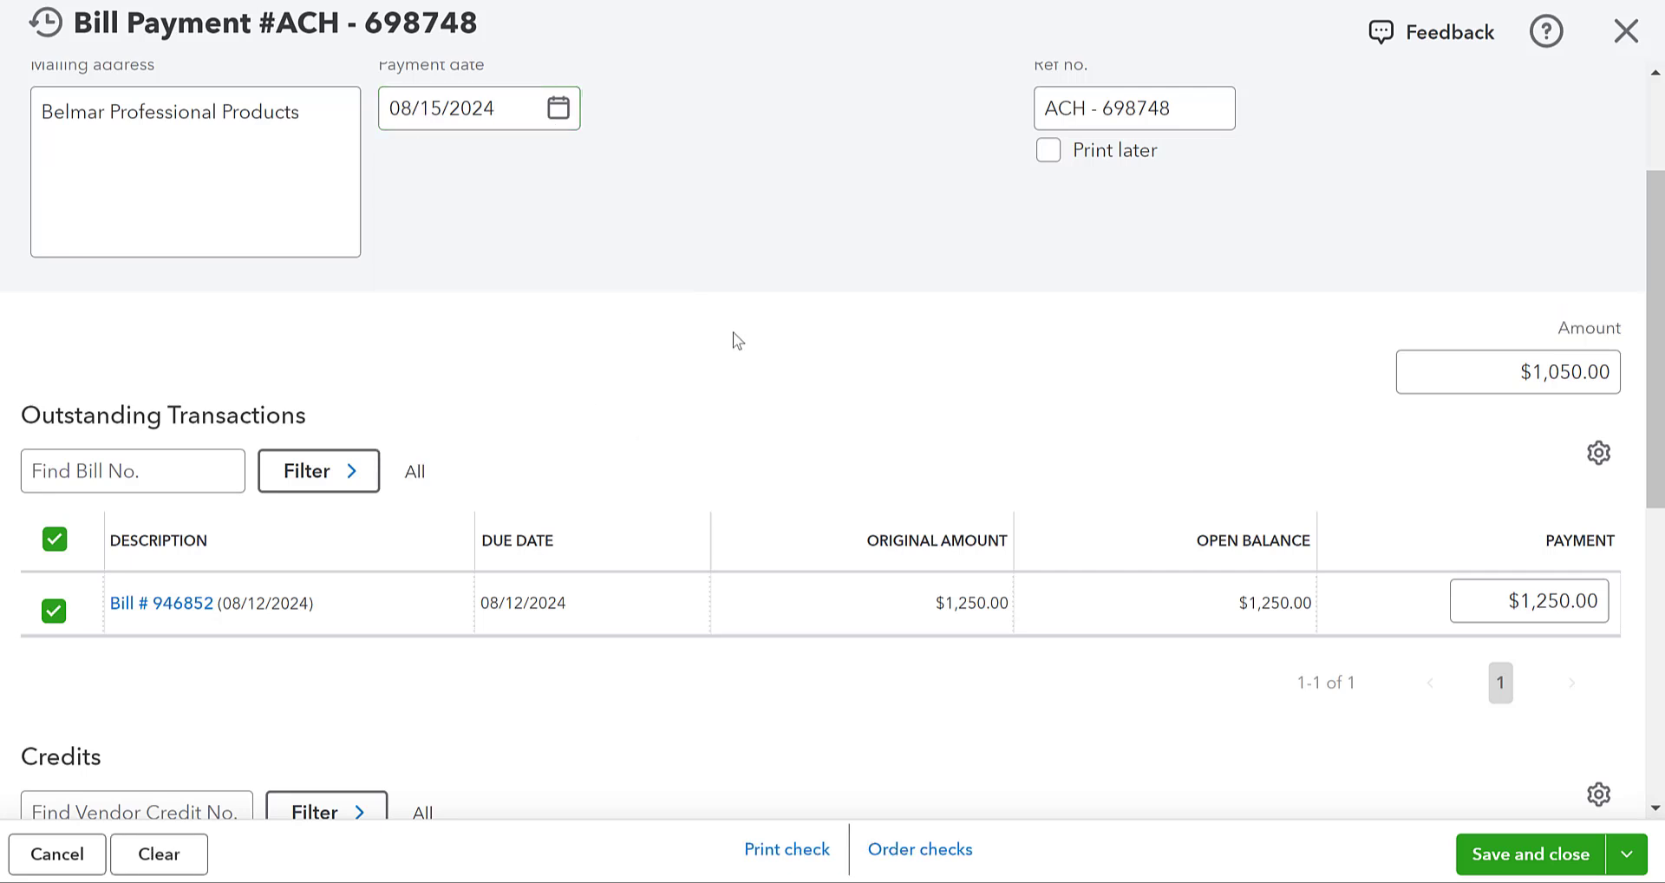
scroll(down, 3)
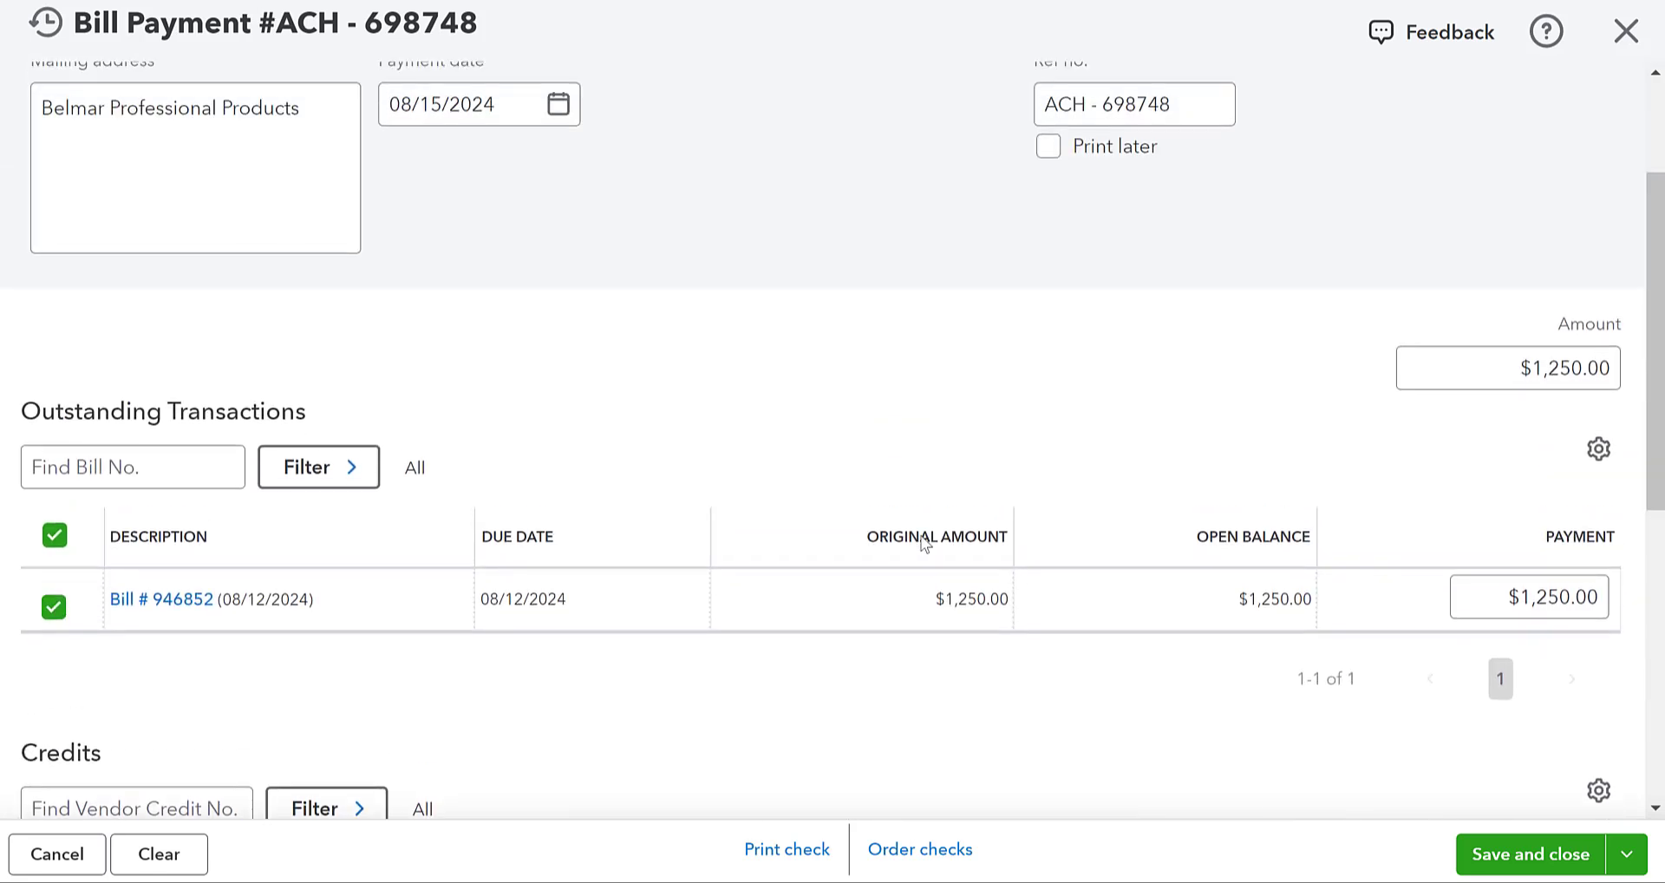
scroll(up, 3)
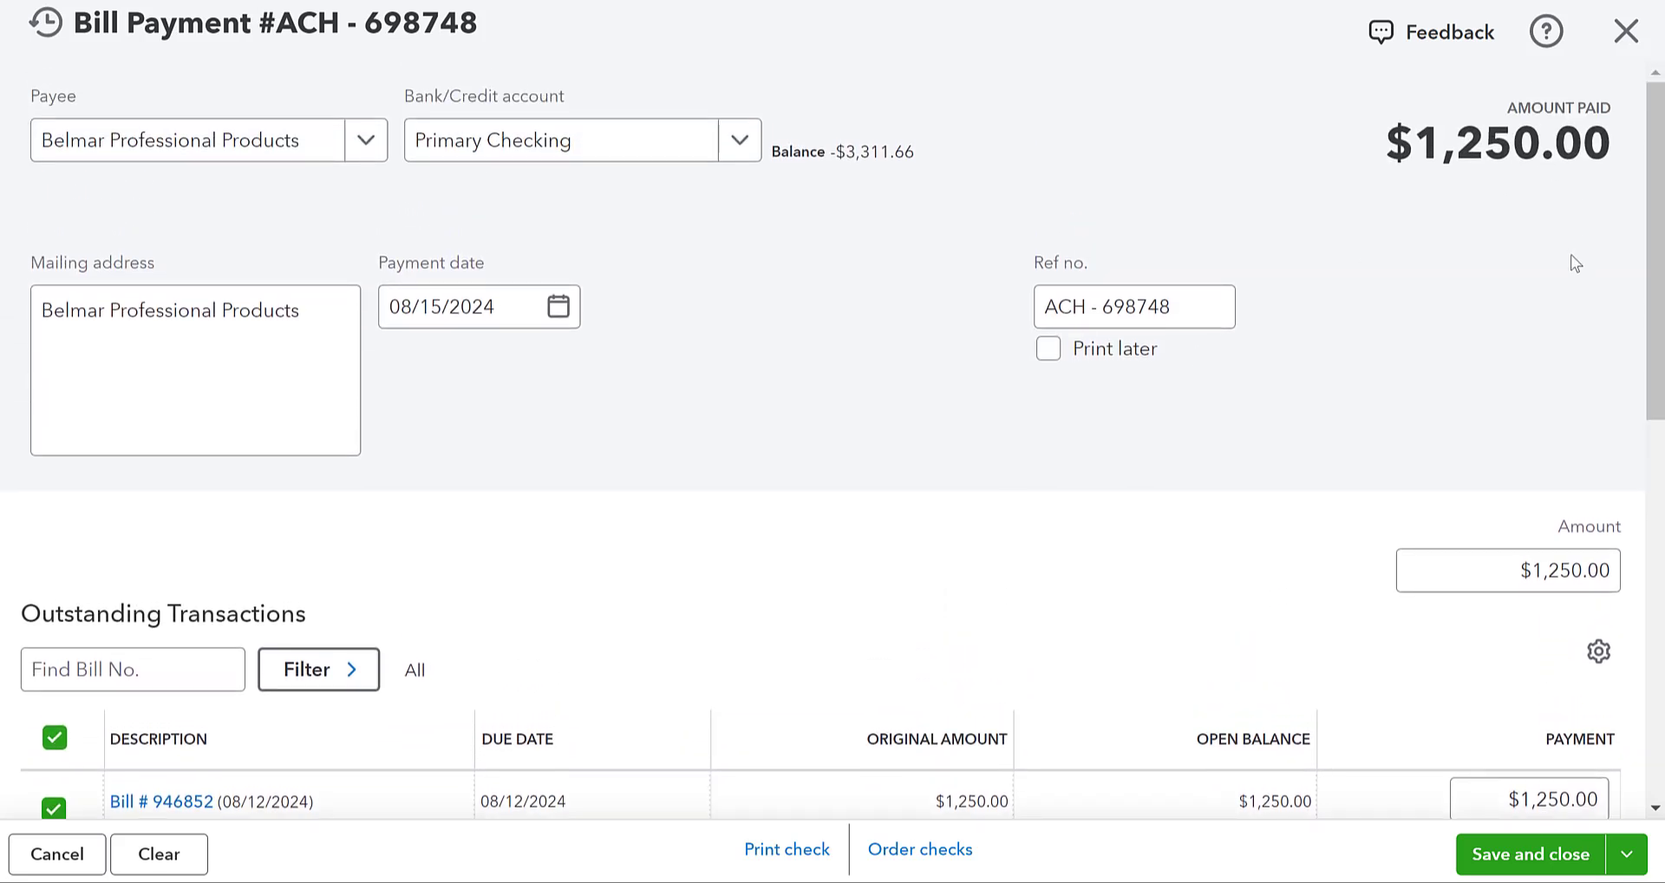
mouse_move(846, 327)
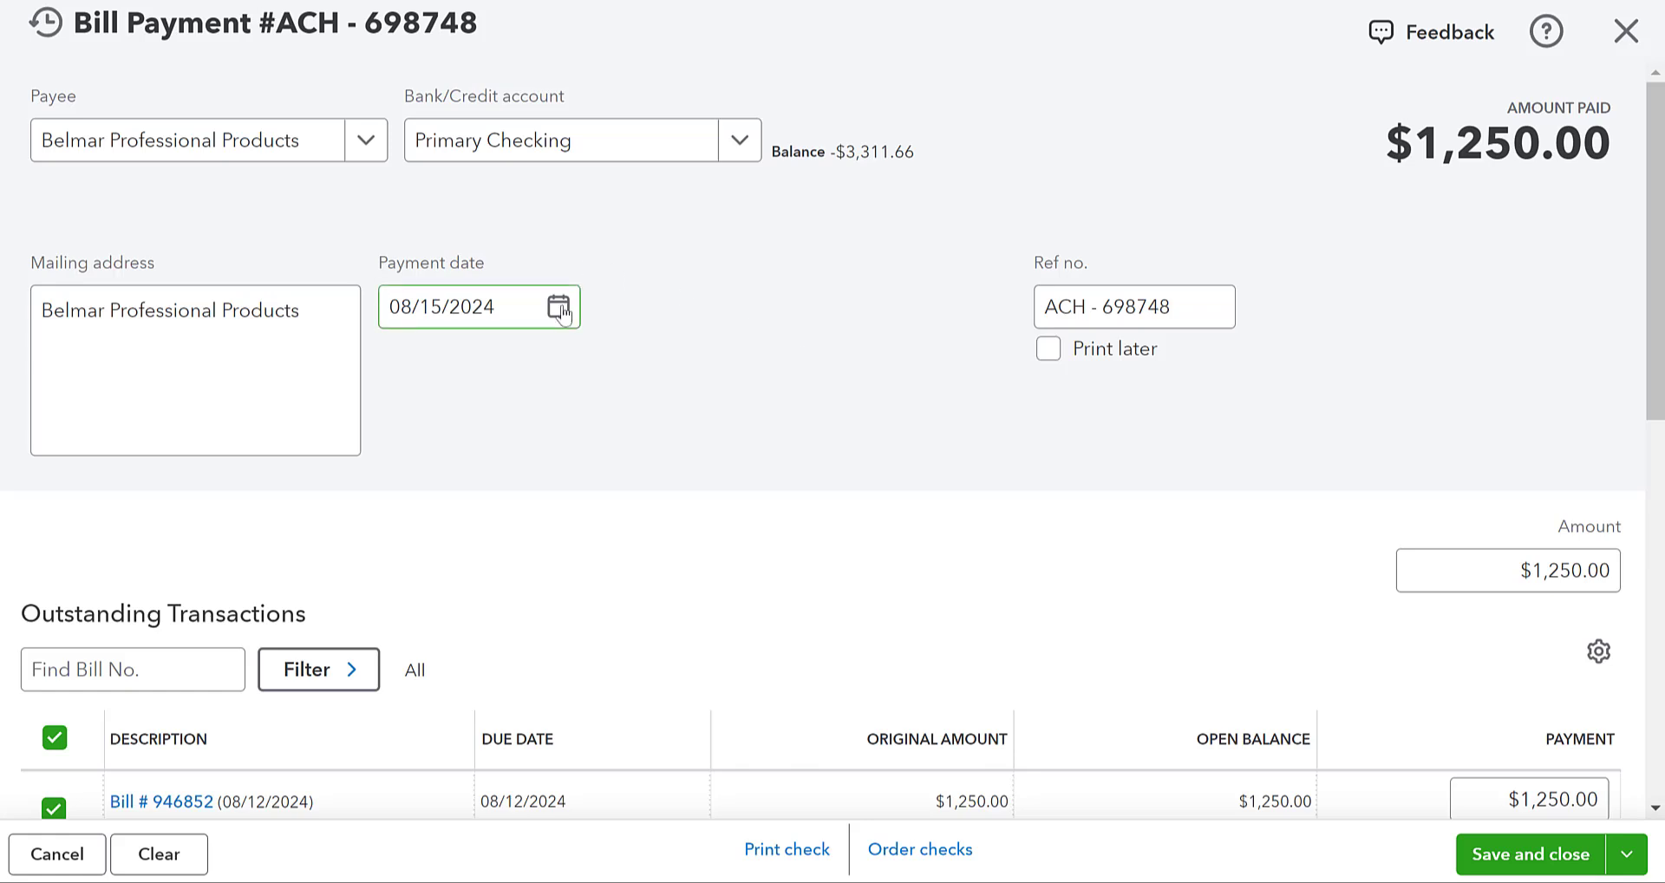
Confirm the $200 credit is applied and save and close bill payment ACH-698748.
click(555, 306)
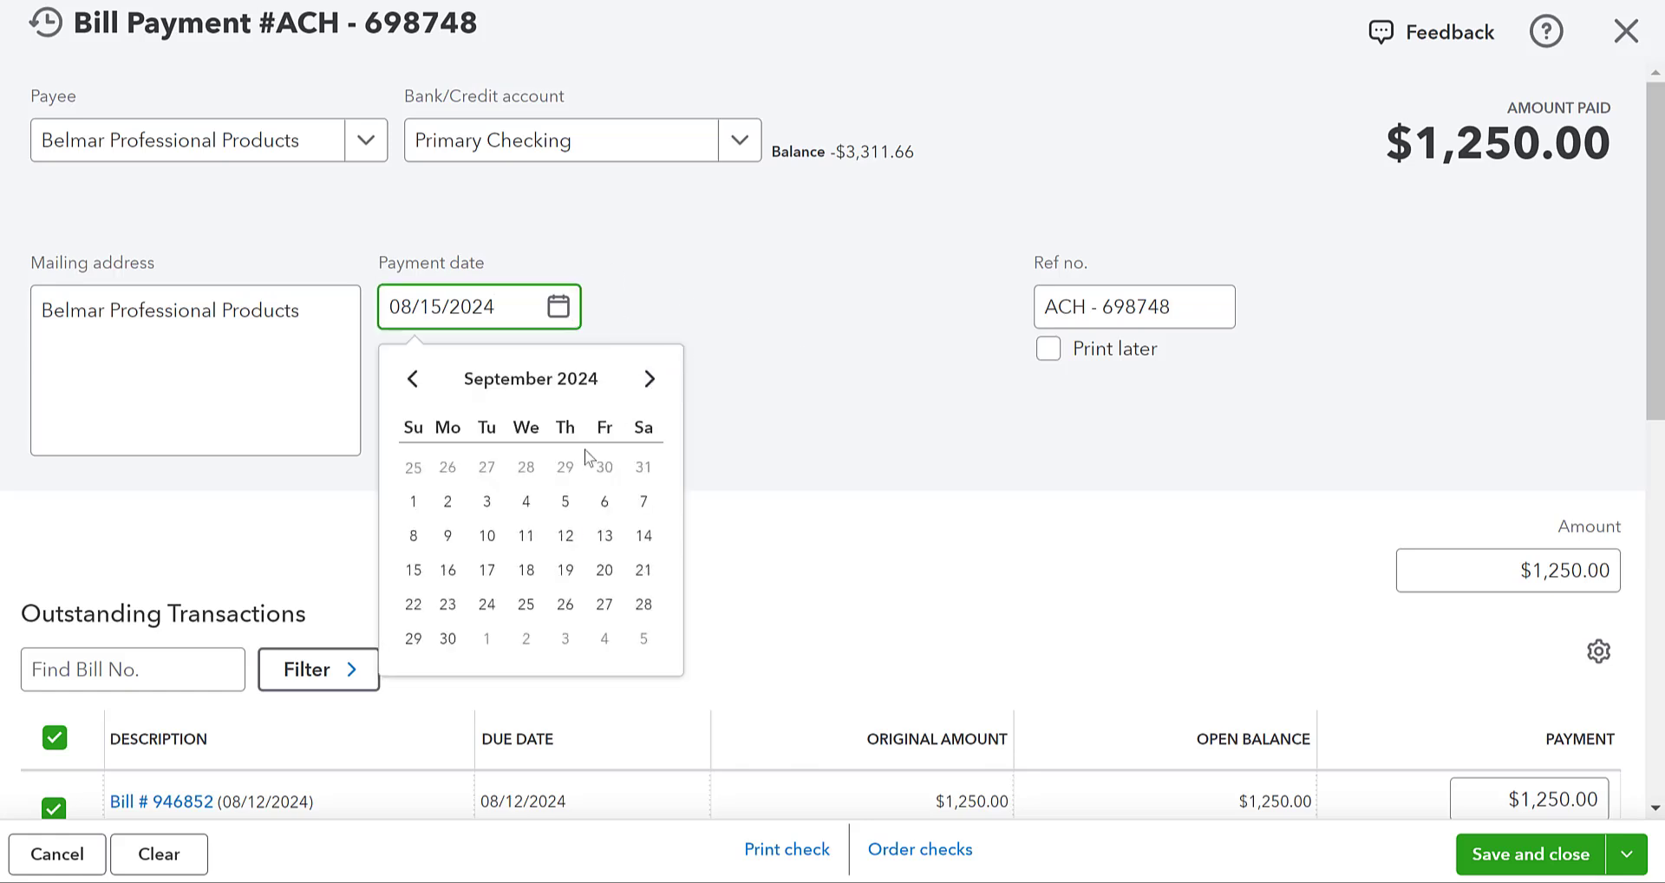
scroll(down, 3)
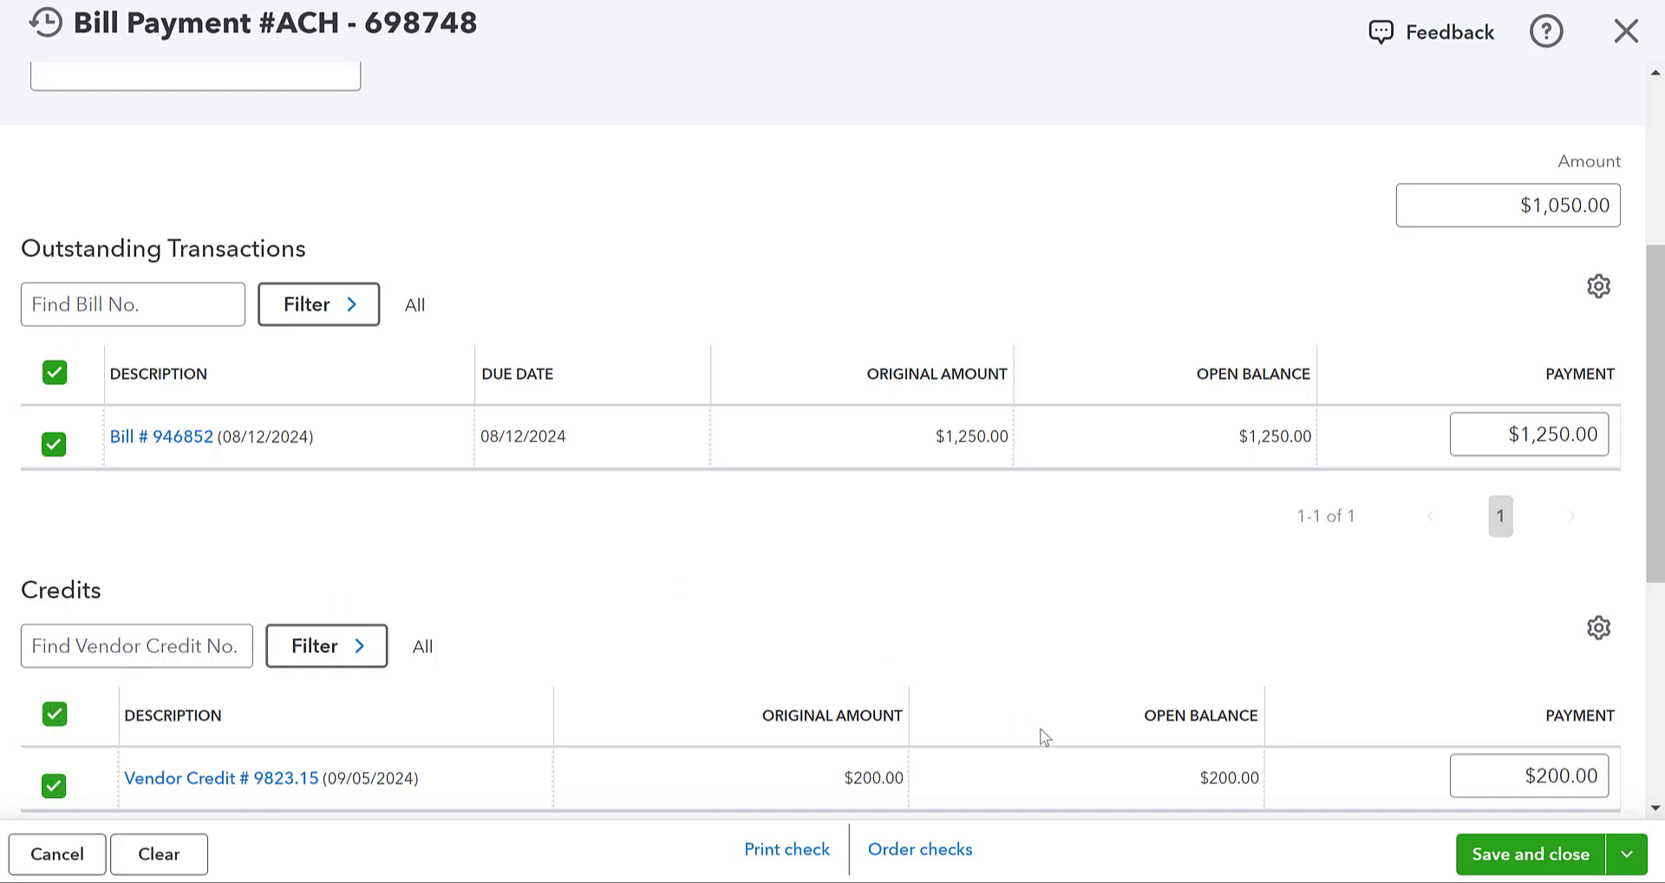
click(1547, 877)
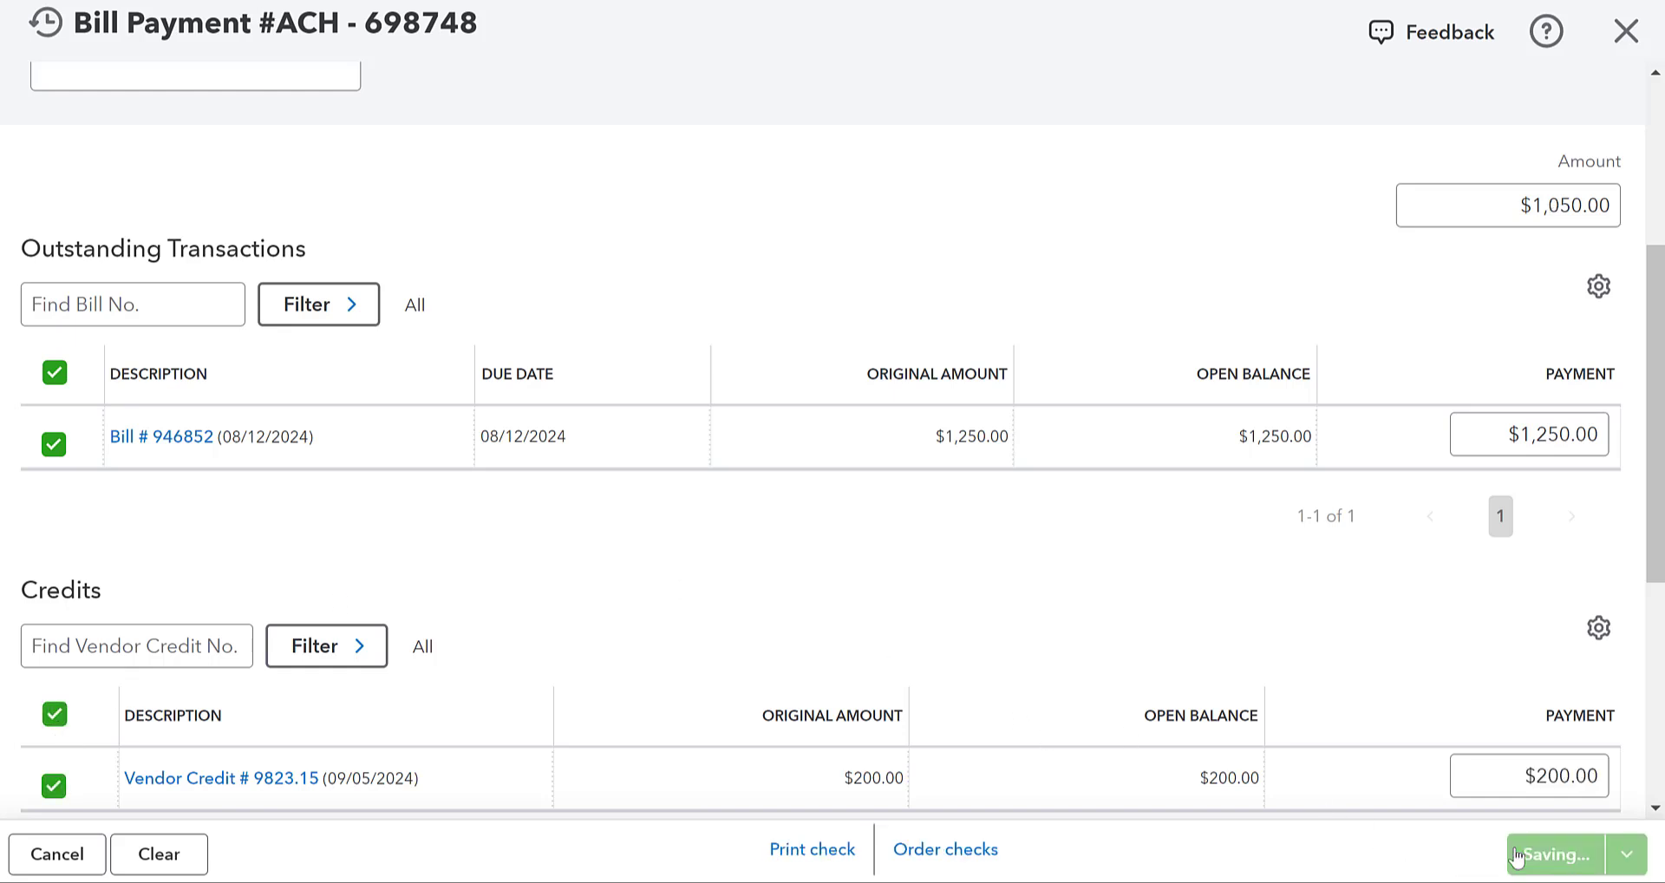
click(1553, 856)
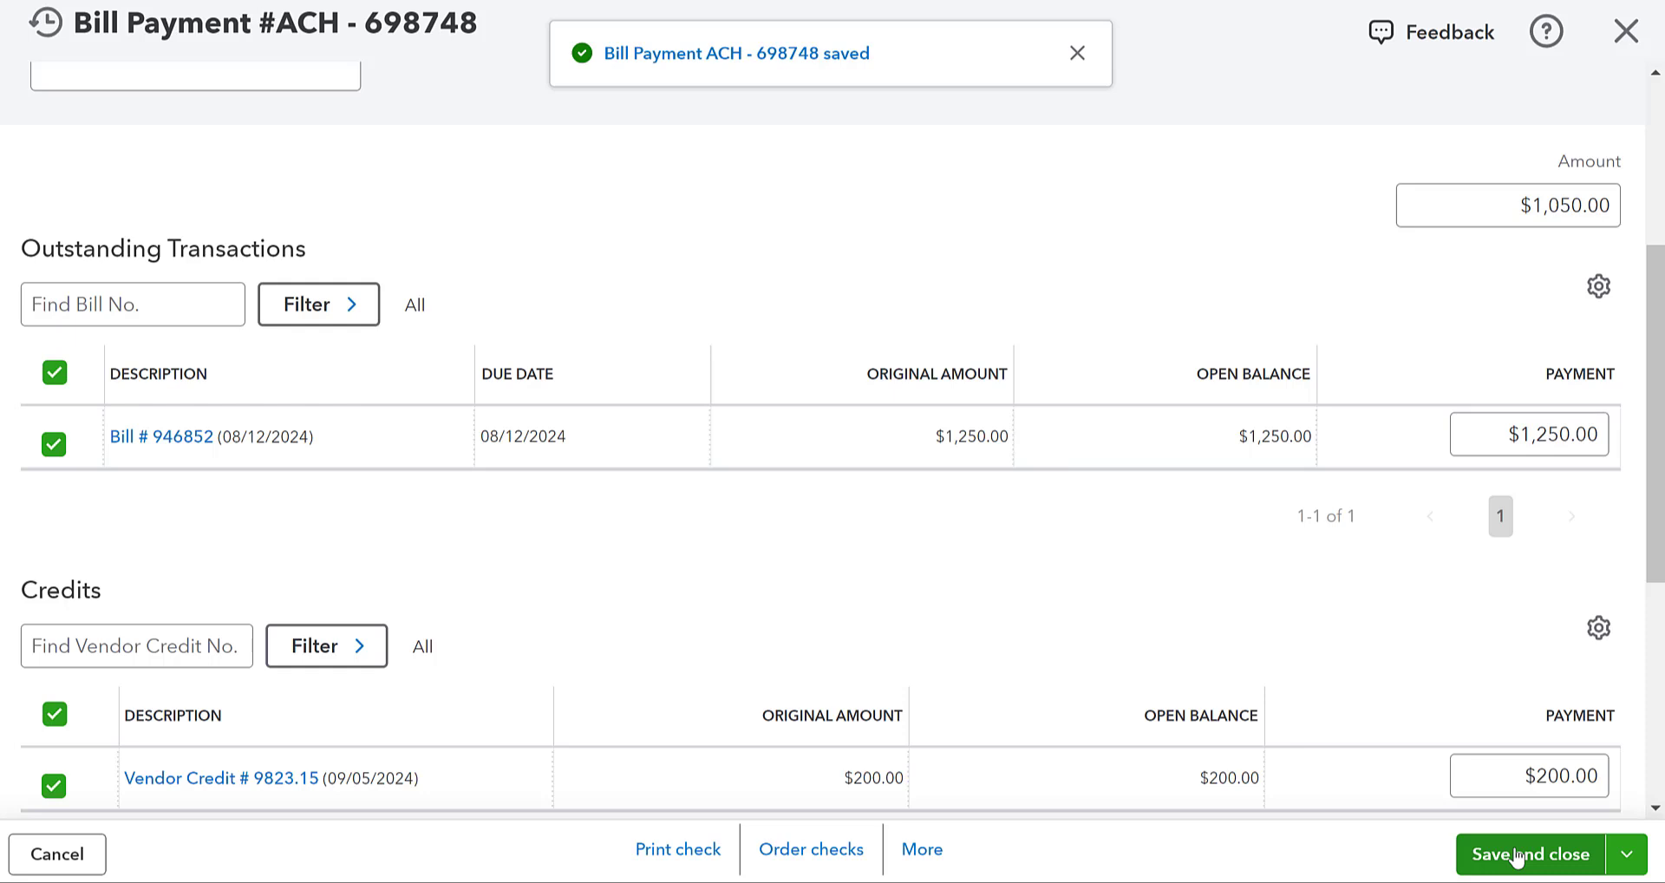
click(1523, 878)
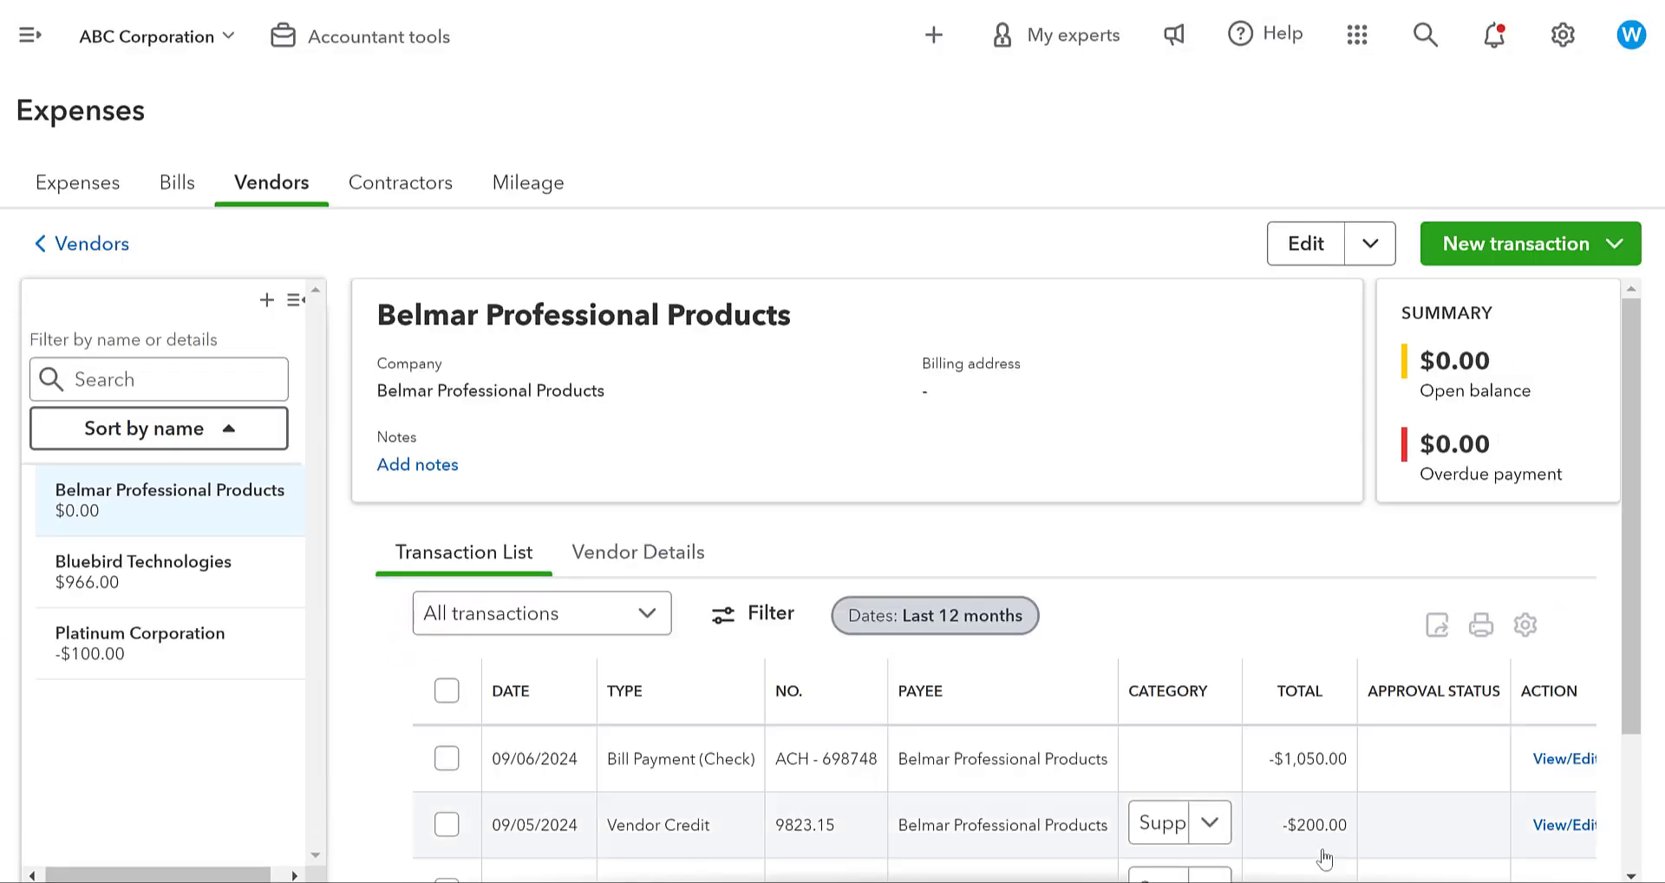
Reopen the $1,050 Bill Payment (Check) row from Belmar's transaction list for editing.
scroll(down, 3)
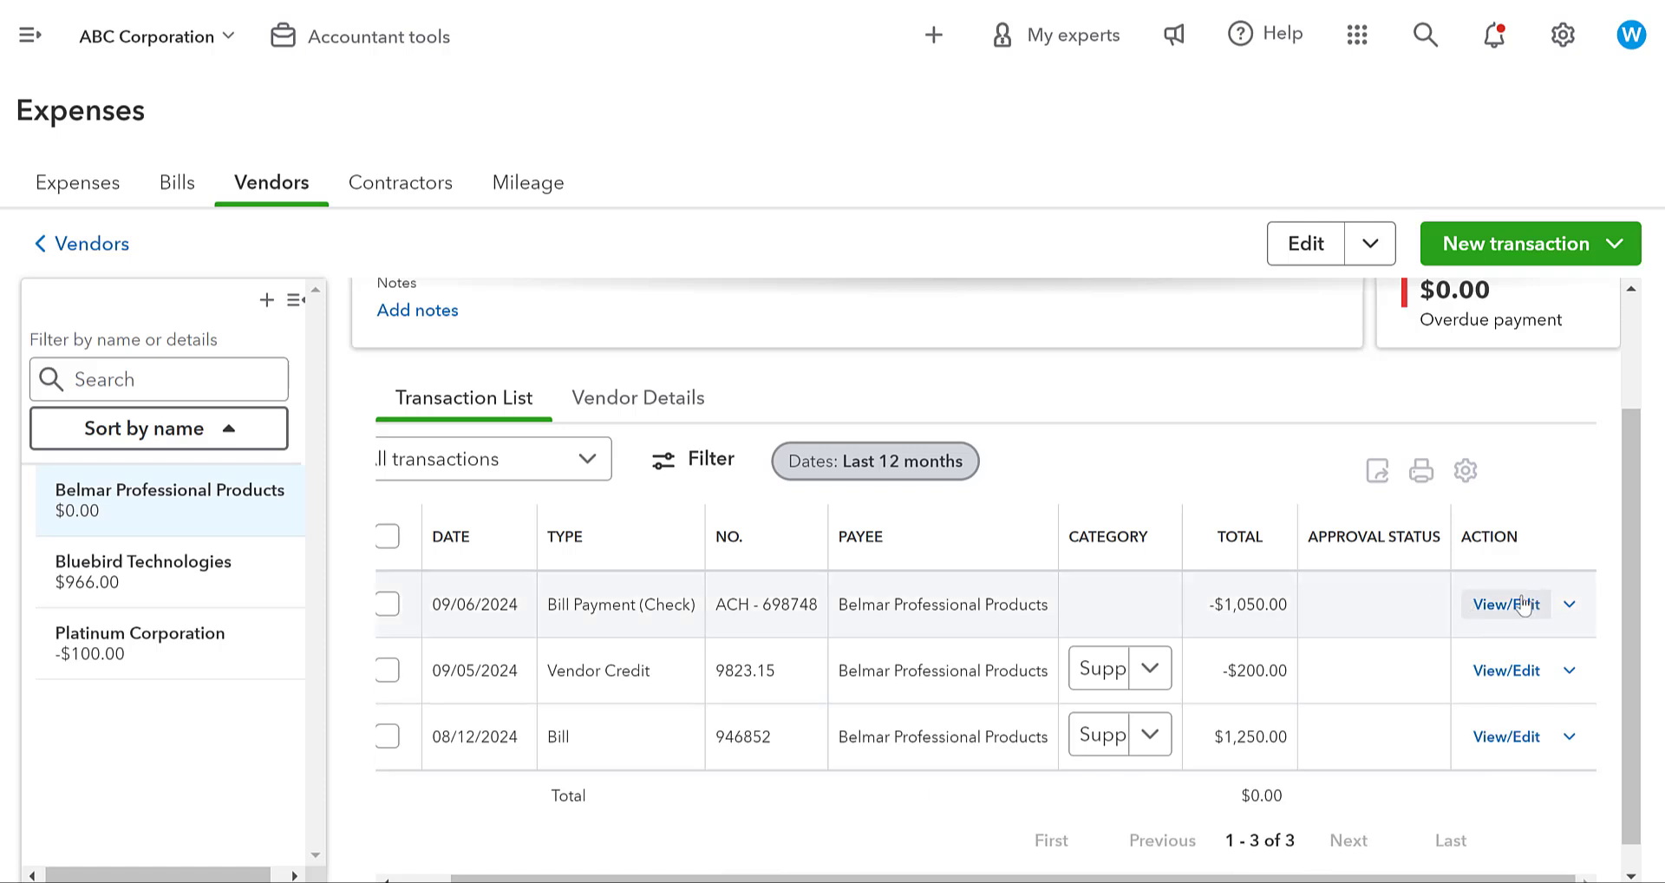
click(1505, 604)
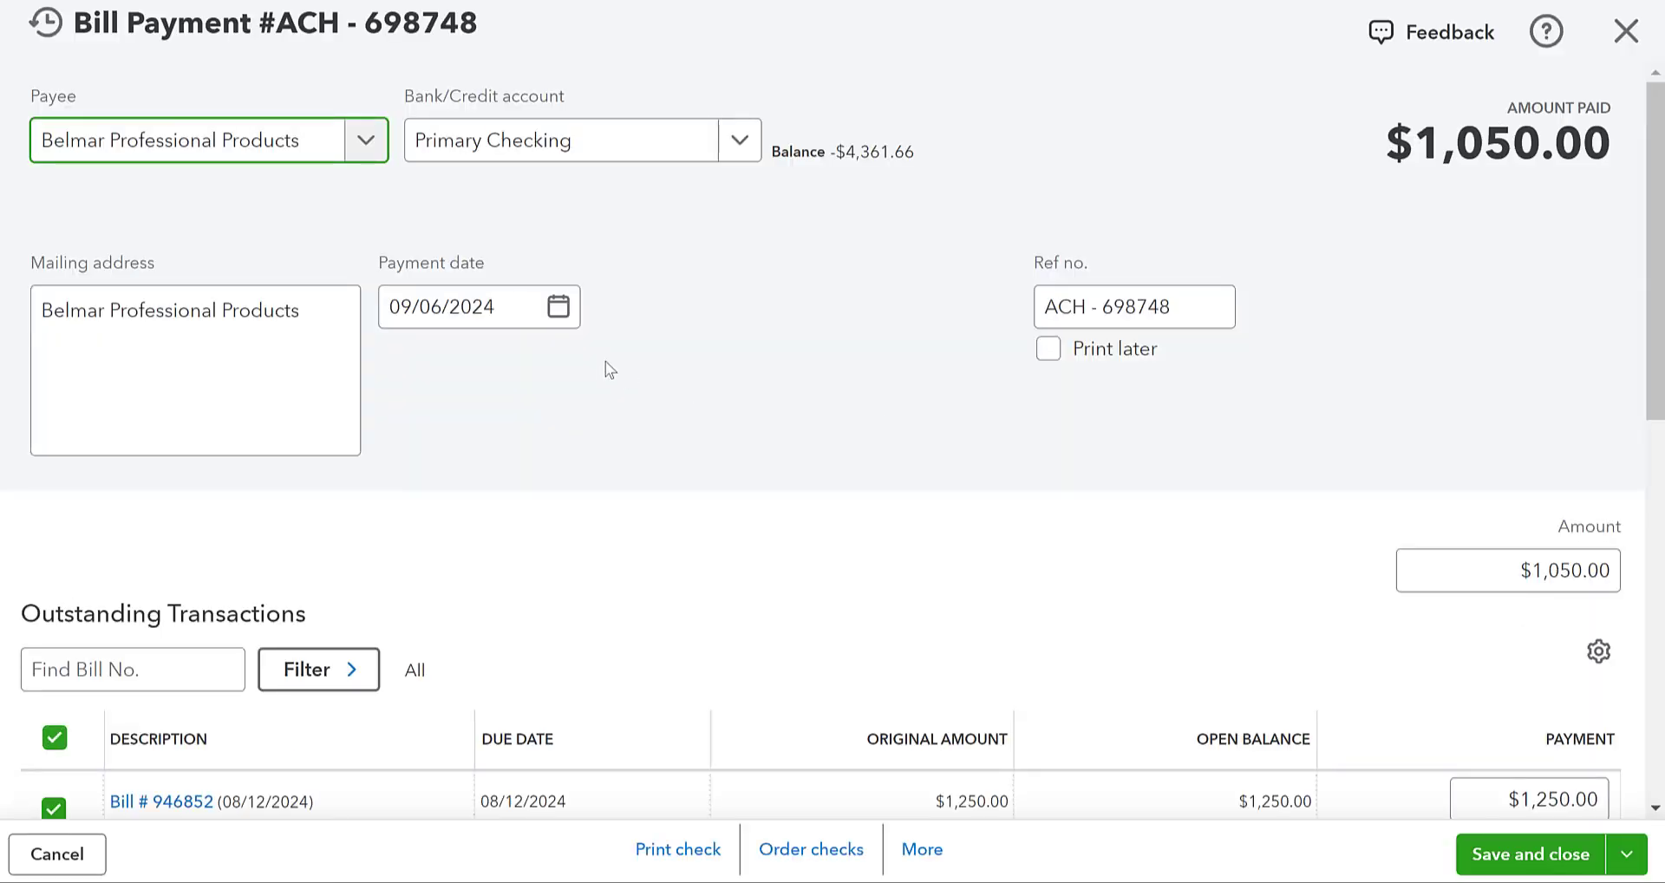
Save the payment as $1,250 dated 08/15/2024 without the credit, confirming the linked-transaction change.
scroll(down, 3)
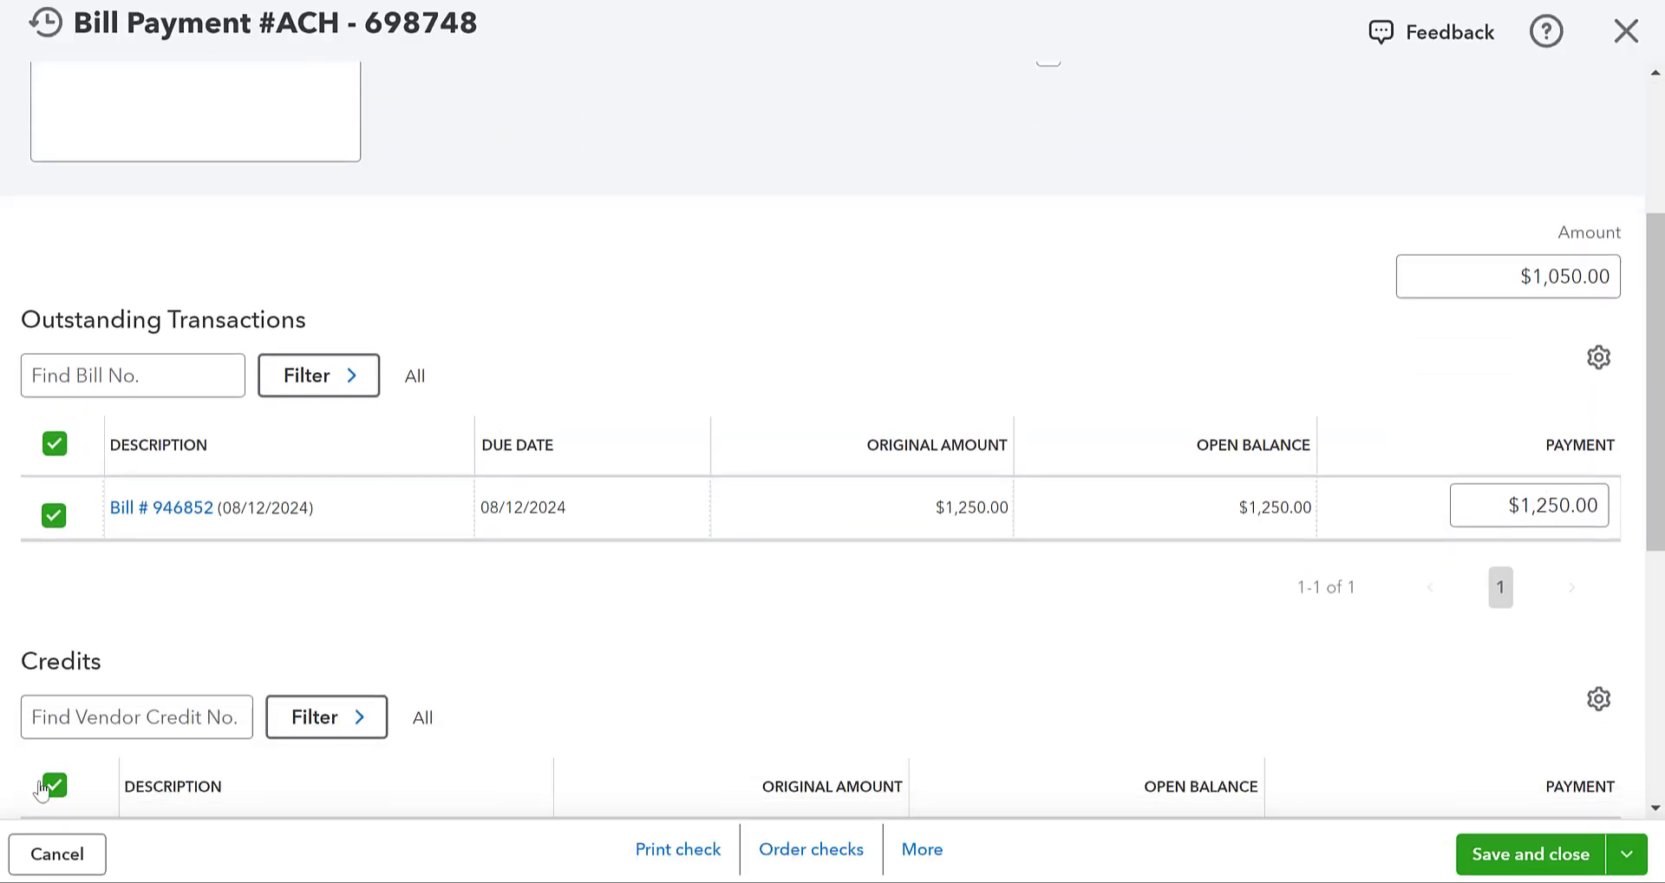
scroll(down, 3)
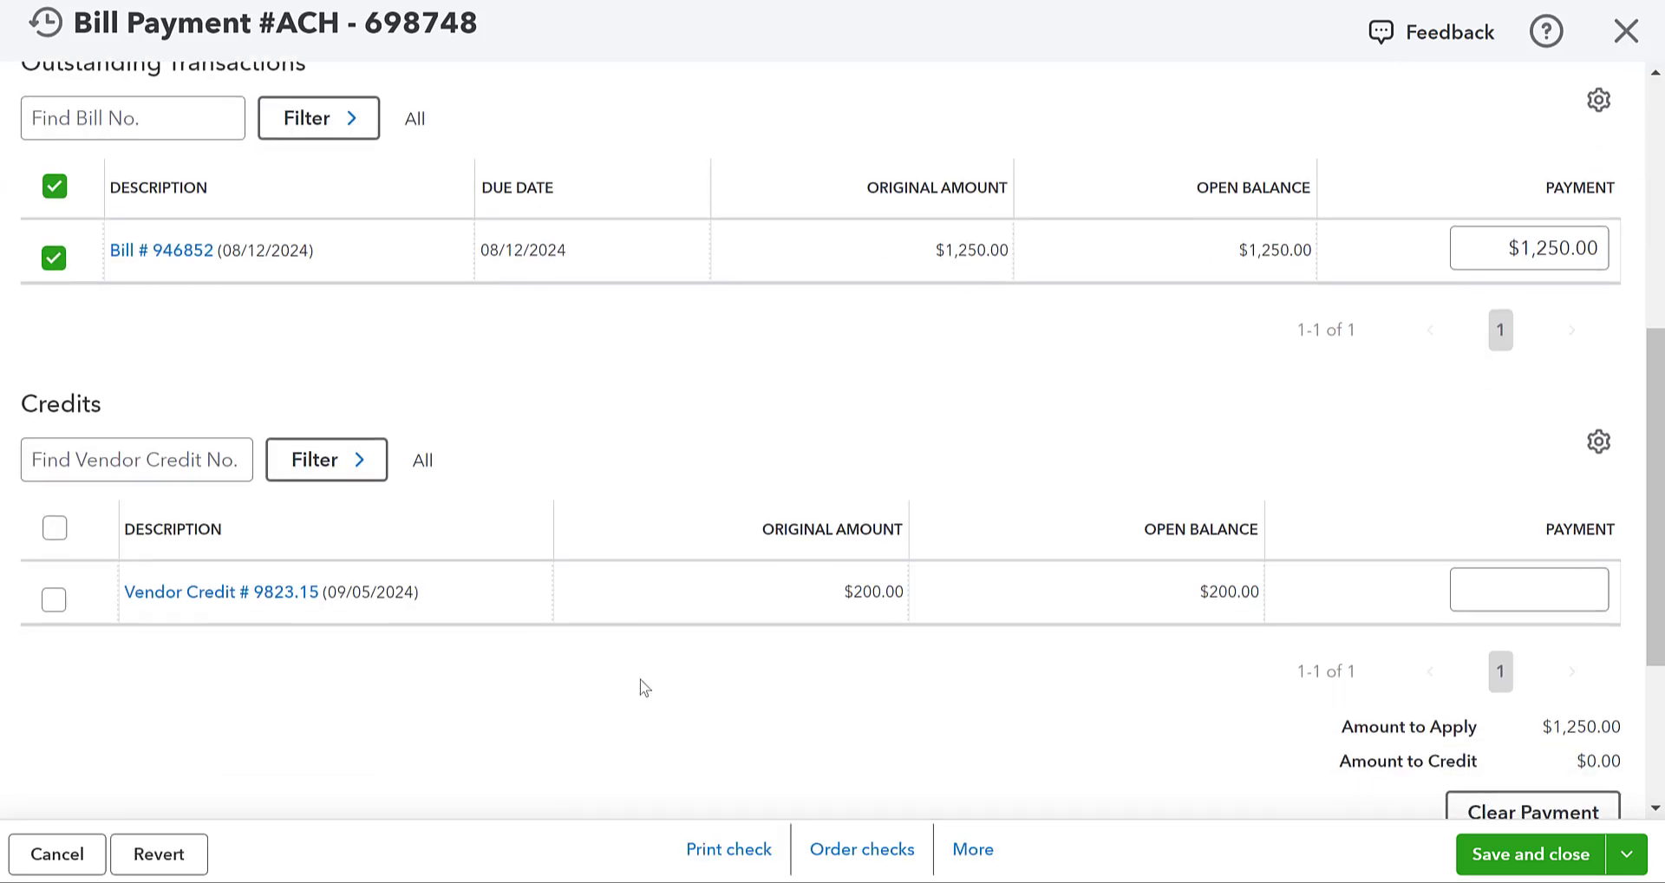
scroll(up, 3)
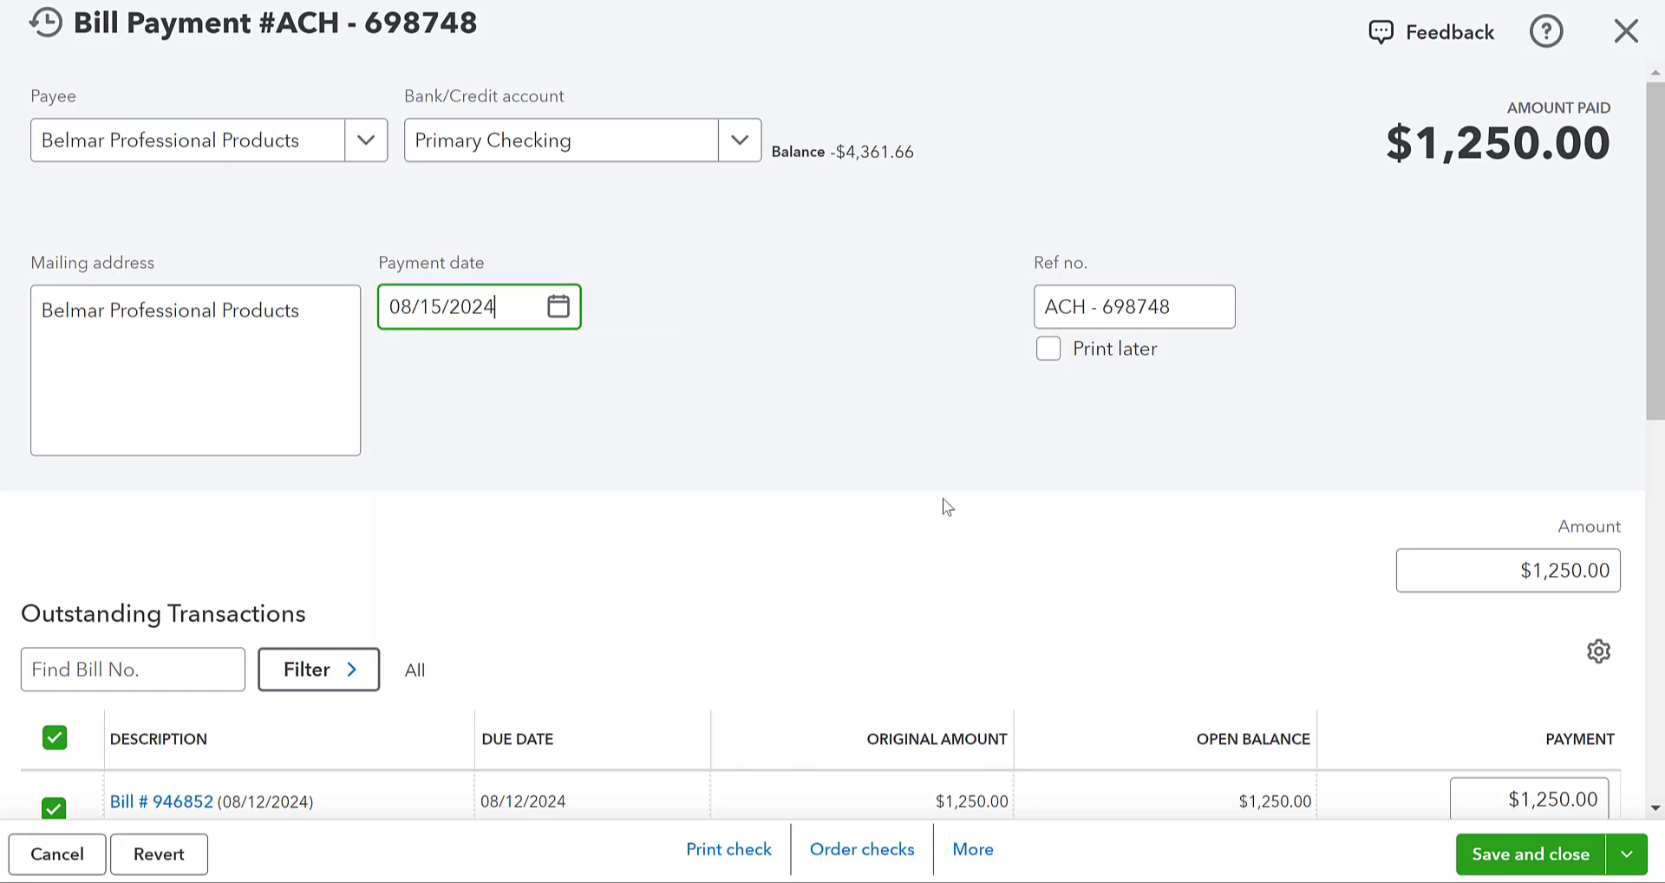
click(1528, 878)
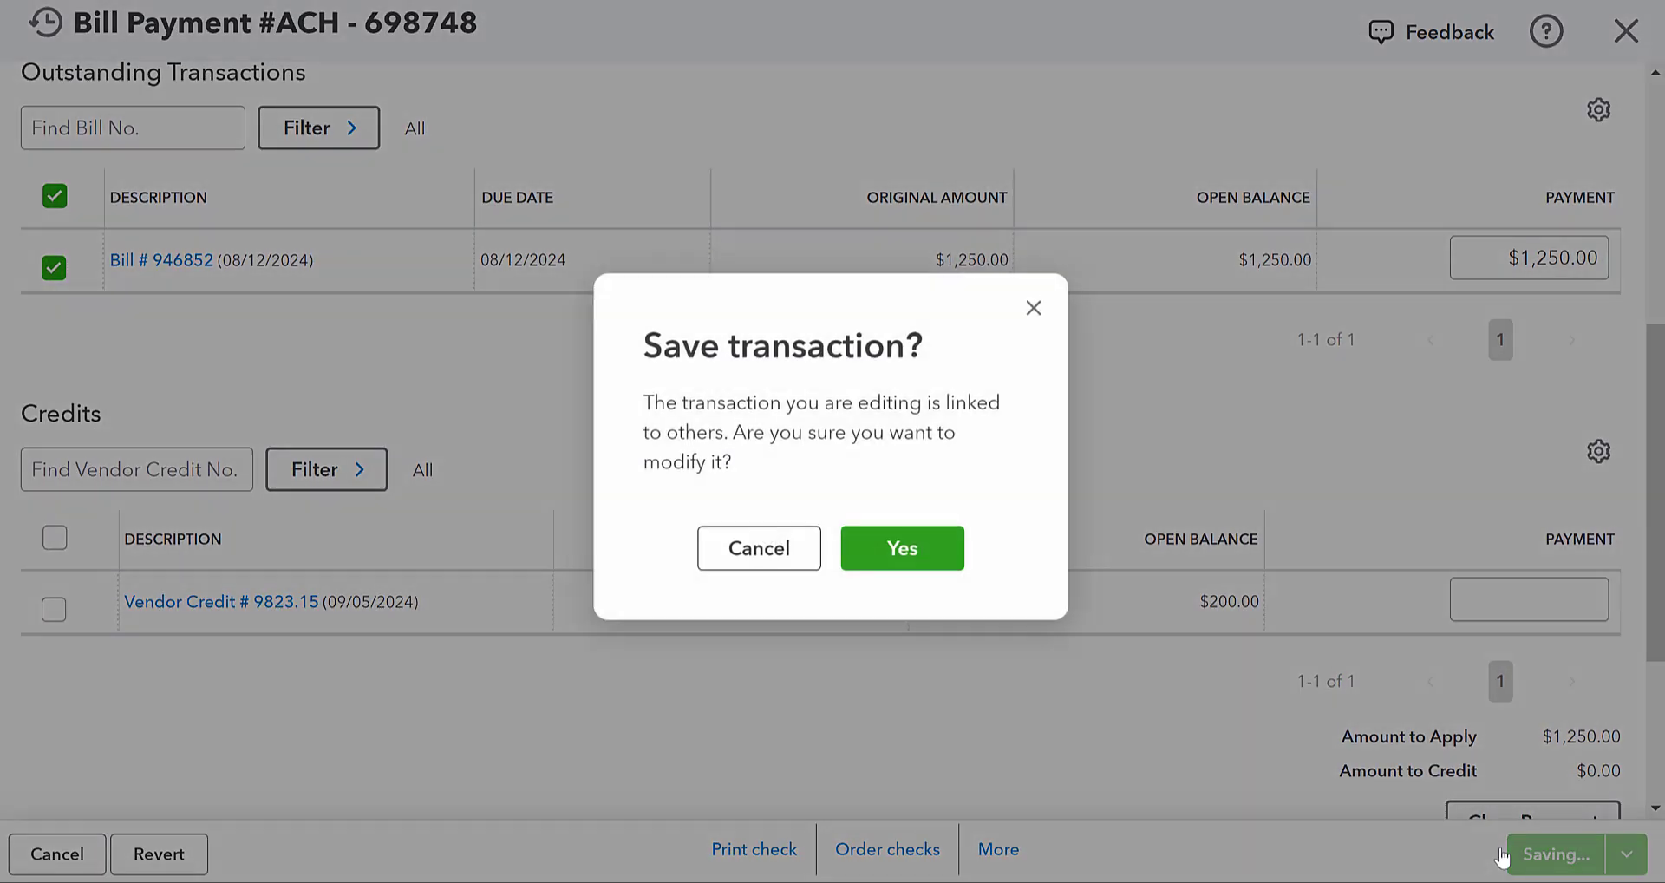
click(902, 548)
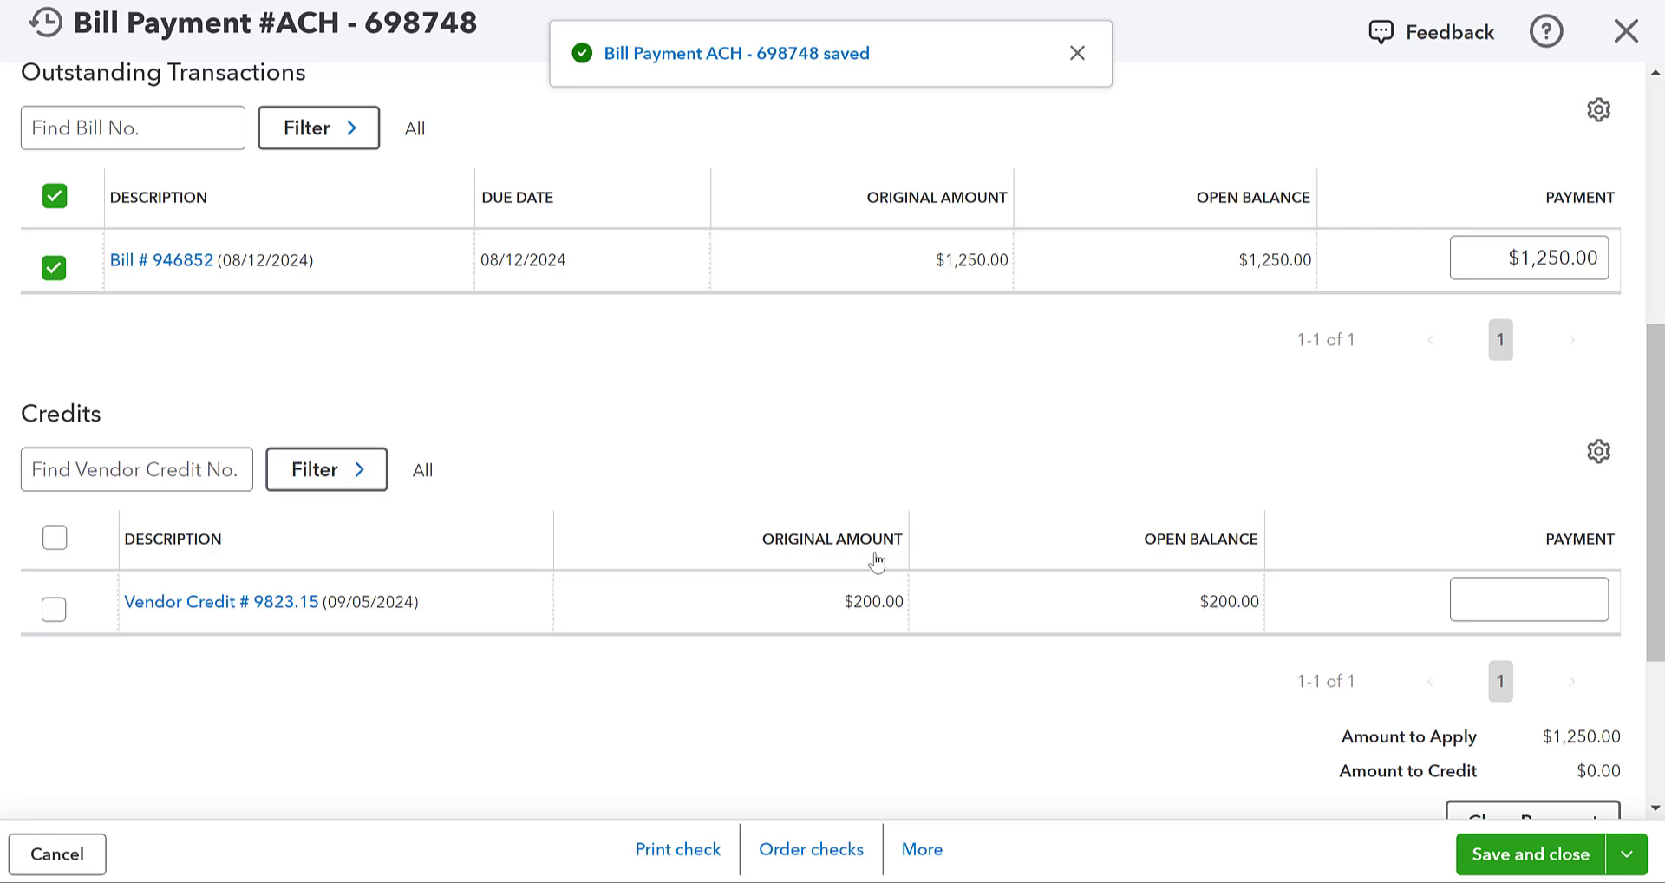
click(1528, 854)
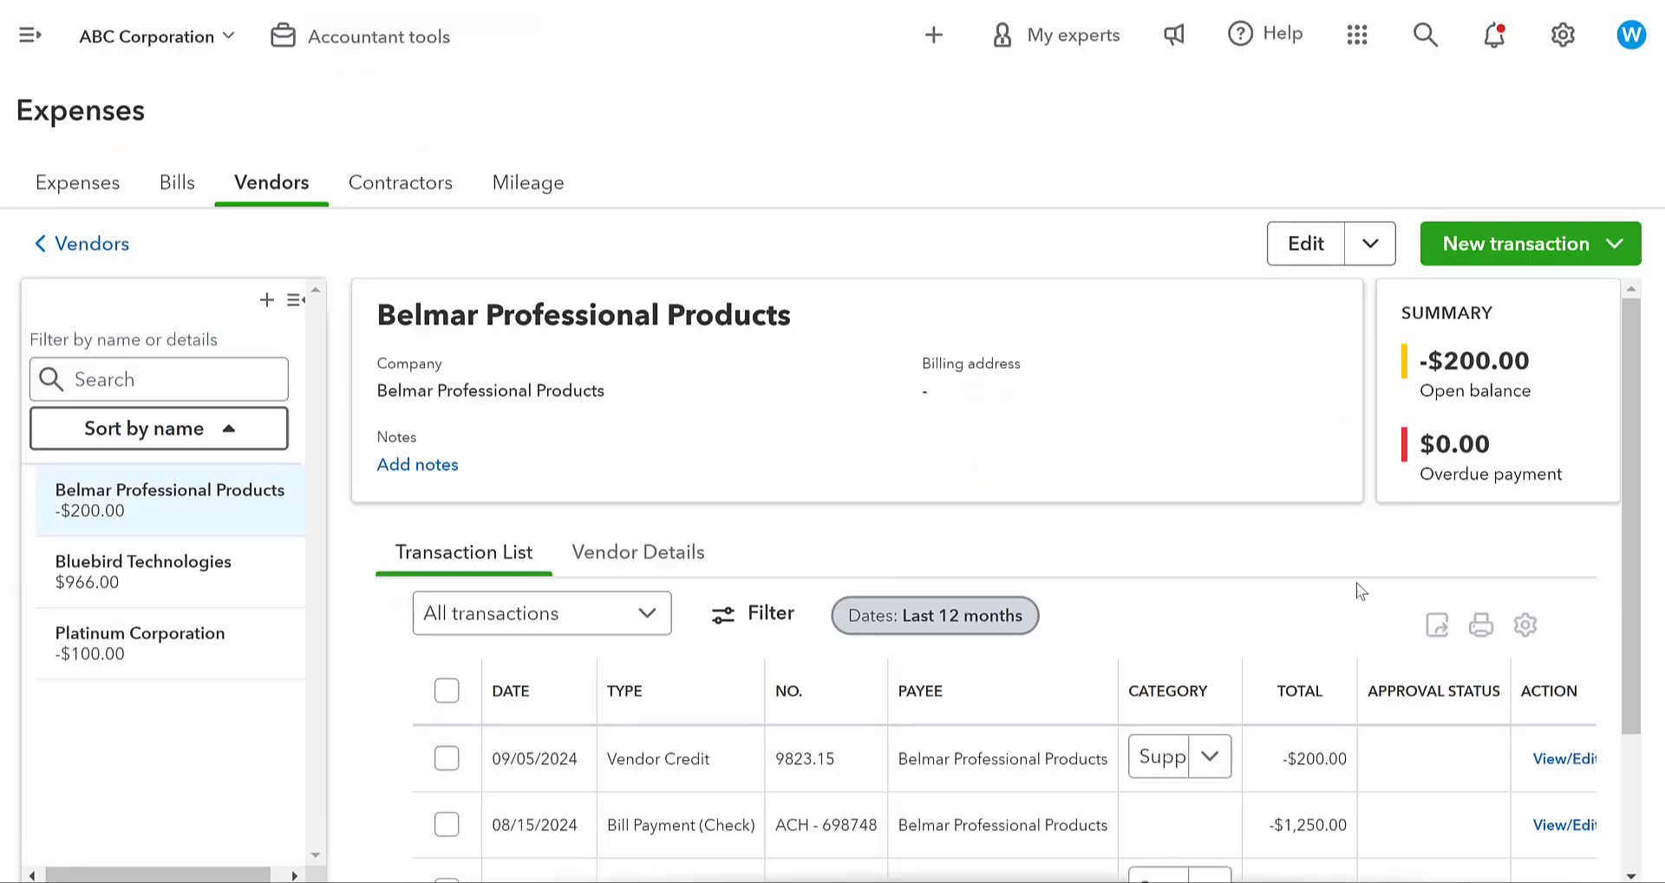
Expand the main navigation menu from Belmar's vendor page showing -$200.00.
scroll(down, 3)
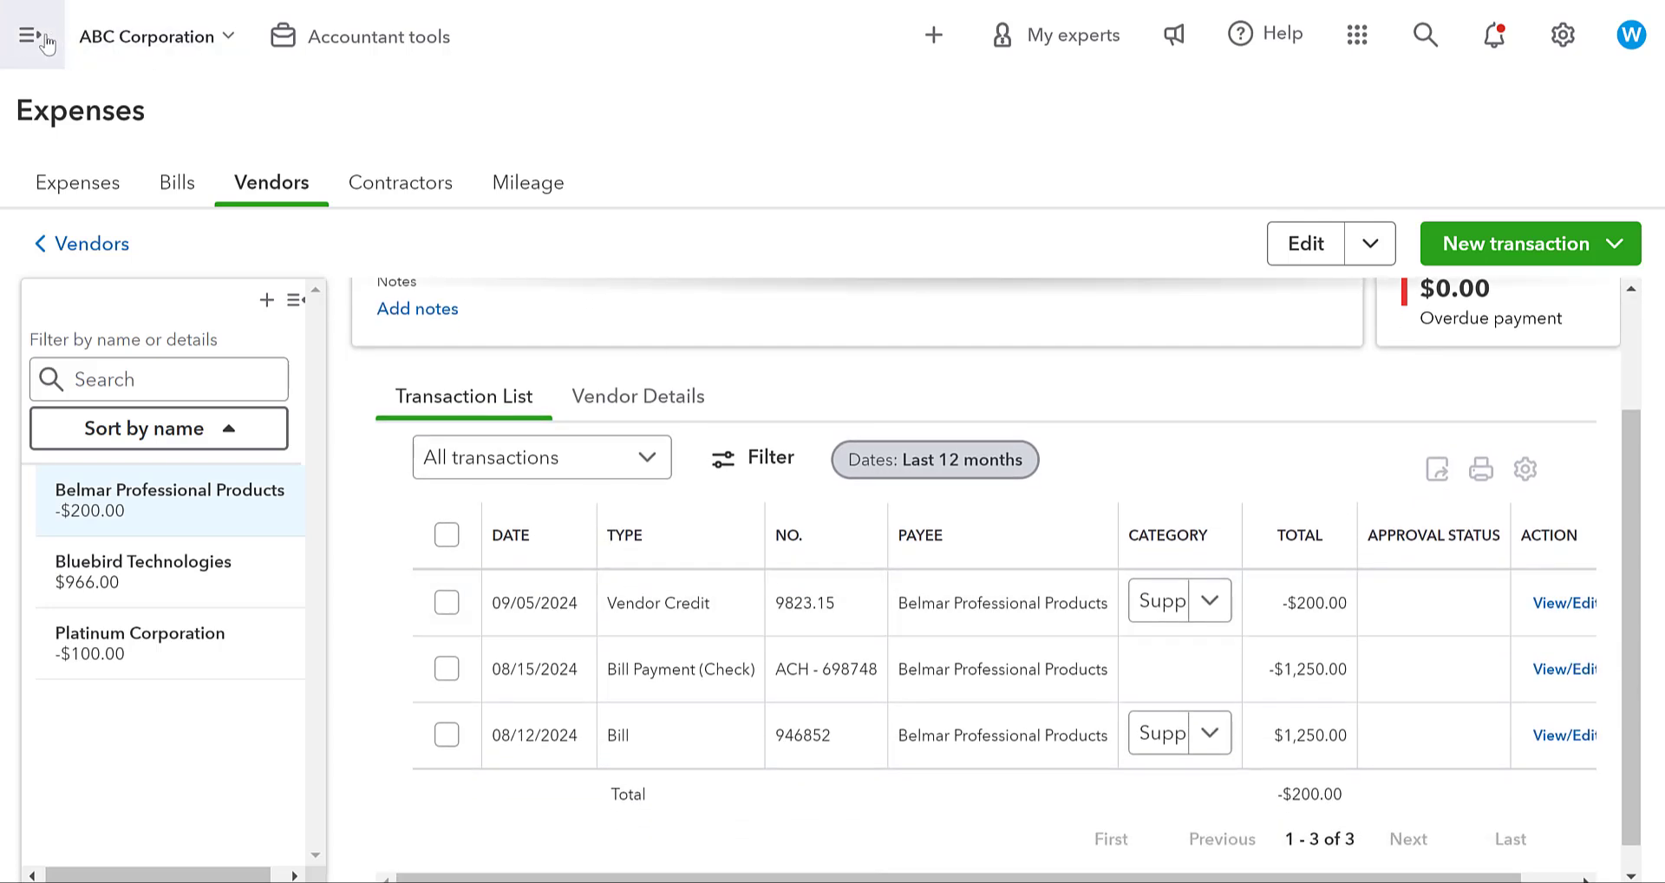
click(33, 37)
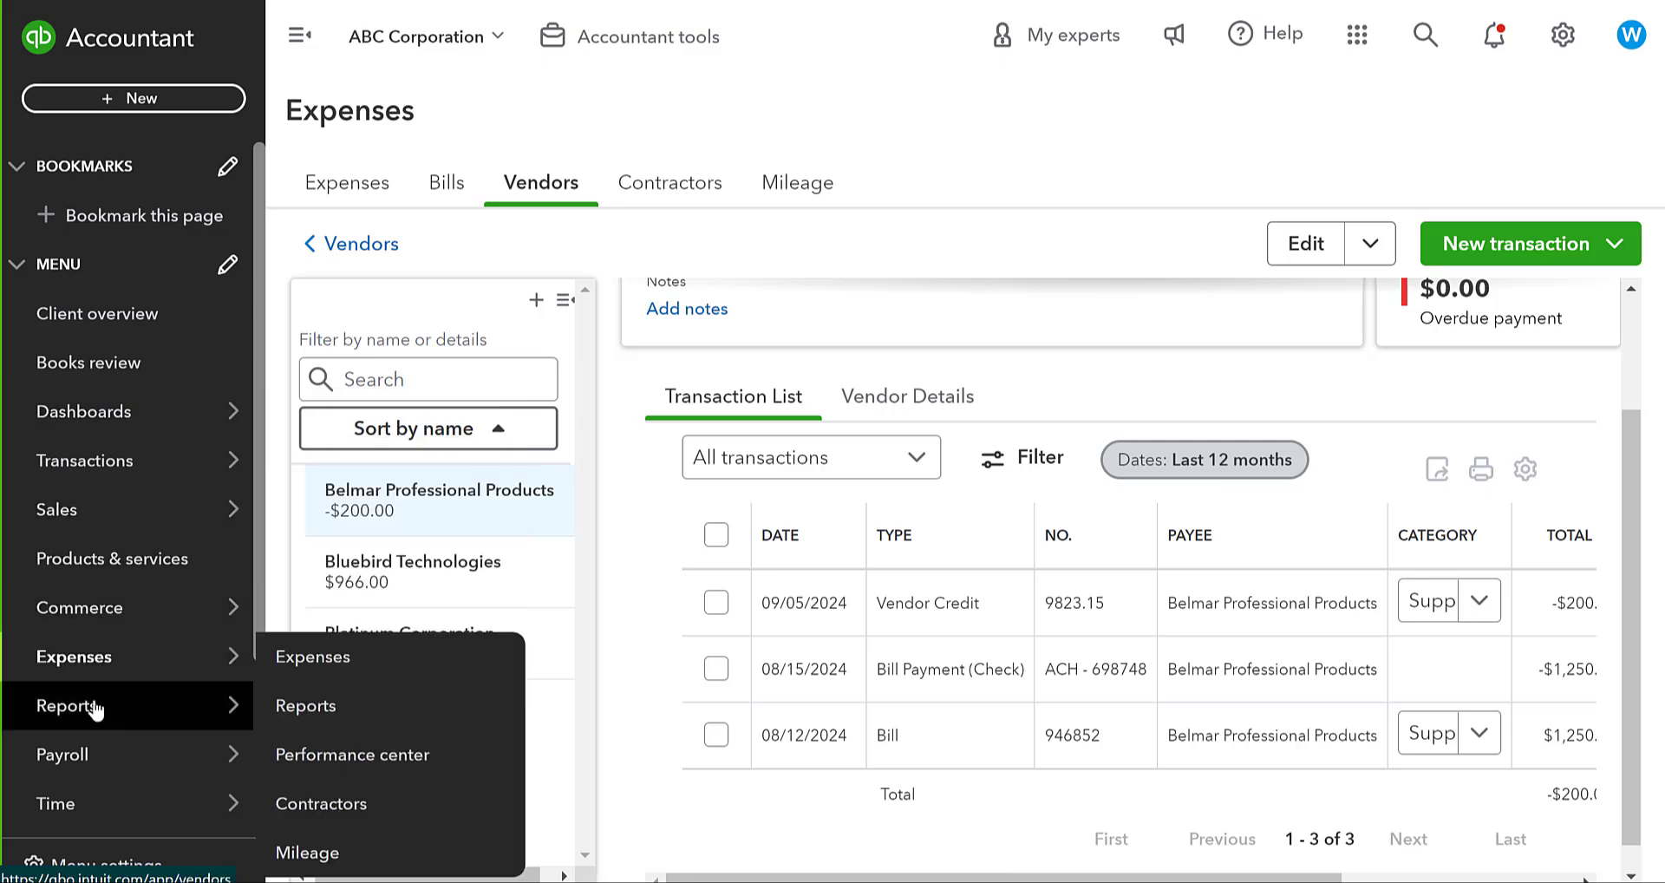
click(306, 706)
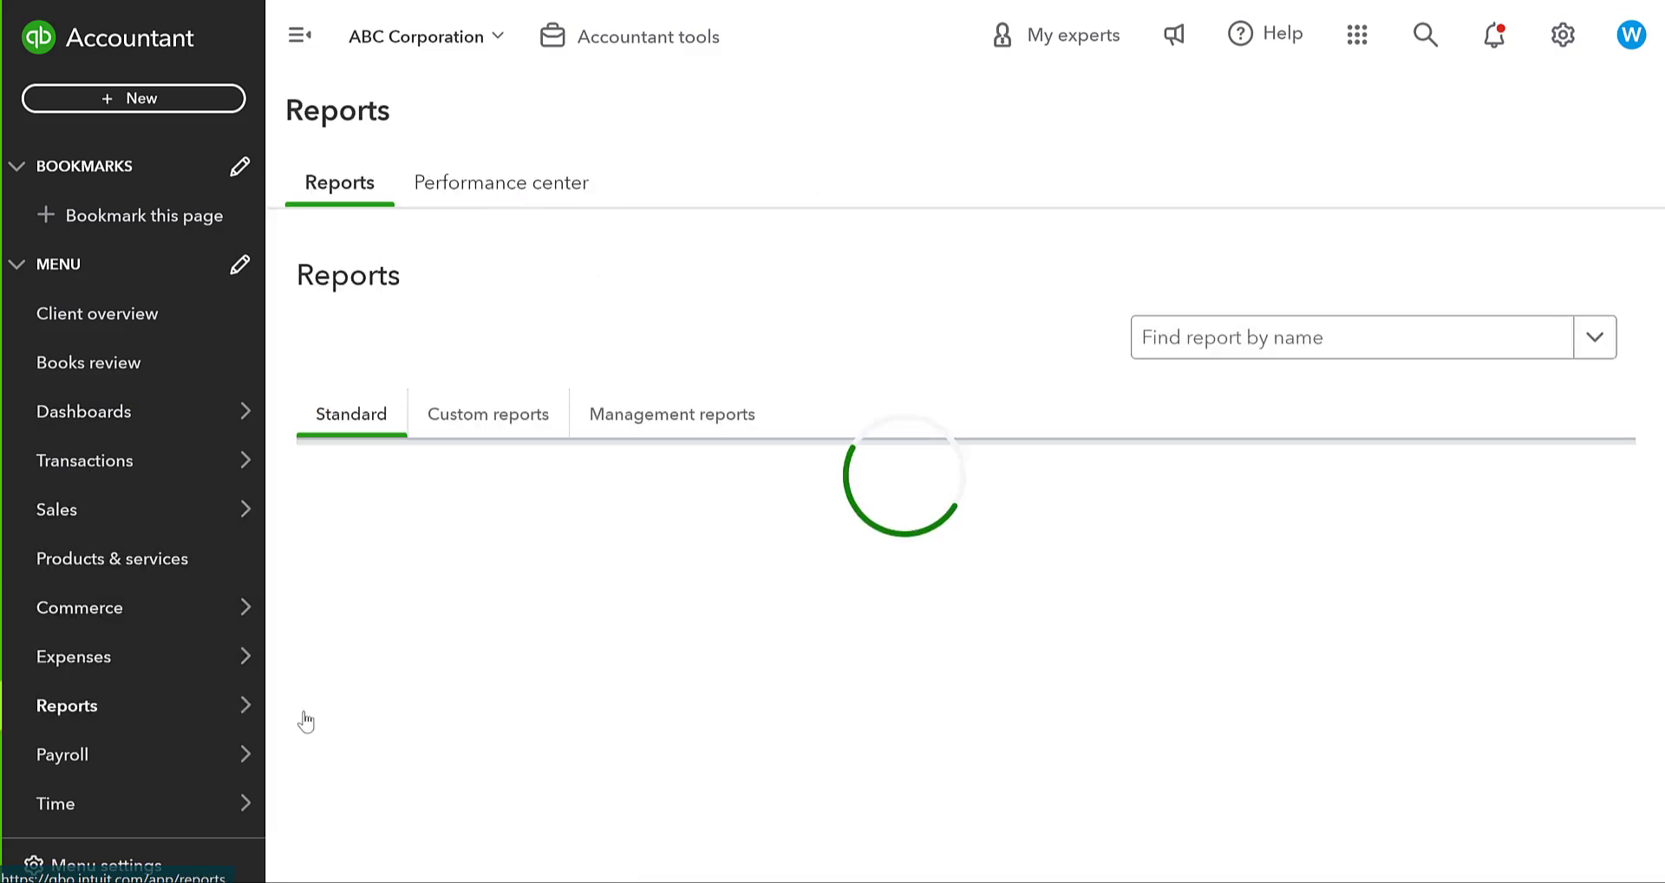
text(a)
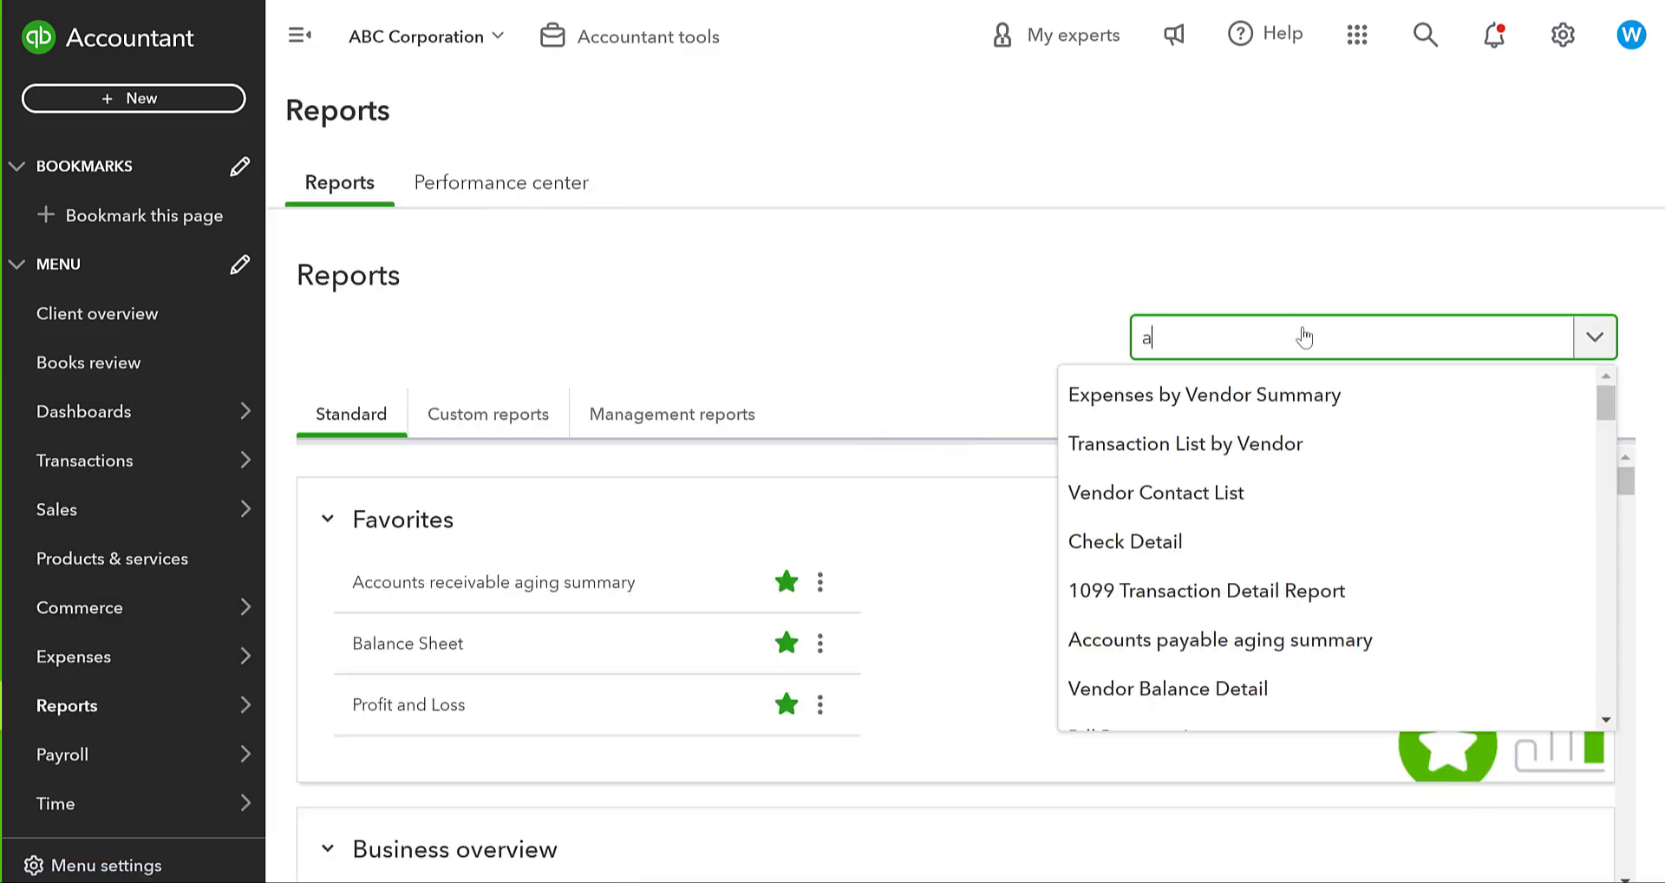
text(ccount)
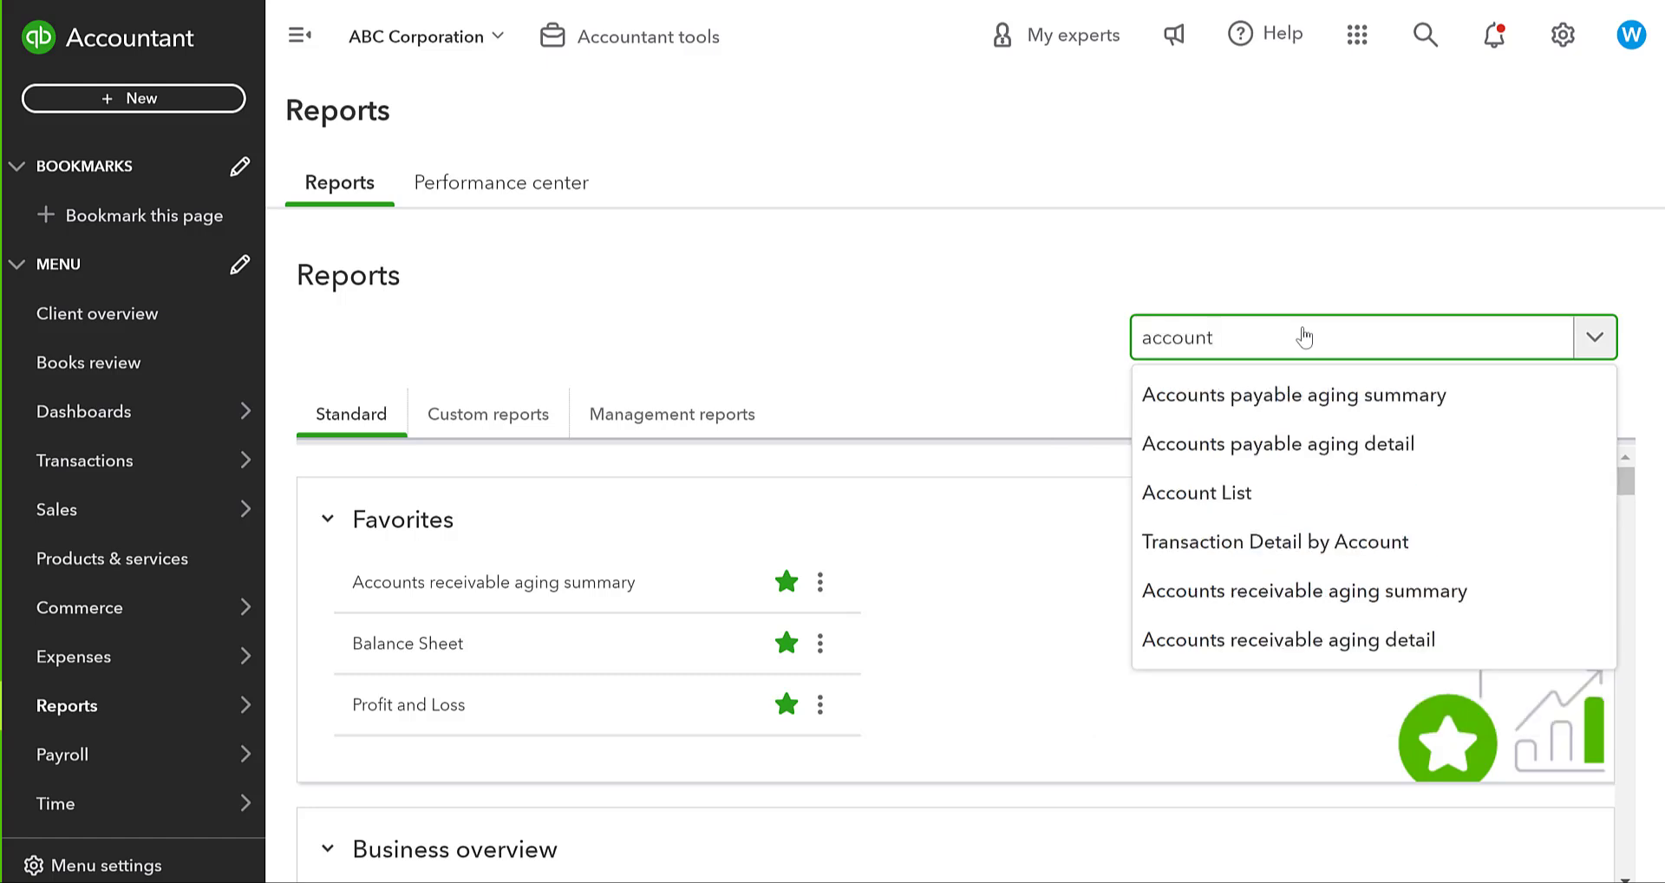
click(1293, 394)
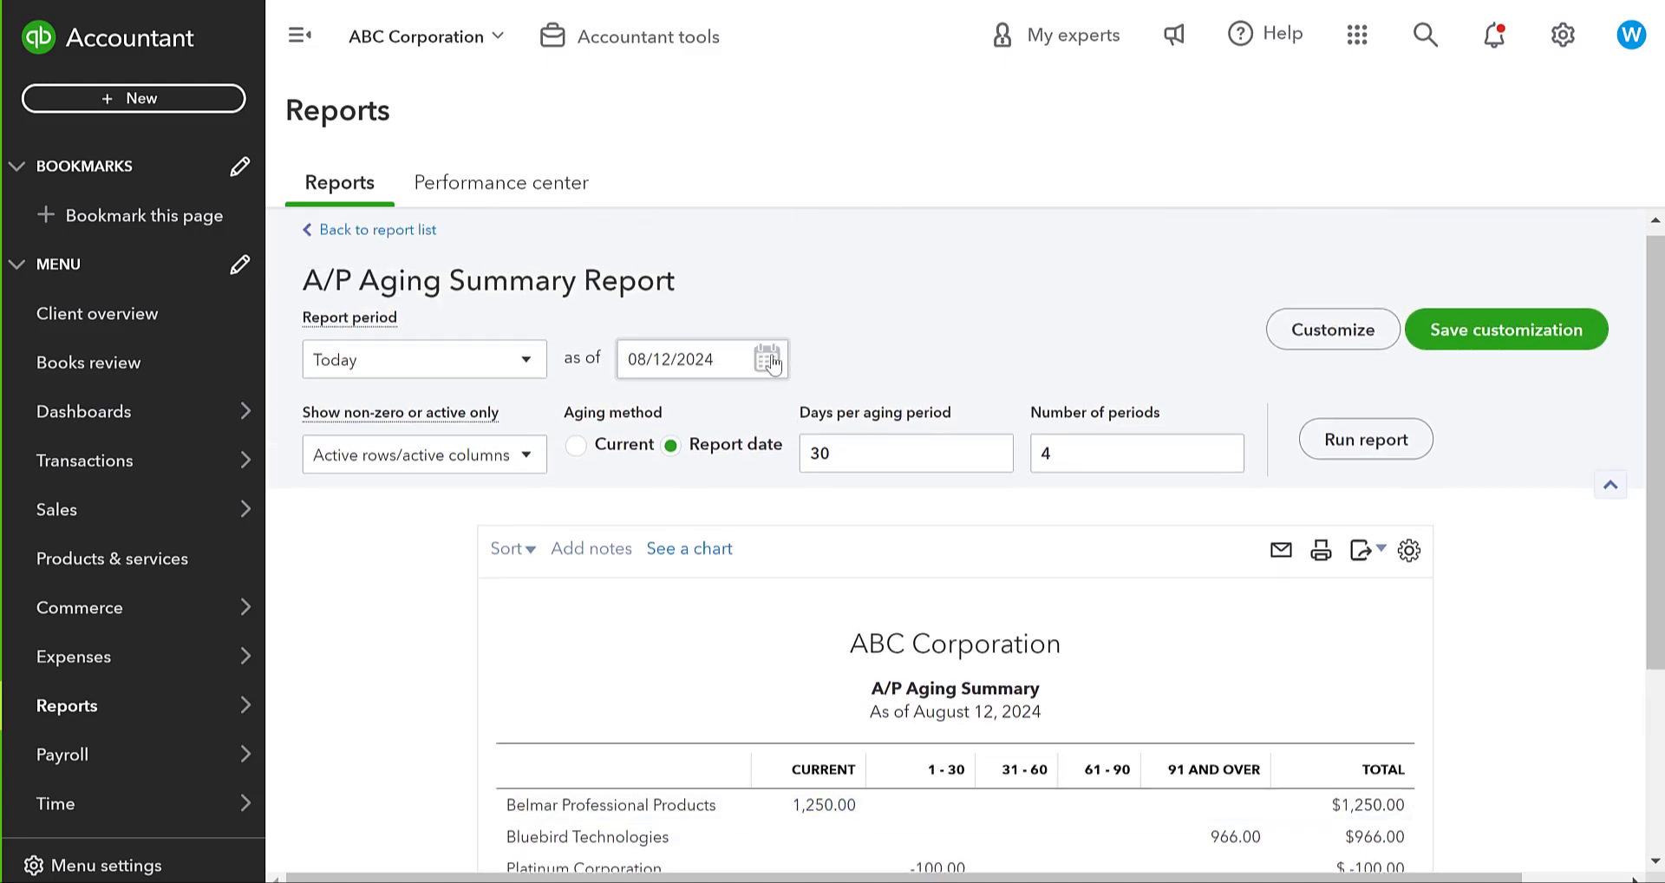
click(767, 359)
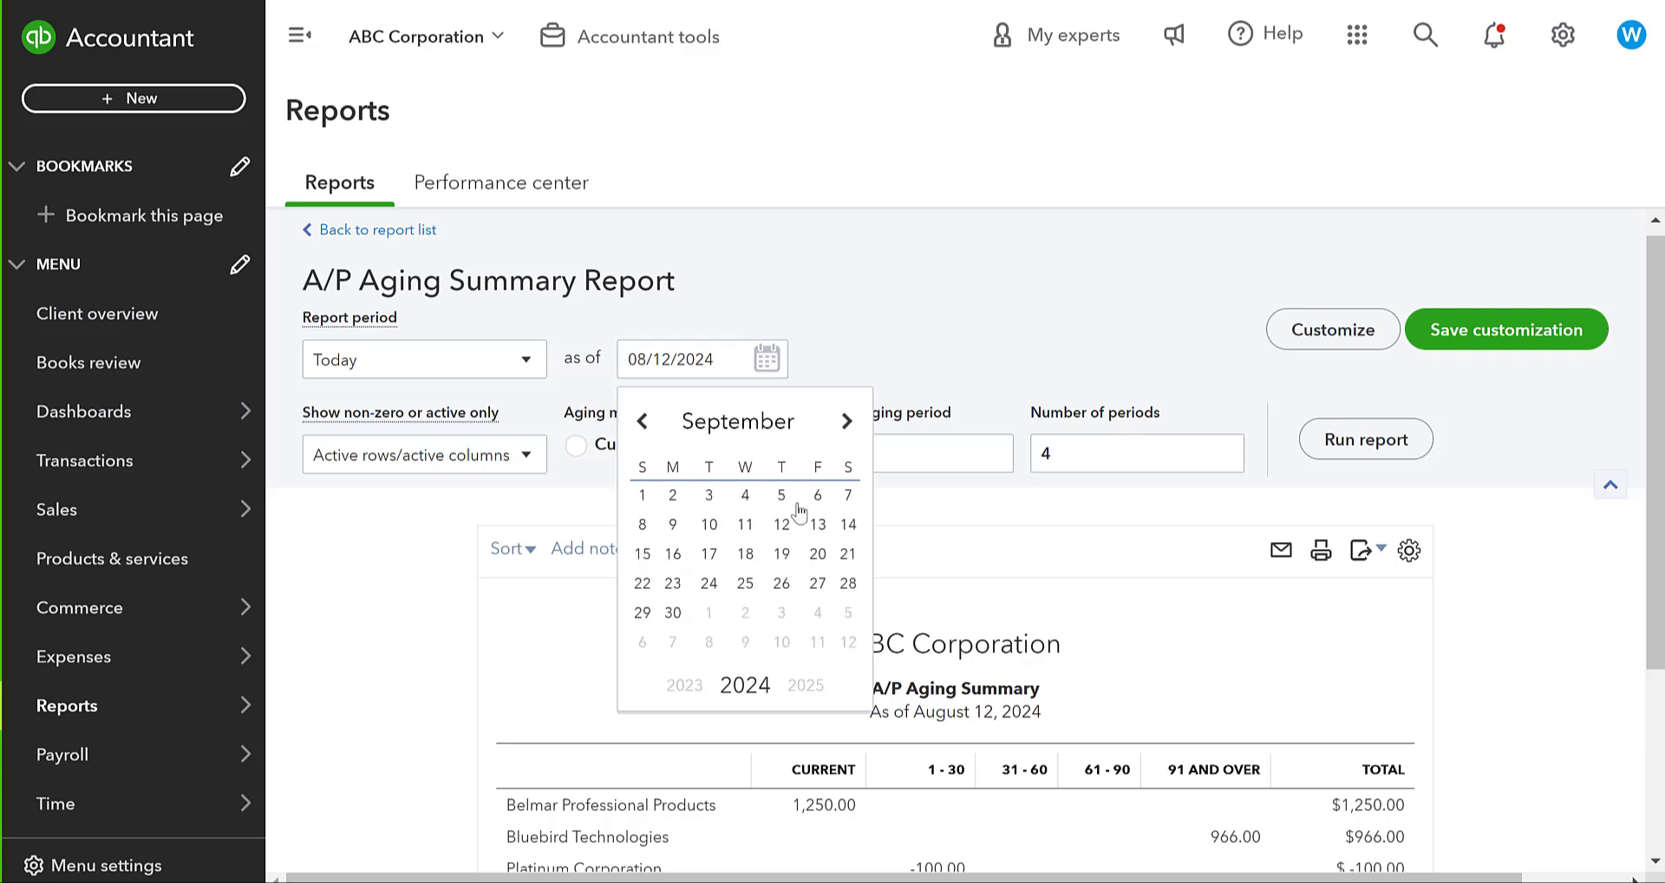
mouse_move(819, 524)
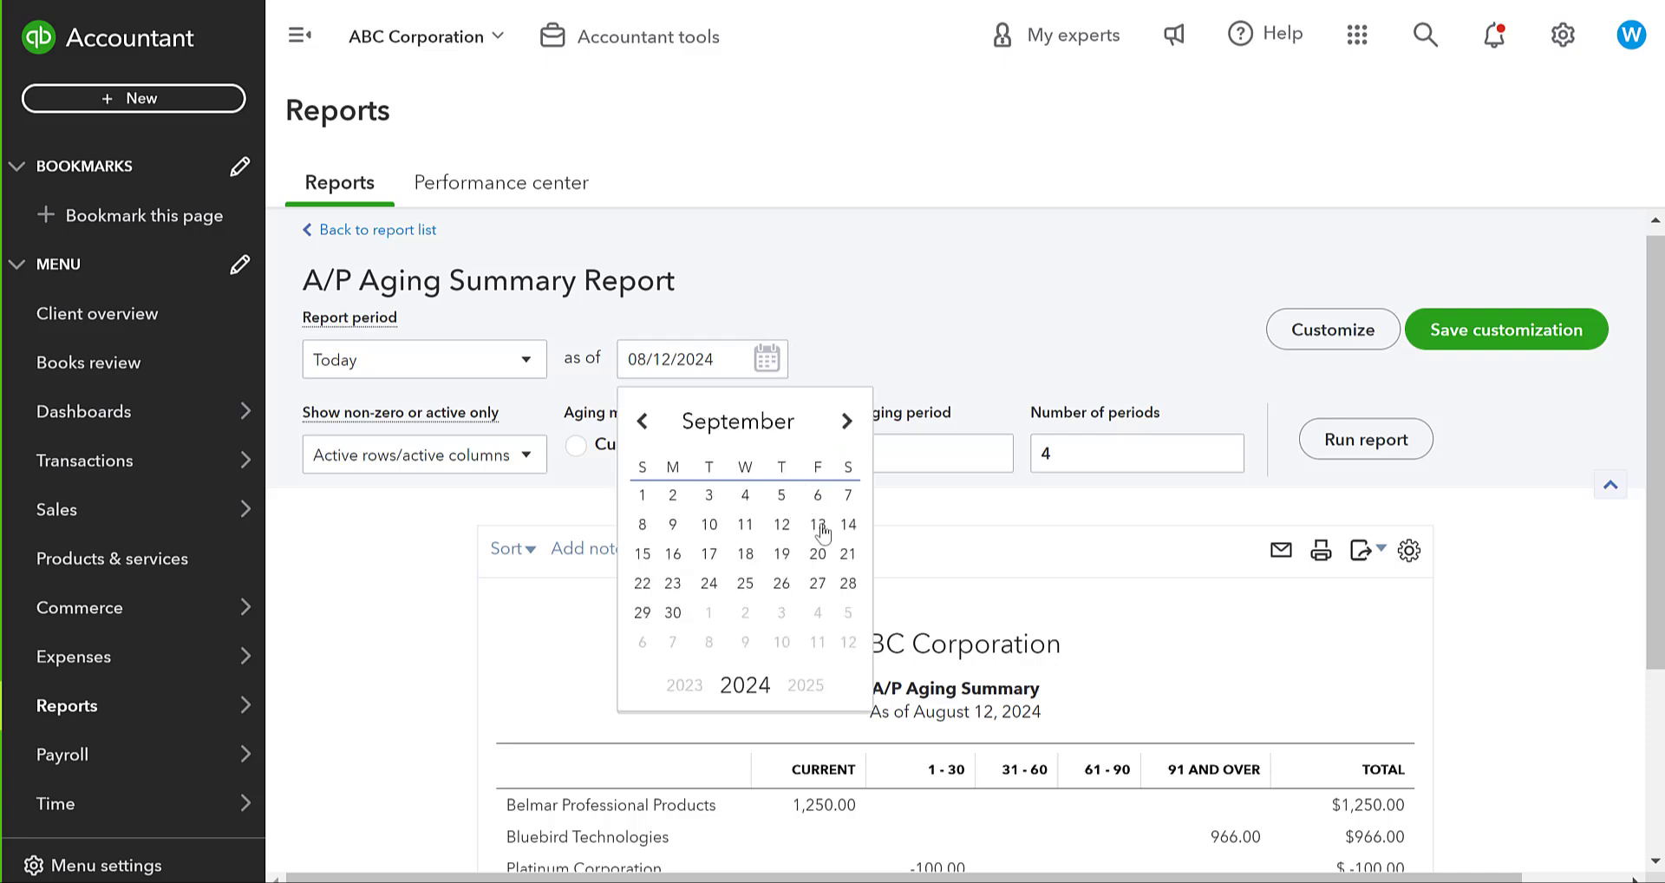
click(817, 523)
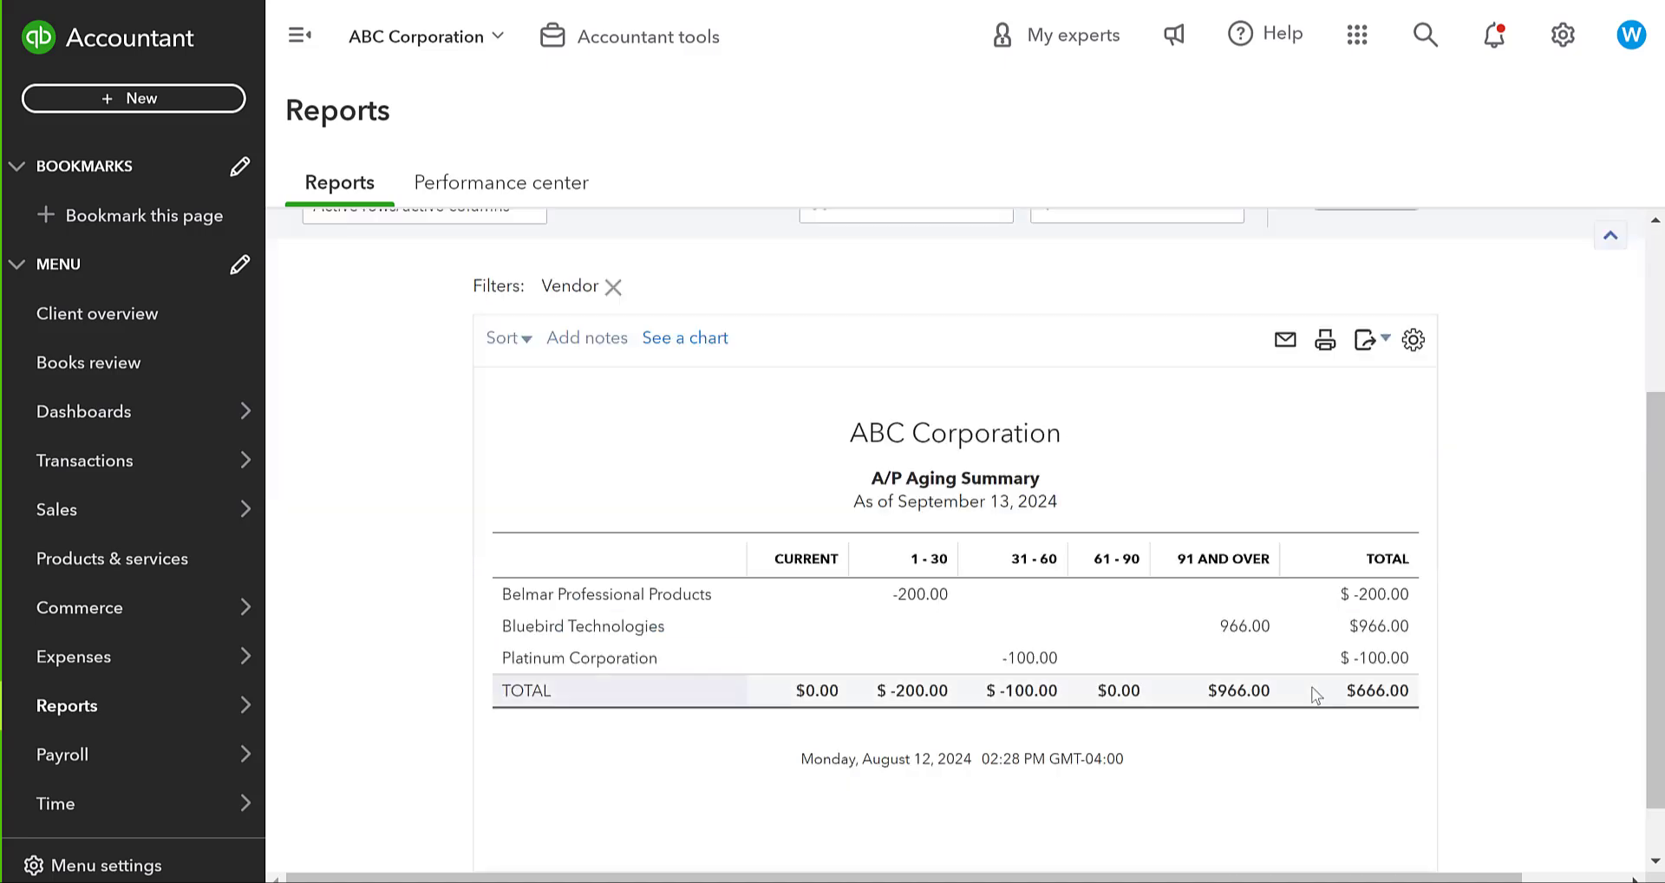
scroll(down, 3)
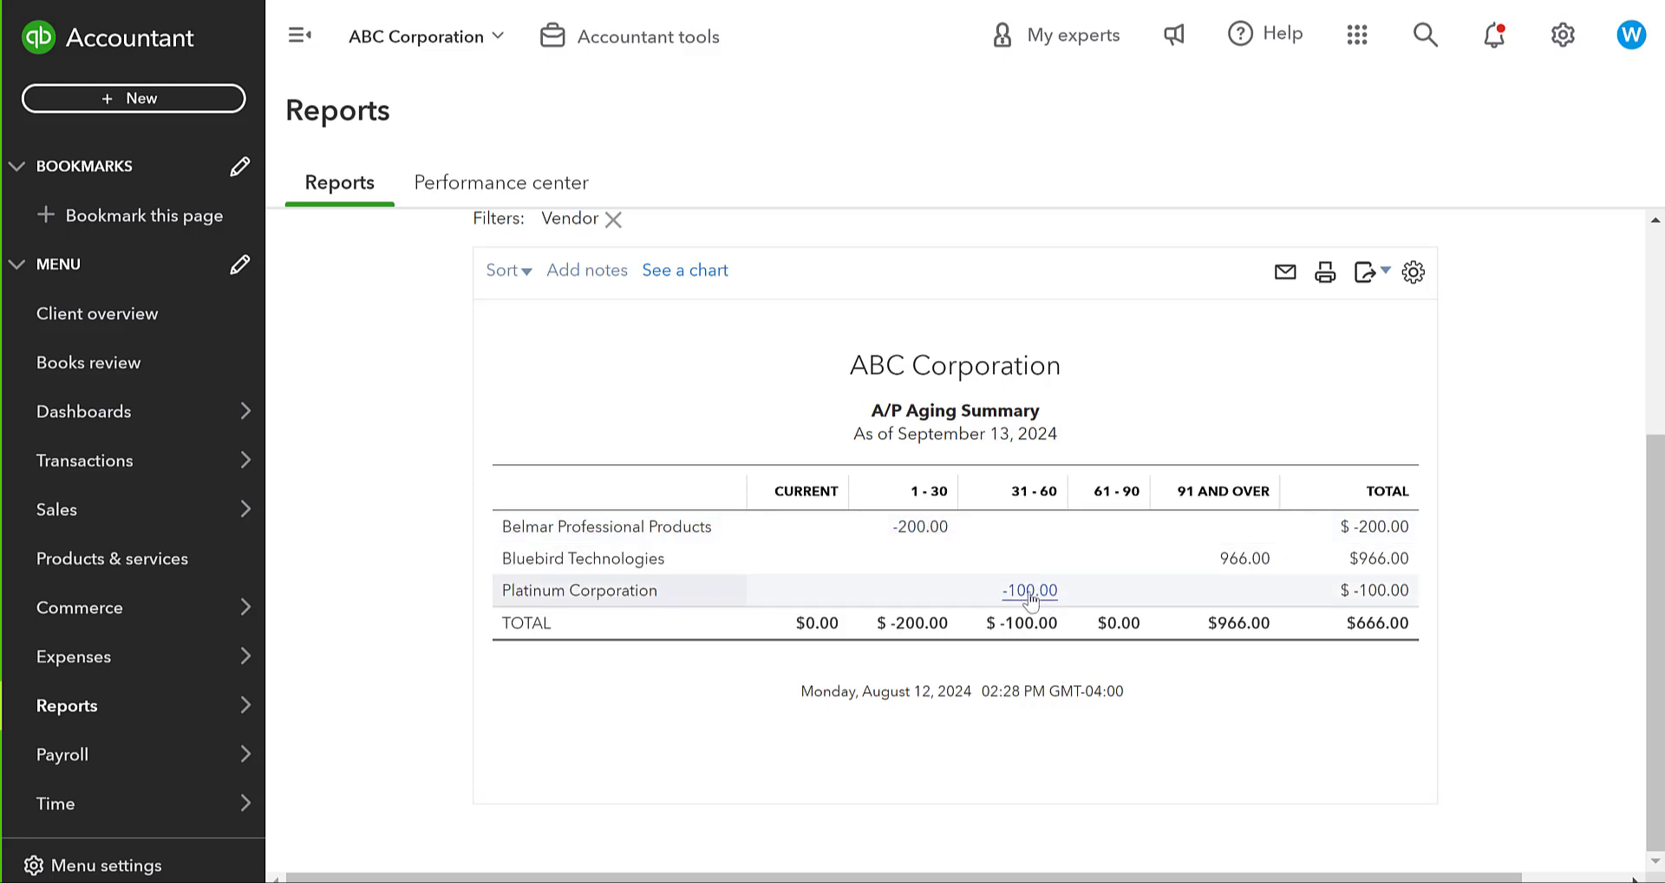
mouse_move(1242, 557)
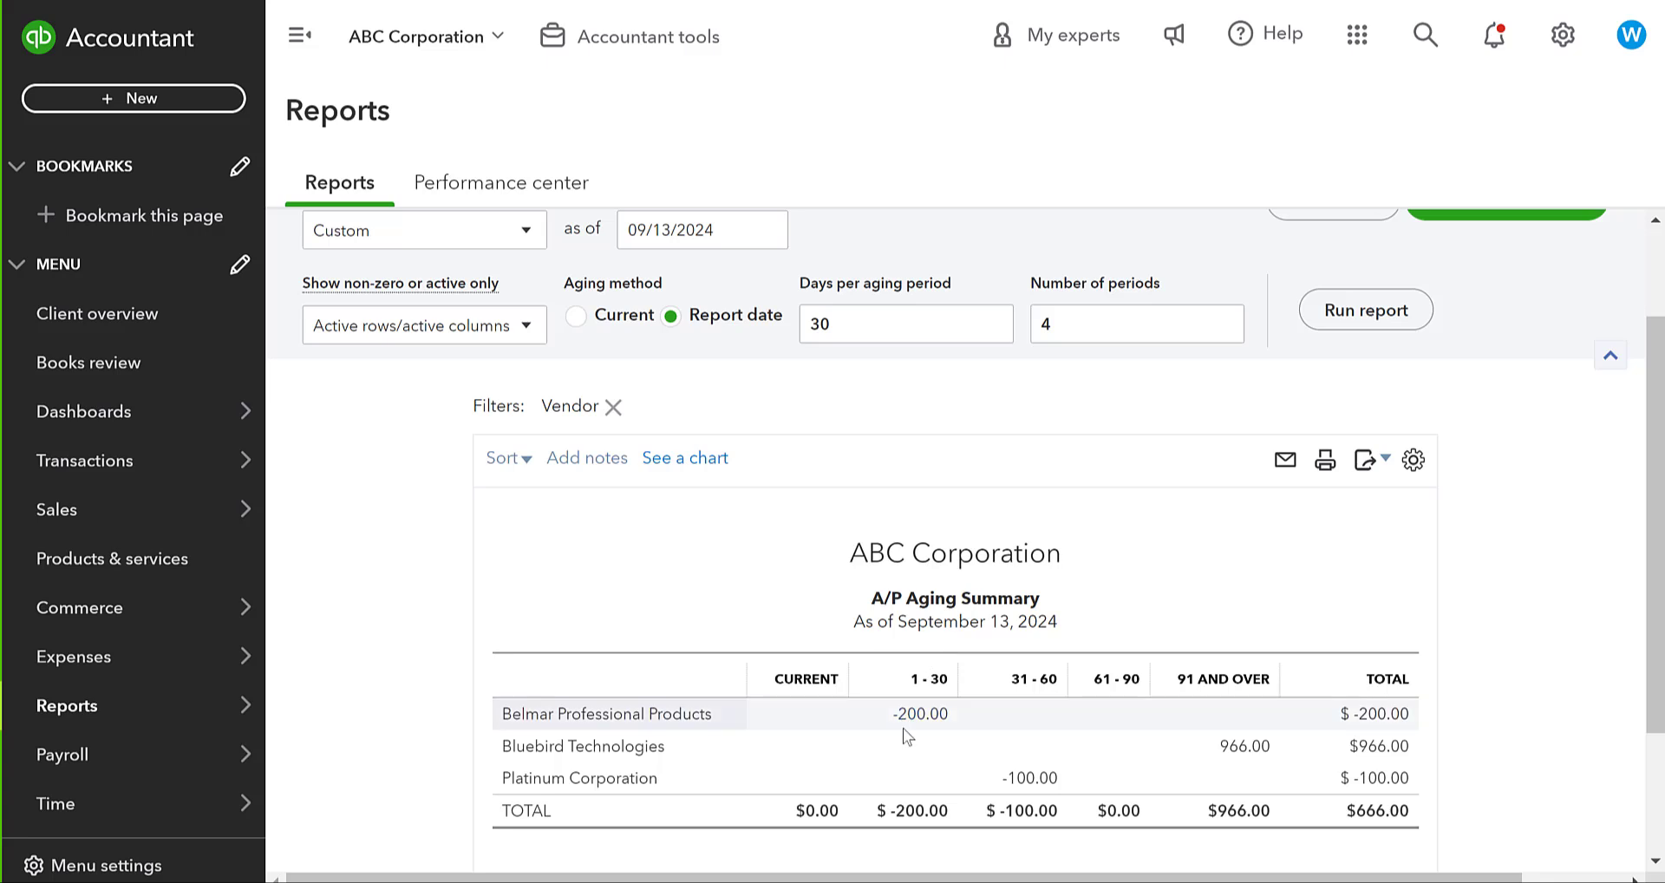
mouse_move(1099, 389)
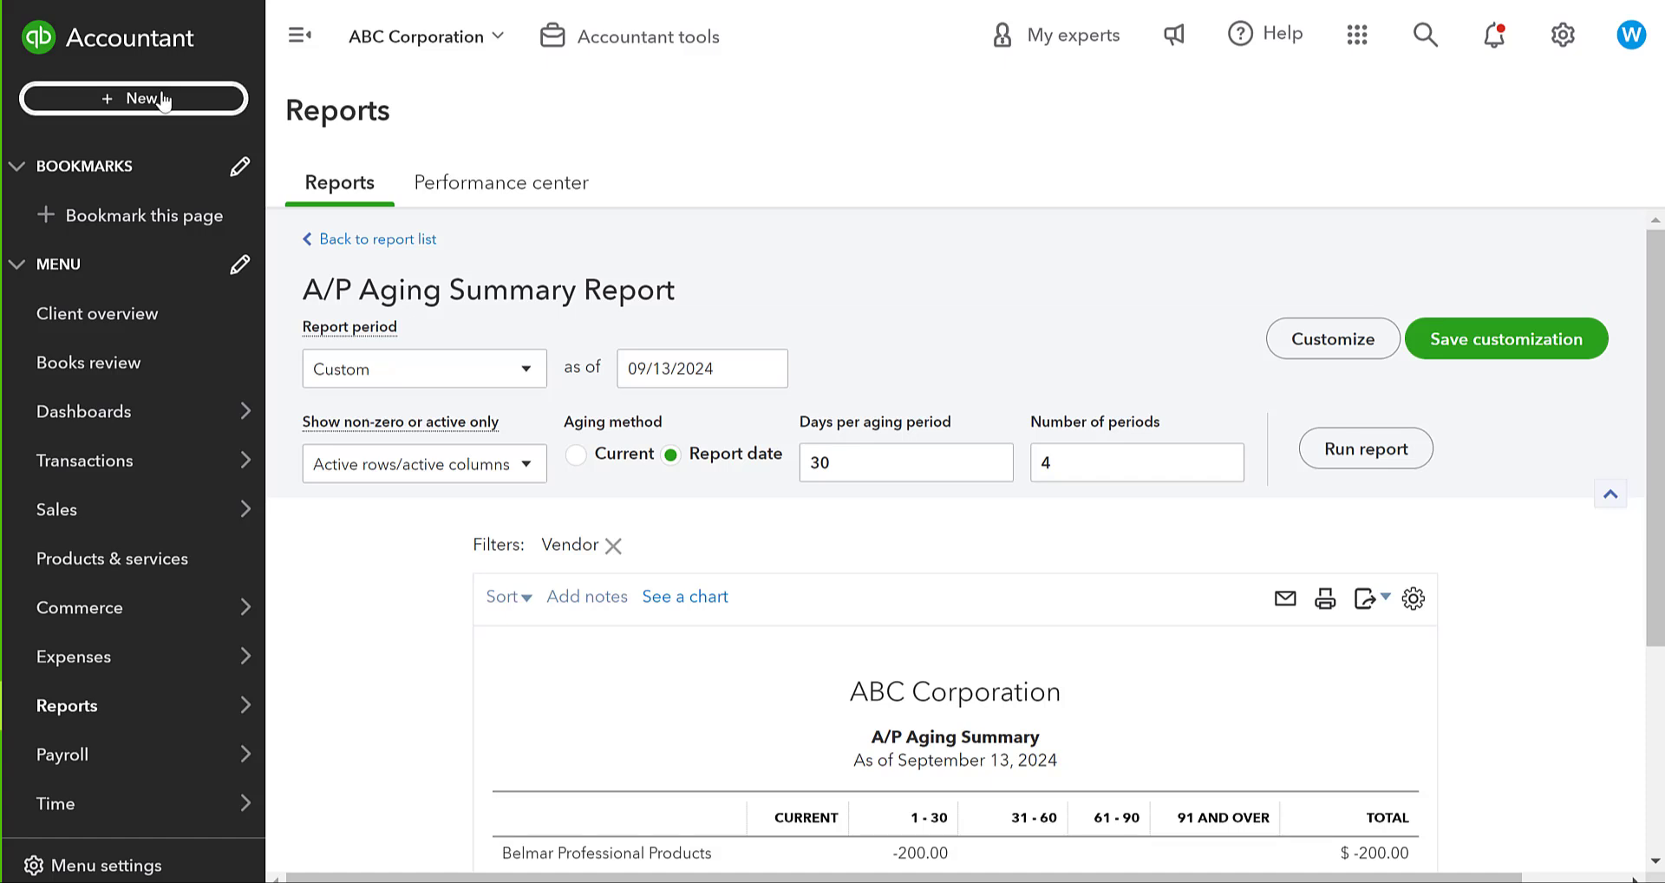
Create a new bank deposit into Primary Checking dated 09/16/2024.
click(135, 98)
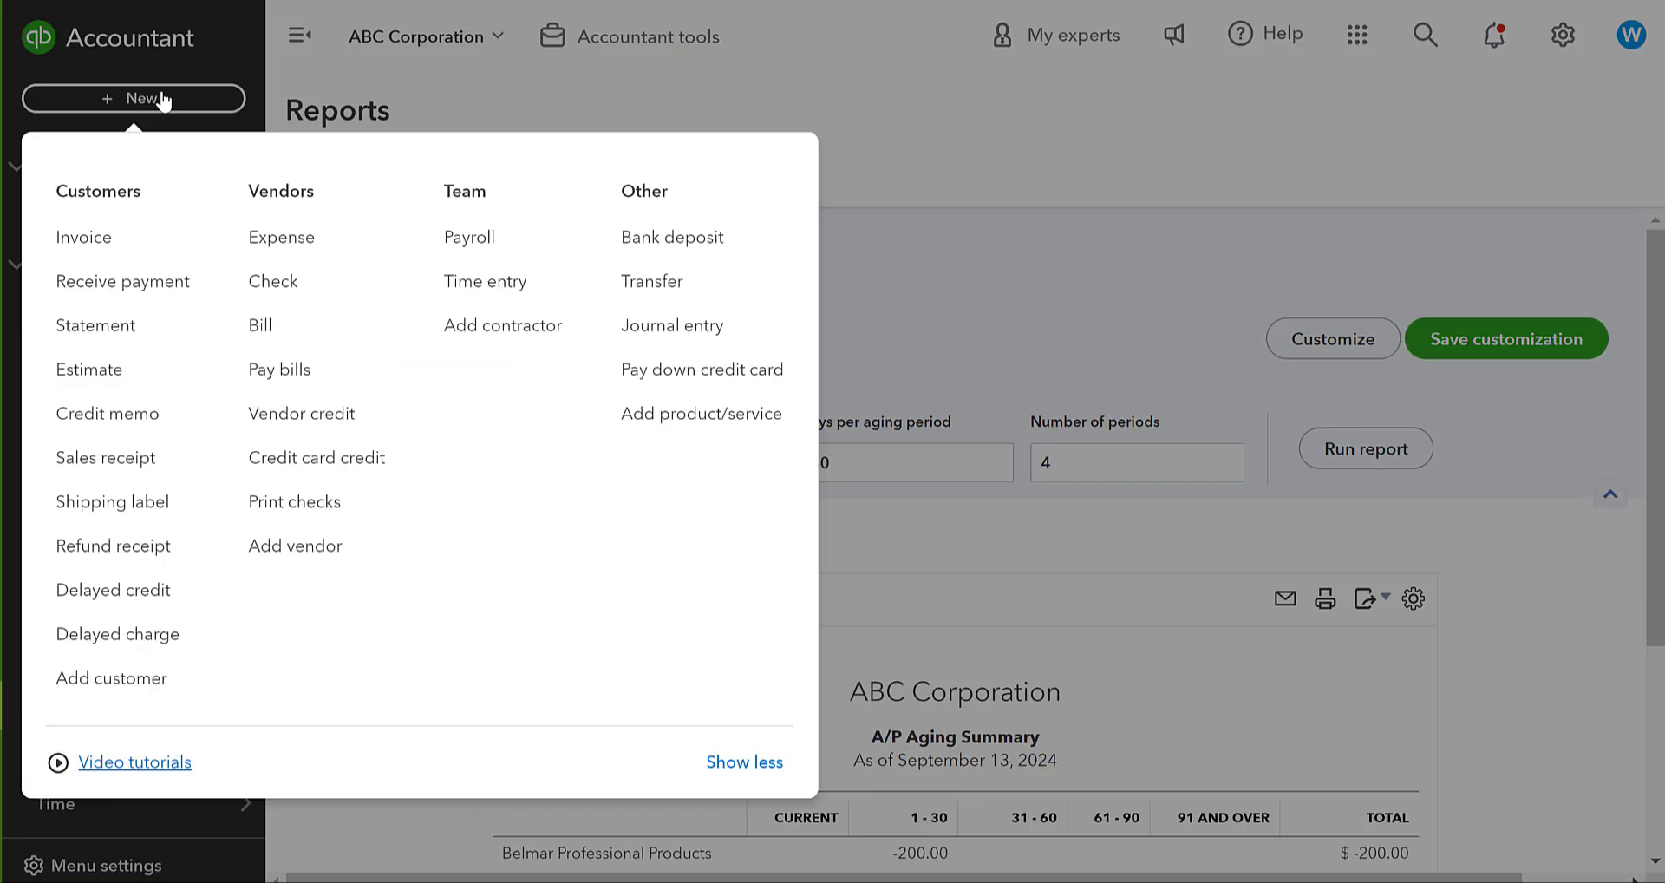
mouse_move(186, 128)
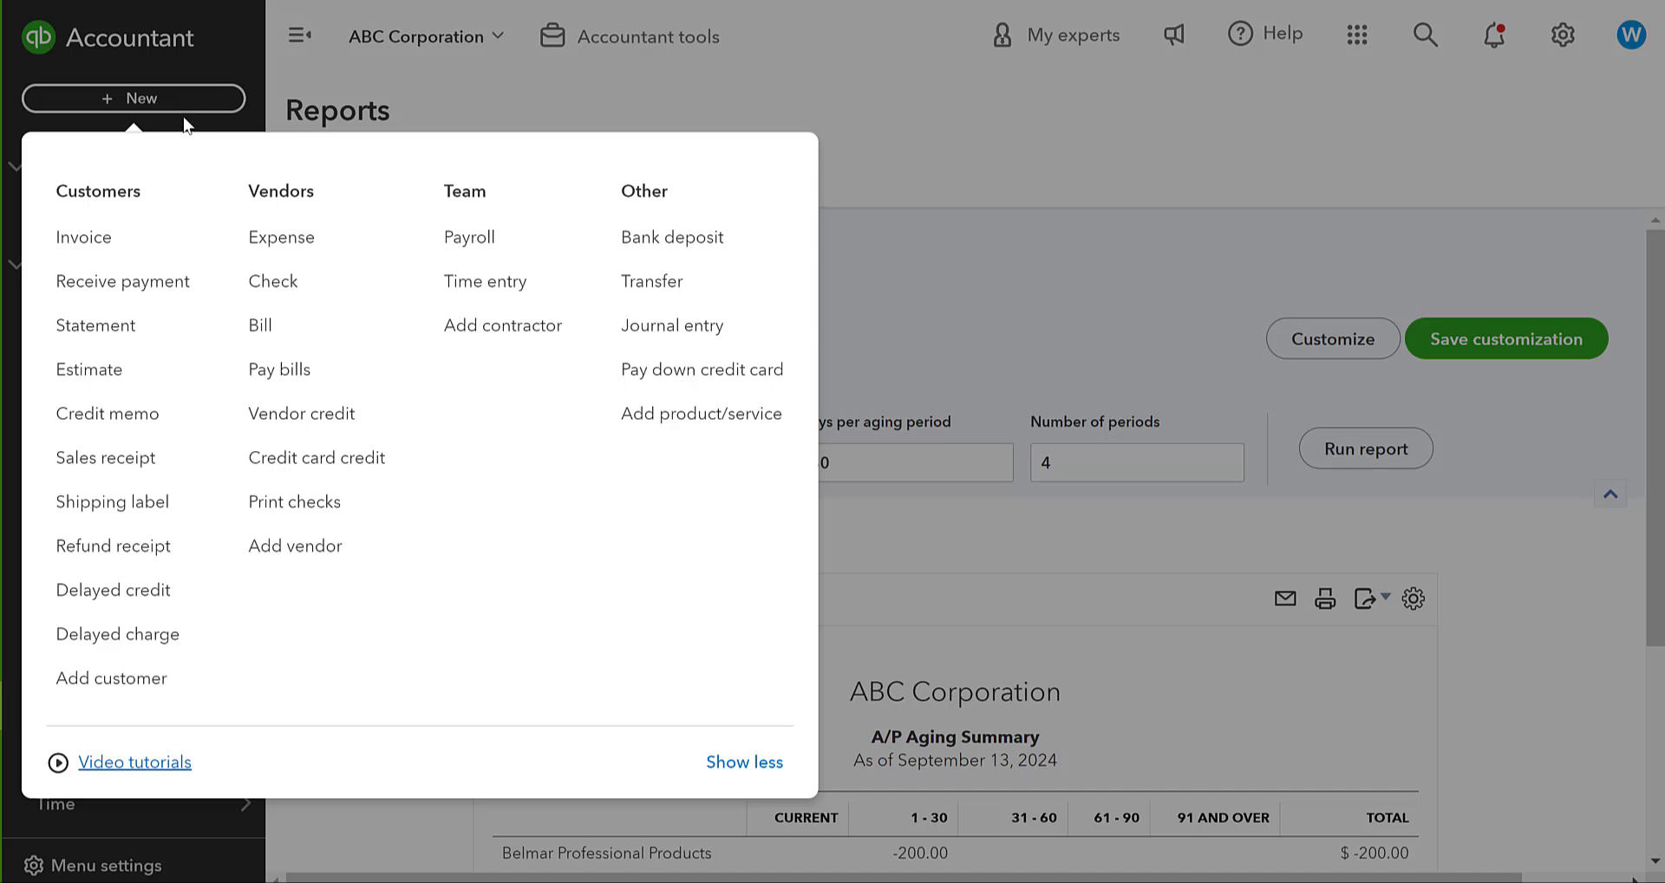
mouse_move(663, 242)
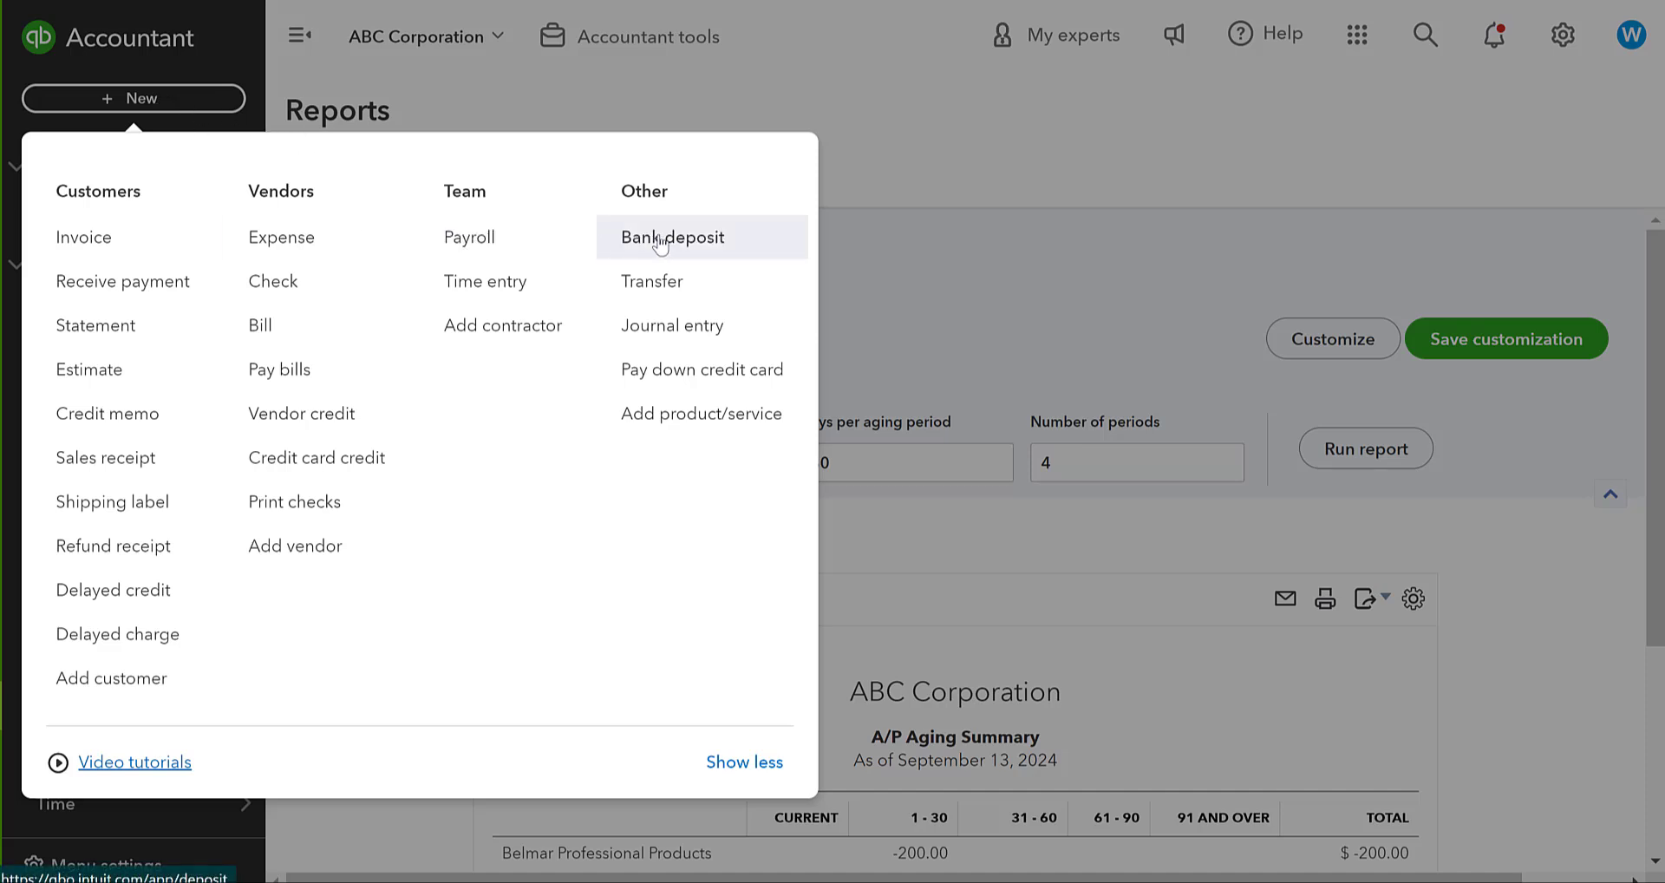
click(671, 236)
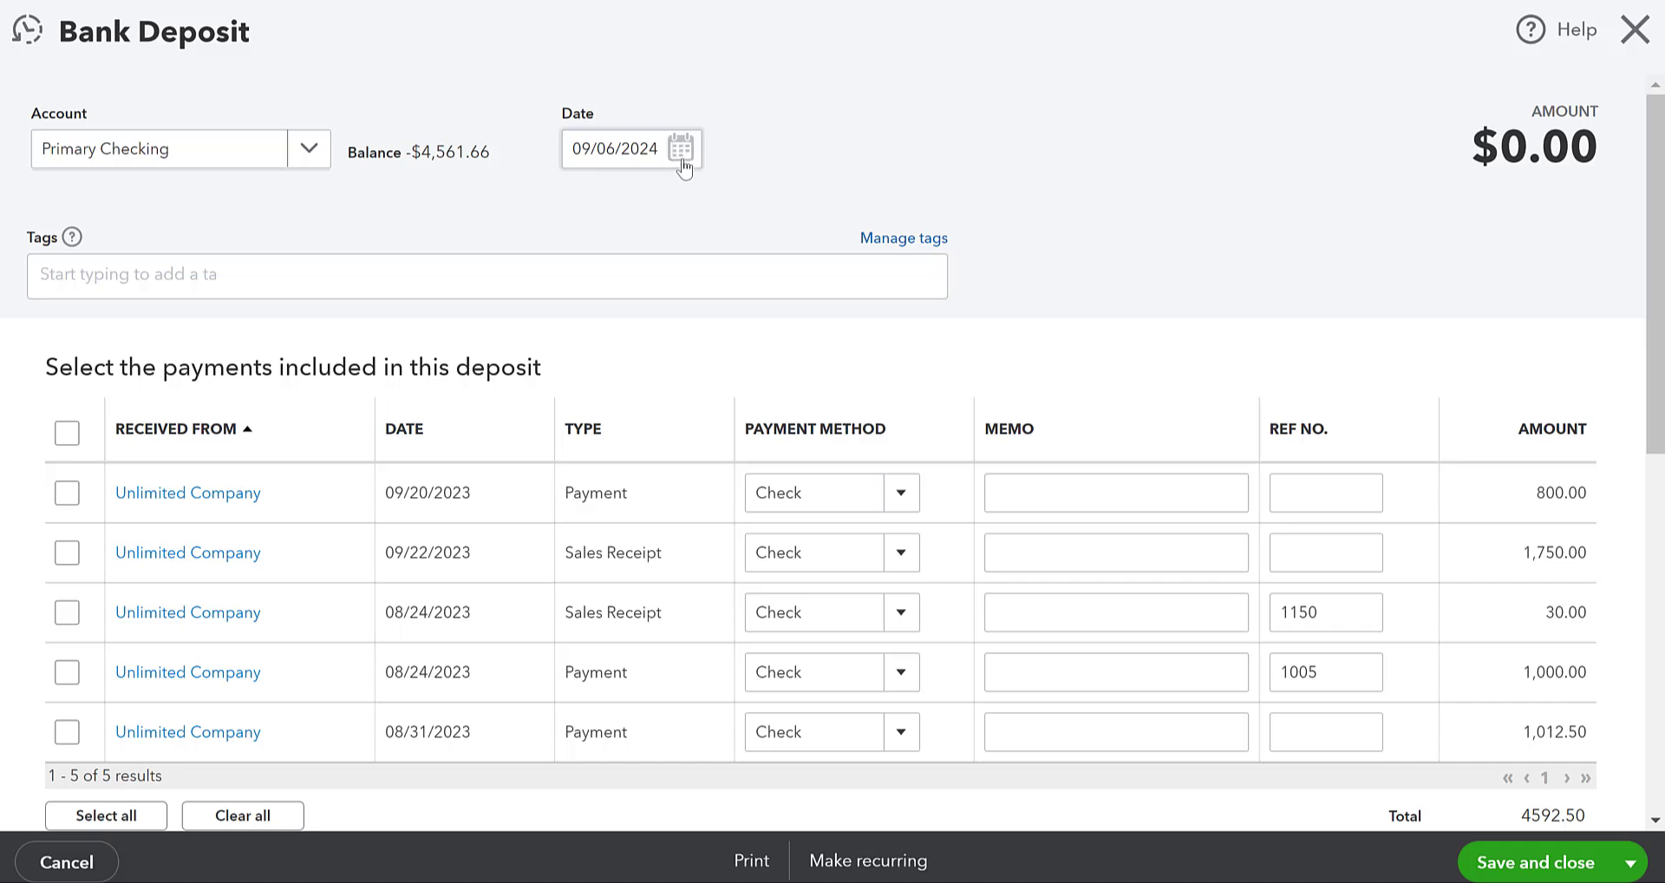
click(680, 149)
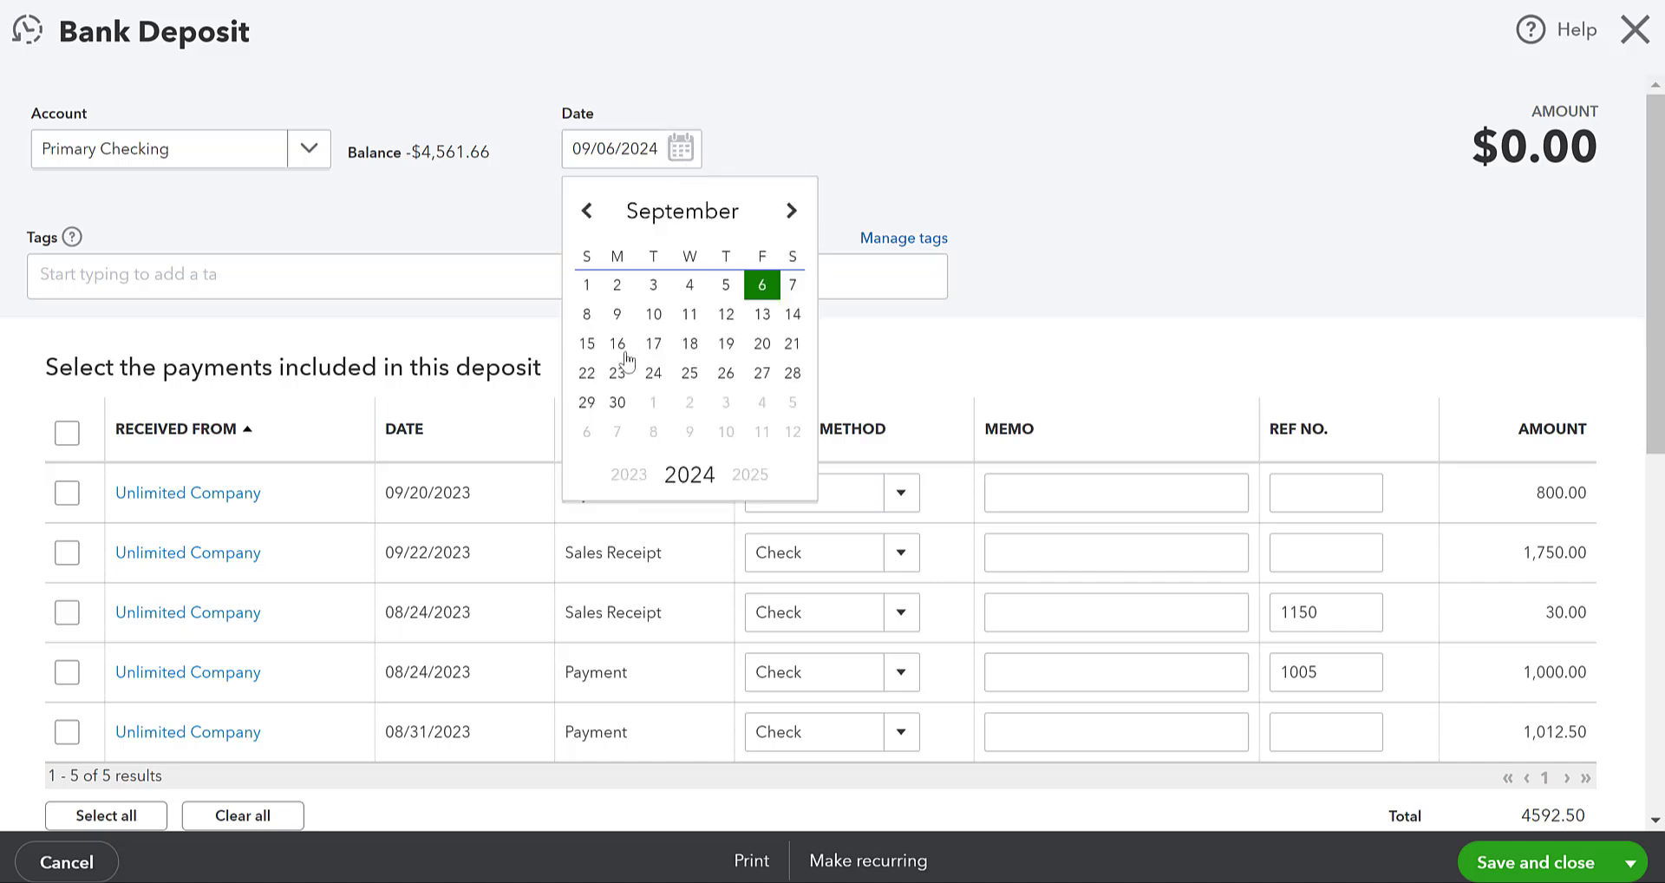
click(617, 344)
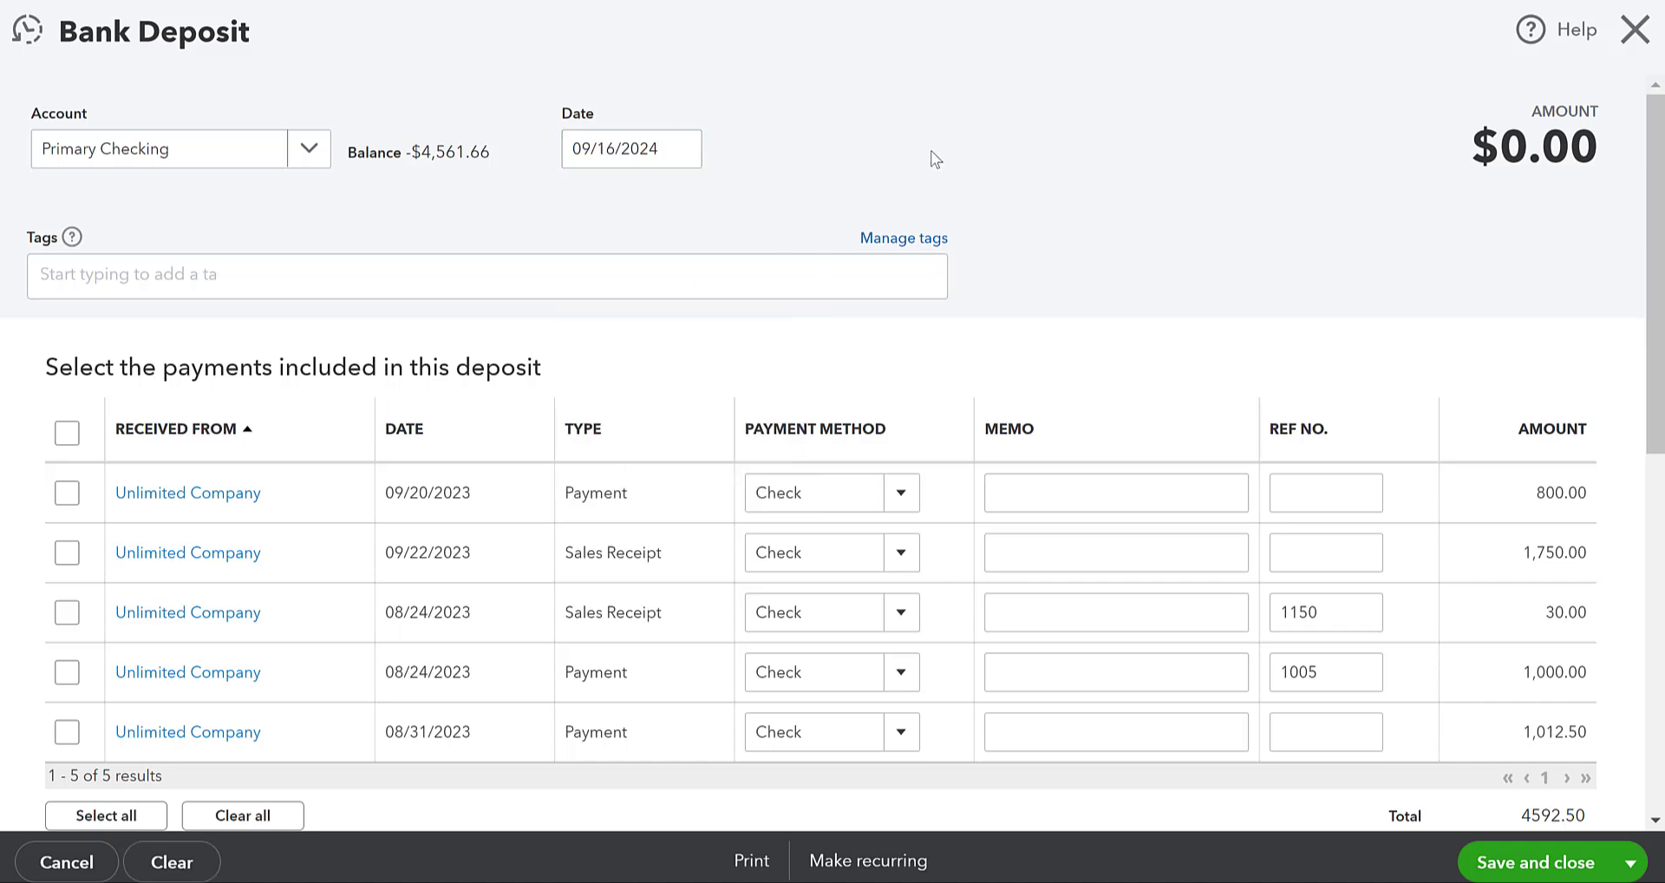
scroll(down, 3)
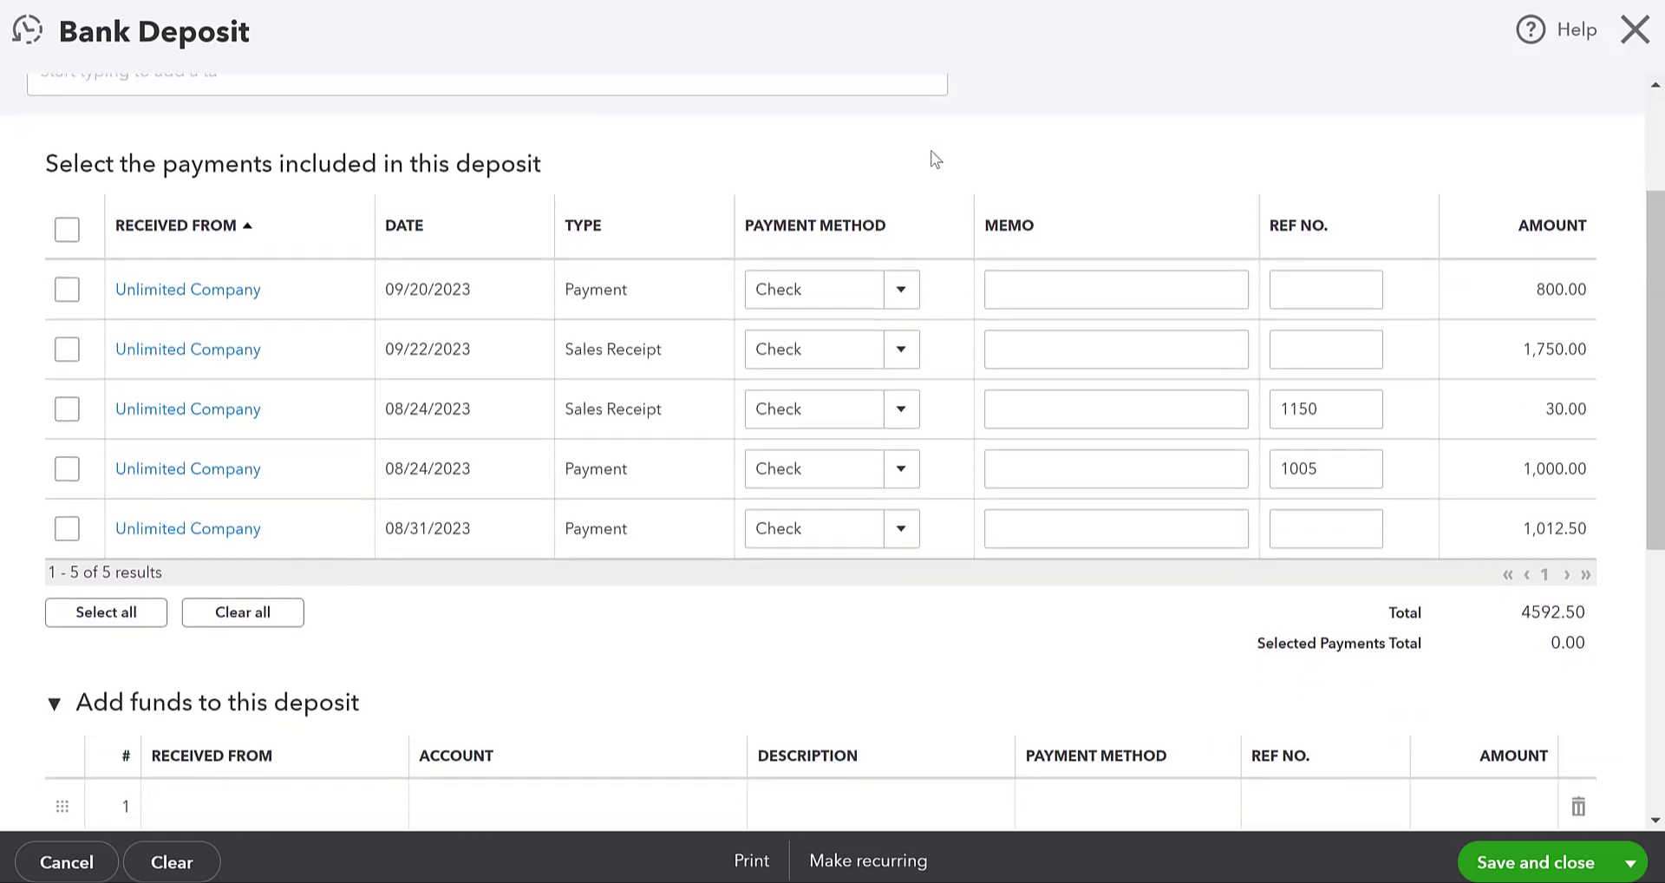
mouse_move(274, 577)
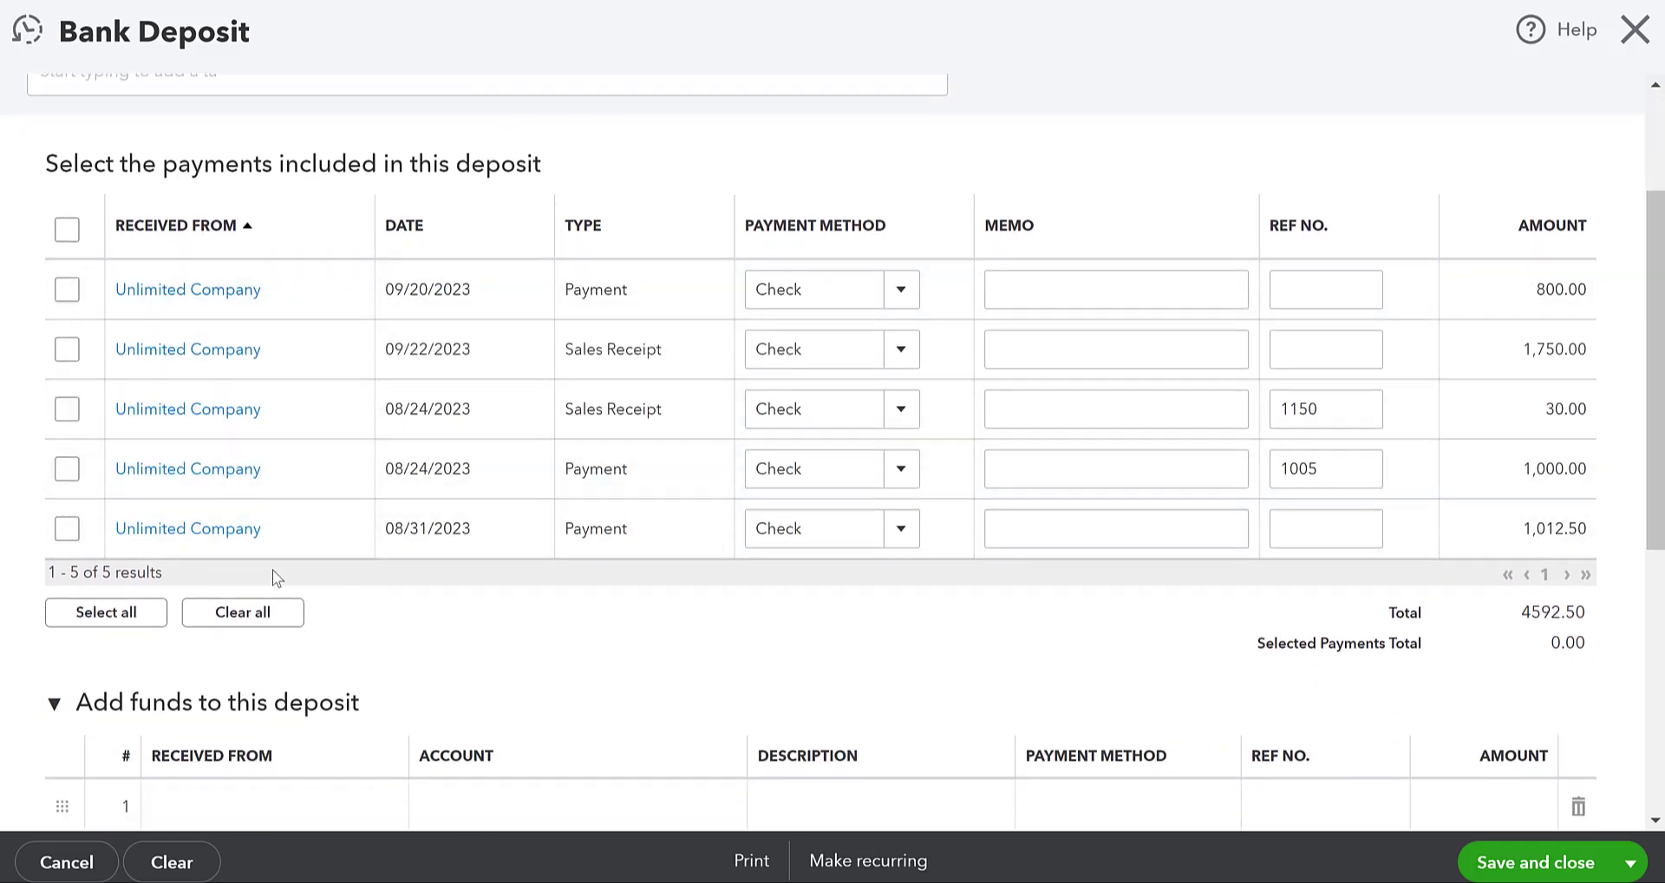
scroll(down, 3)
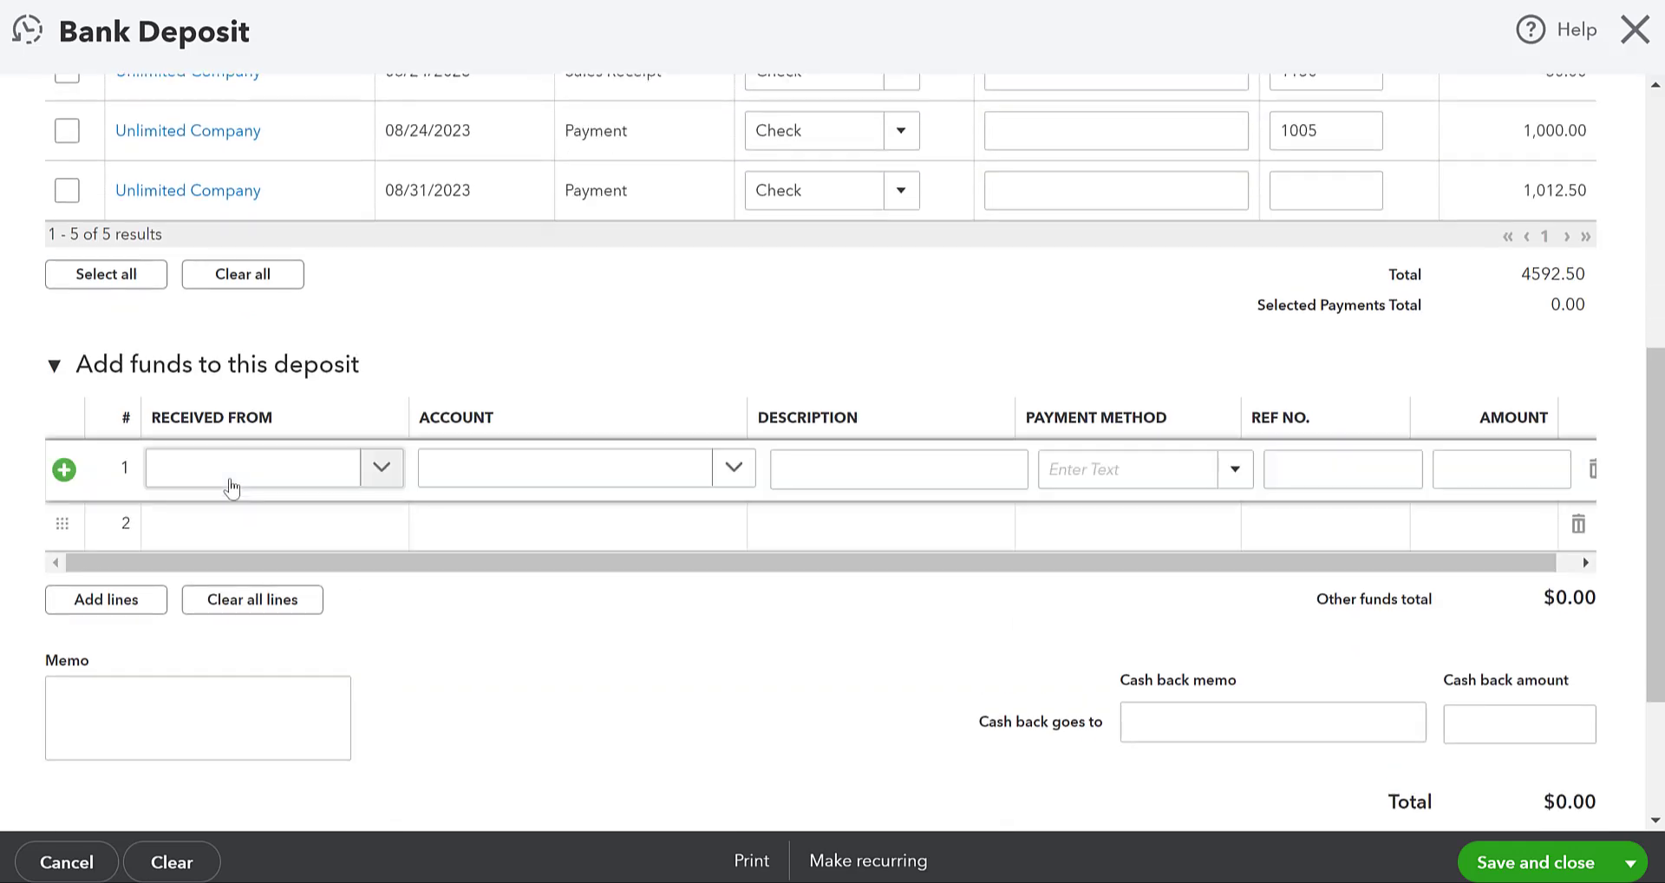
Set deposit line 1 from Belmar Professional Products posted to Accounts Payable (A/P).
text(Belmar)
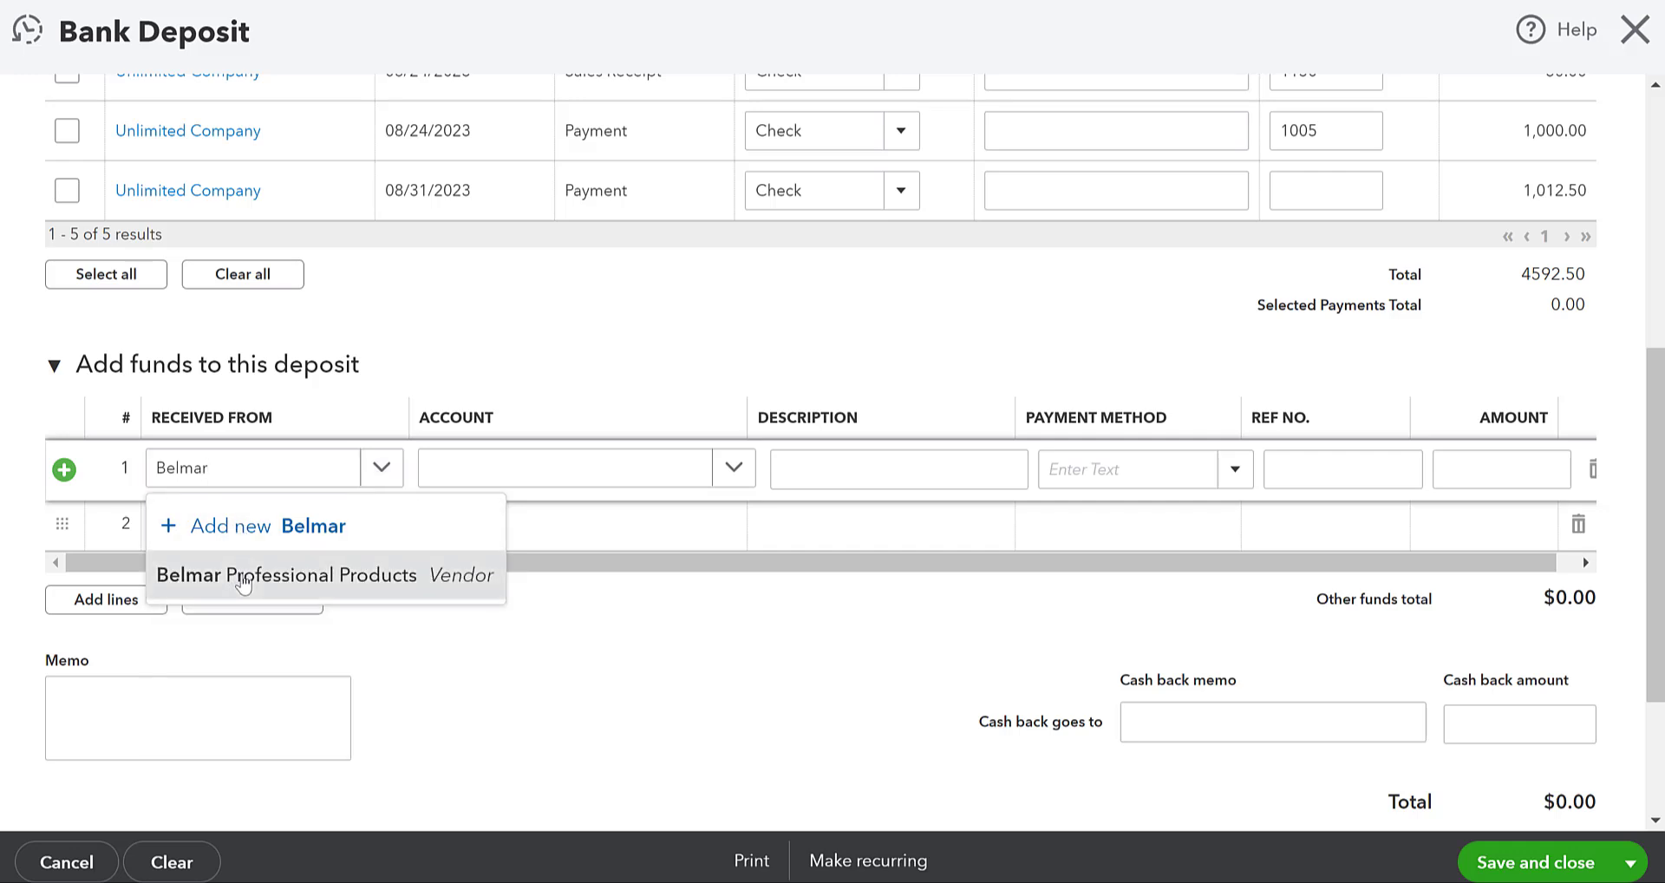
click(287, 575)
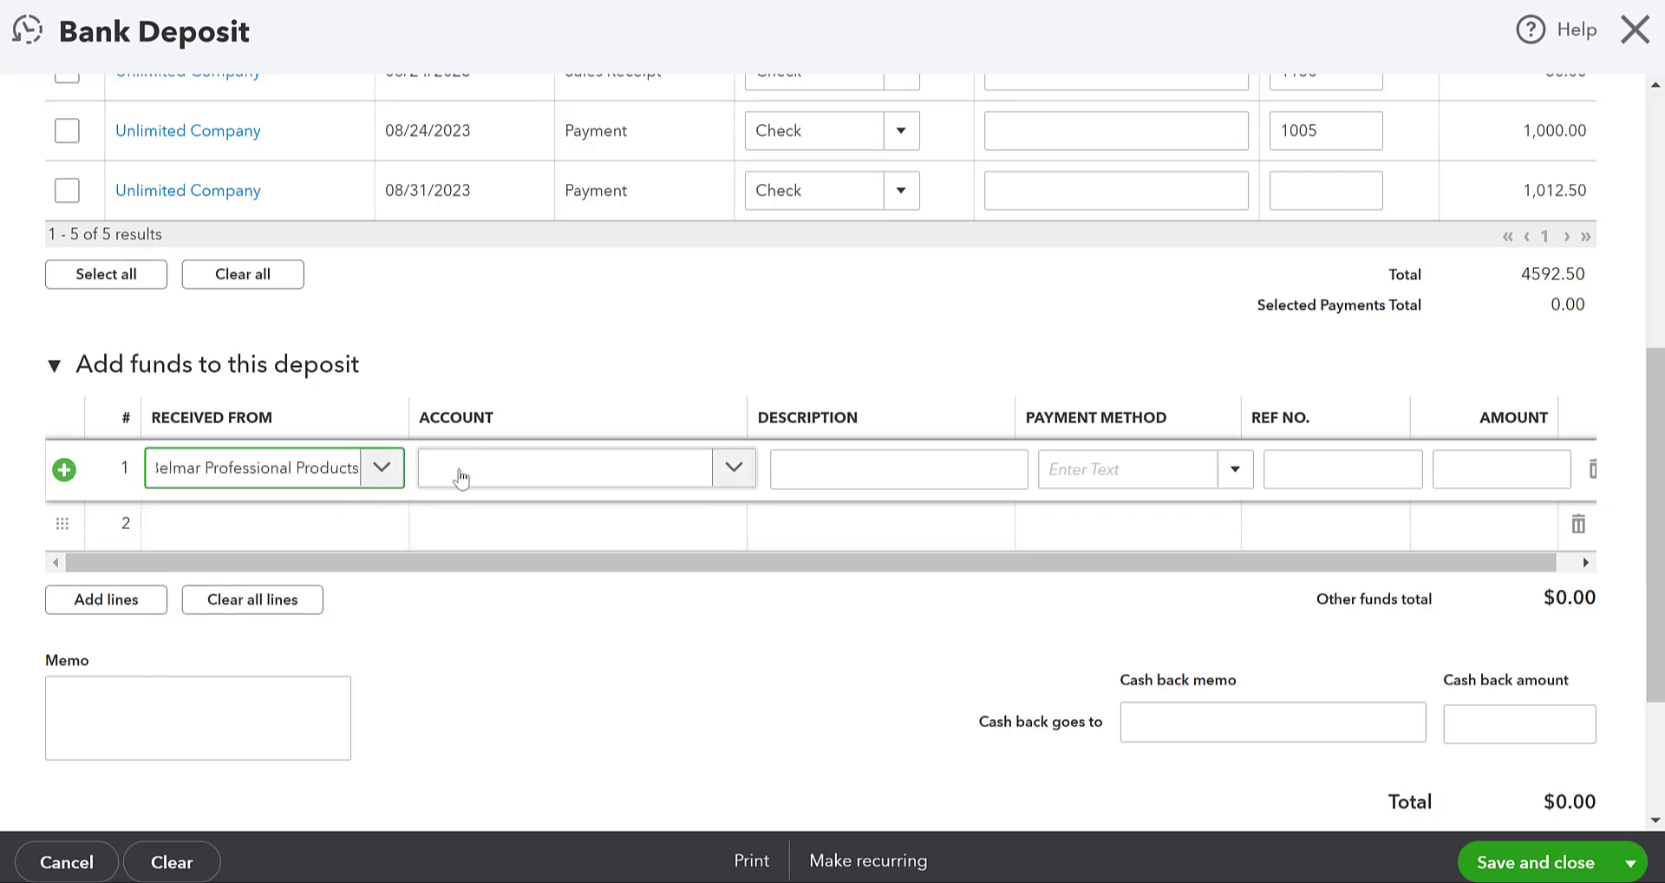
text(a)
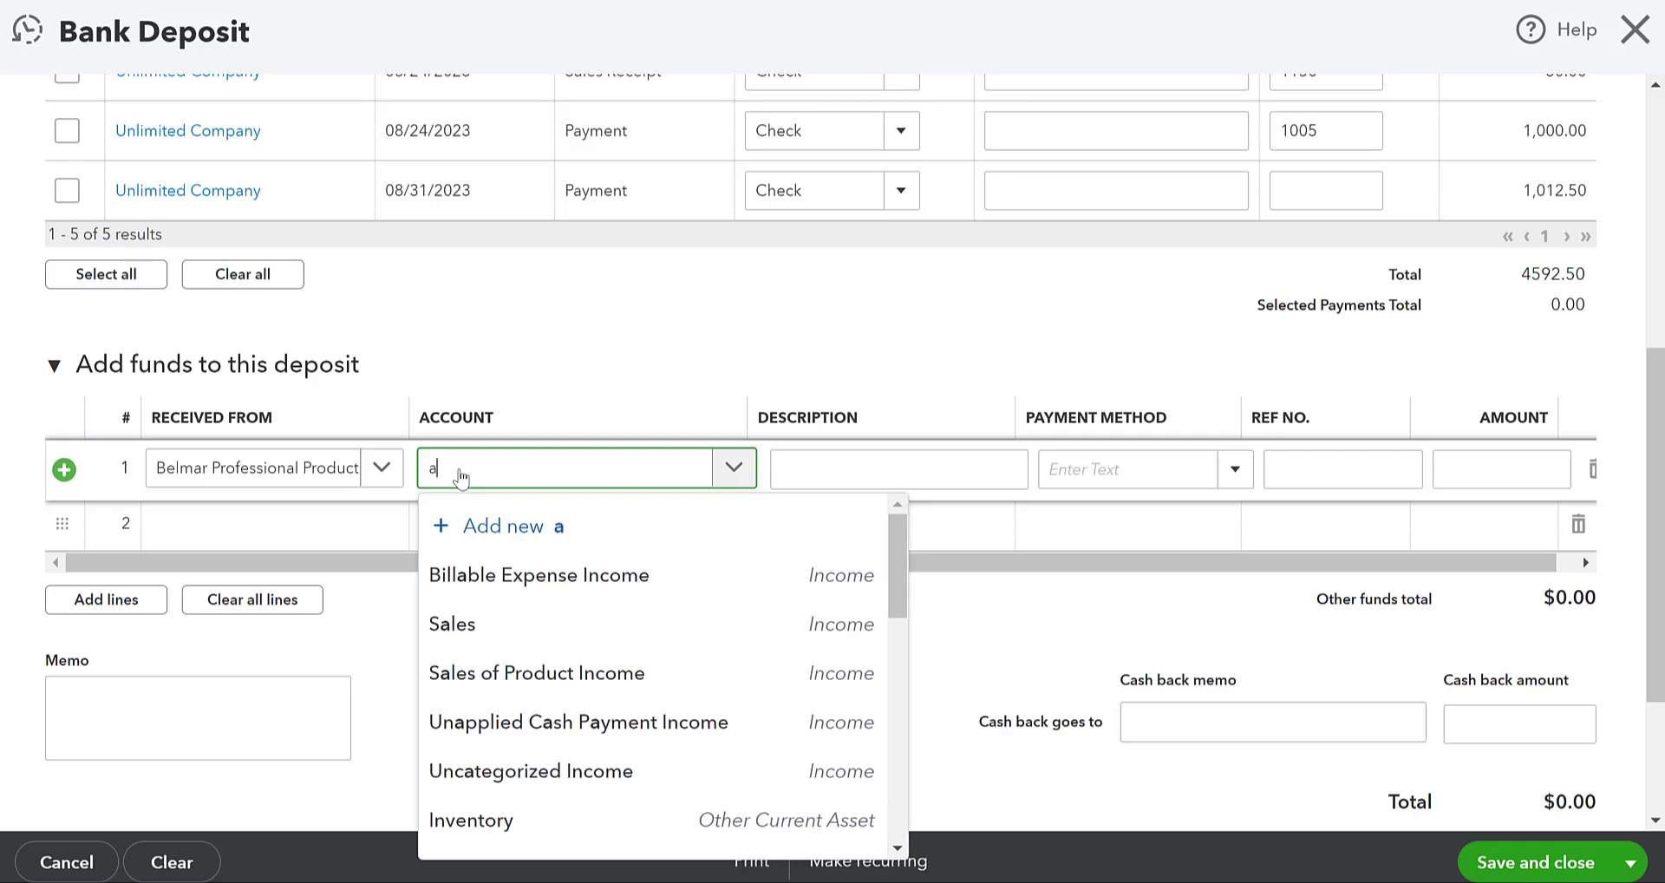
text(ccou)
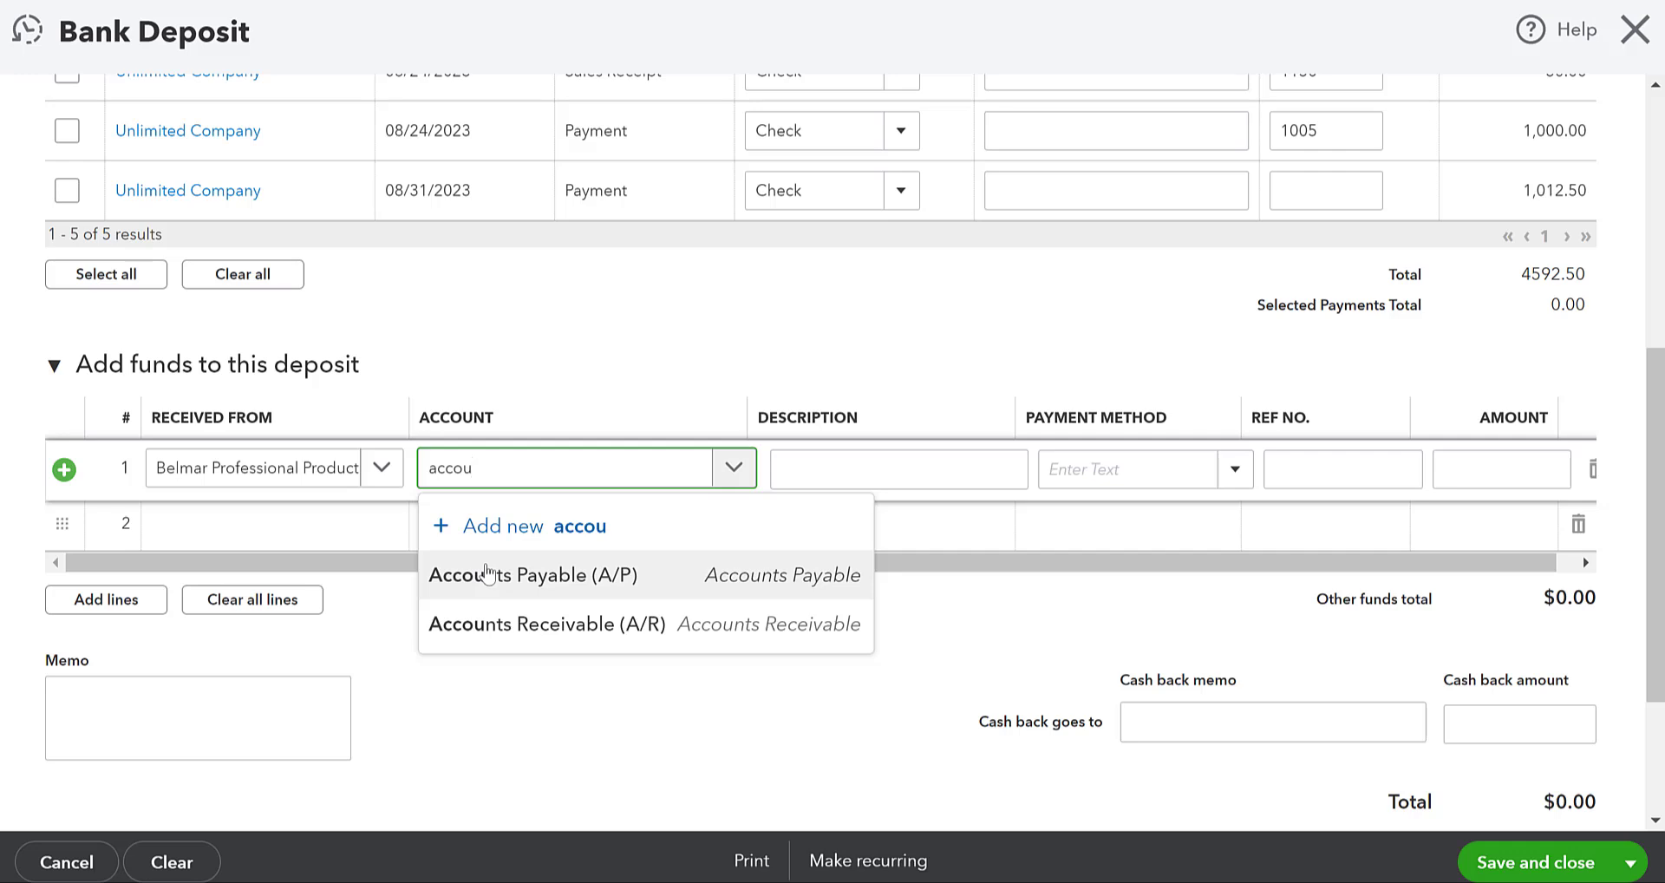
click(531, 575)
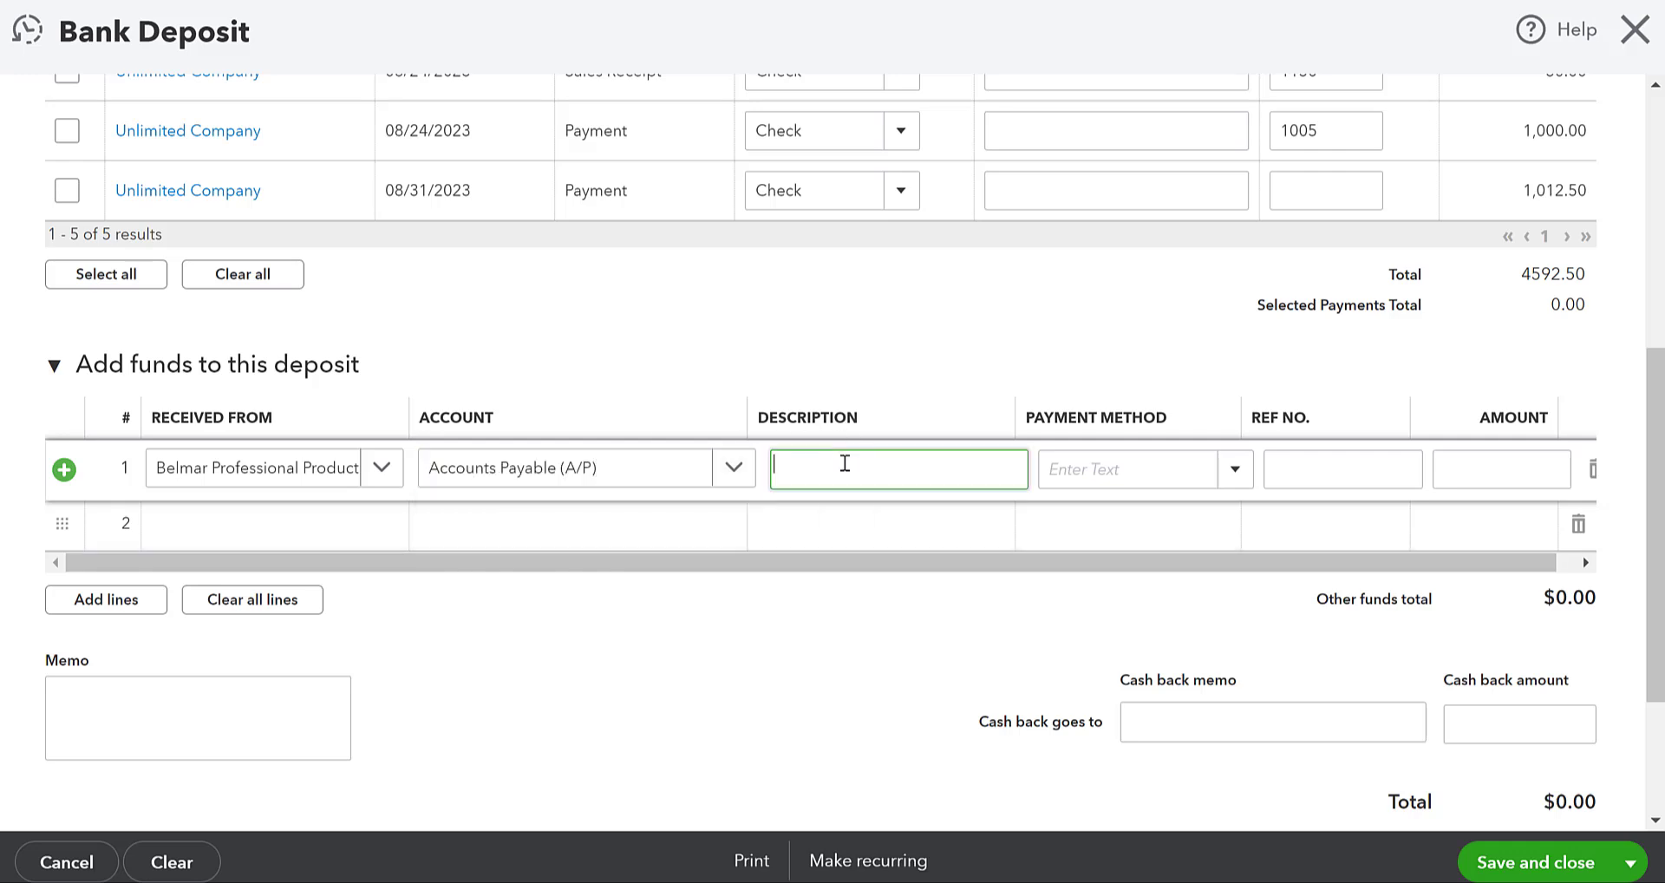
Describe the line as Vendor Credit Check, method Check, ref 9856, amount $200.00.
text(Vendor Credit Check)
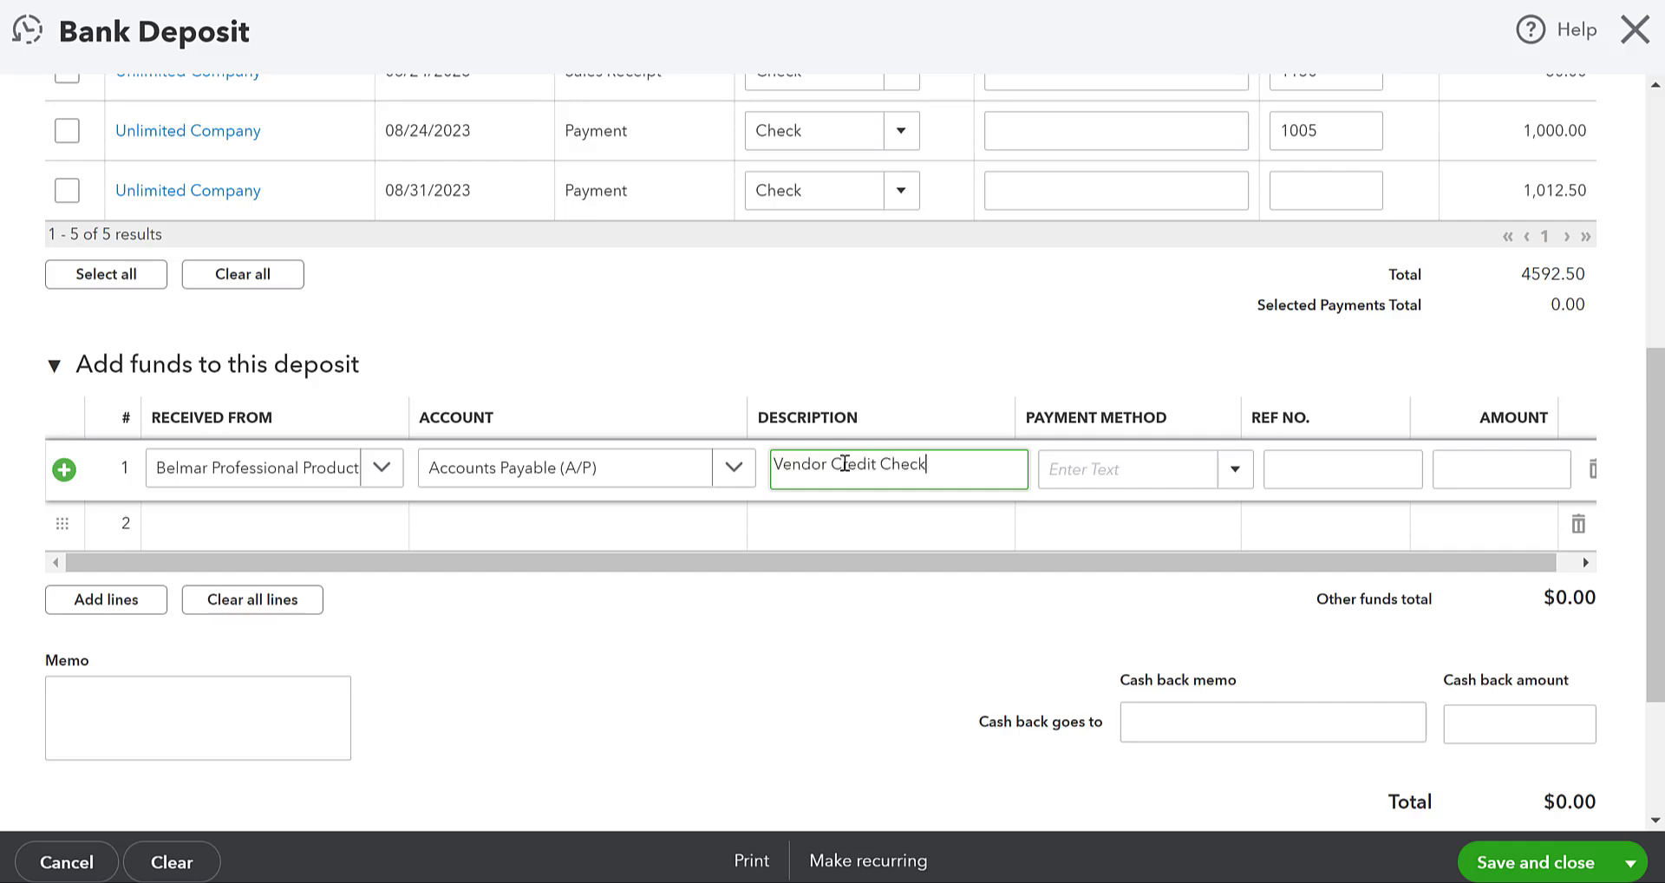
mouse_move(816, 446)
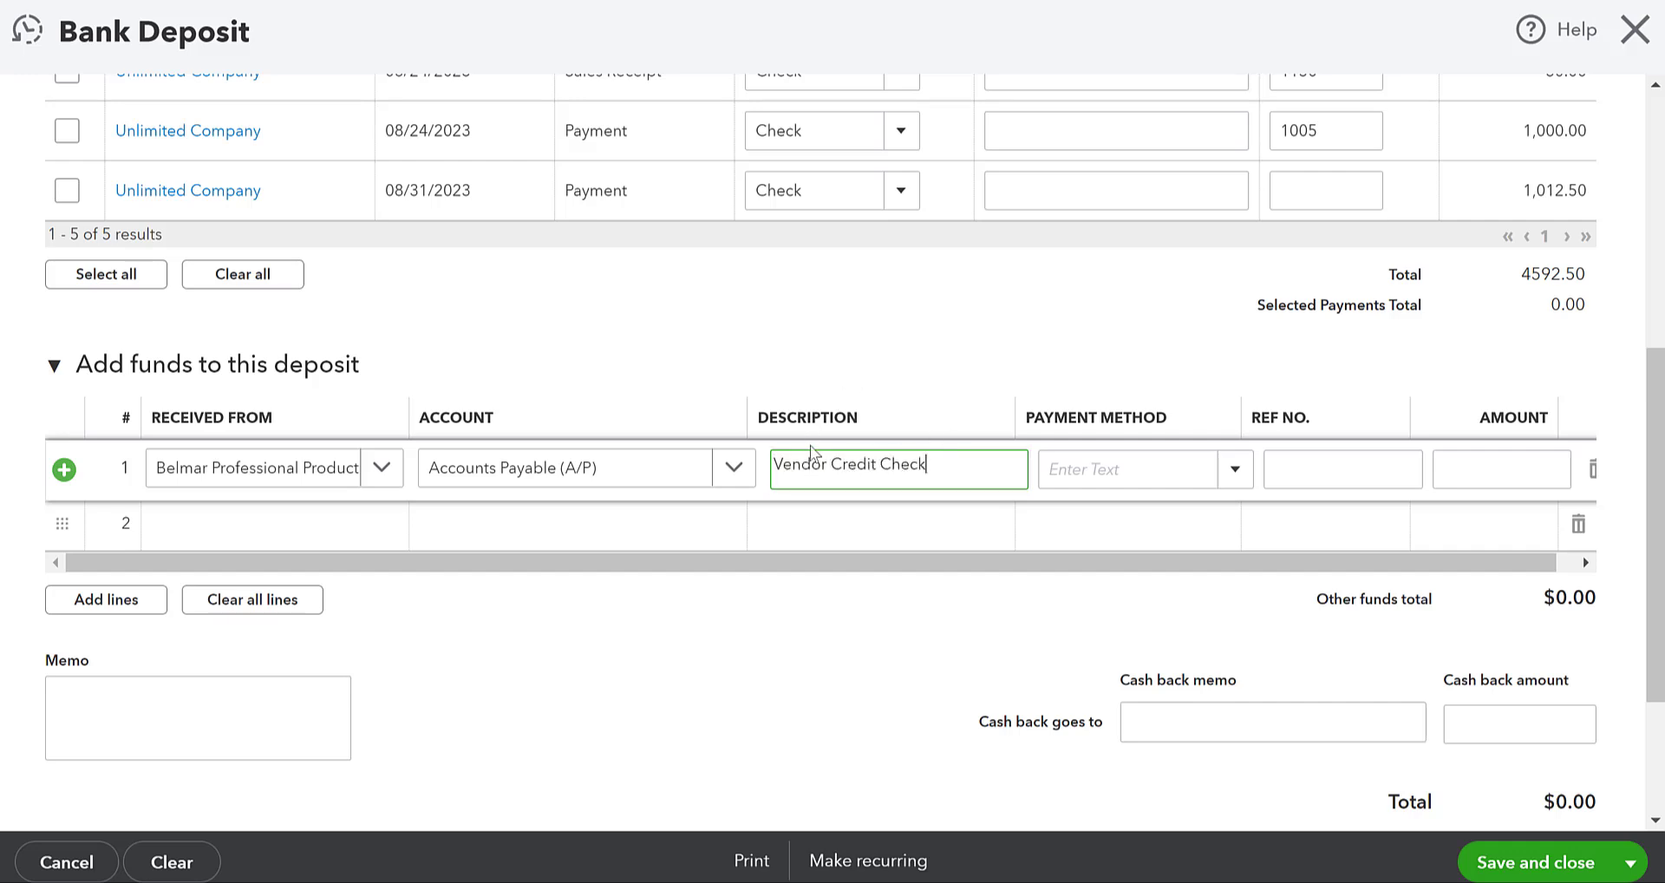
click(1125, 469)
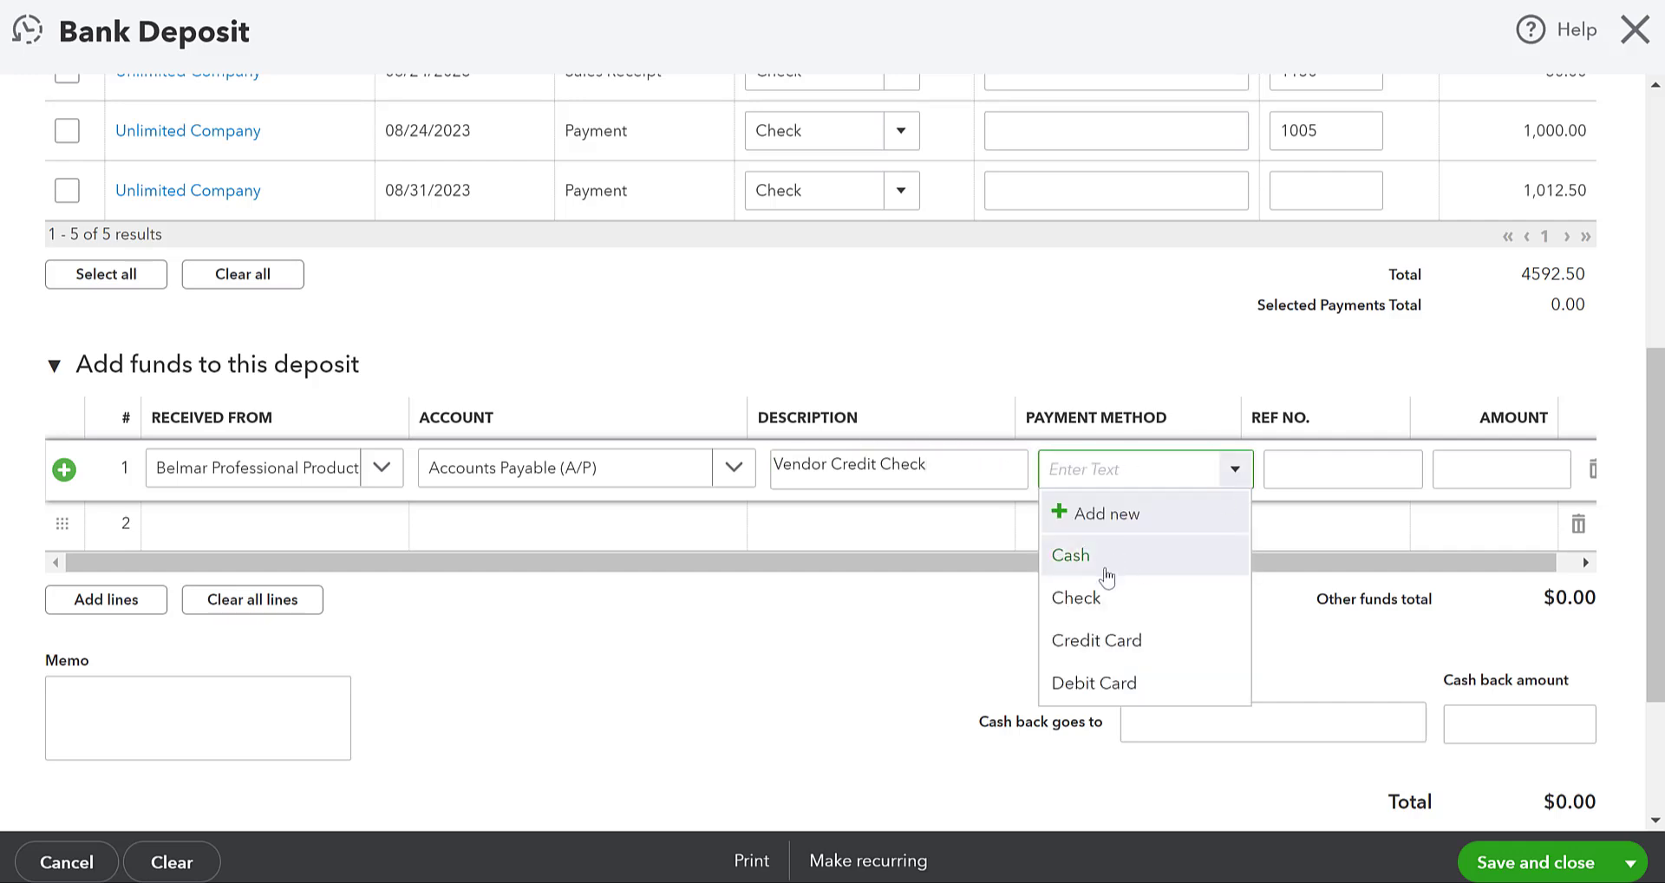
click(1076, 598)
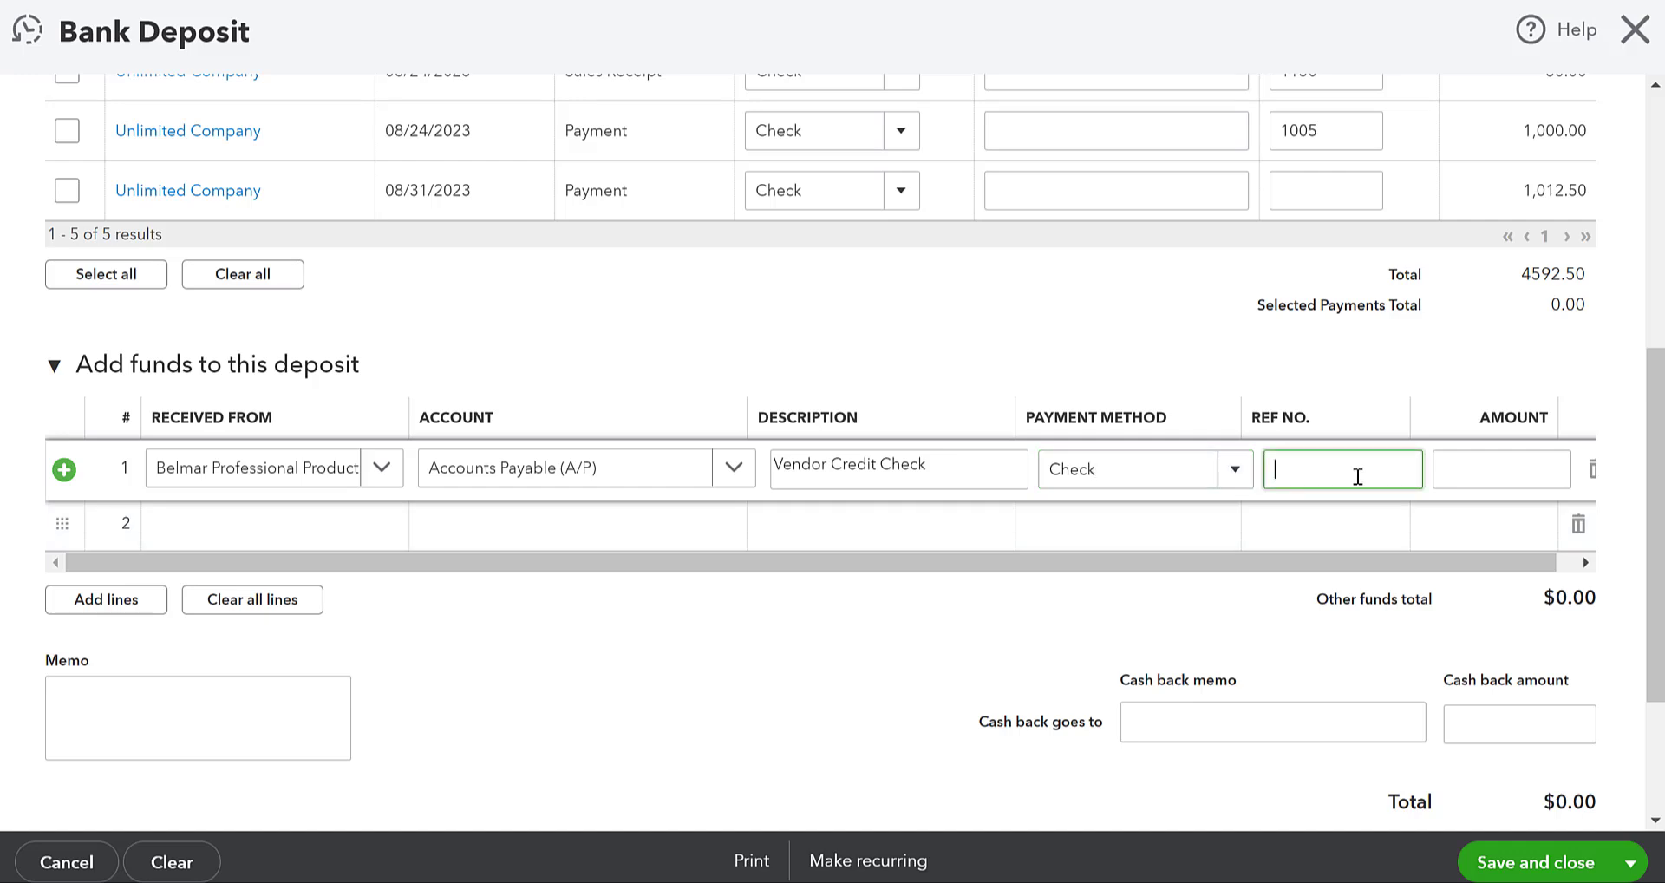
text(9)
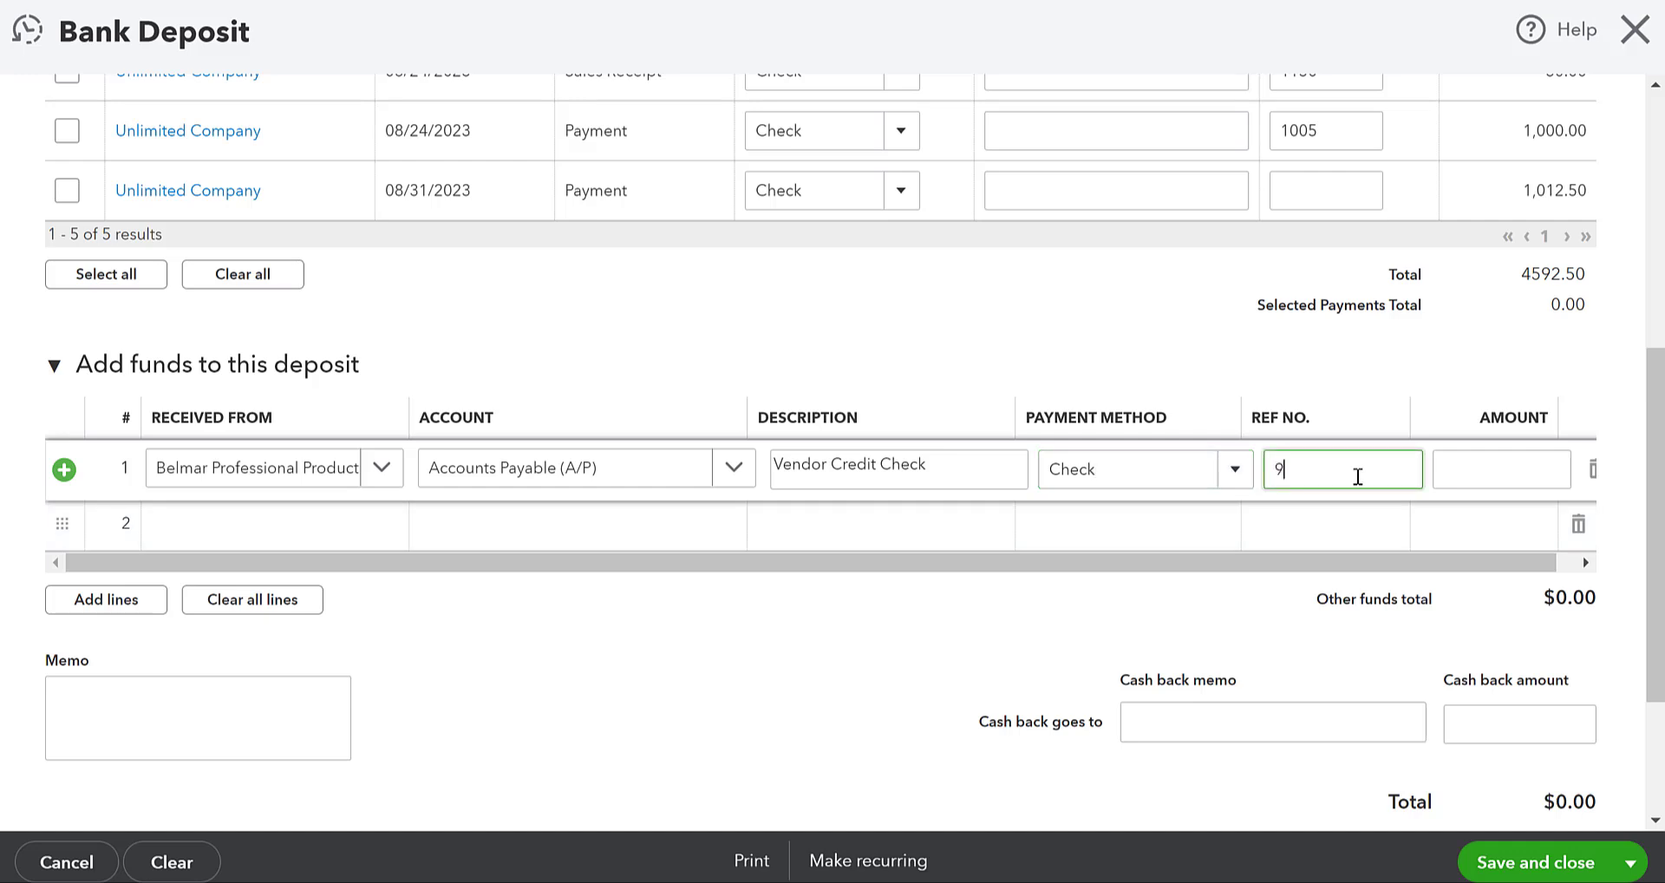
text(856)
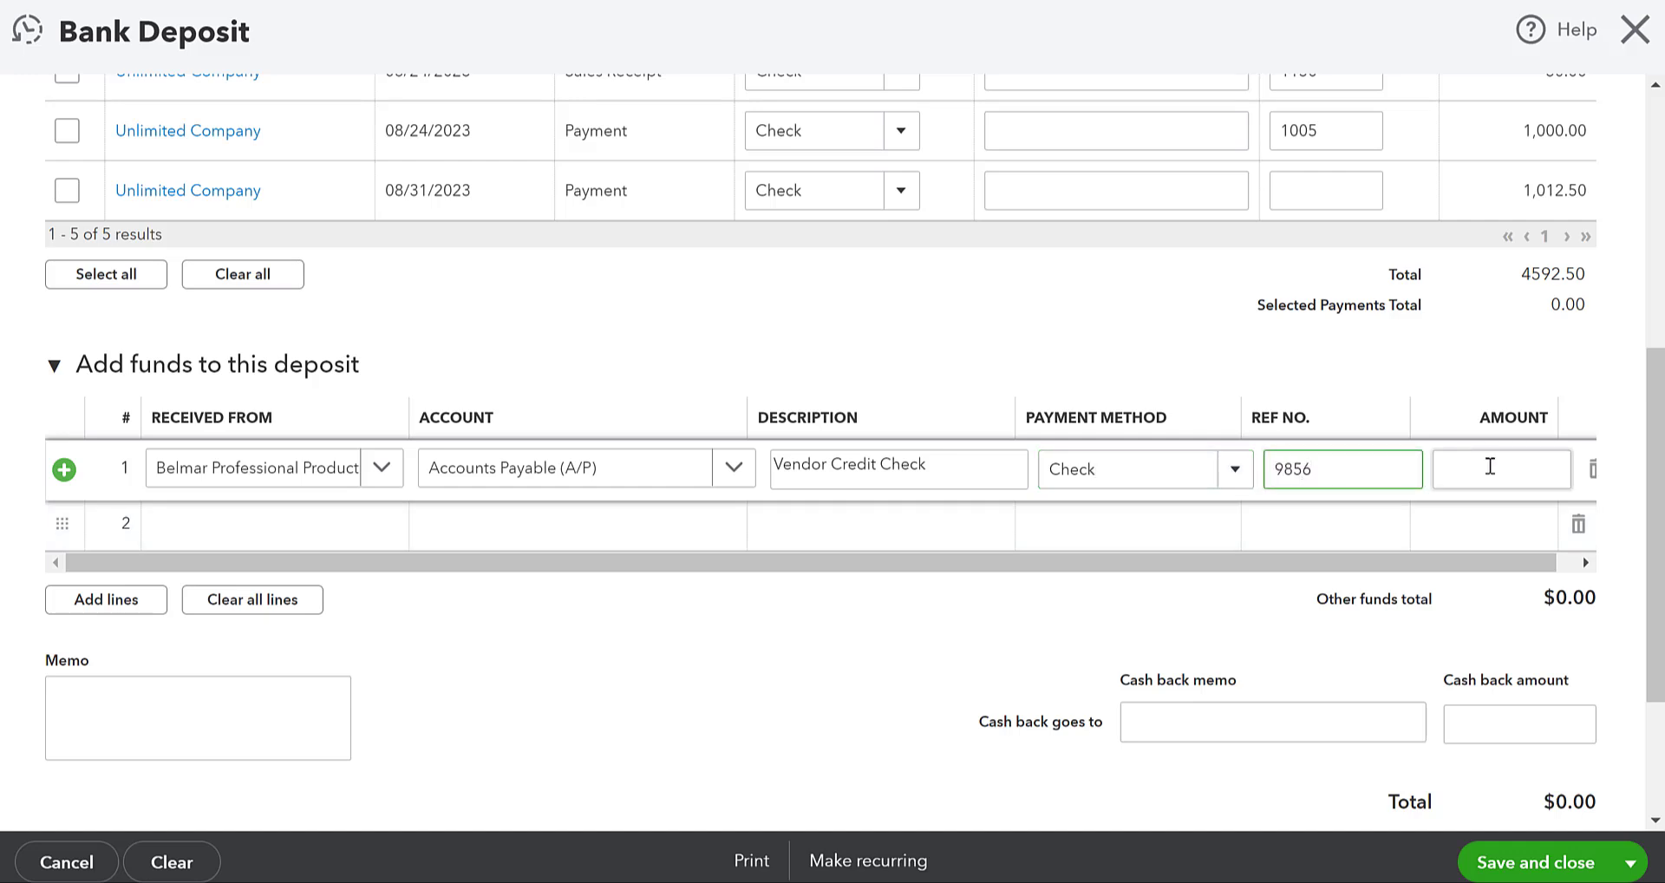
text(200)
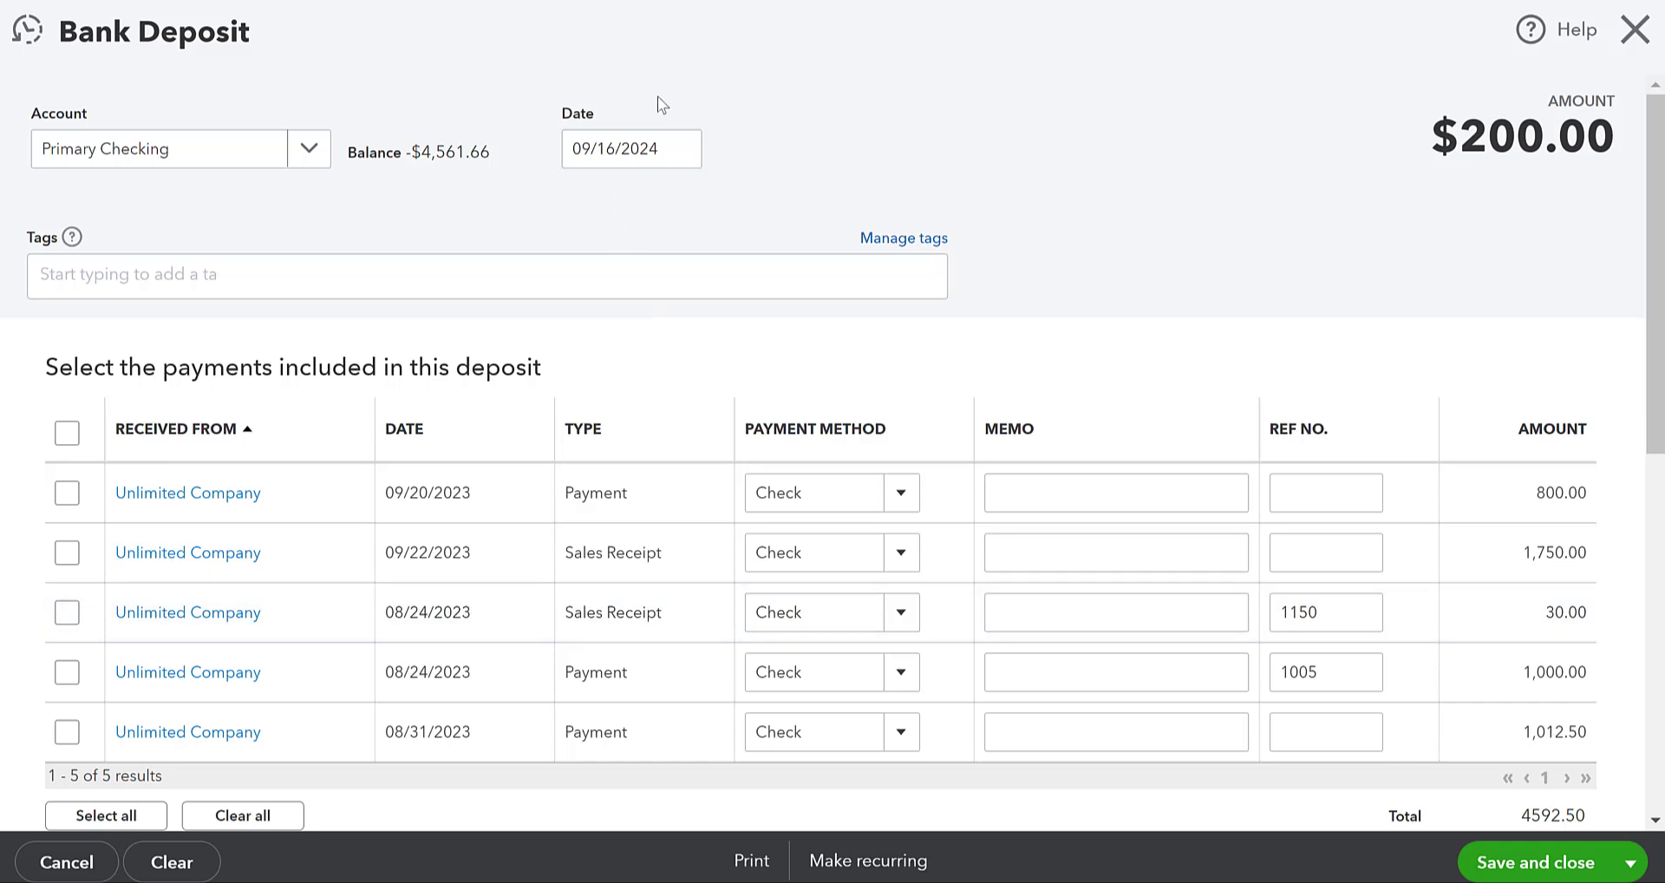
scroll(down, 3)
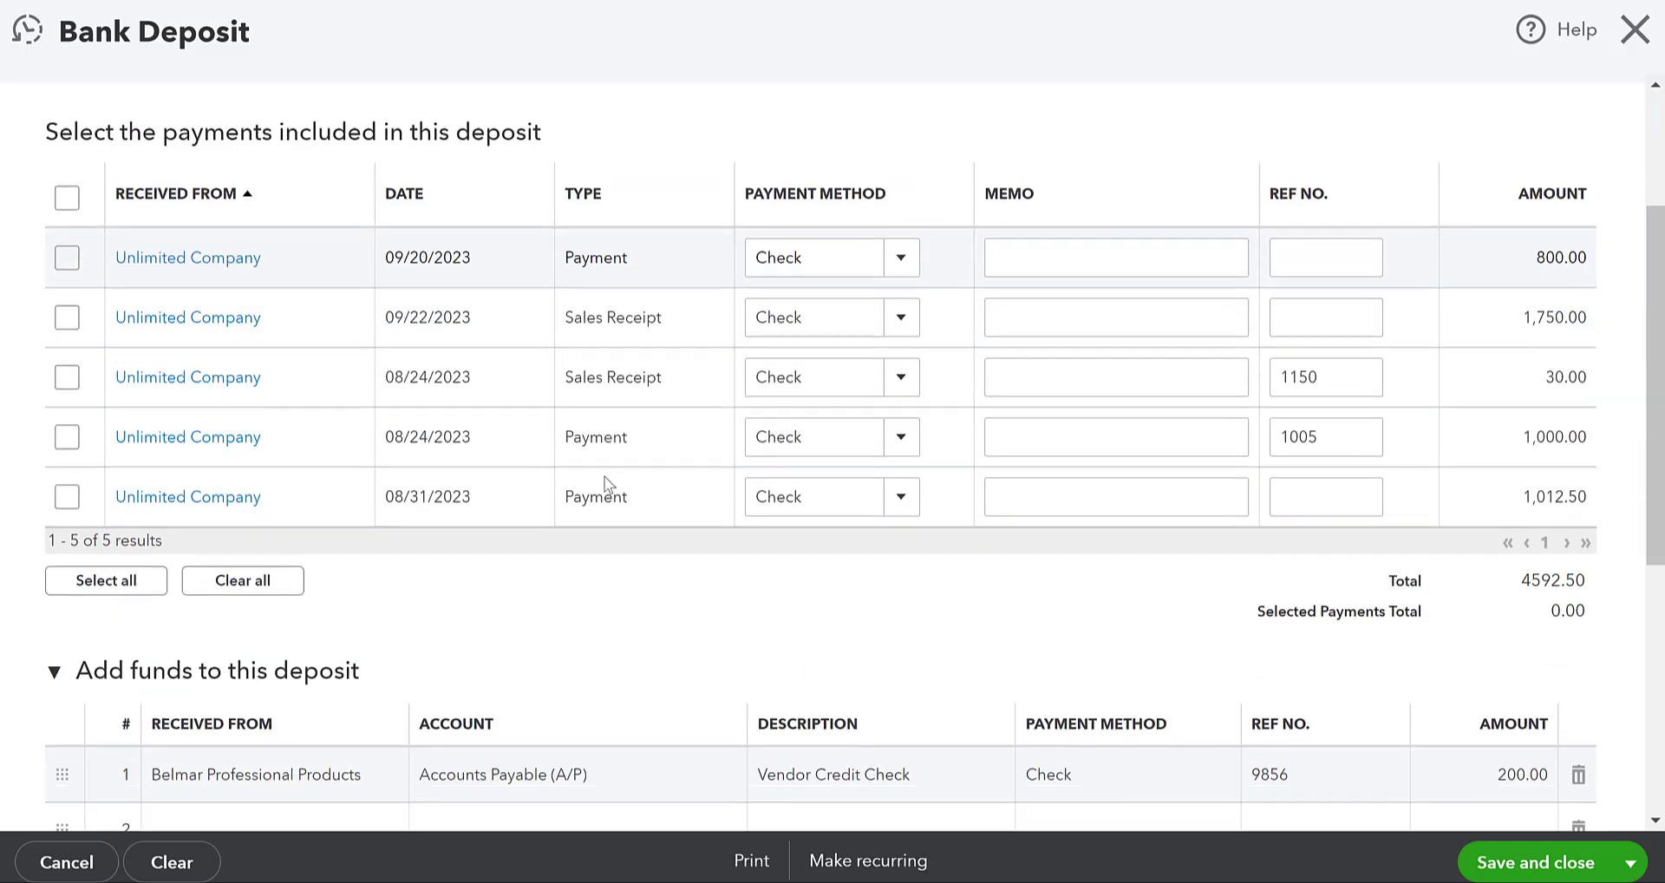
scroll(down, 3)
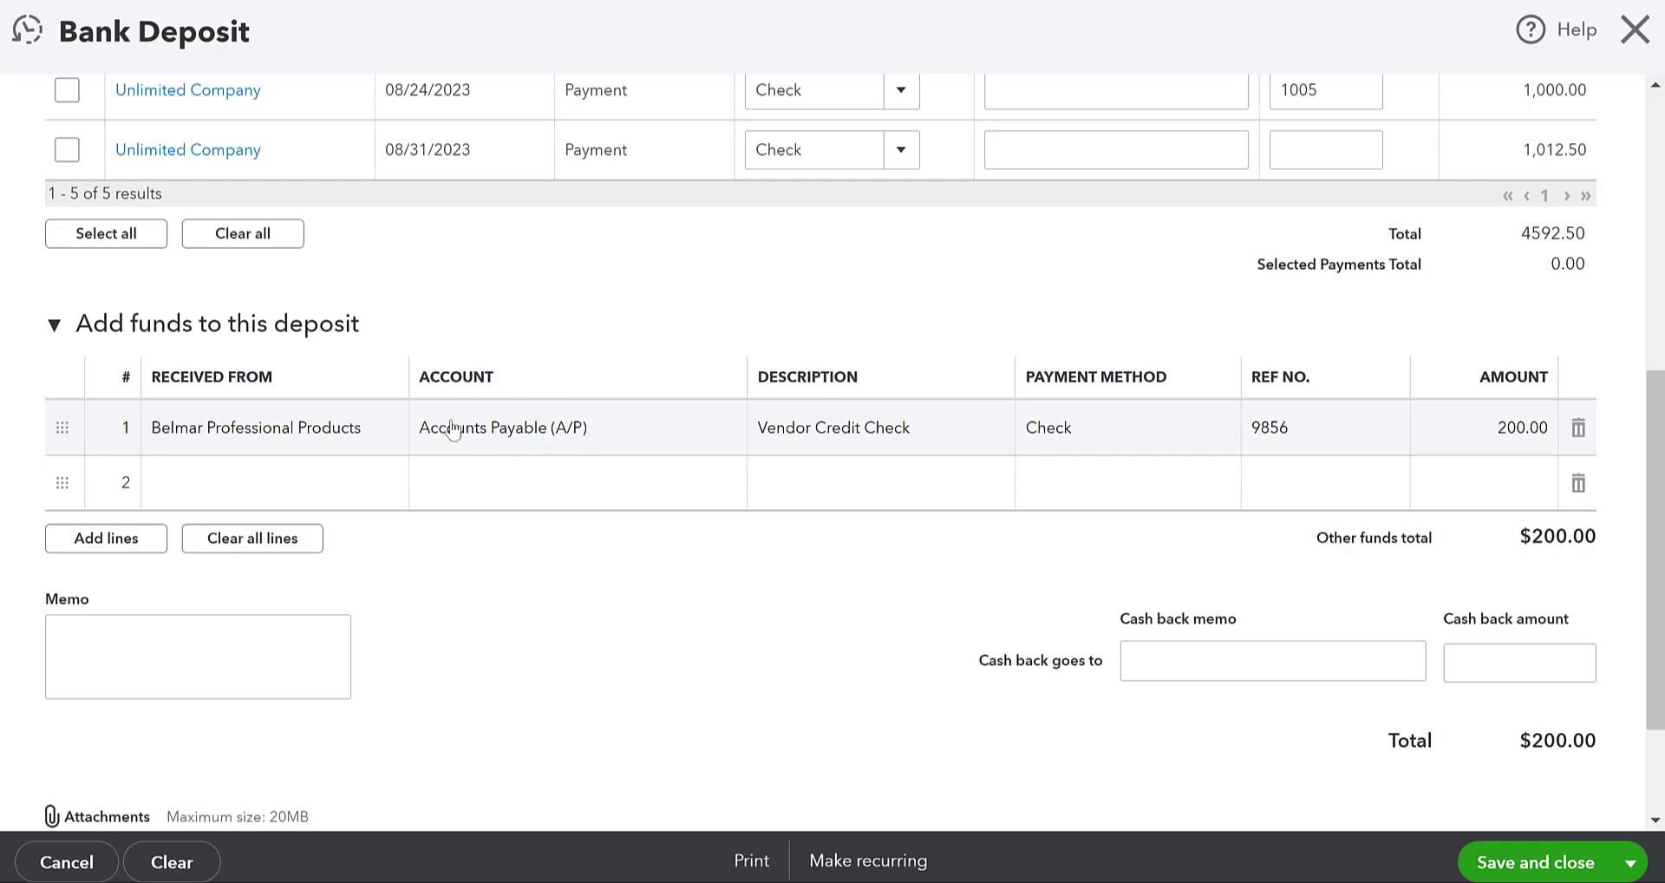
mouse_move(493, 452)
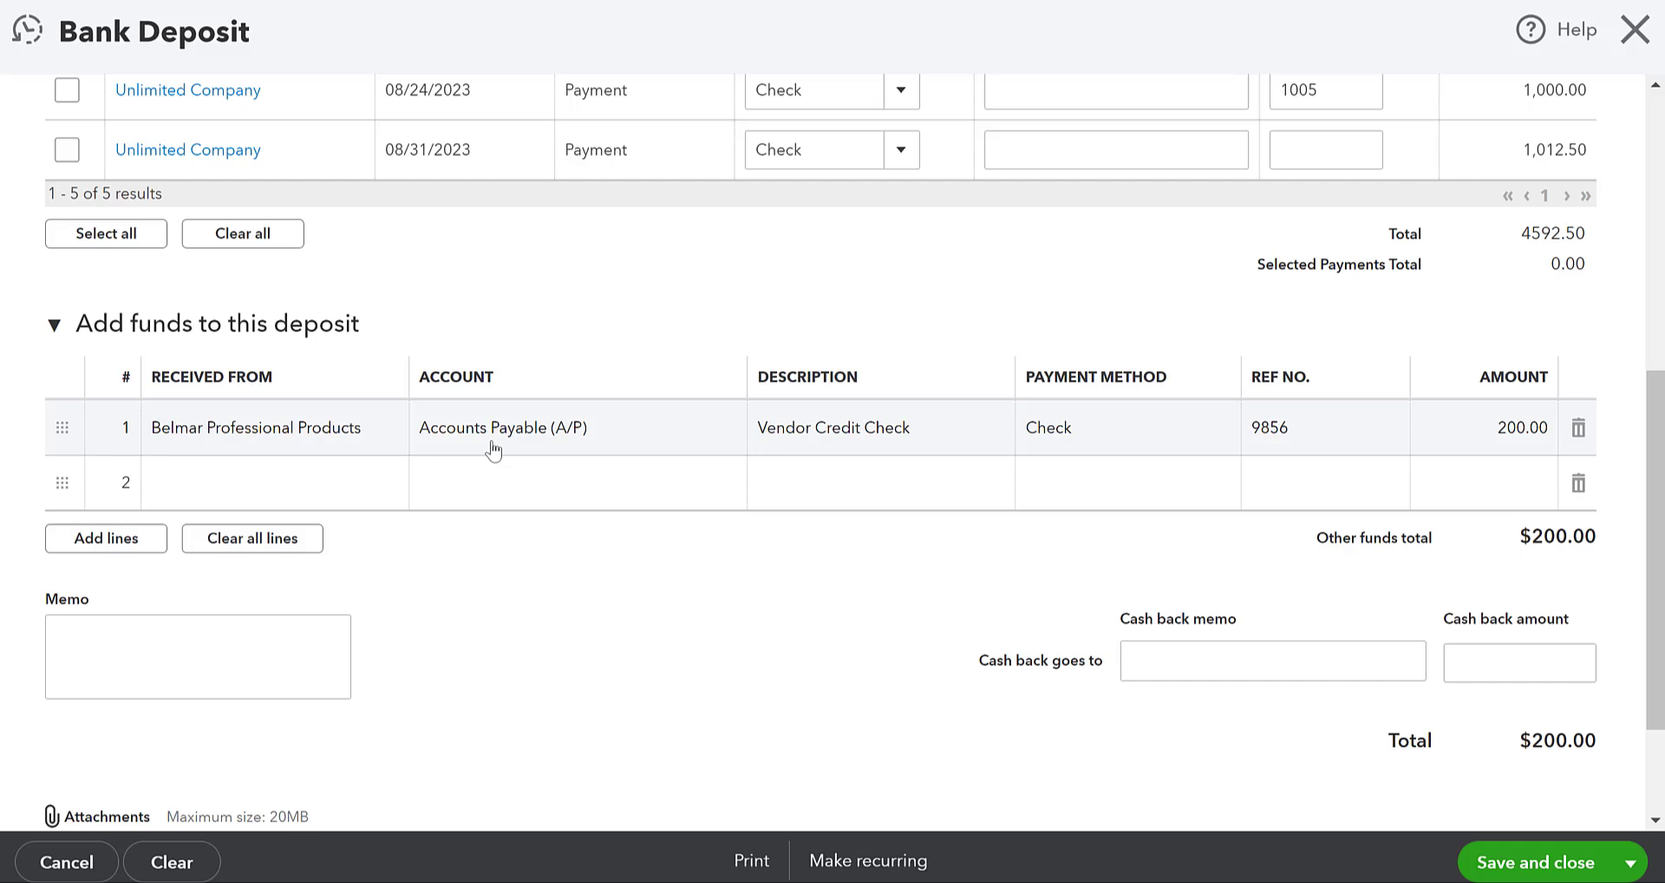
mouse_move(1520, 876)
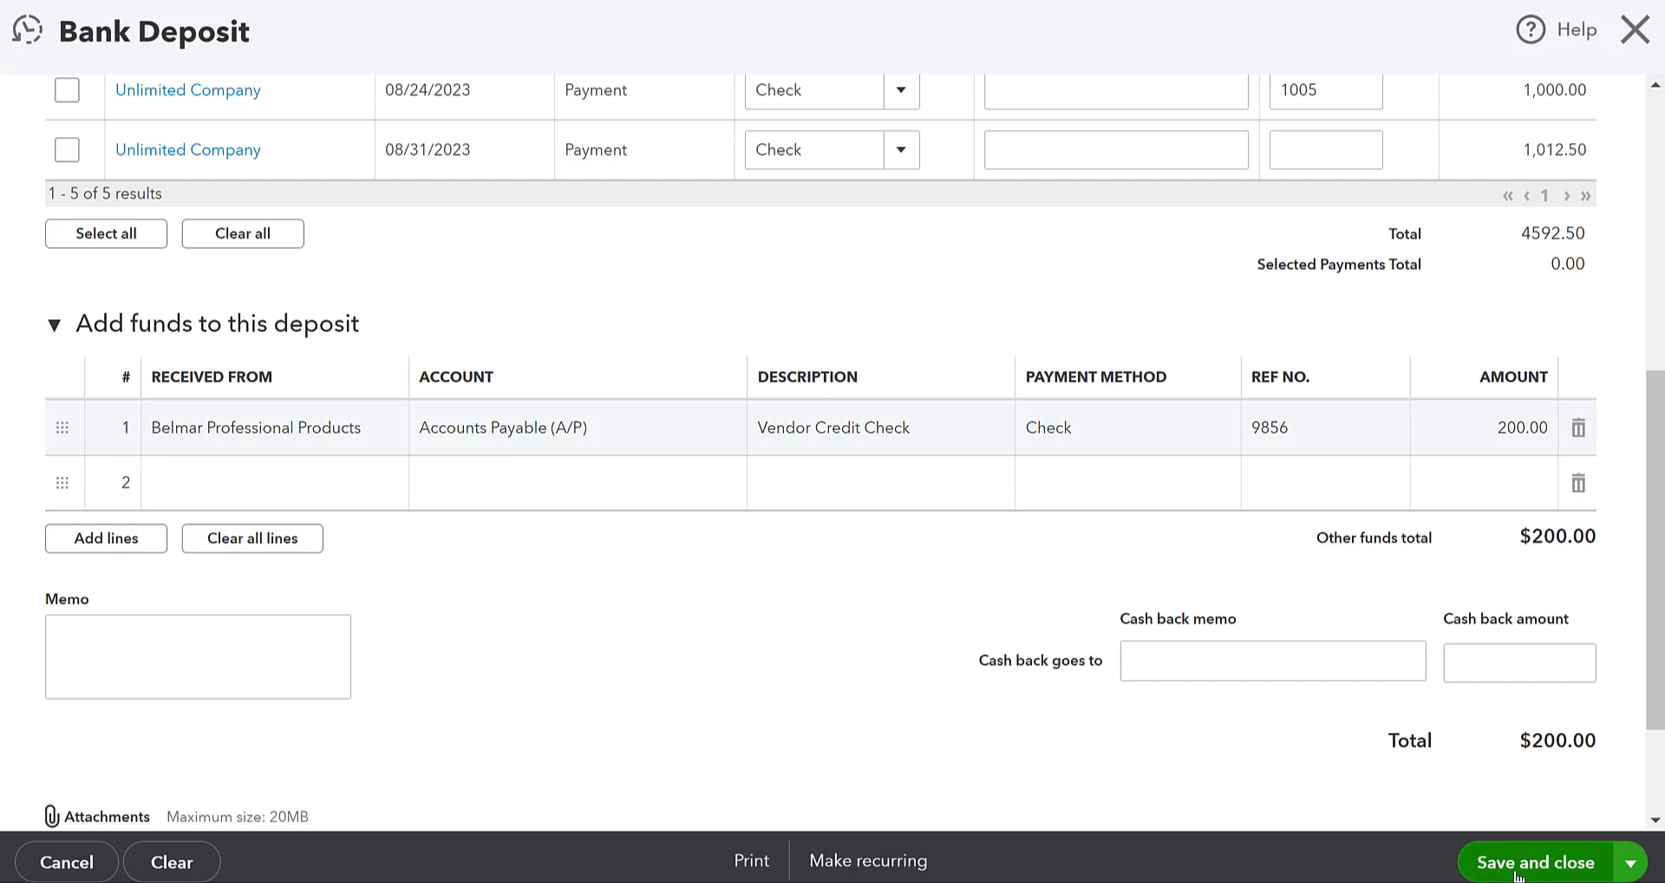
Save the $200 deposit and rerun the A/P Aging Summary as of September 20, 2024.
click(1536, 861)
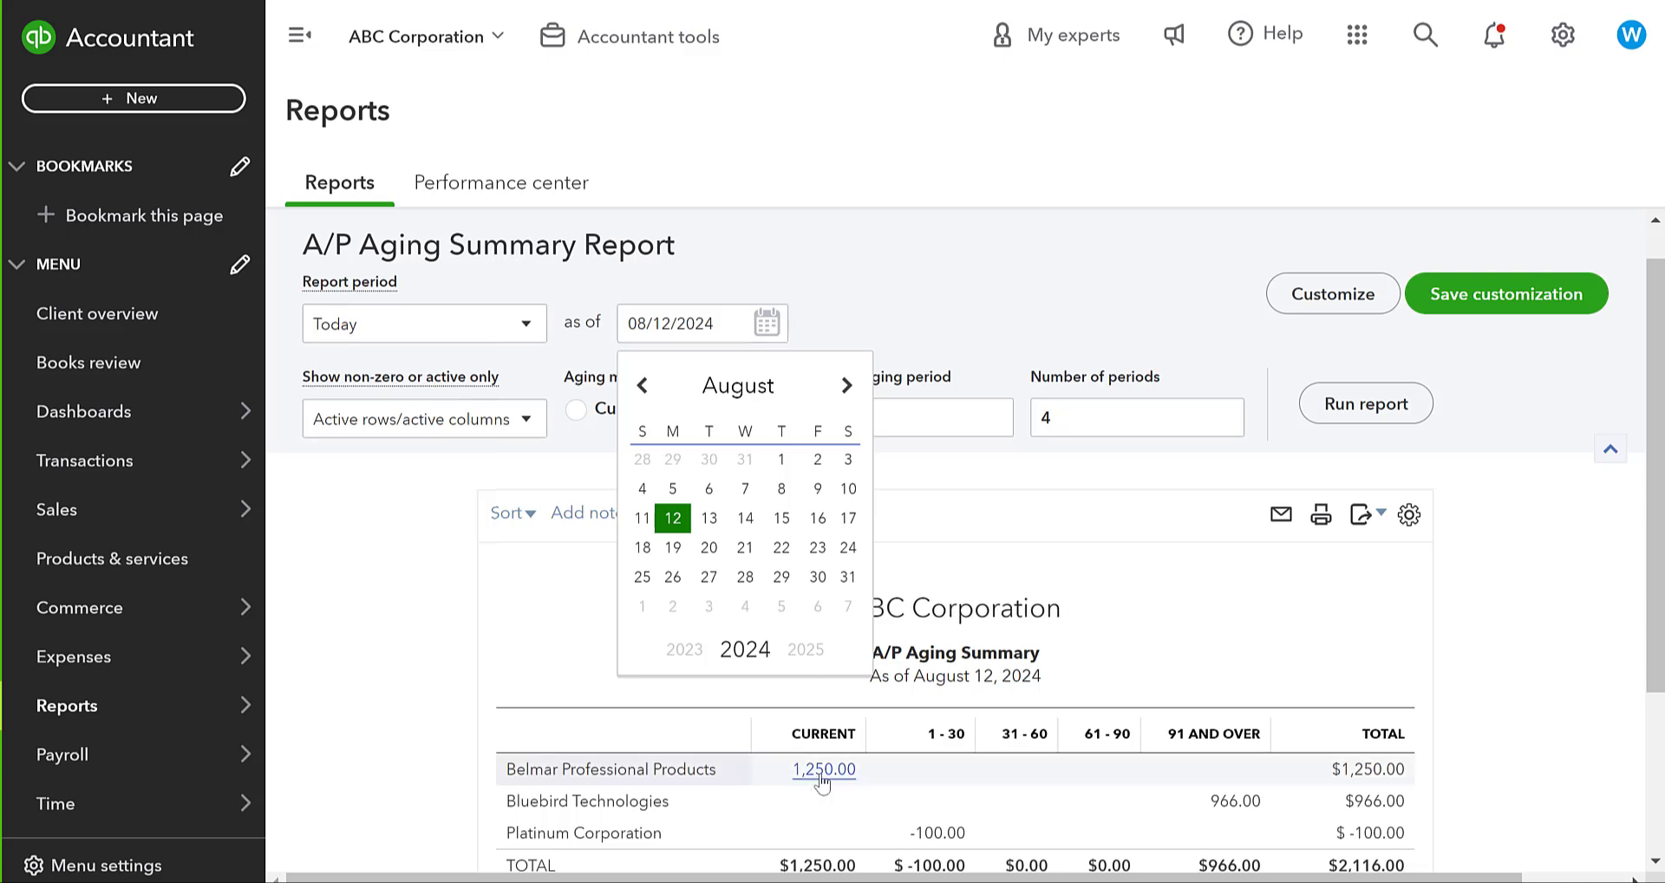
click(846, 385)
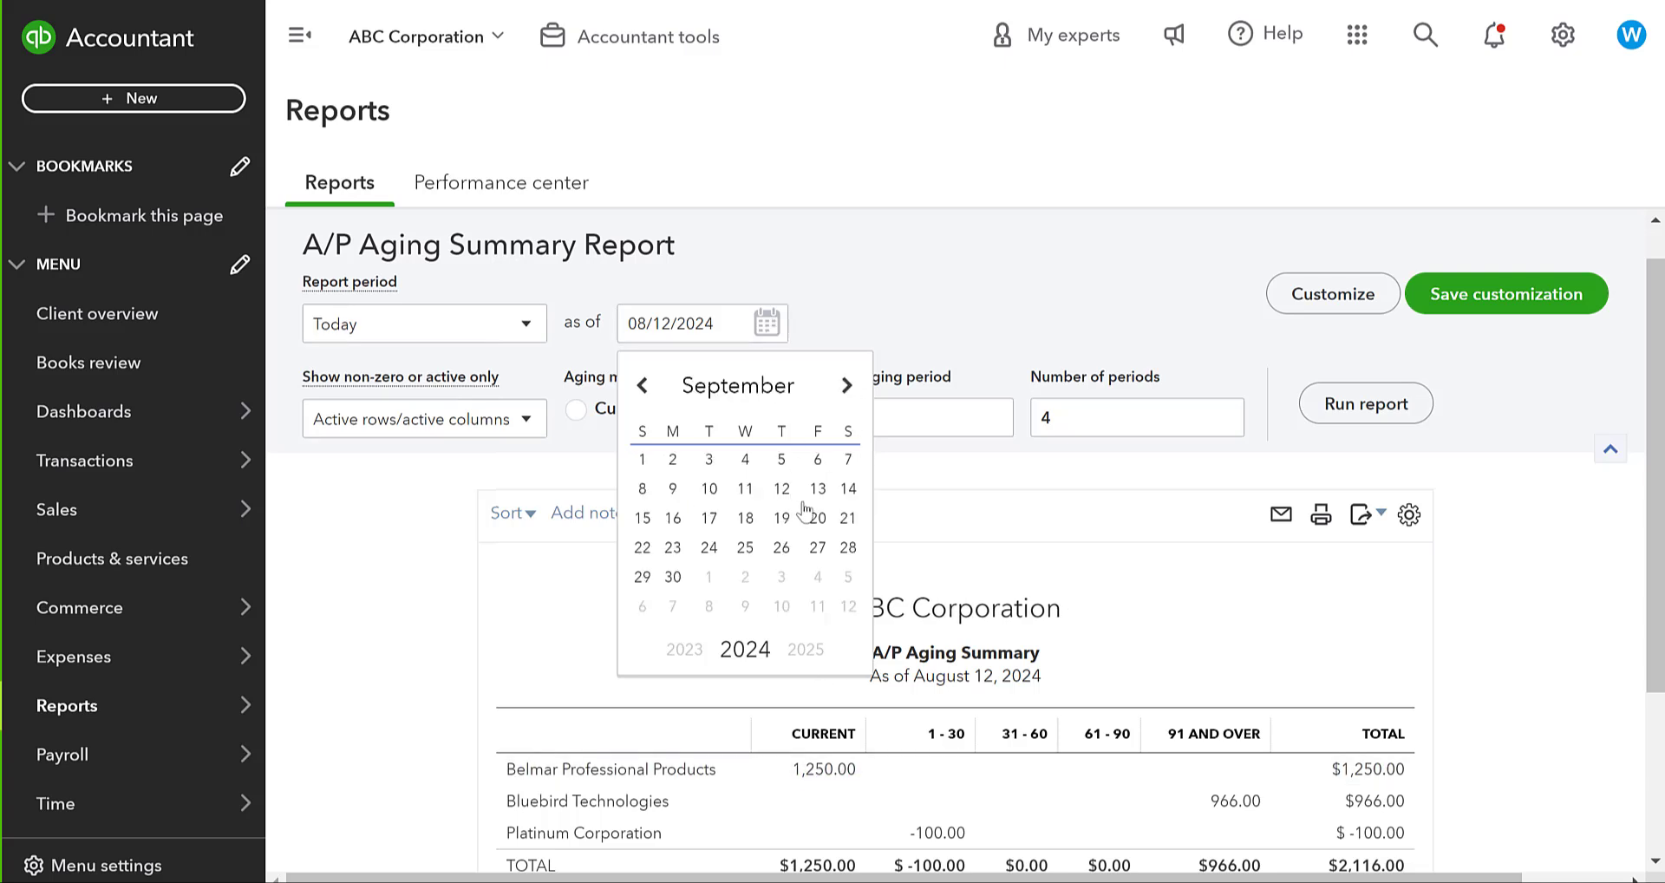
click(818, 518)
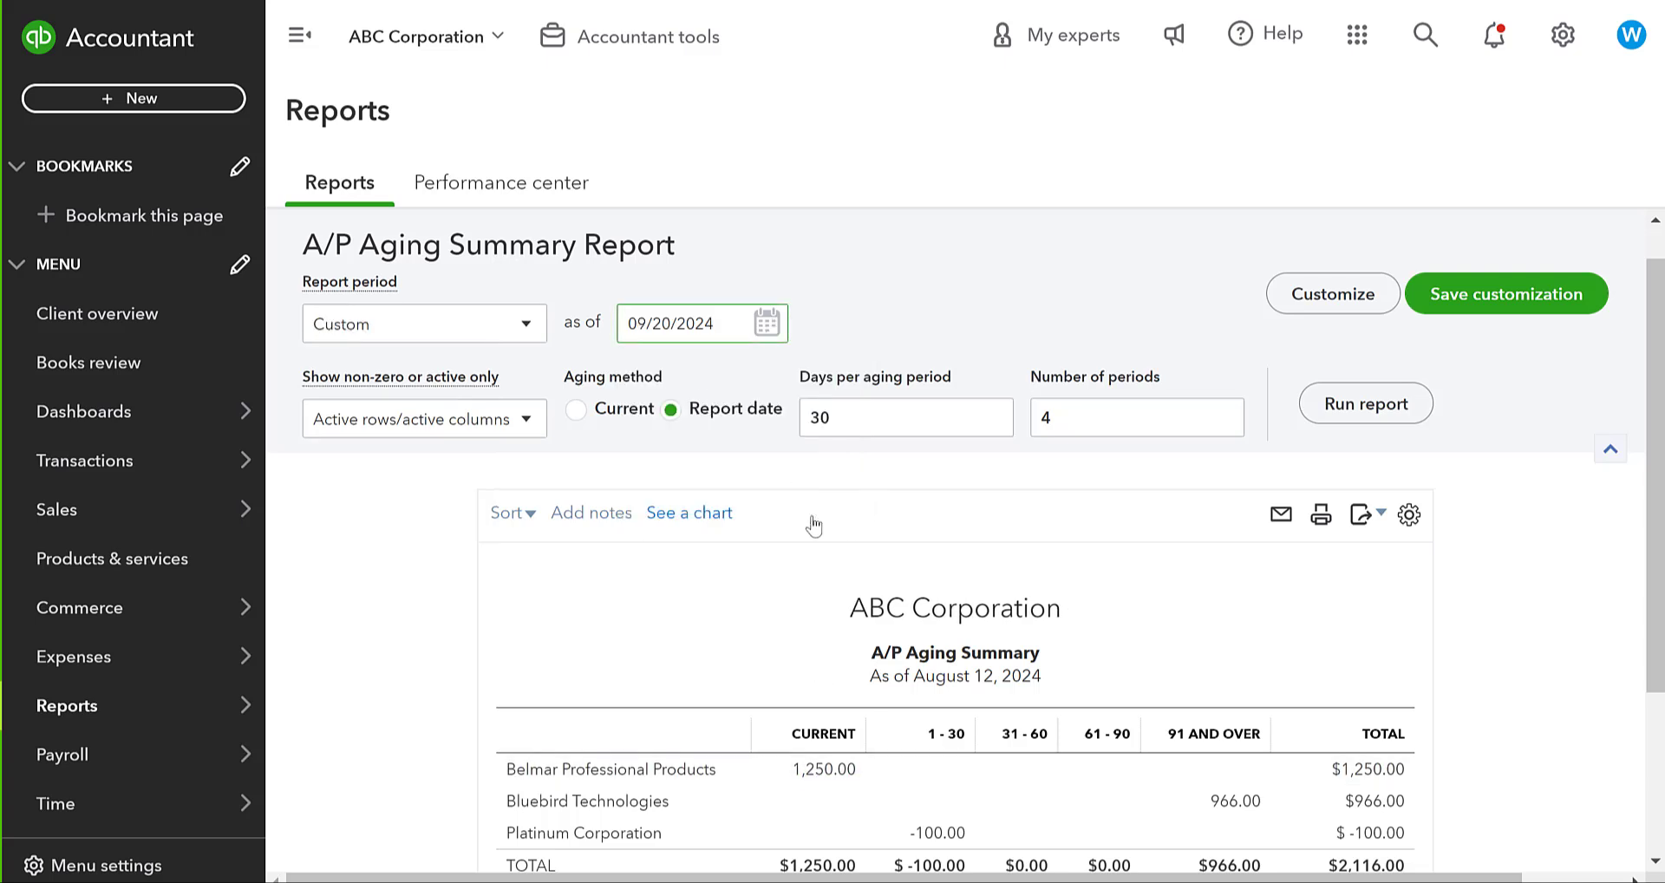
click(1365, 404)
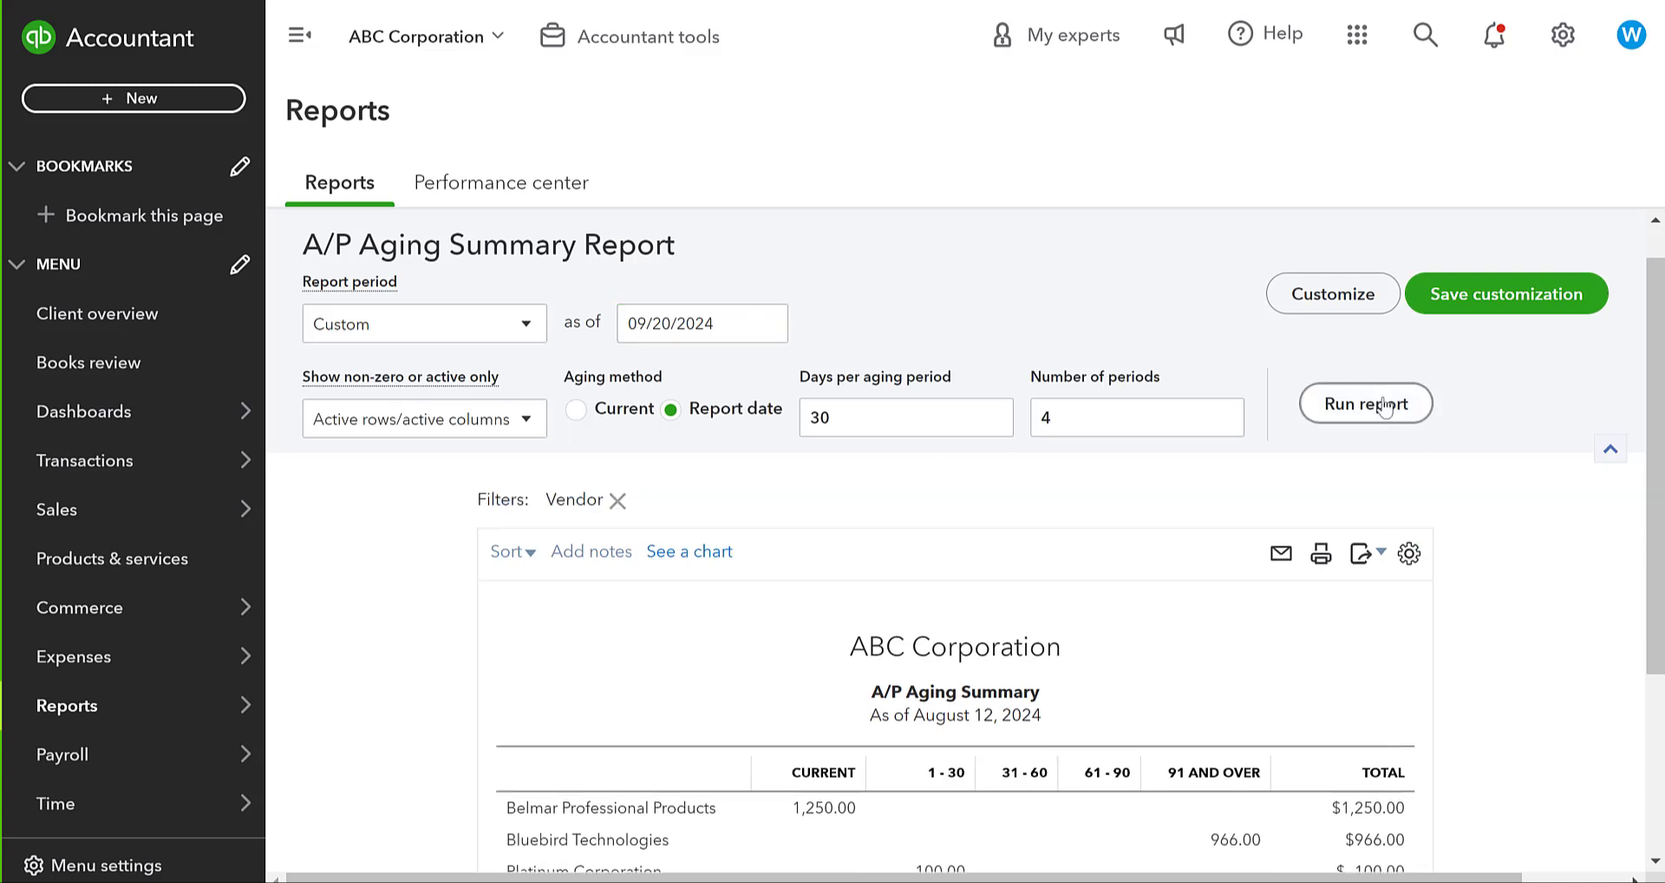
click(1366, 404)
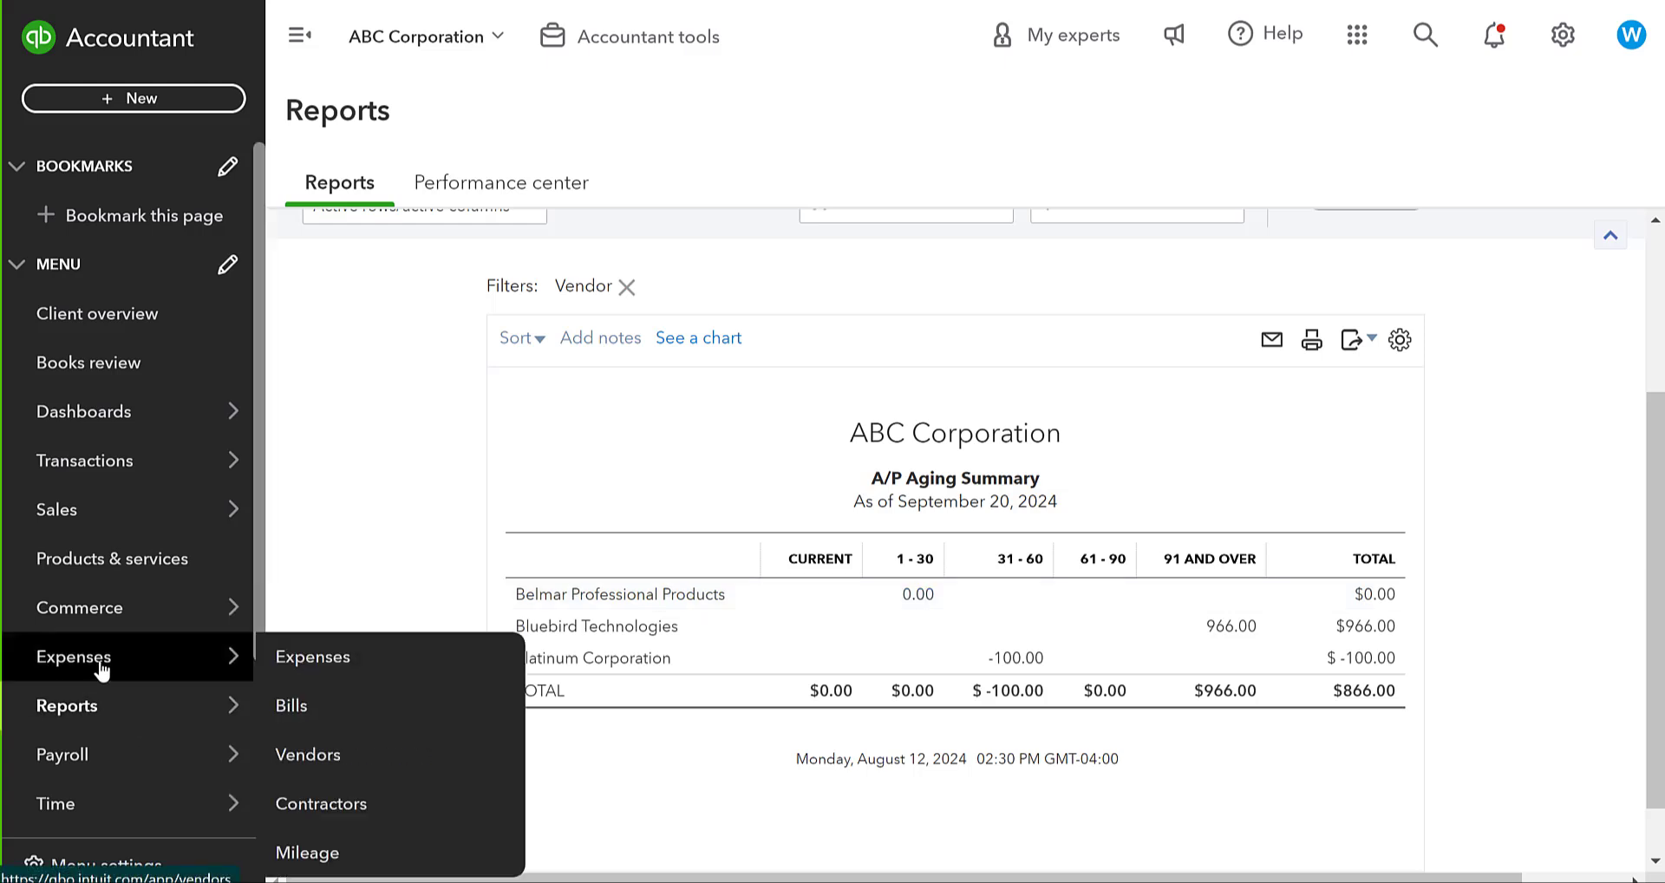
Open Belmar Professional Products' vendor record and list its new transaction choices.
click(307, 755)
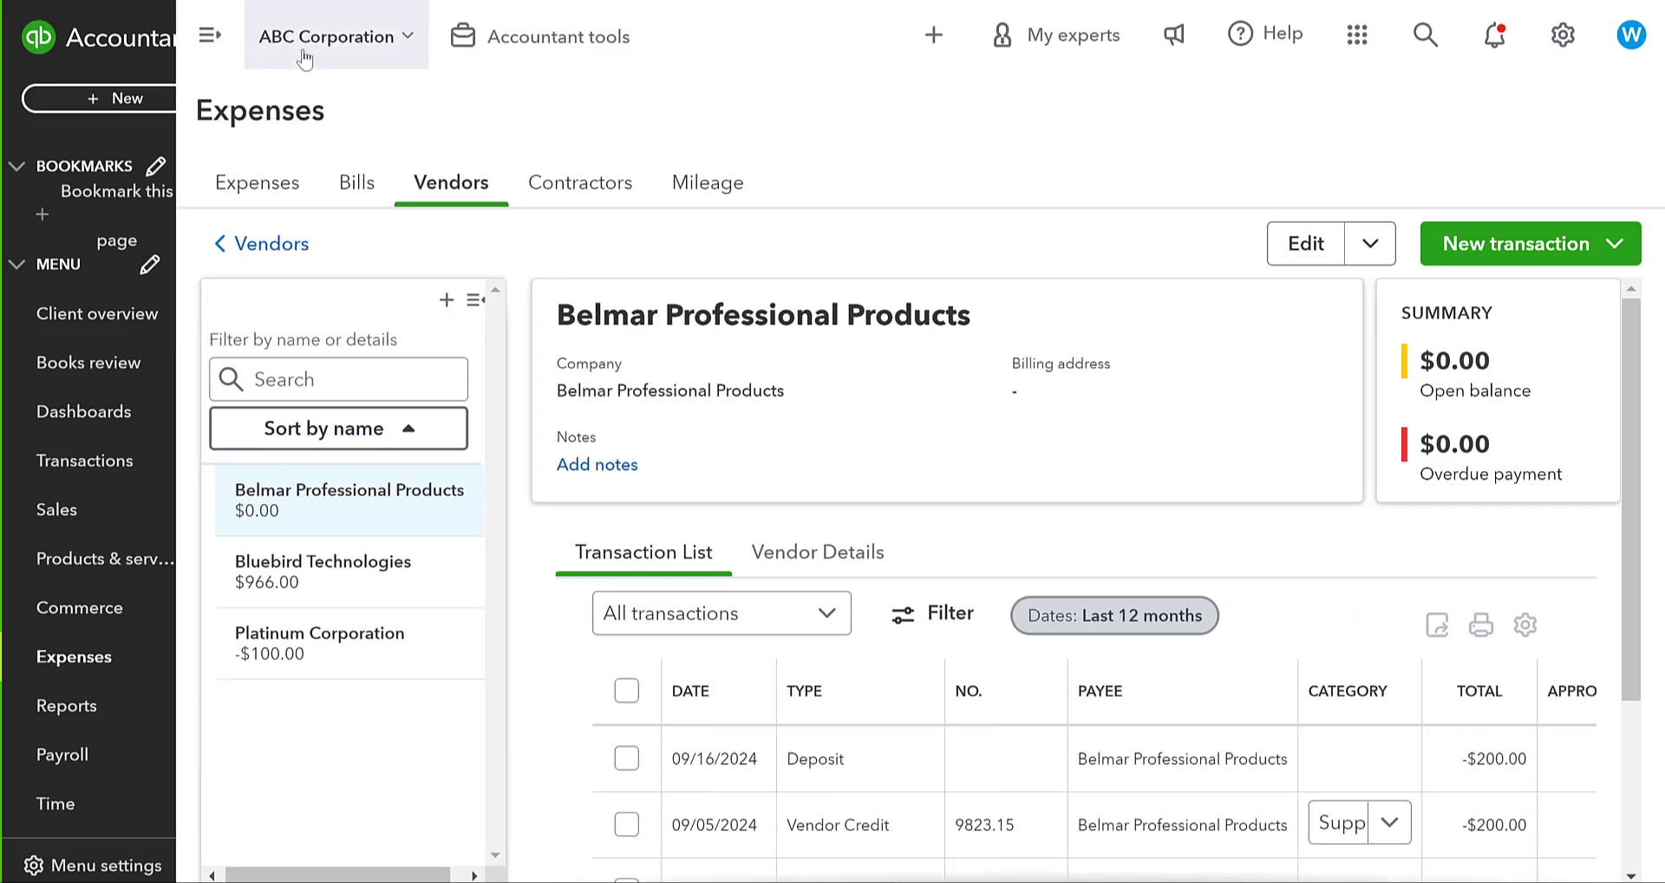
click(208, 37)
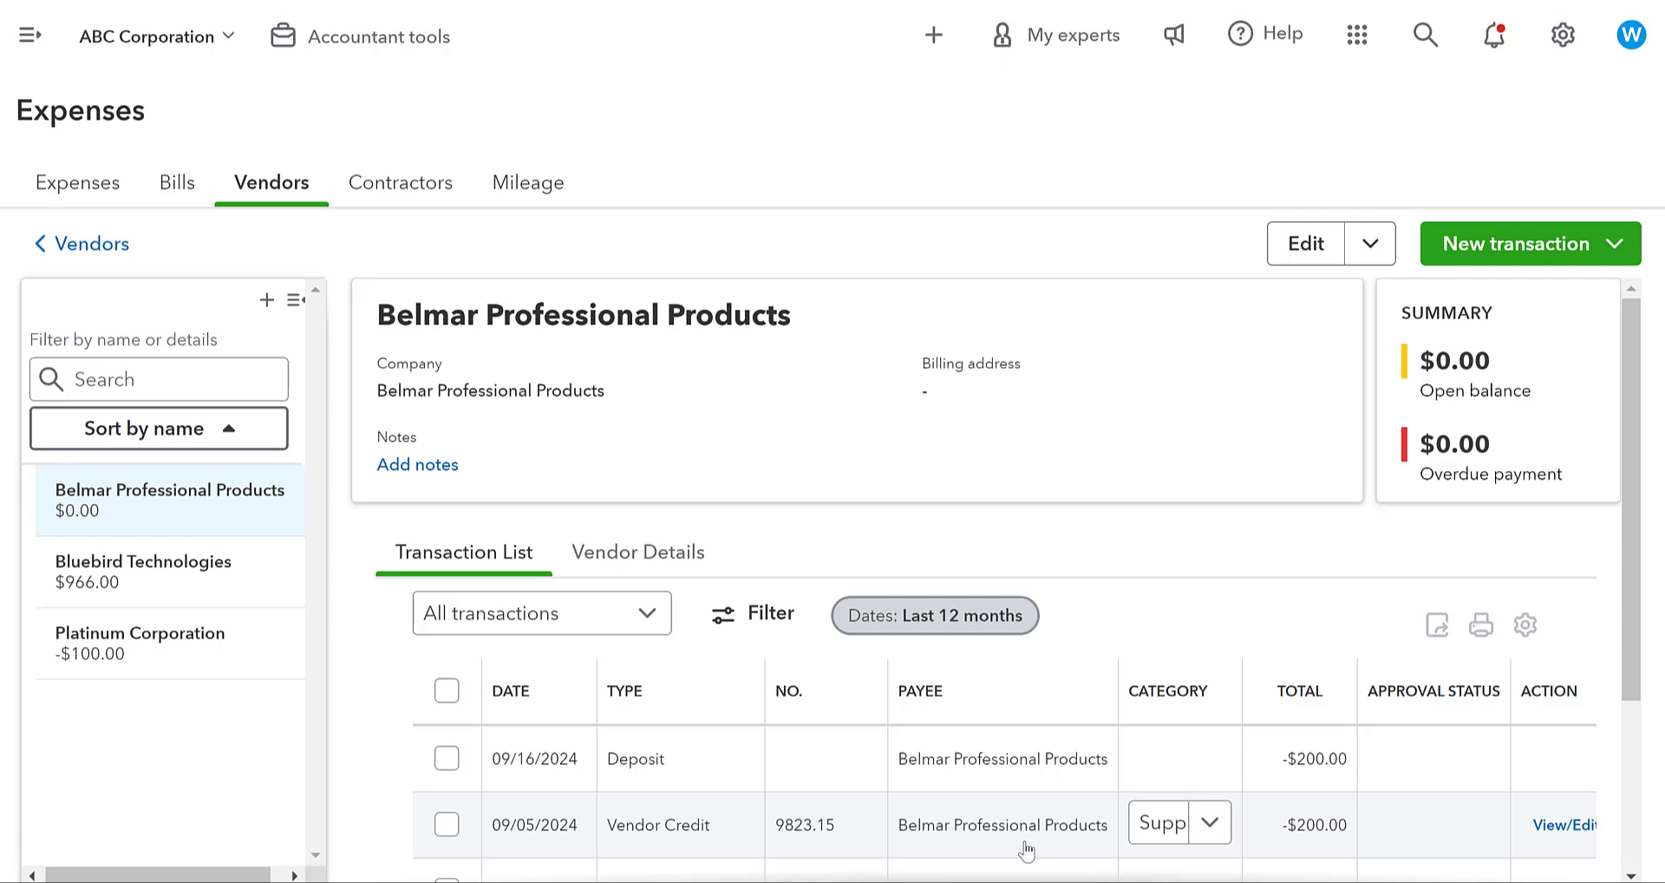
mouse_move(1580, 593)
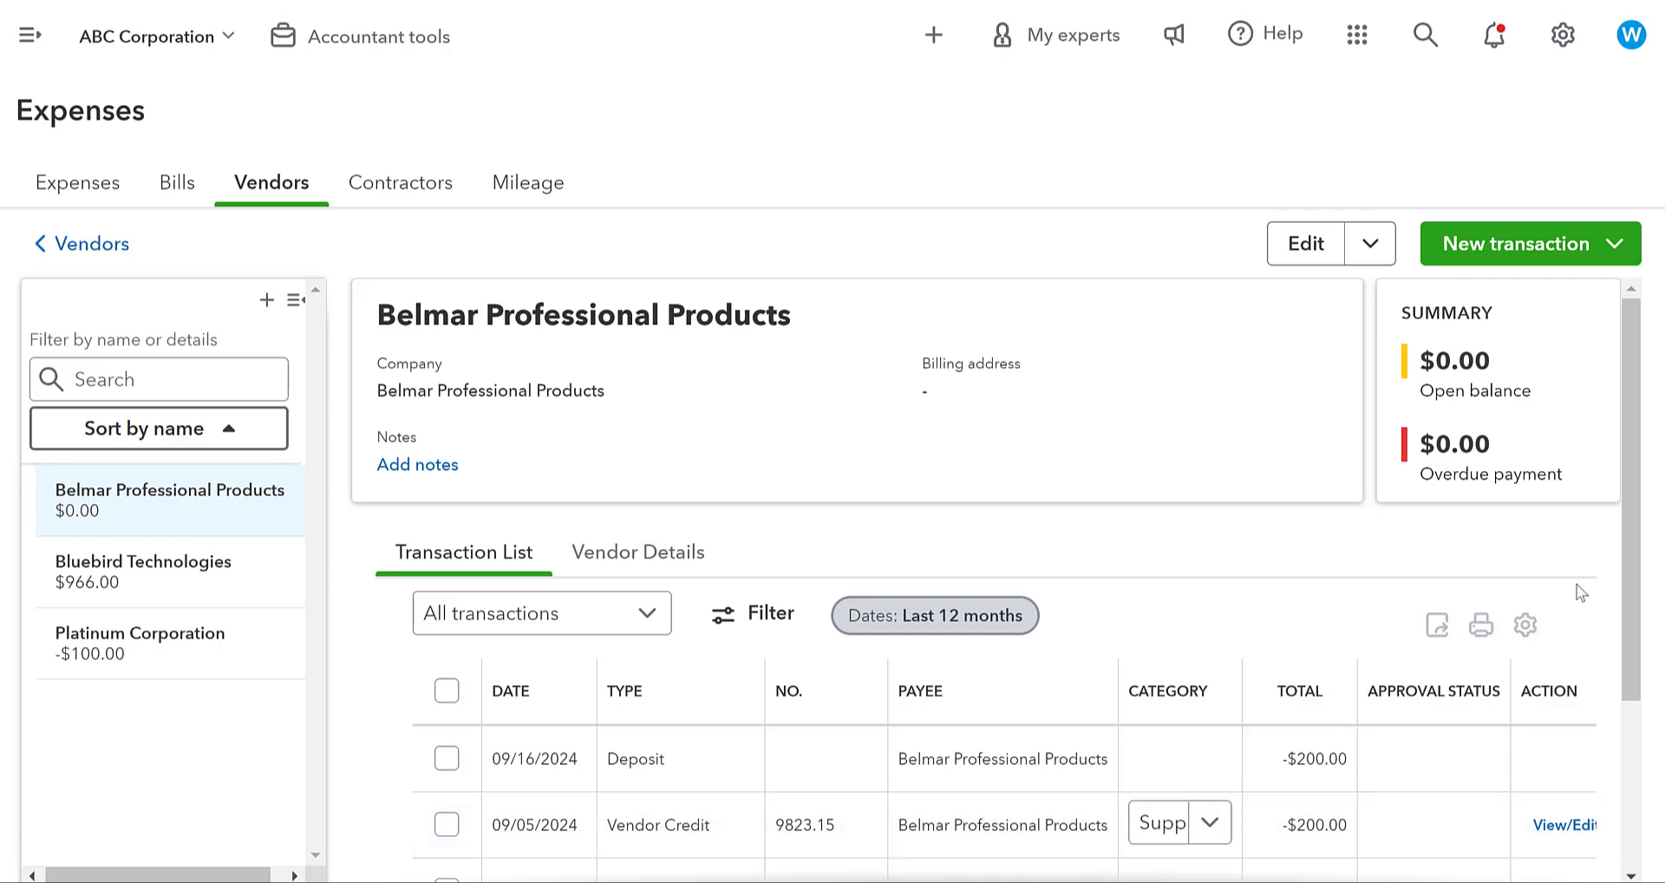
click(1530, 244)
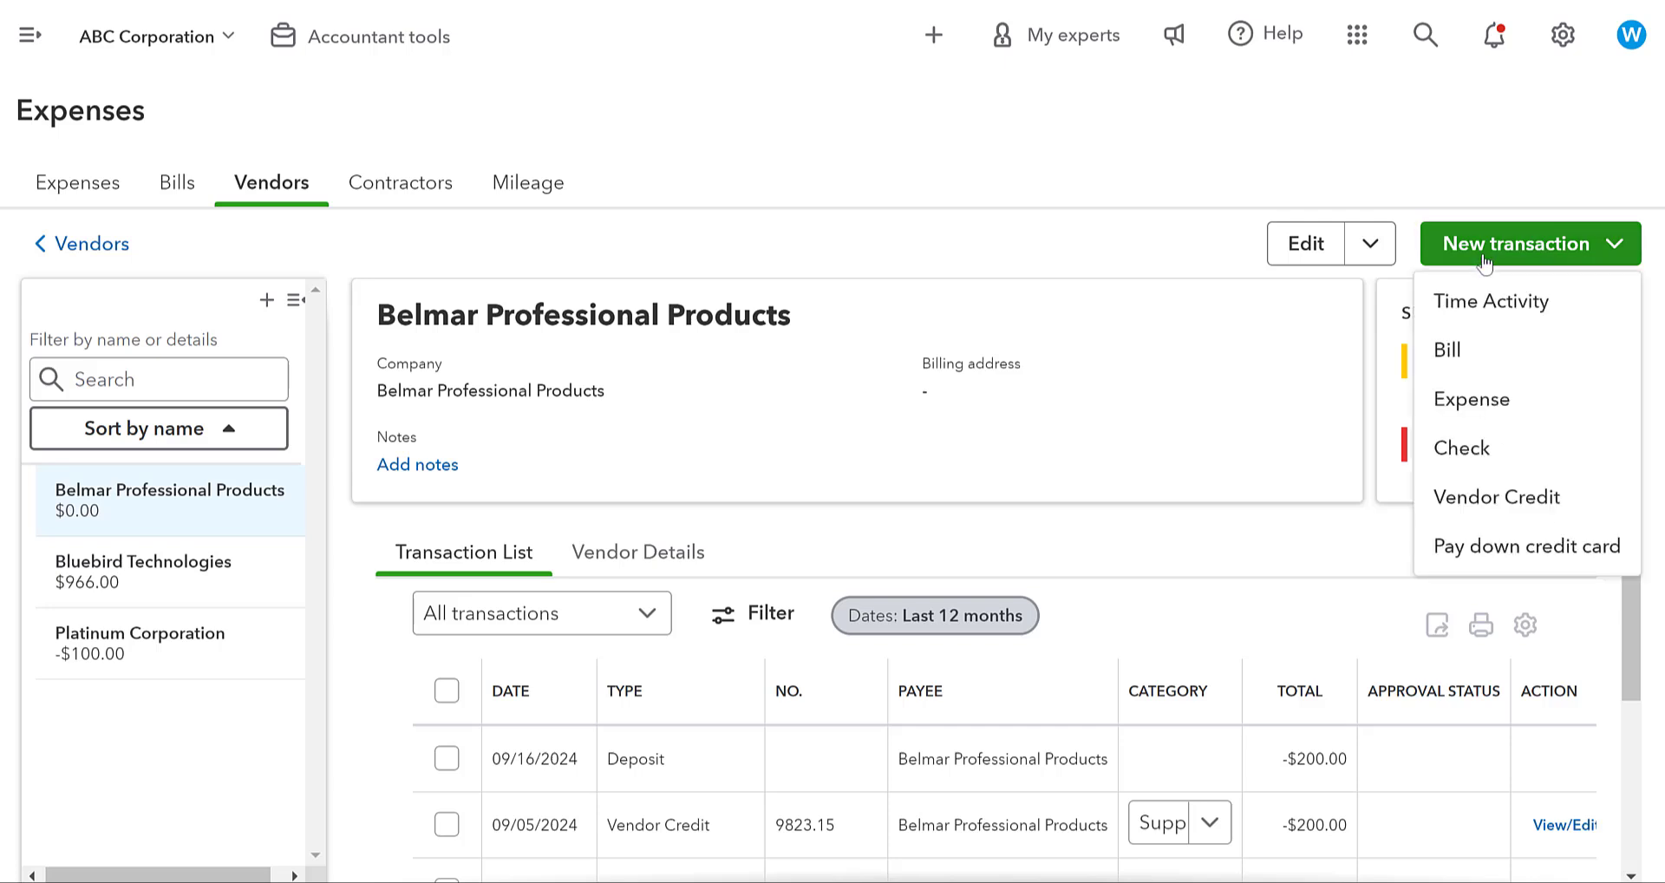
mouse_move(1471, 411)
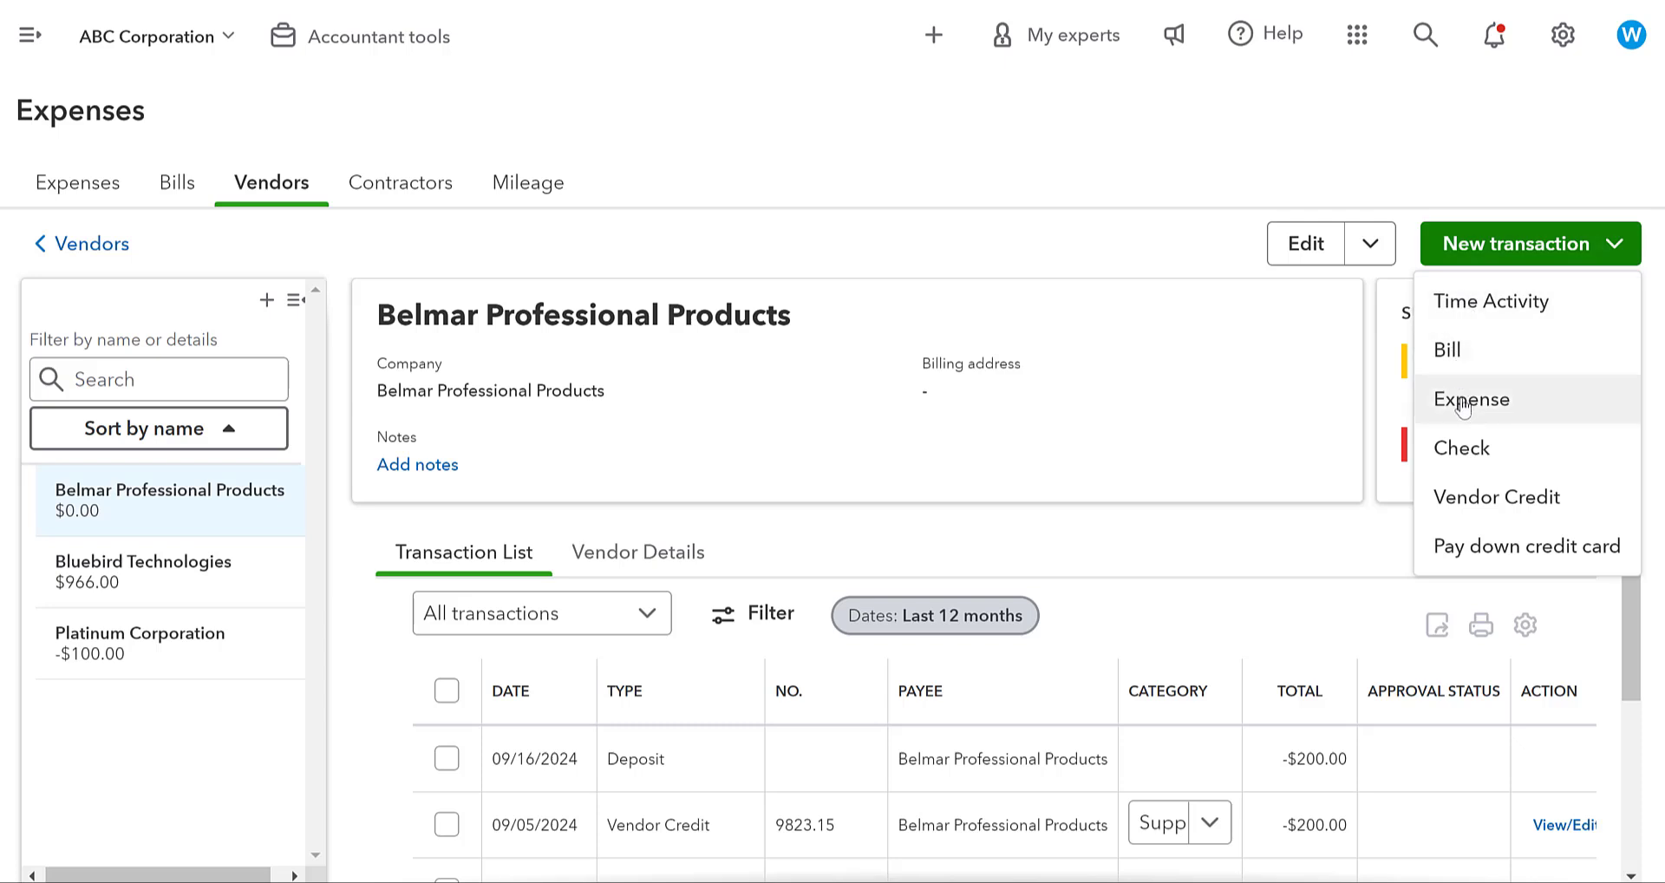
Start an expense for Belmar applying the September 16 deposit against vendor credit 9823.15.
click(1471, 399)
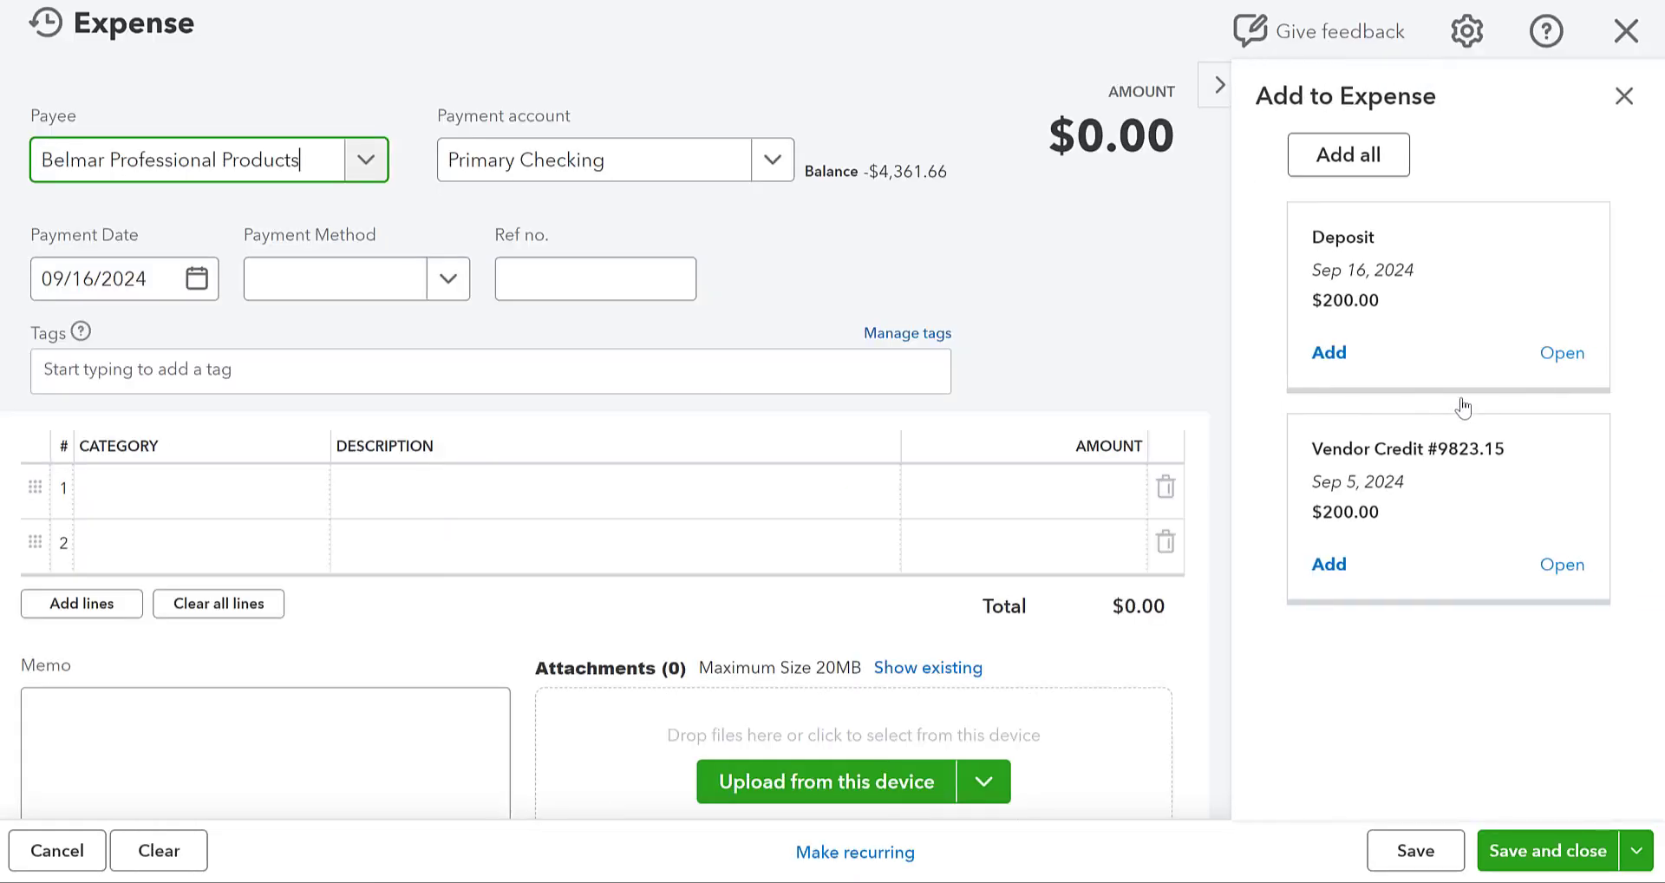
mouse_move(1434, 402)
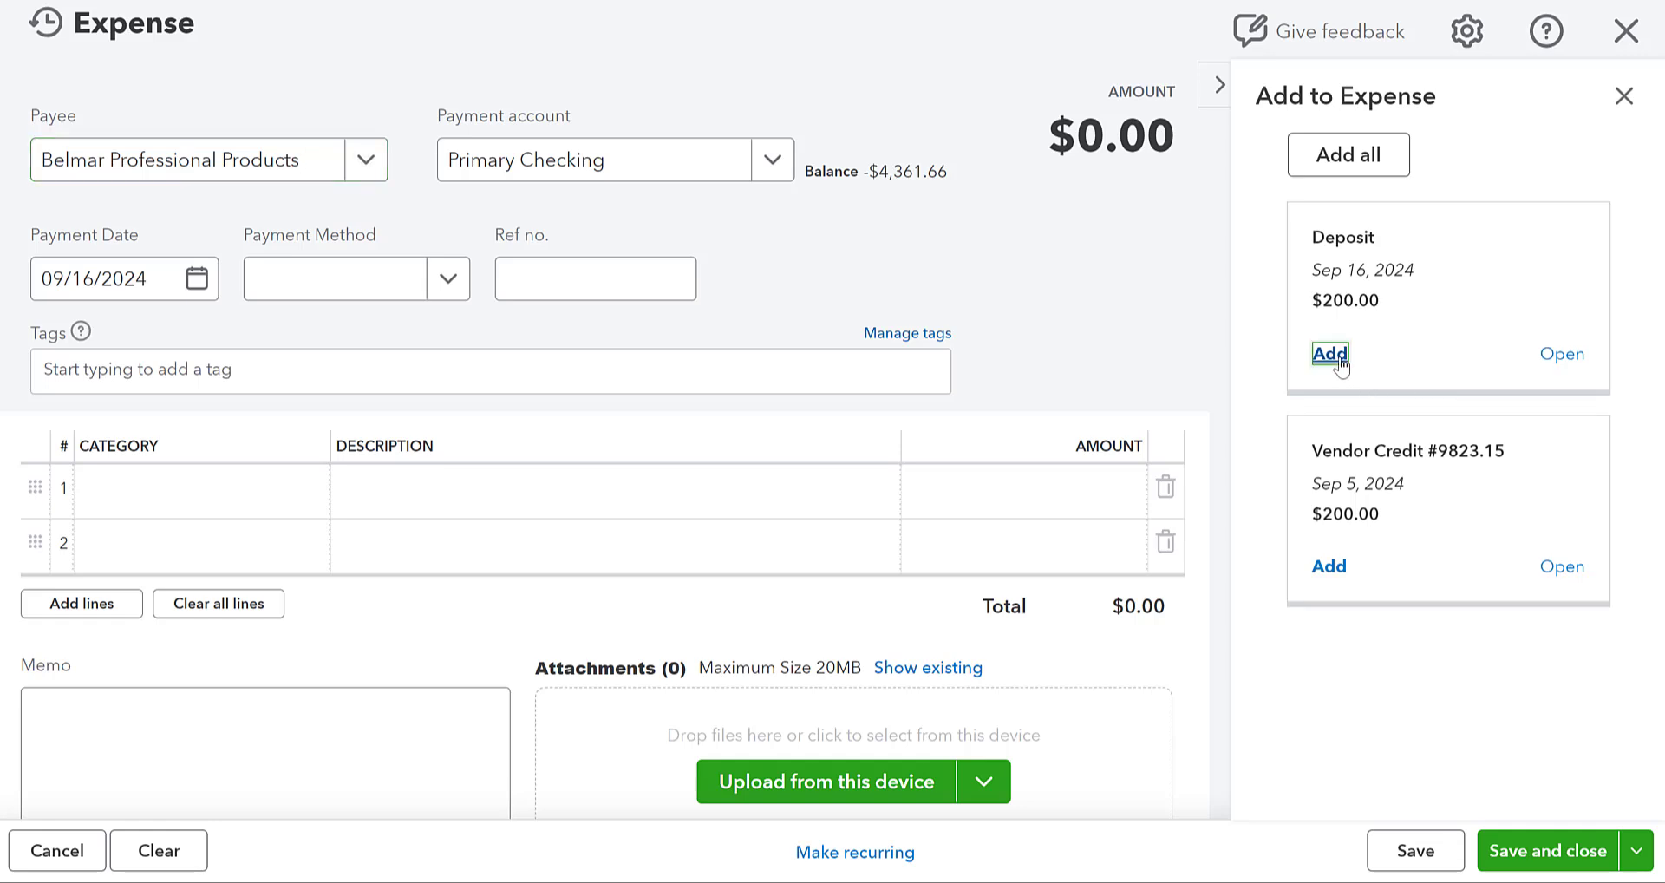
click(1333, 354)
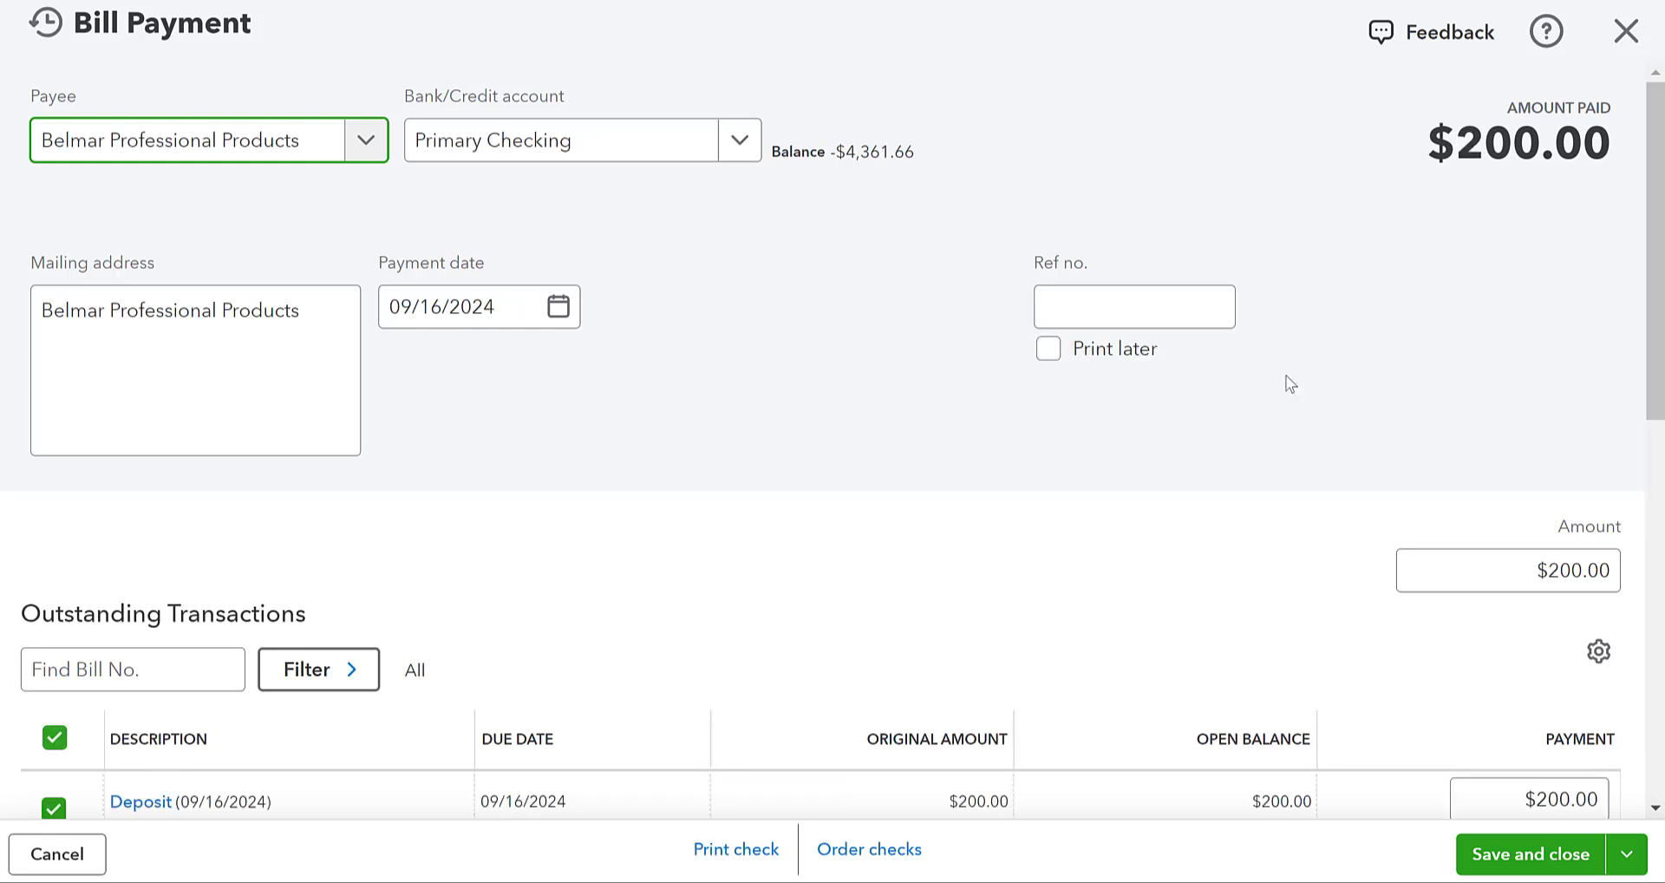
mouse_move(643, 451)
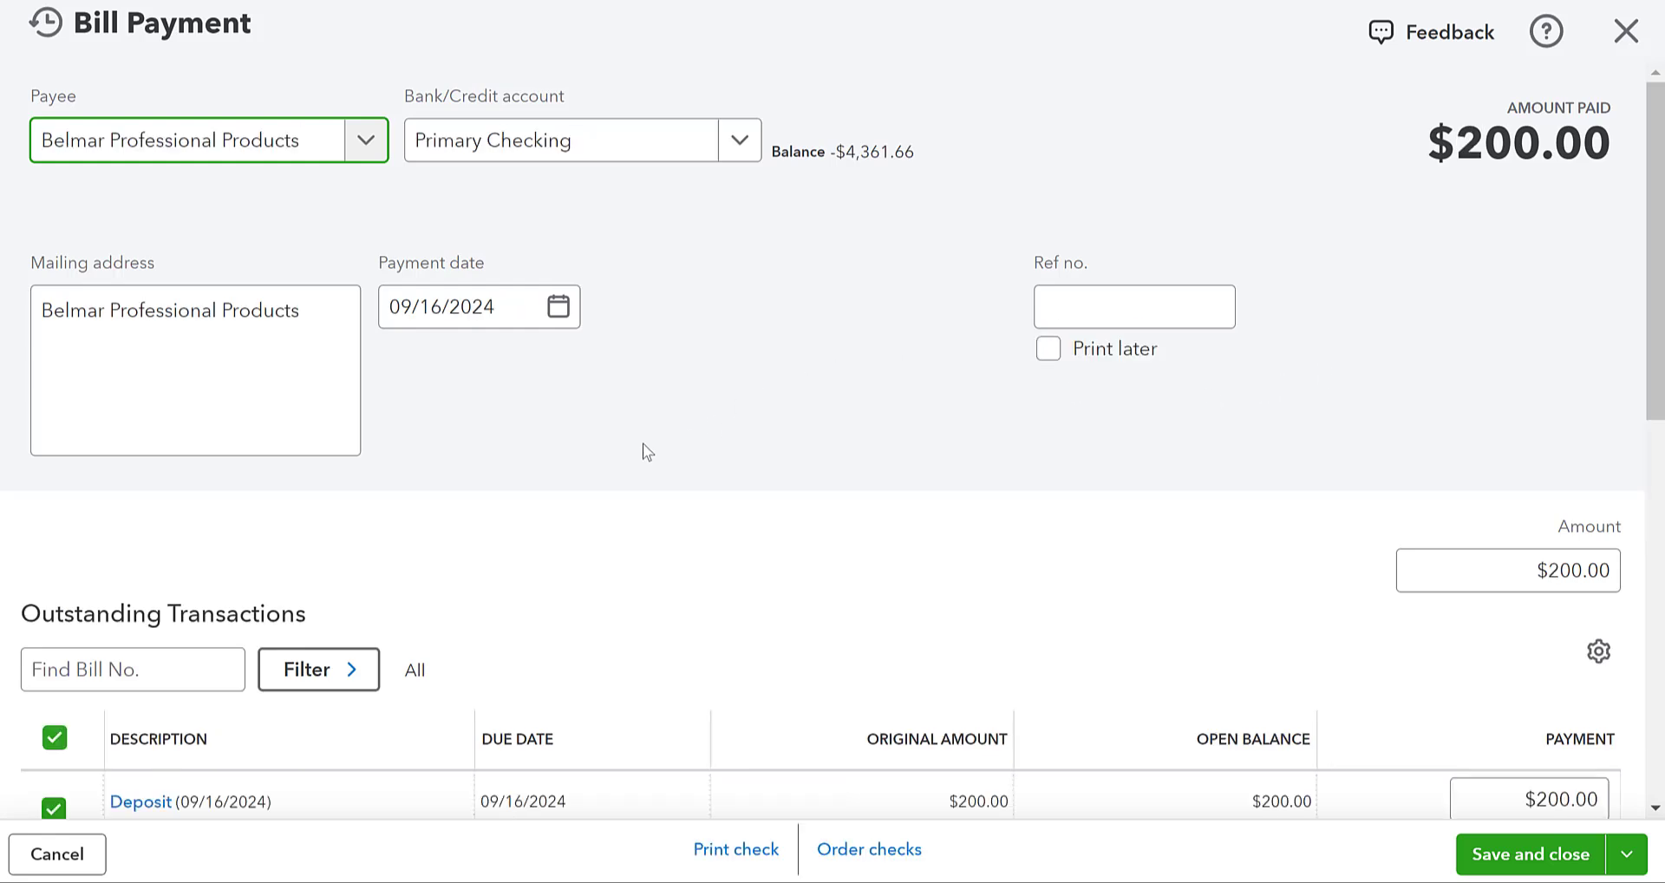
scroll(down, 3)
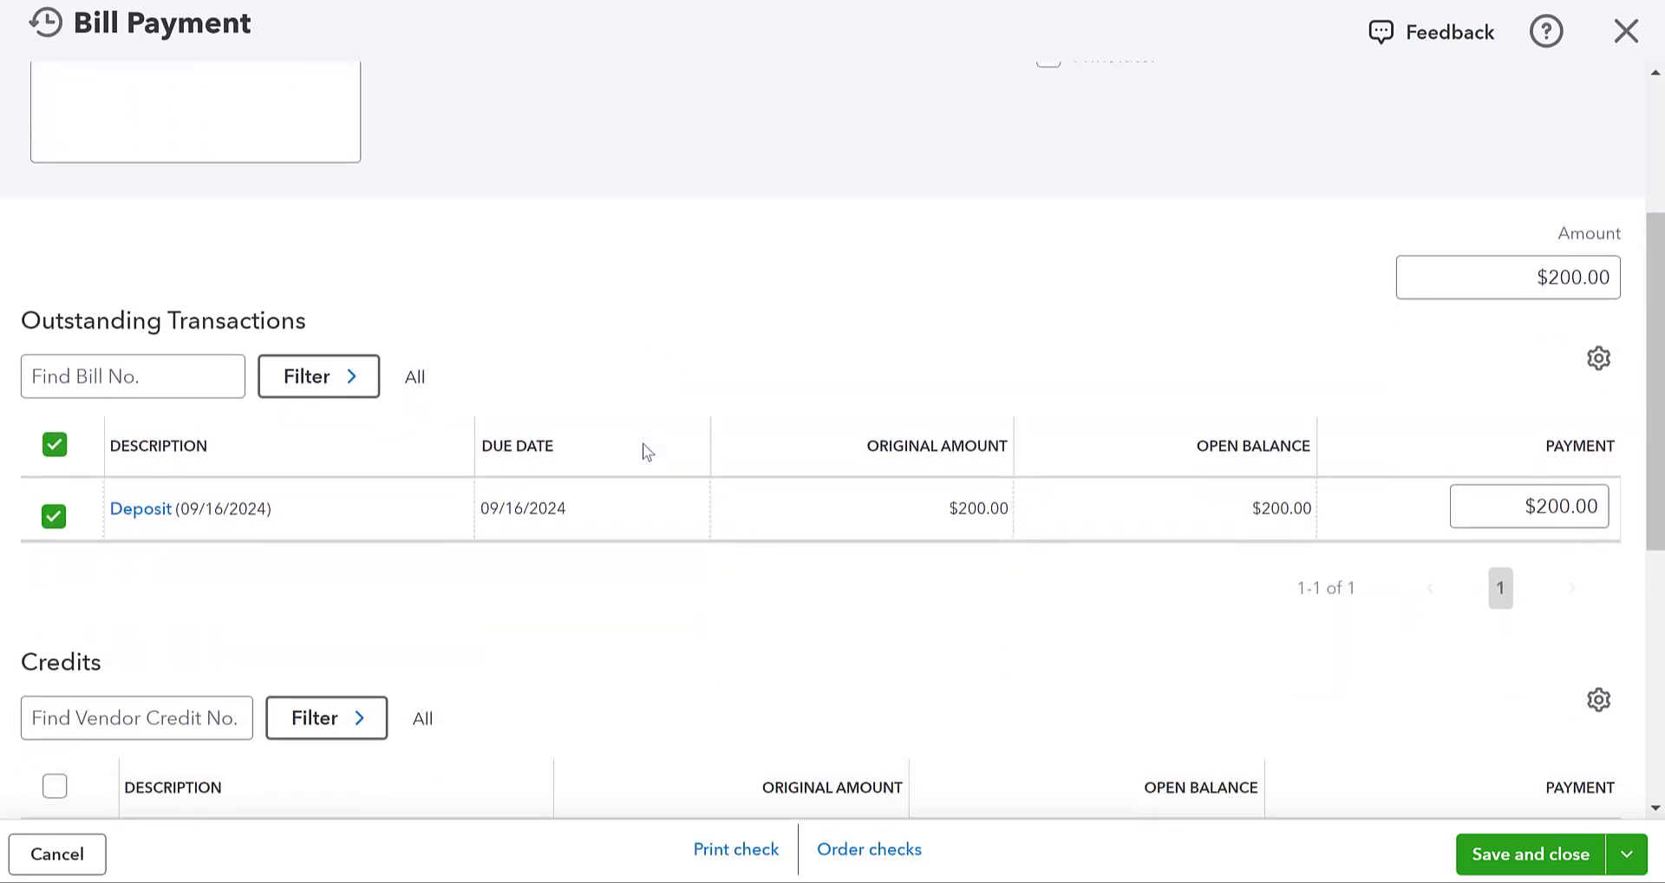
scroll(down, 3)
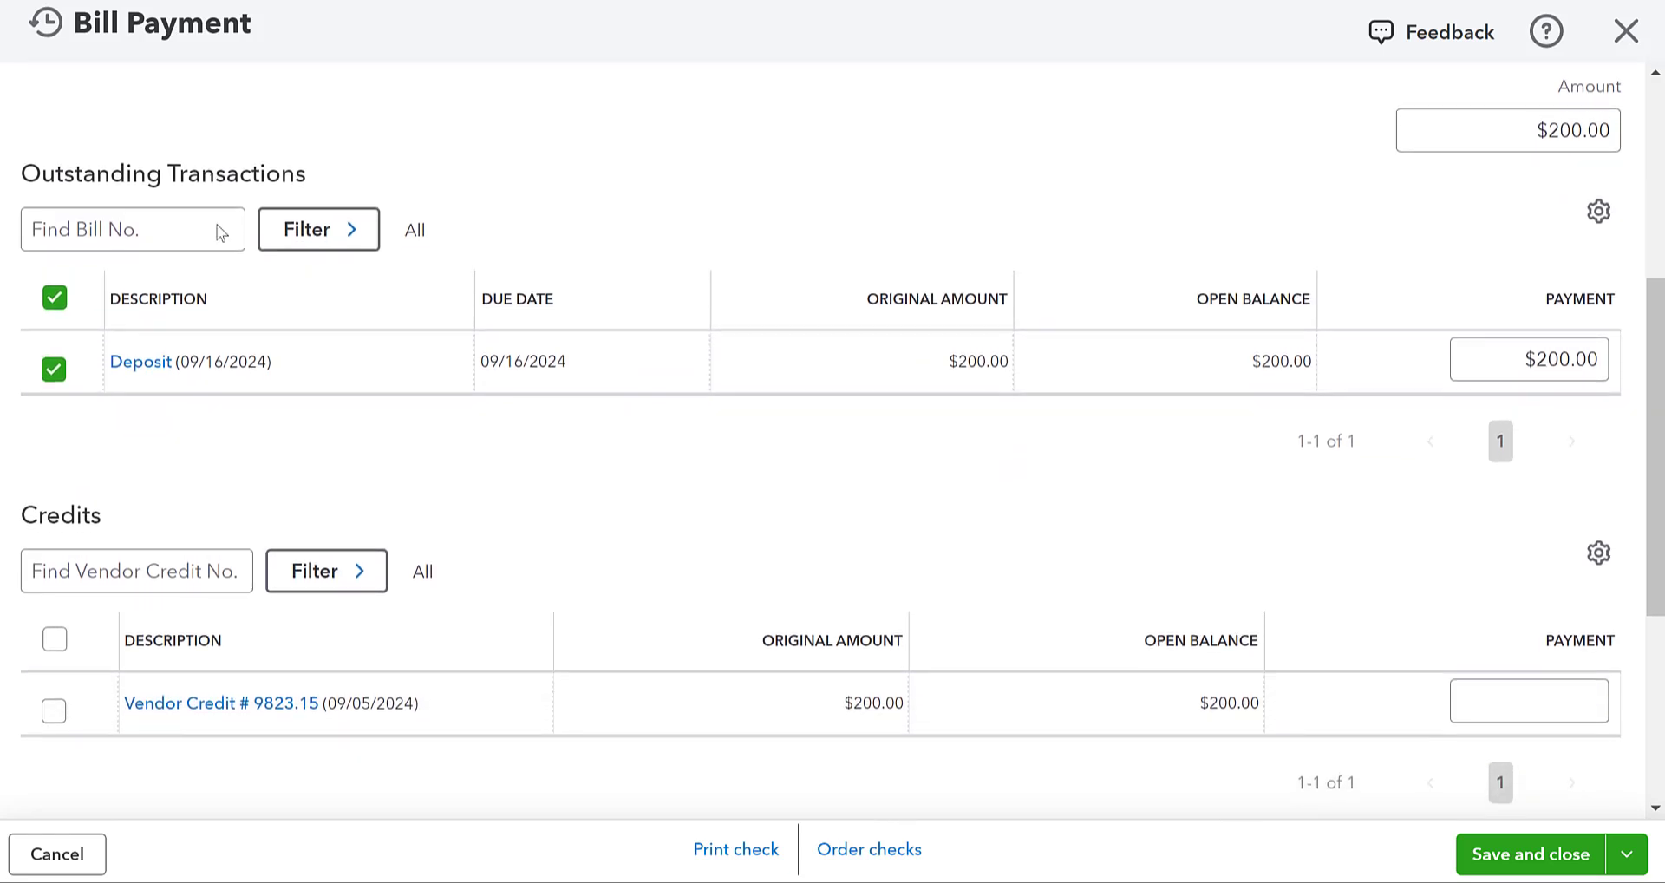
mouse_move(53, 639)
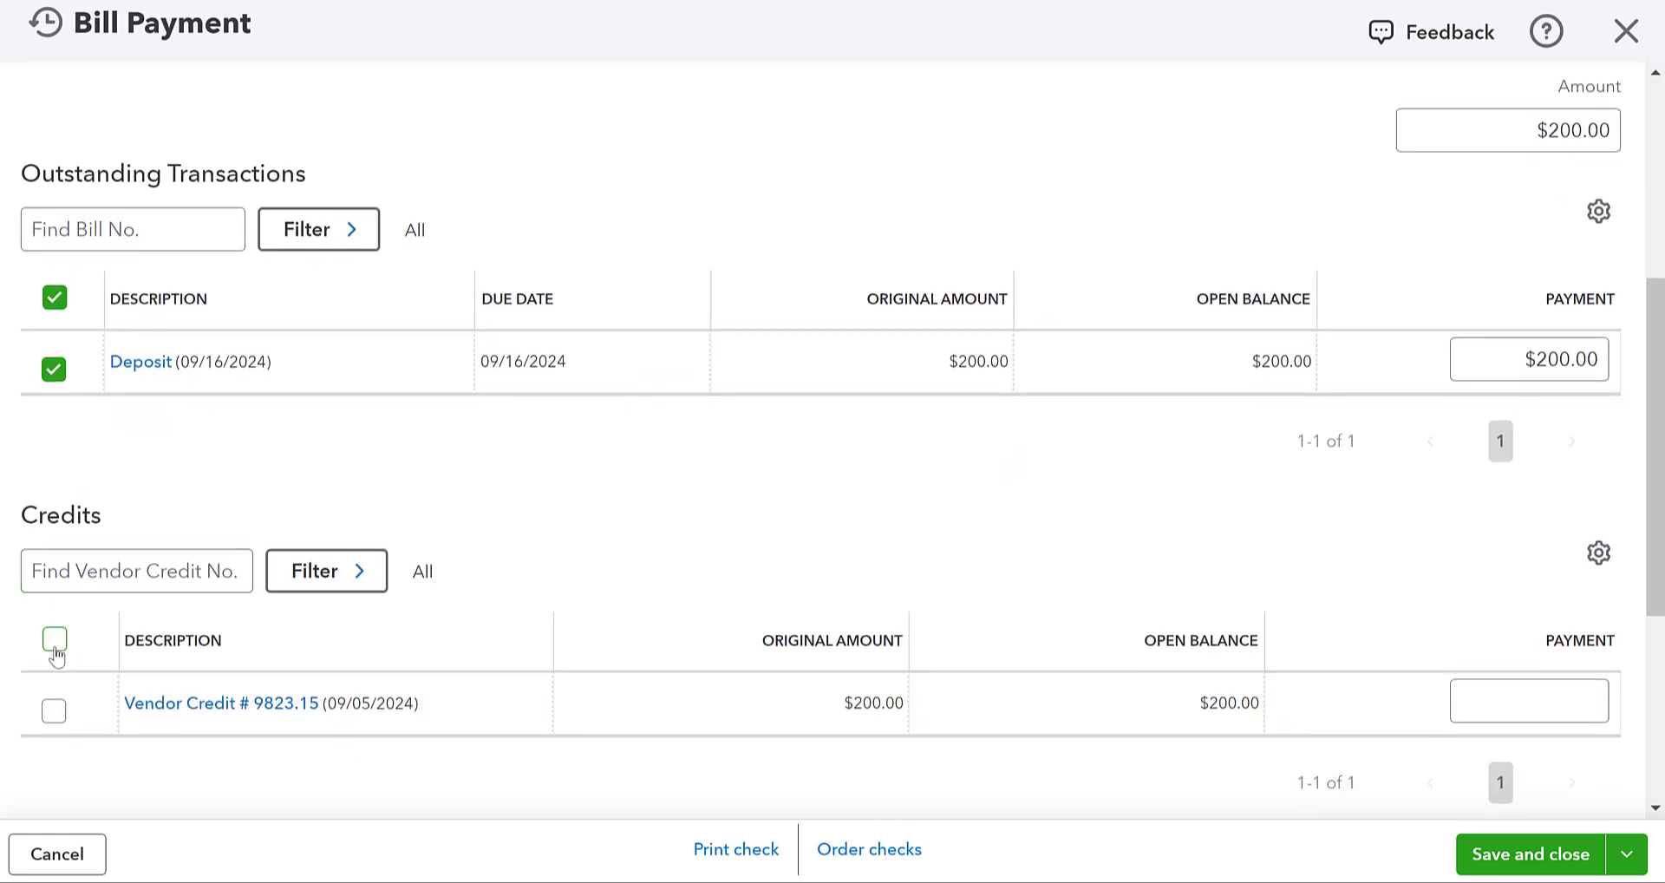
click(52, 640)
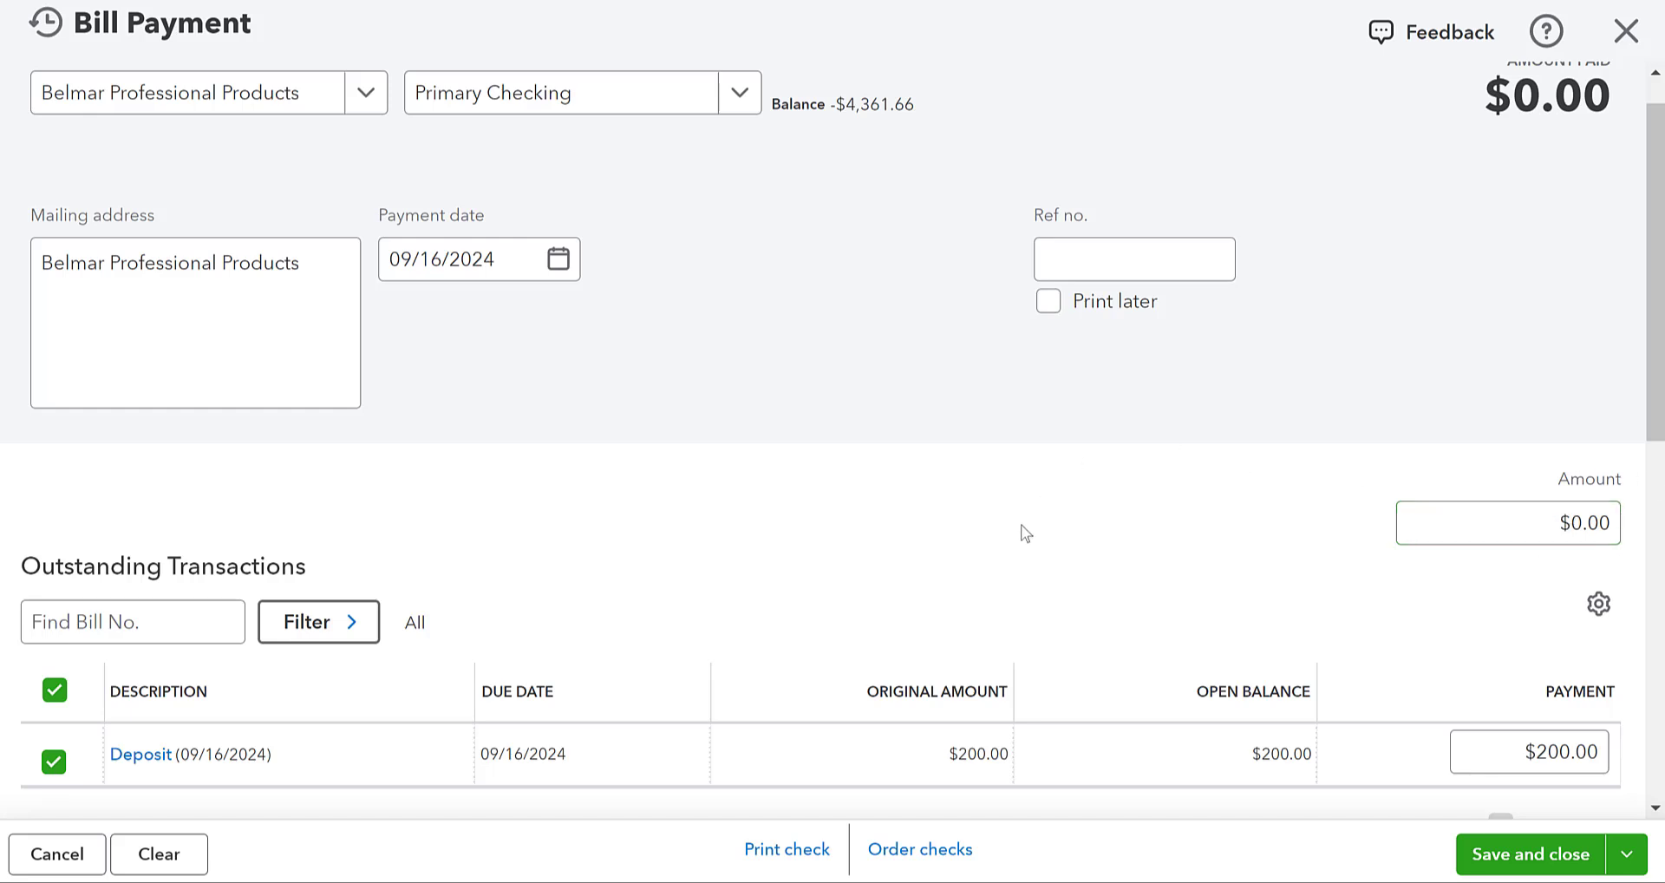
Save the resulting $0.00 bill payment and close it.
scroll(down, 3)
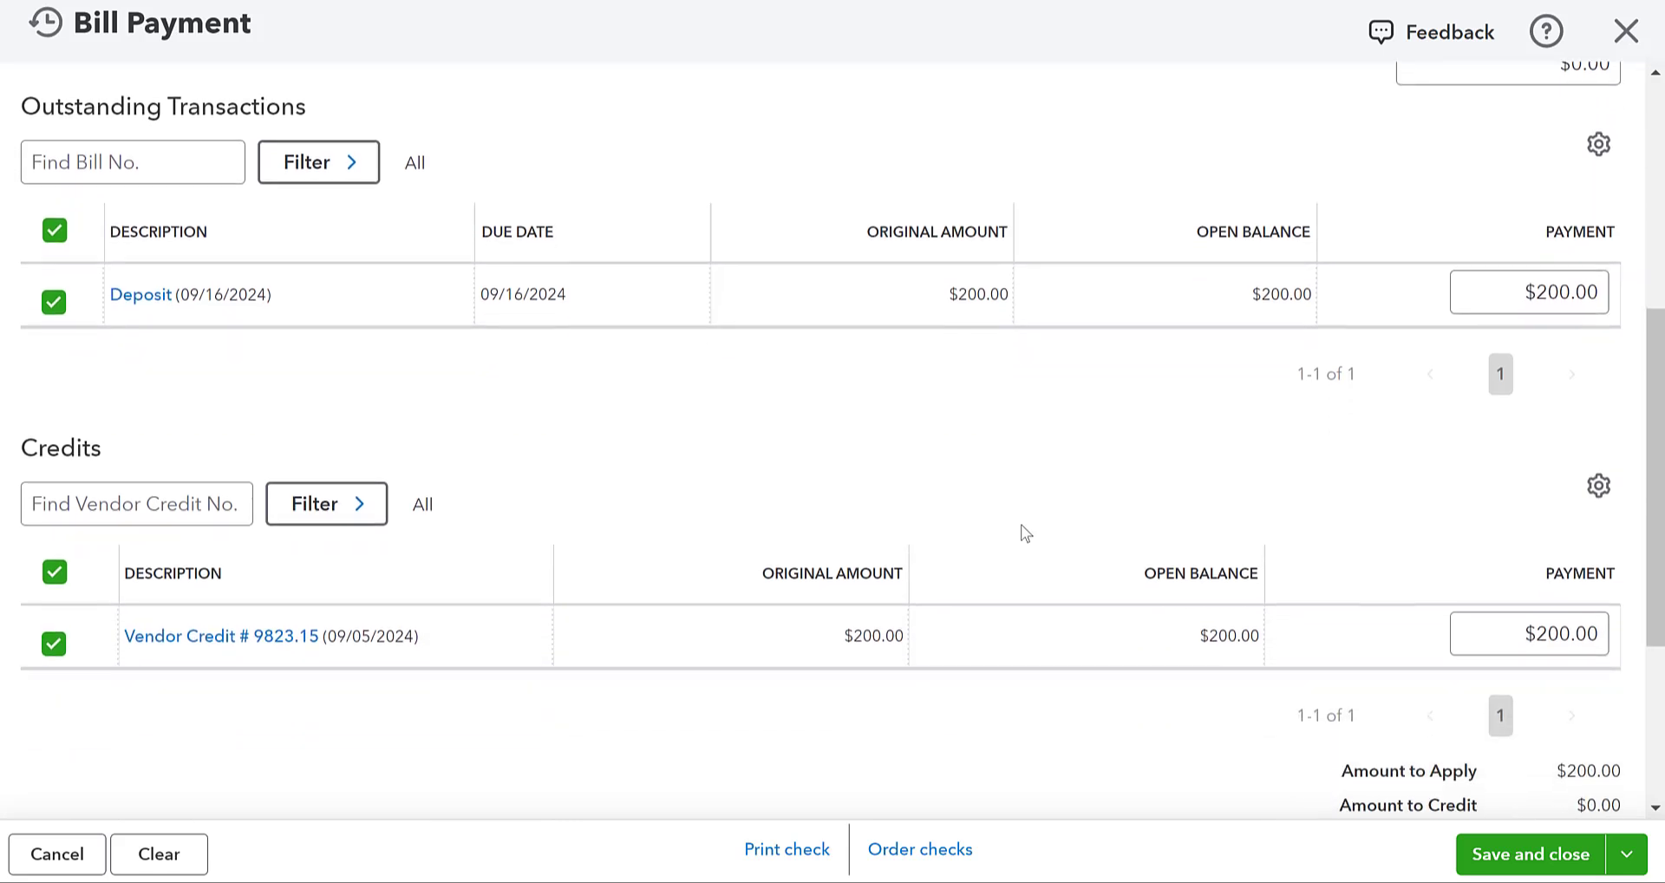
mouse_move(1408, 195)
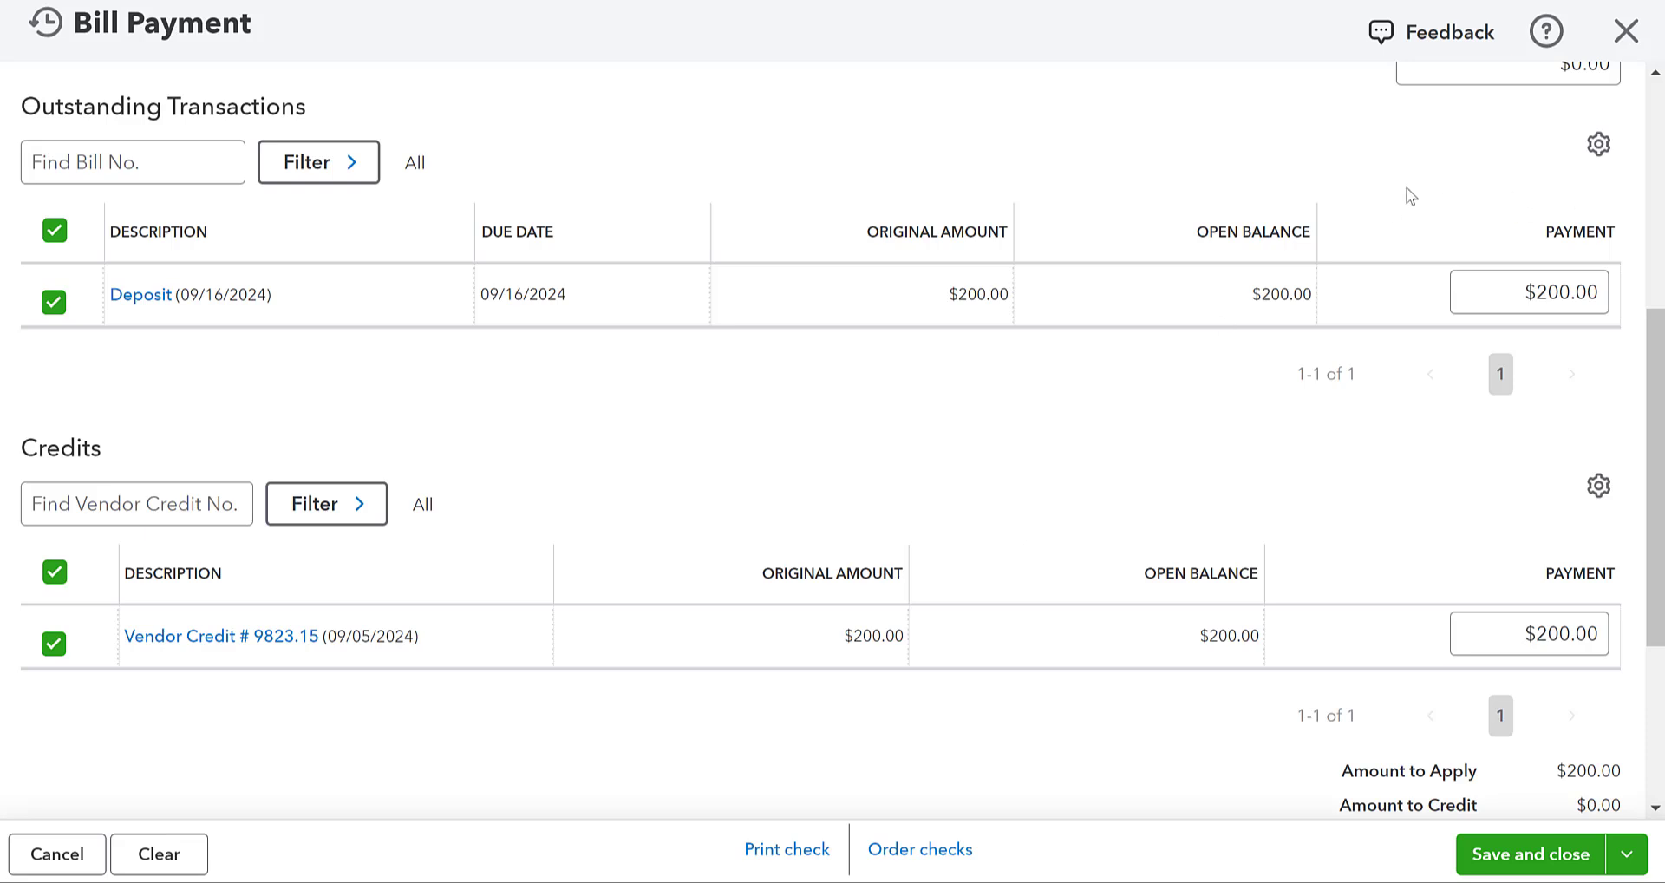
mouse_move(245, 326)
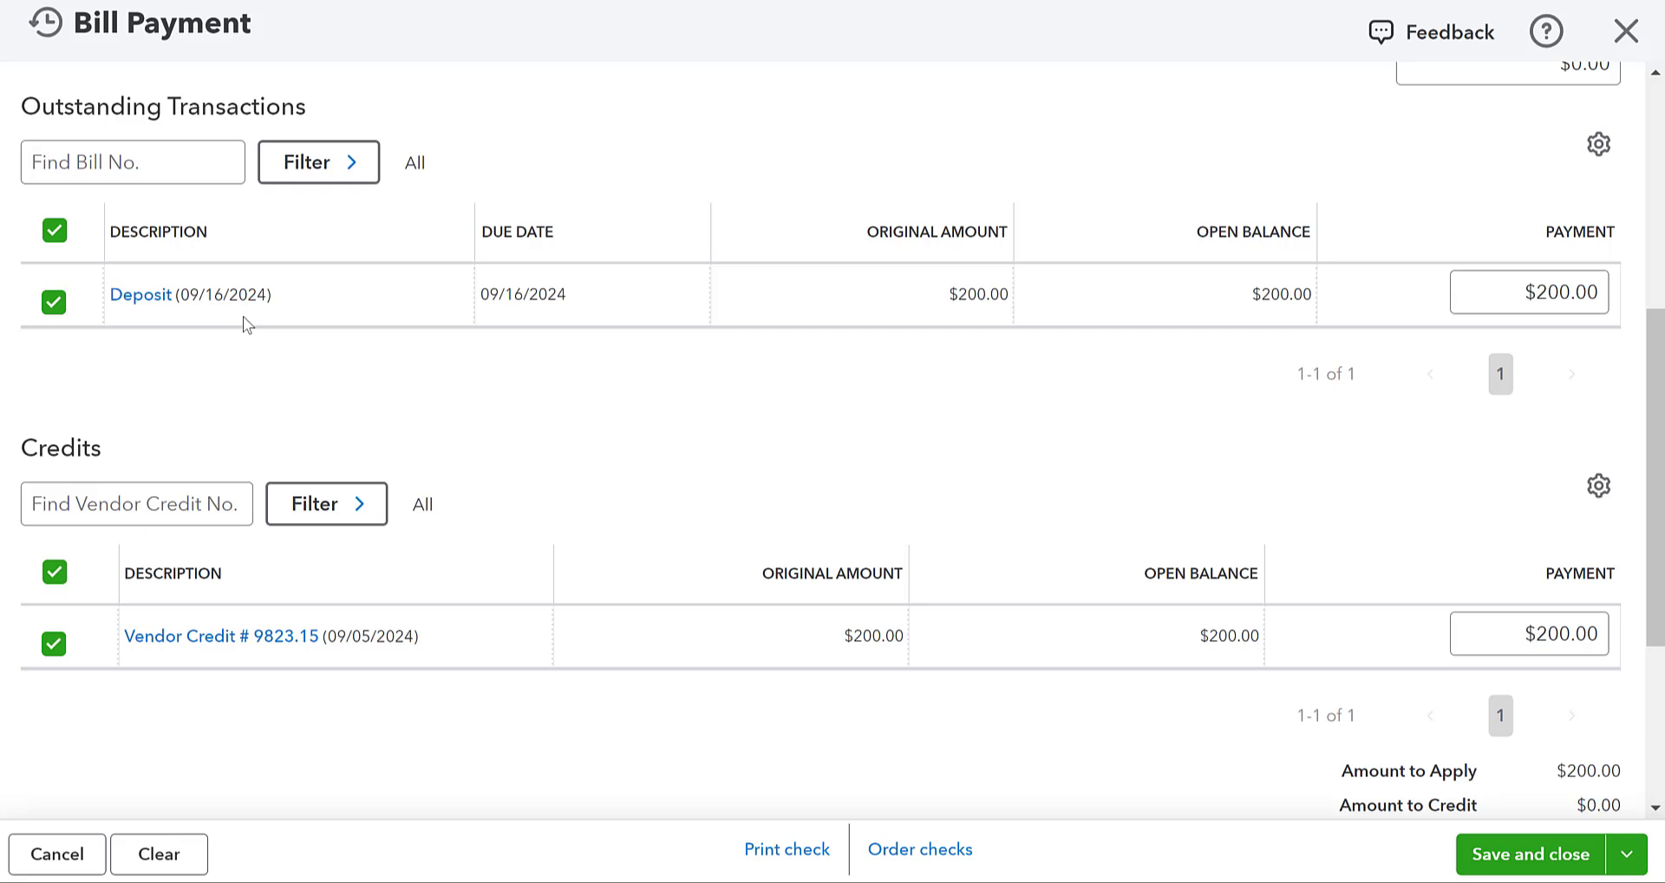
mouse_move(1503, 860)
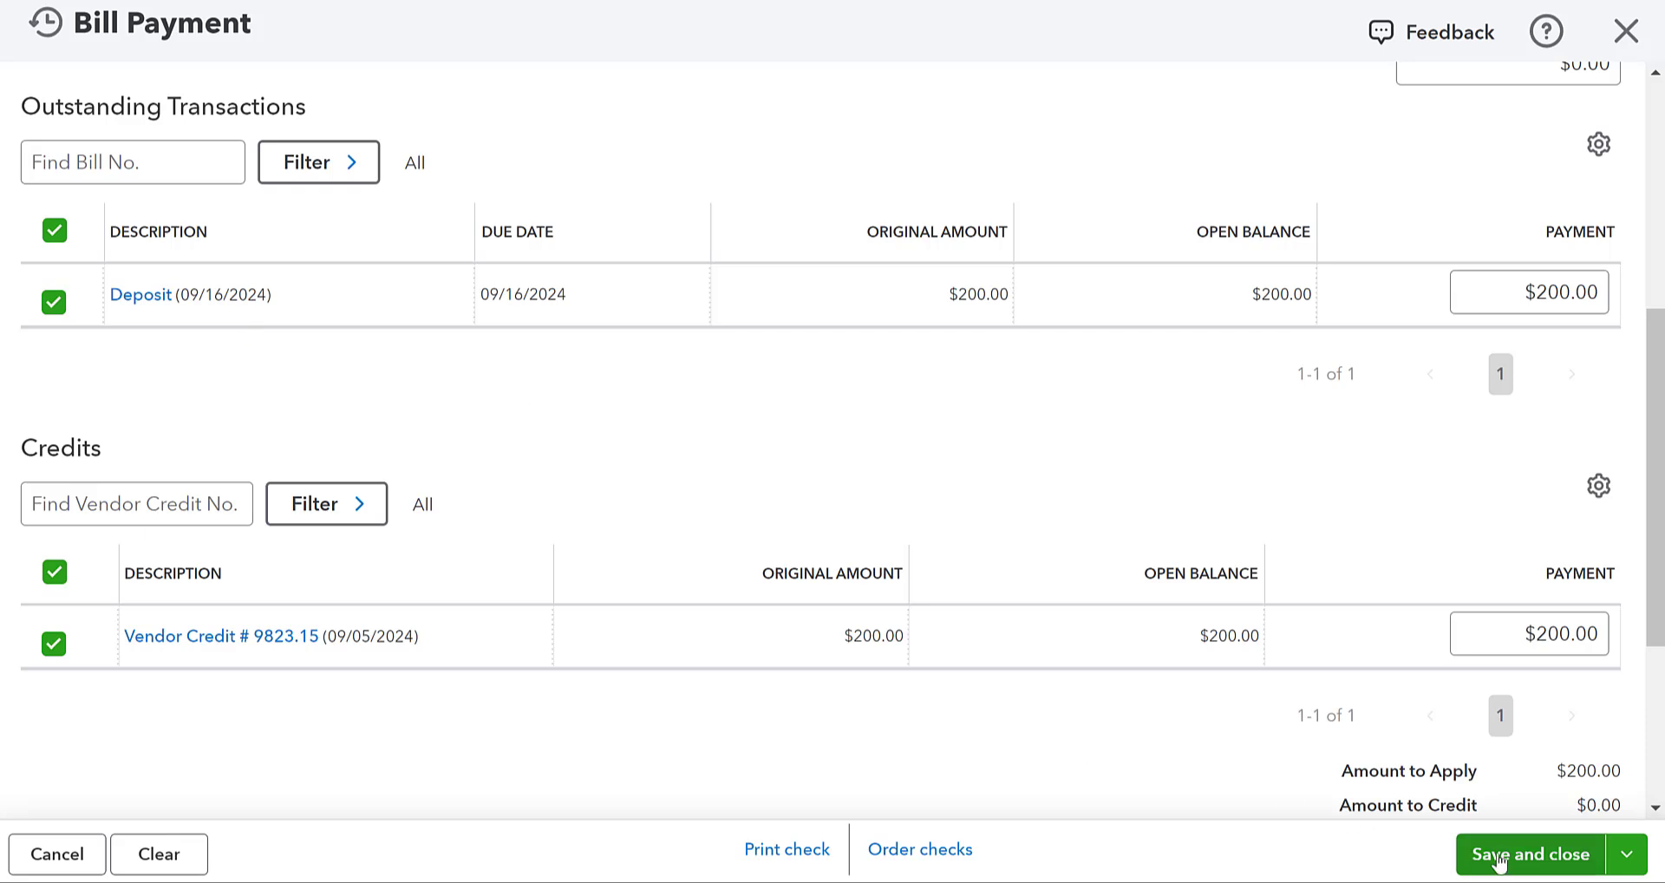
click(1532, 854)
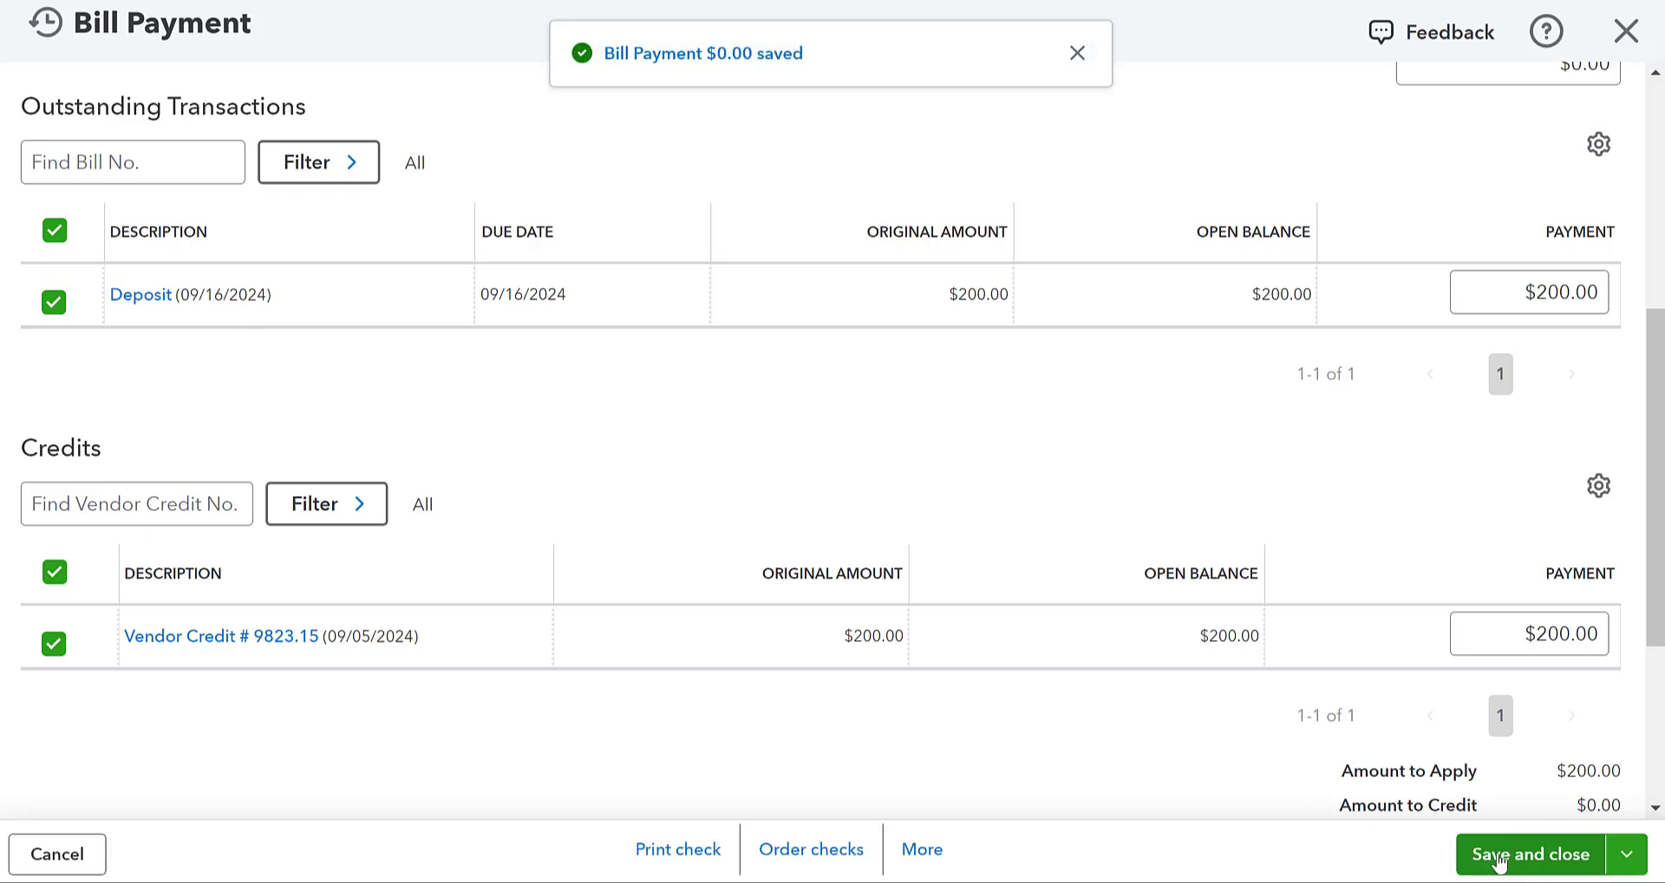
click(1532, 855)
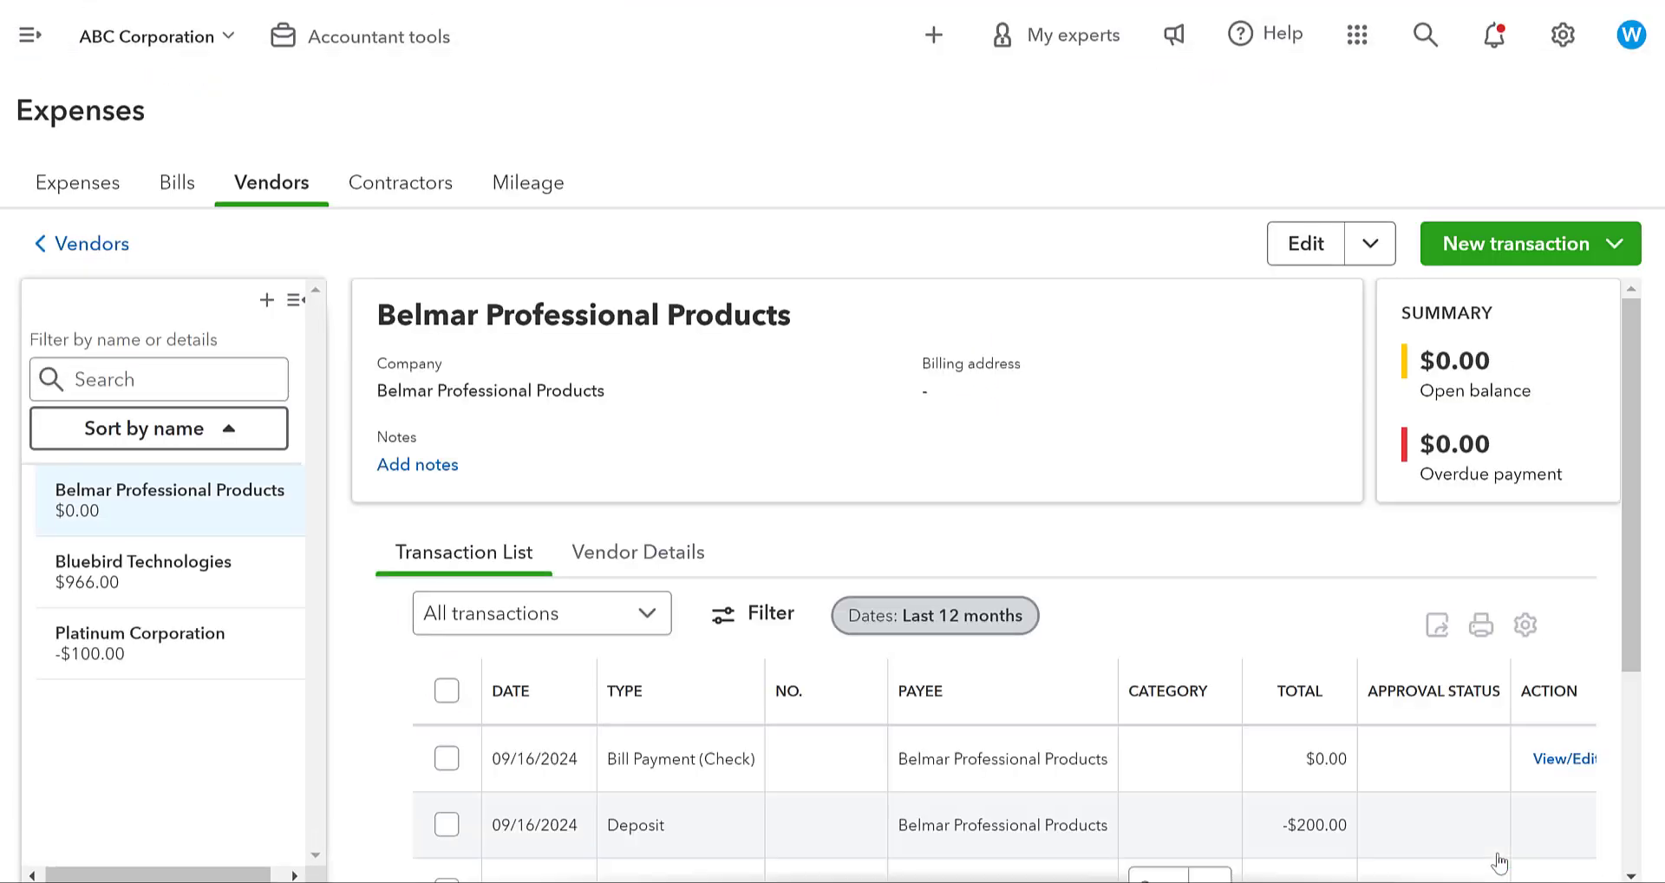
Expand the left navigation menu beside Belmar's vendor page.
click(1299, 690)
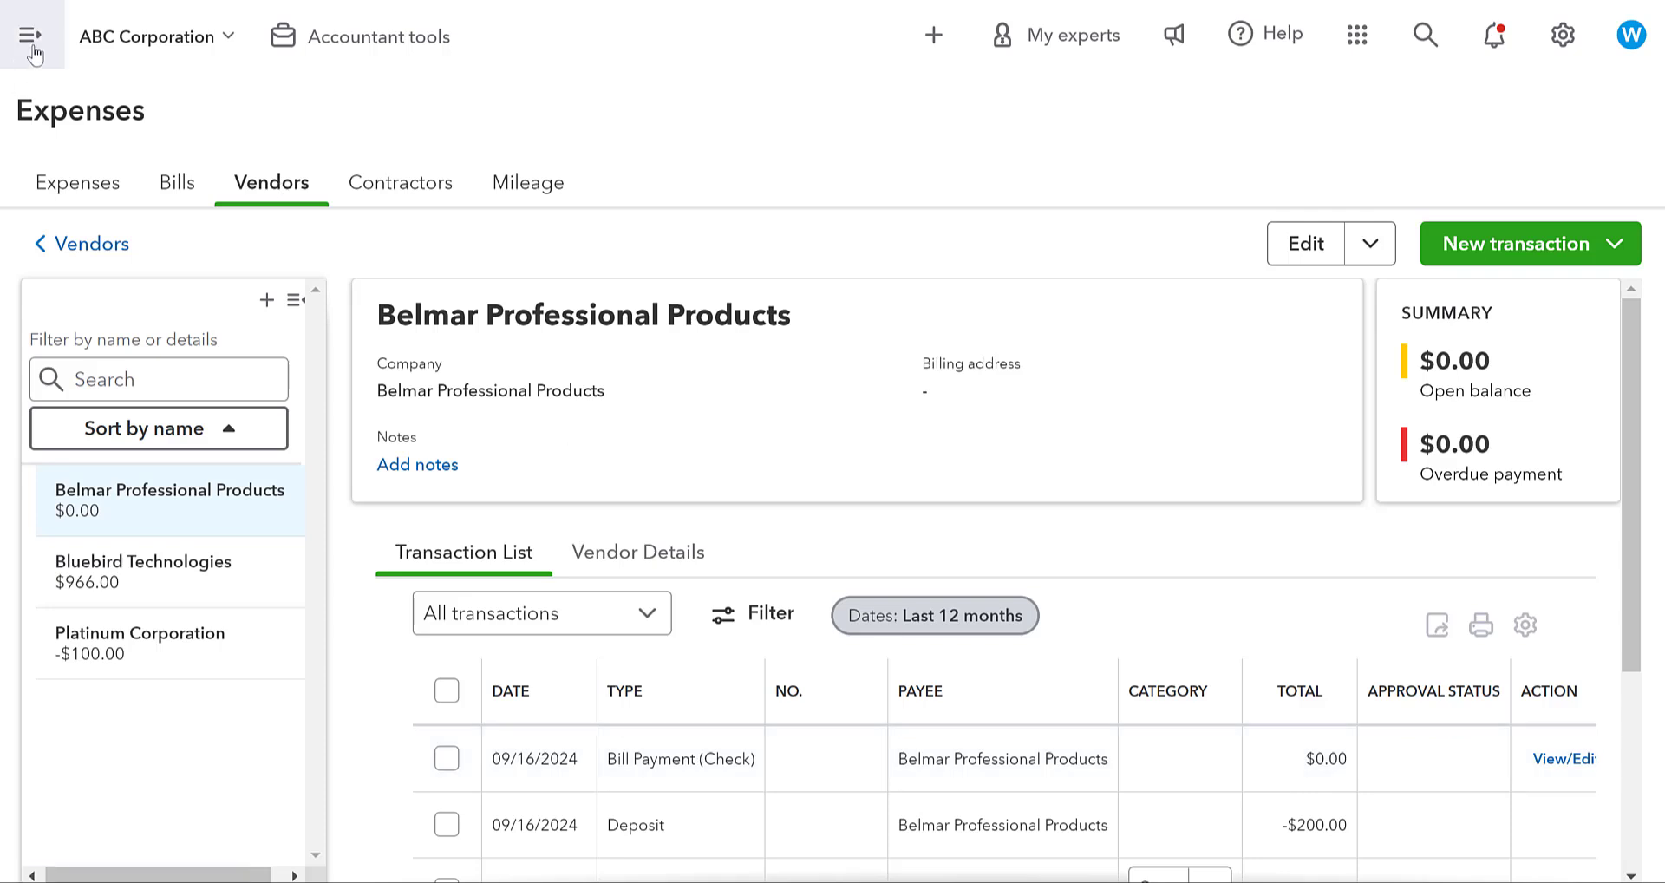
click(33, 34)
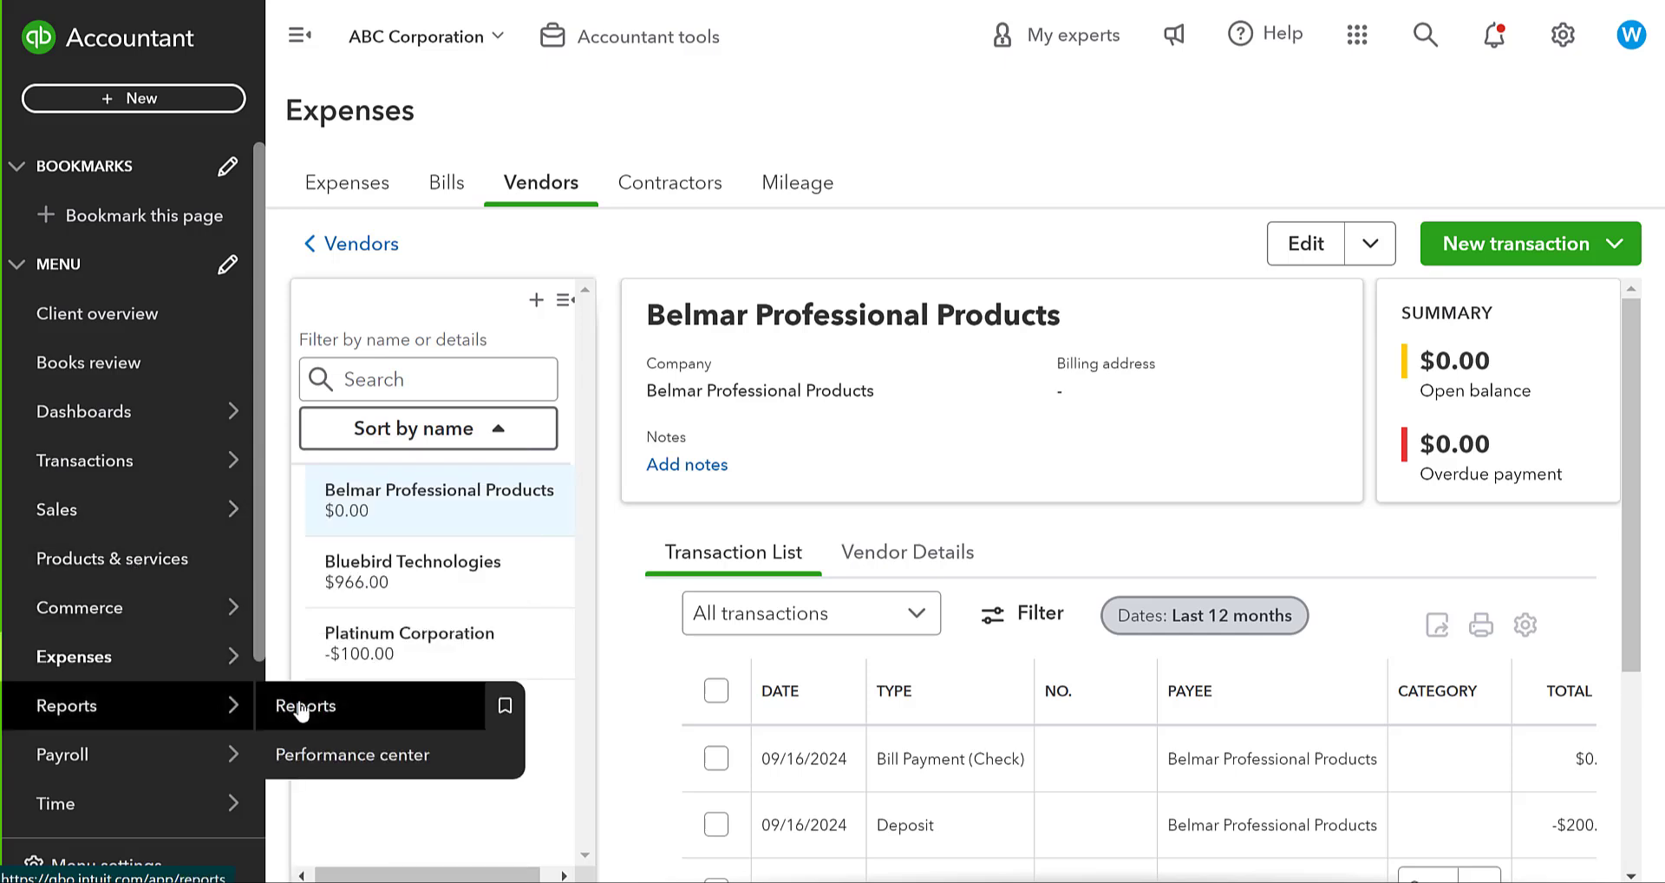
Open the Accounts payable aging summary report via Reports search 'paya'.
click(305, 706)
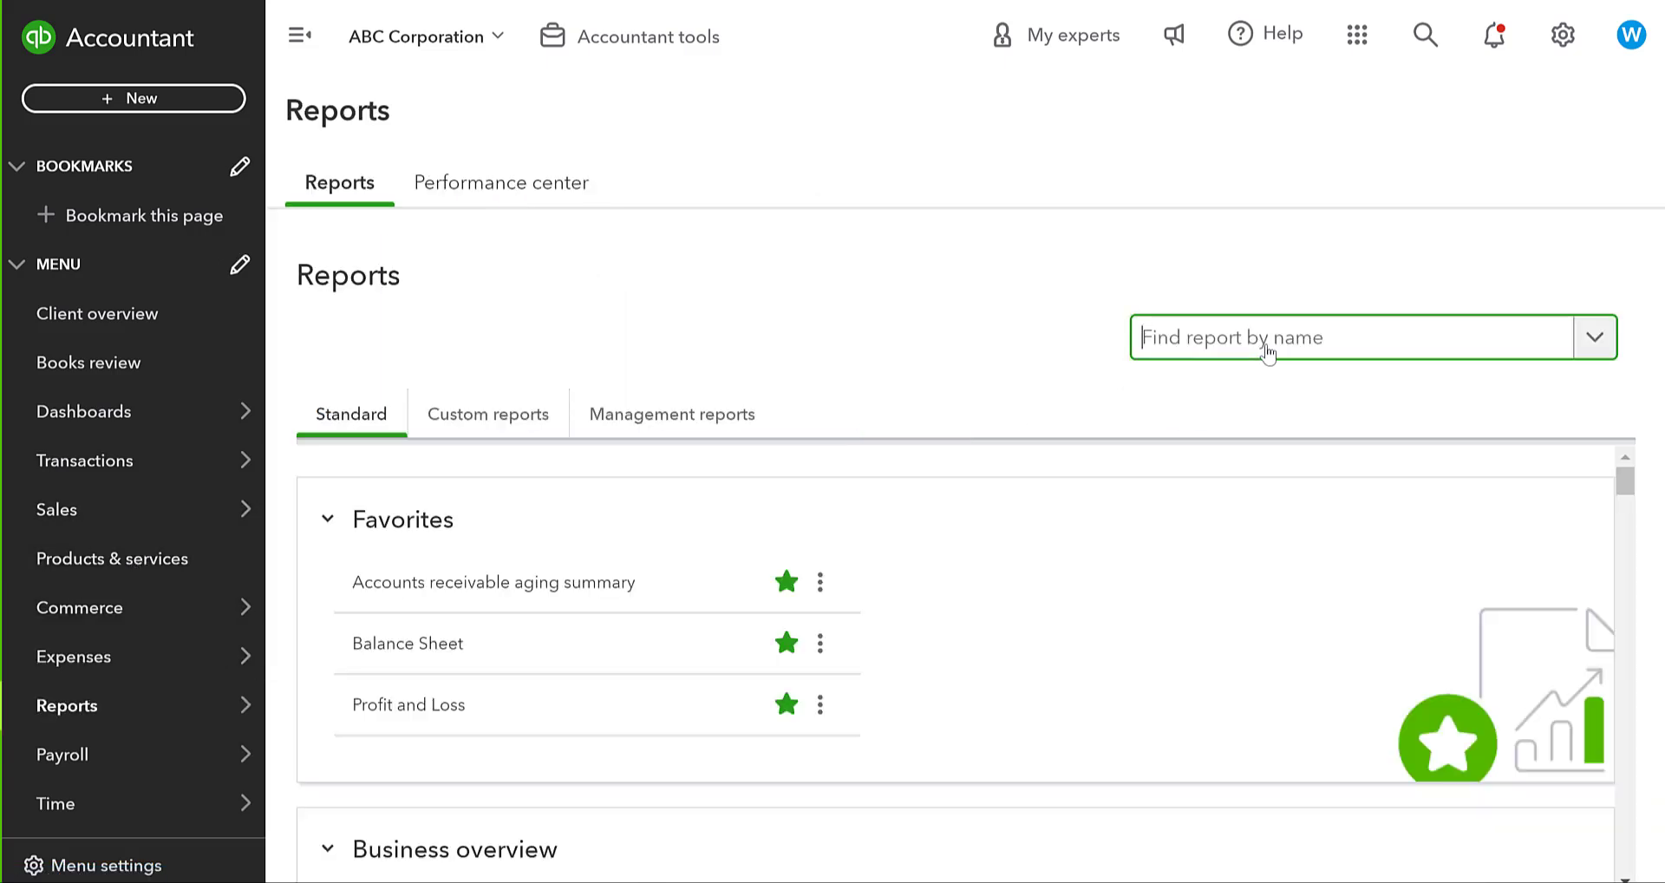
text(paya)
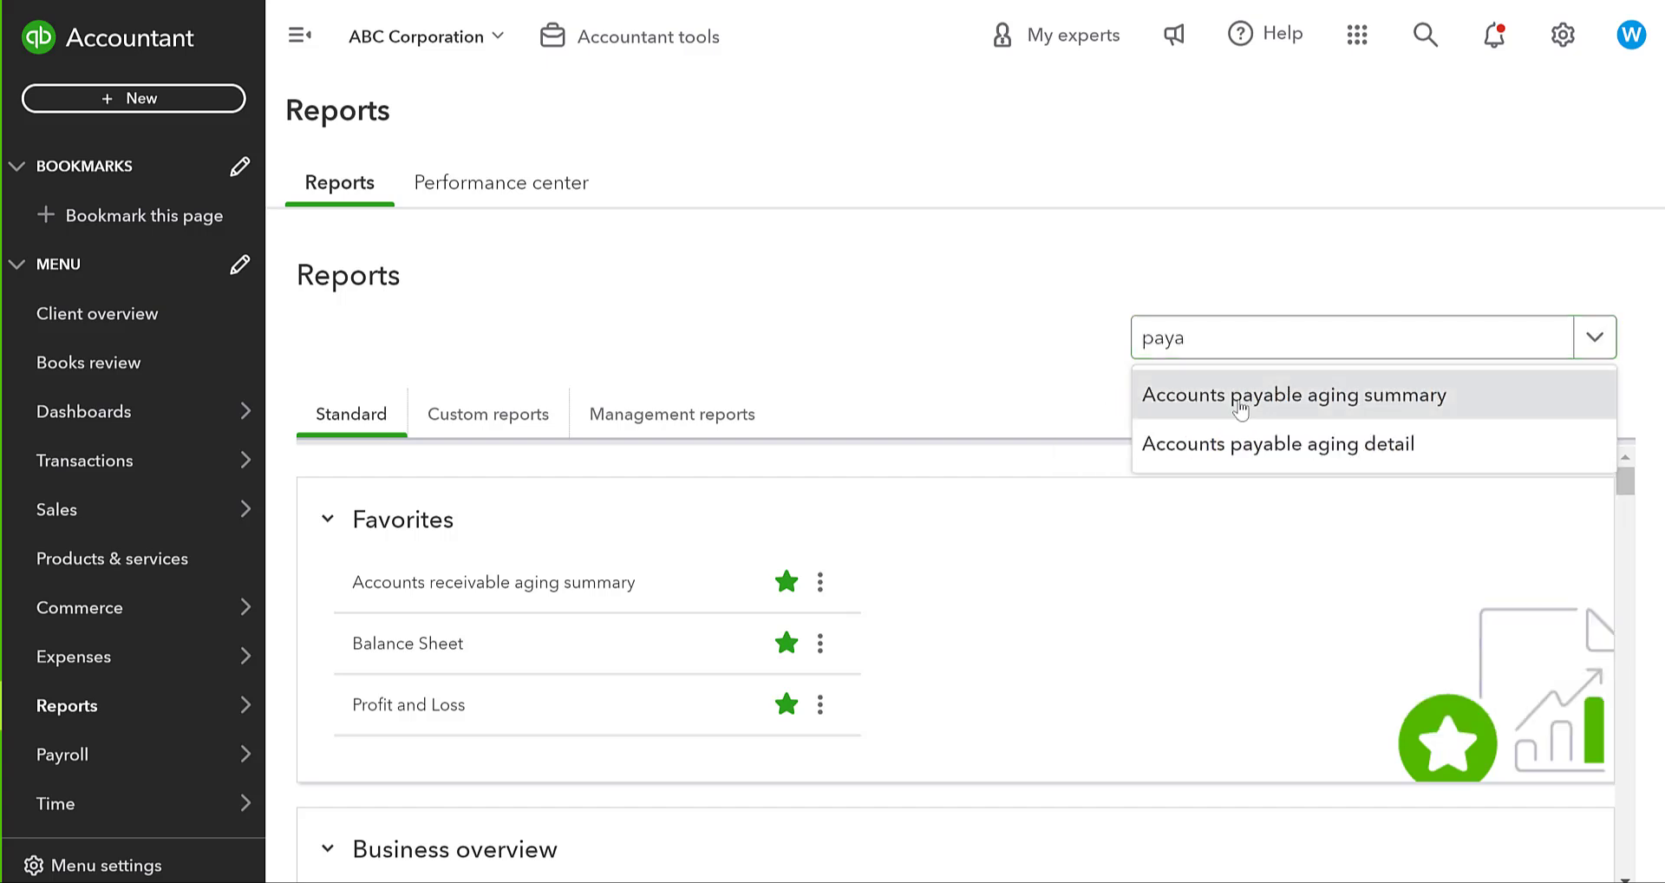
click(1294, 394)
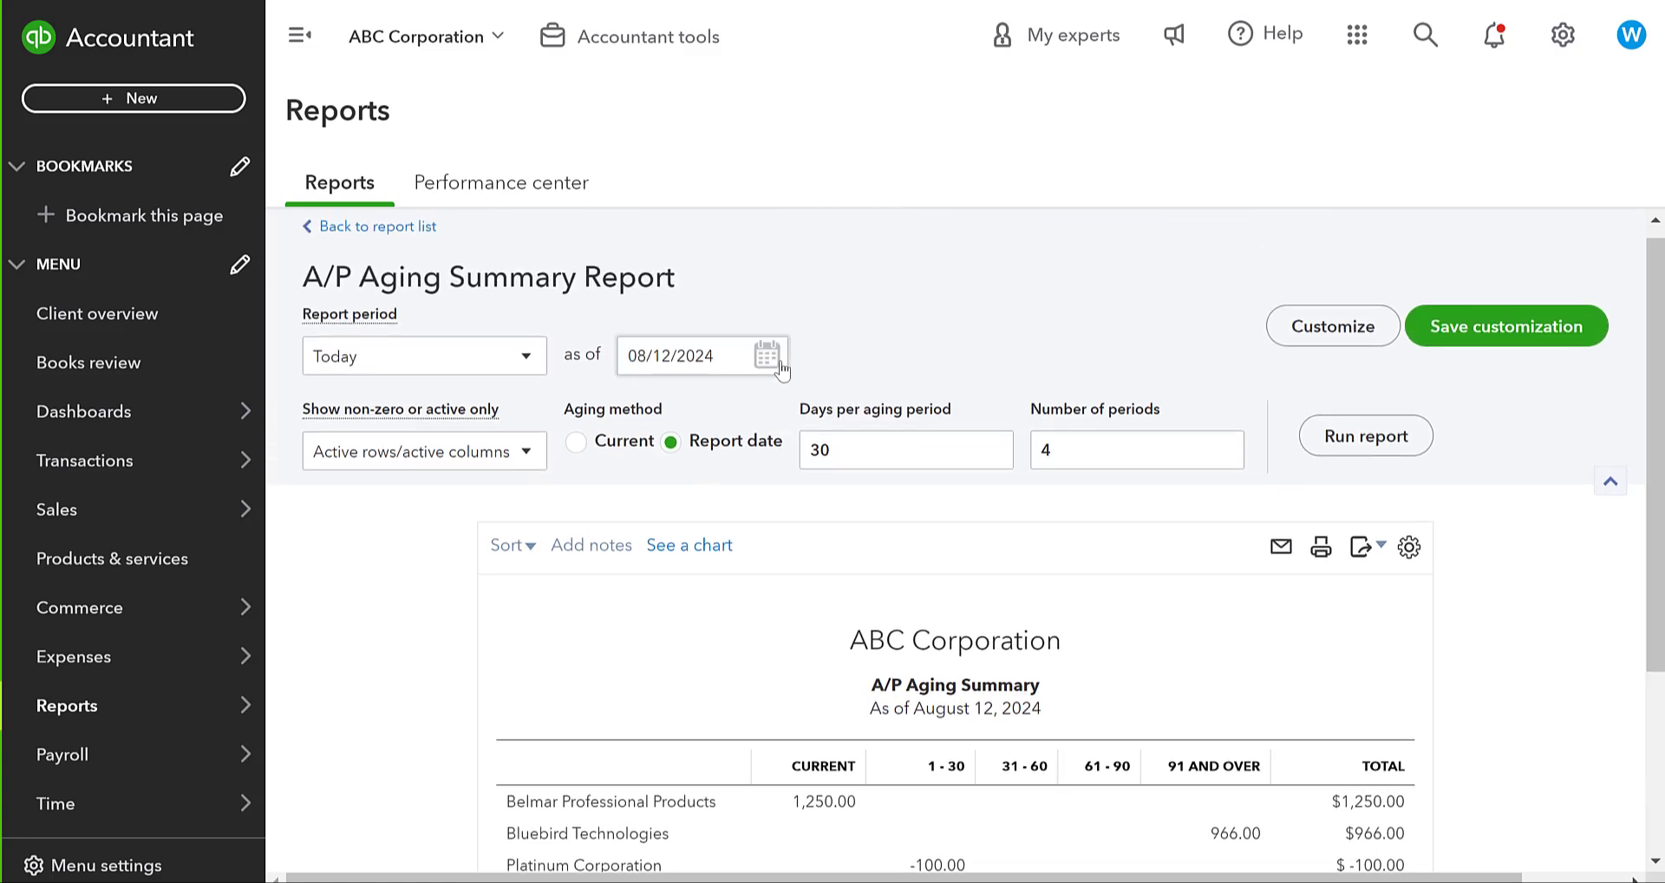
click(765, 354)
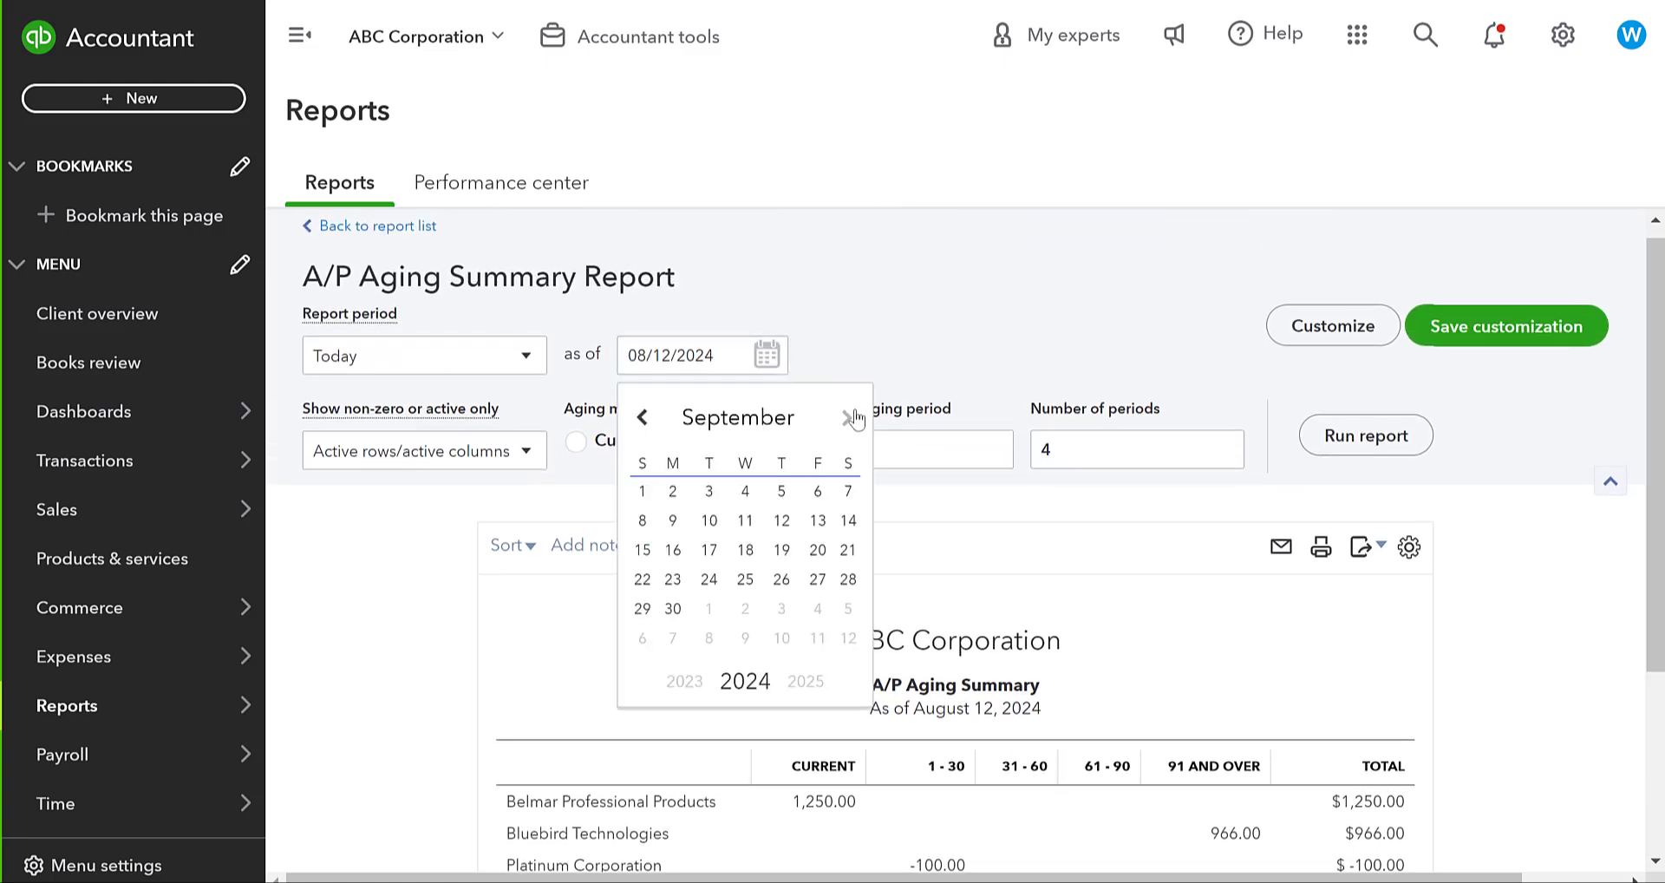